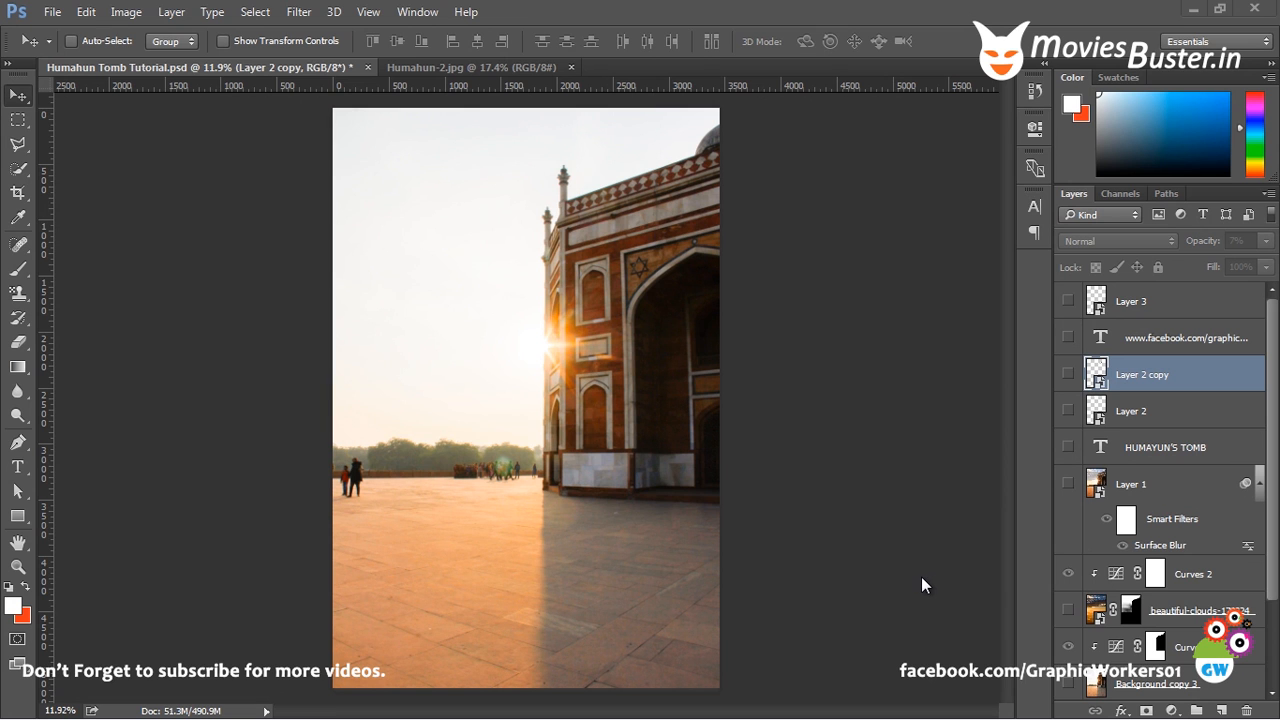
pyautogui.moveTo(882, 550)
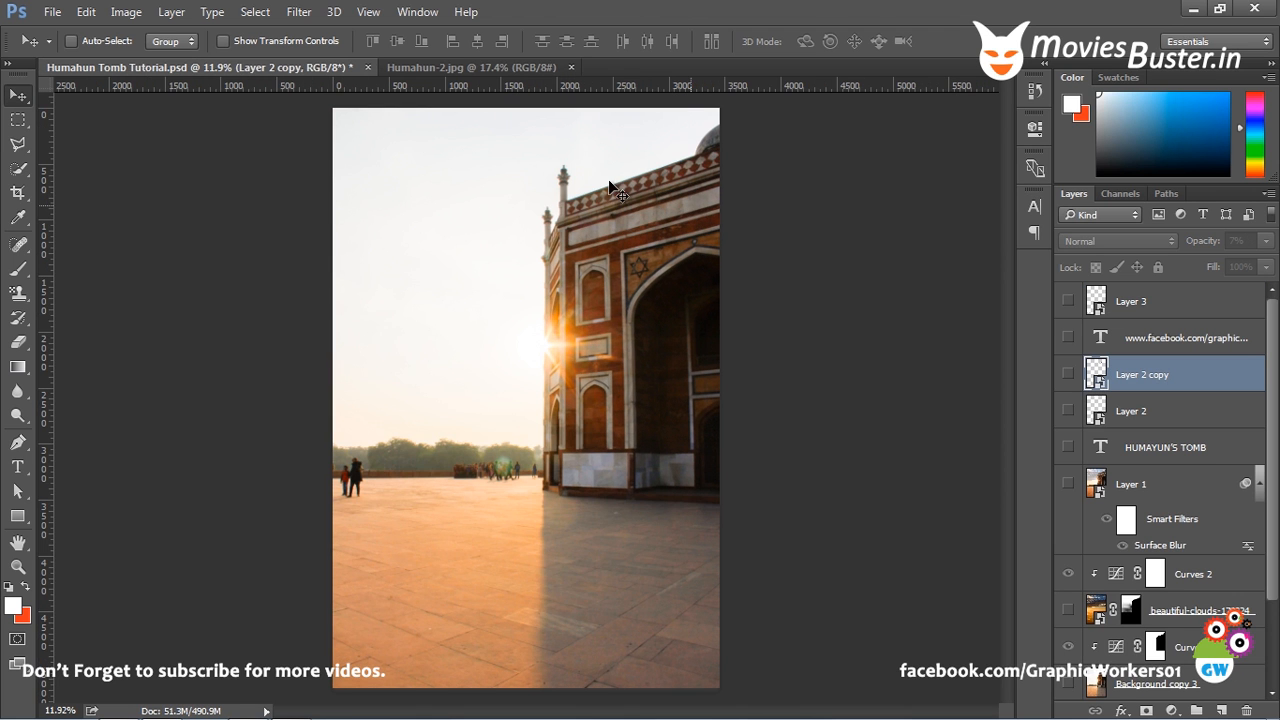
pyautogui.moveTo(592, 572)
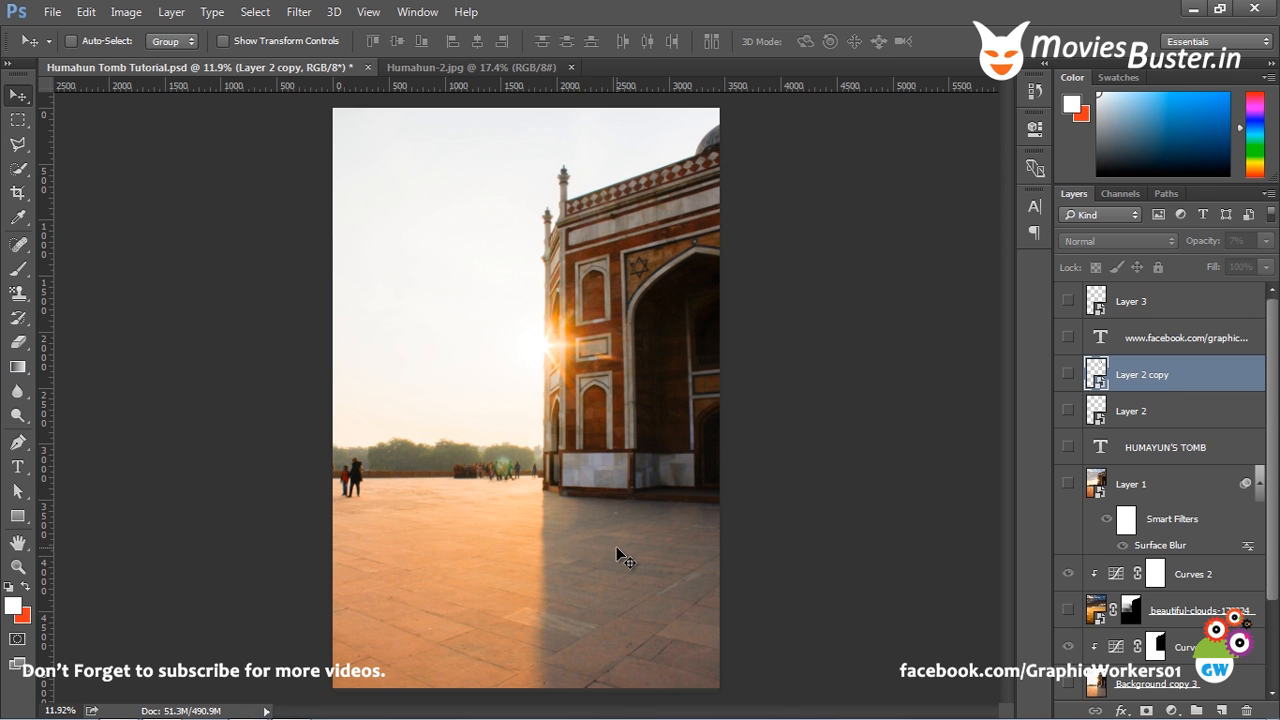
pyautogui.moveTo(584, 544)
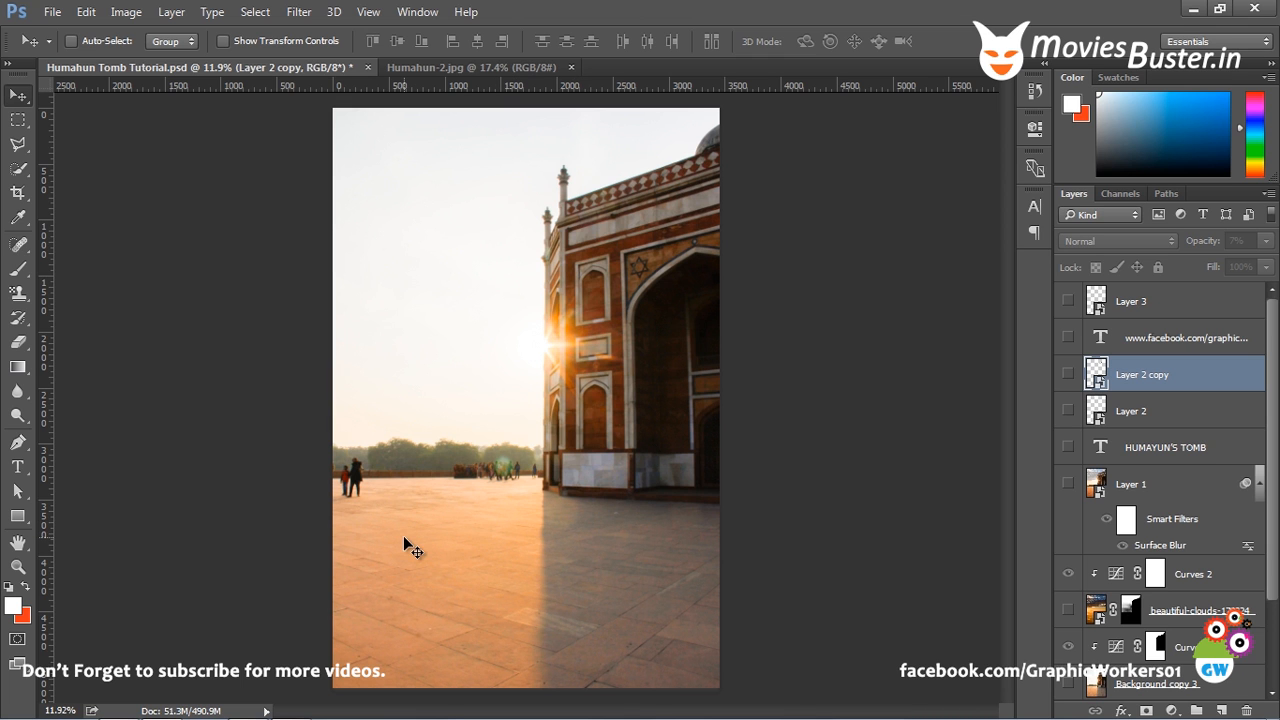
pyautogui.moveTo(516, 476)
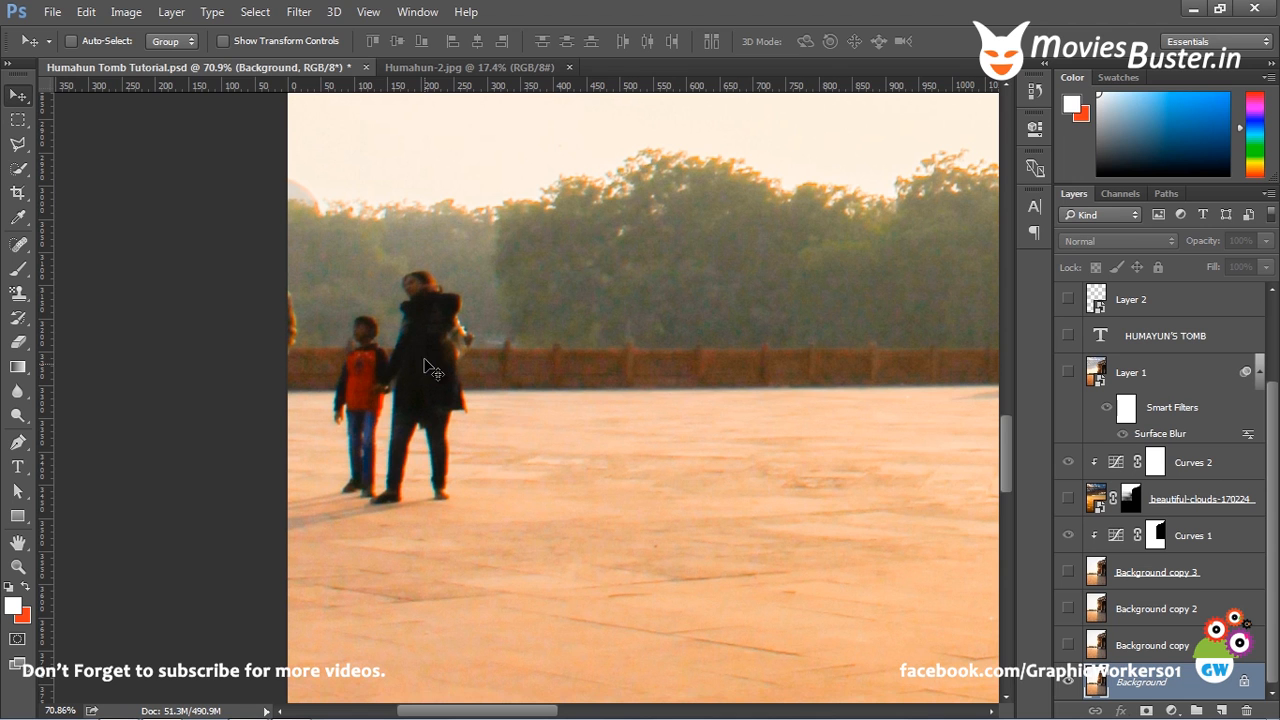
pyautogui.moveTo(362, 450)
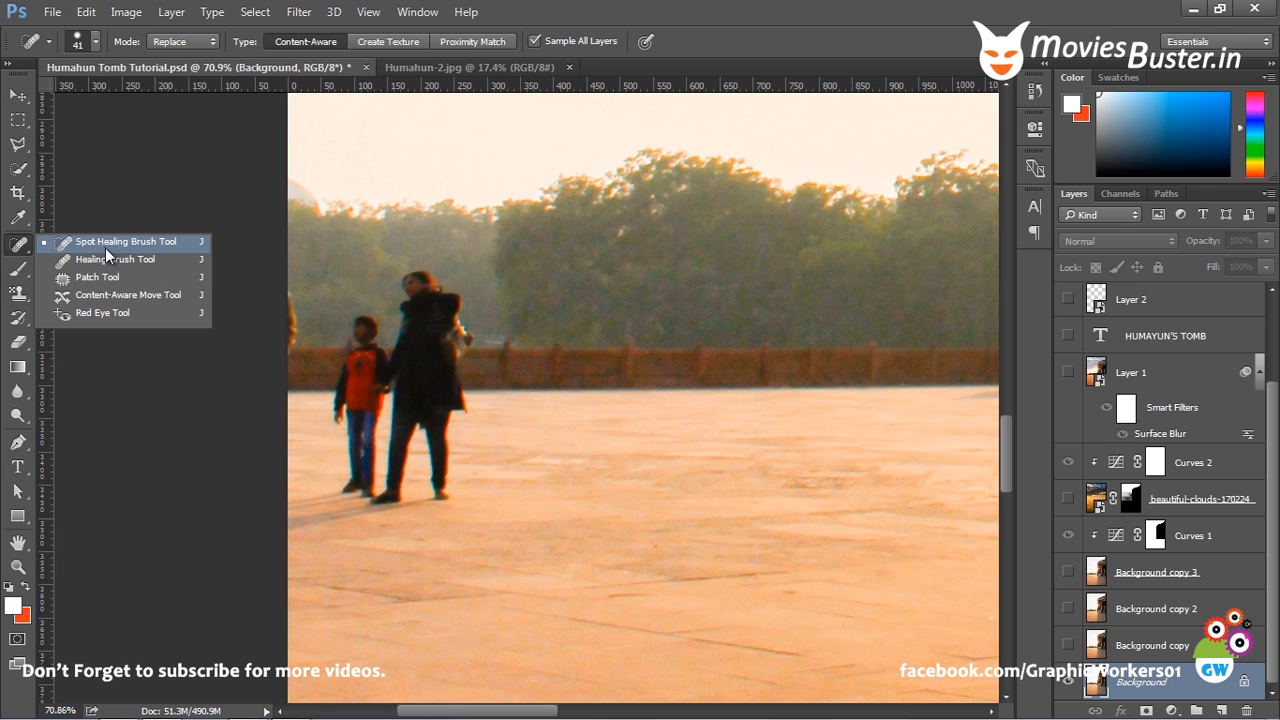
# Heal away the man's head on the plaza with content-aware spot healing
pyautogui.click(108, 256)
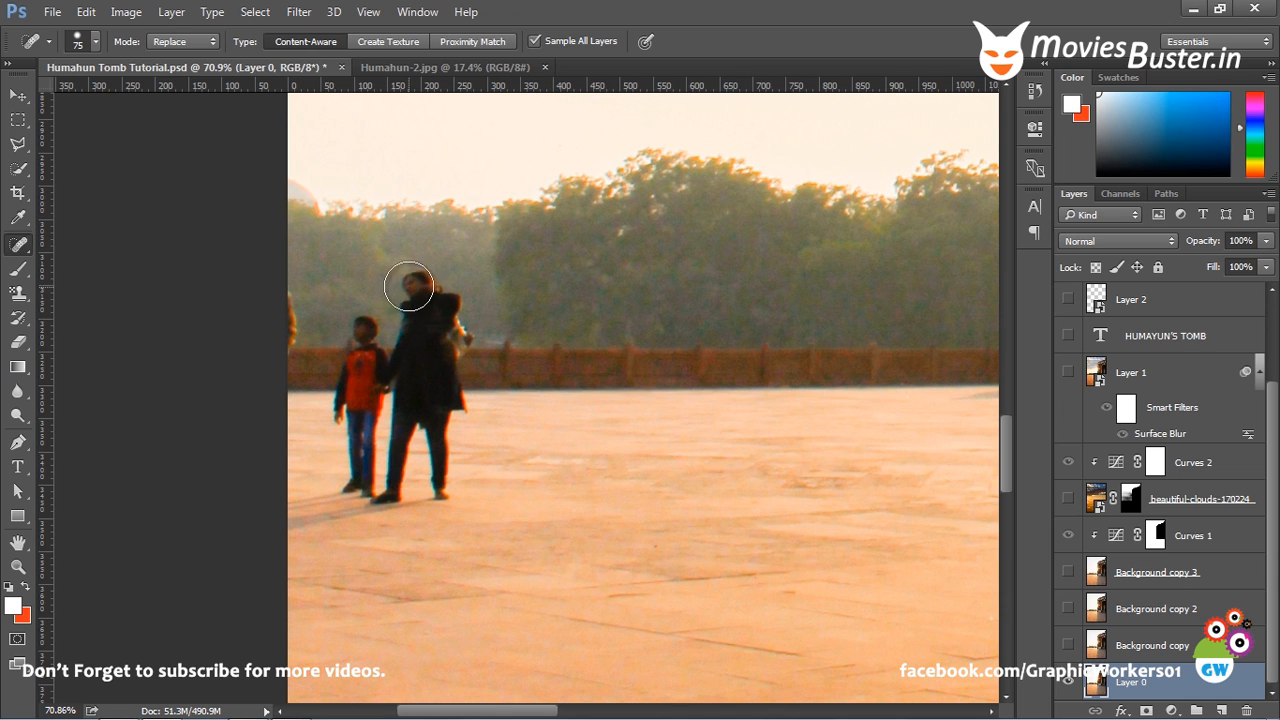
pyautogui.moveTo(408, 288); pyautogui.dragTo(444, 302)
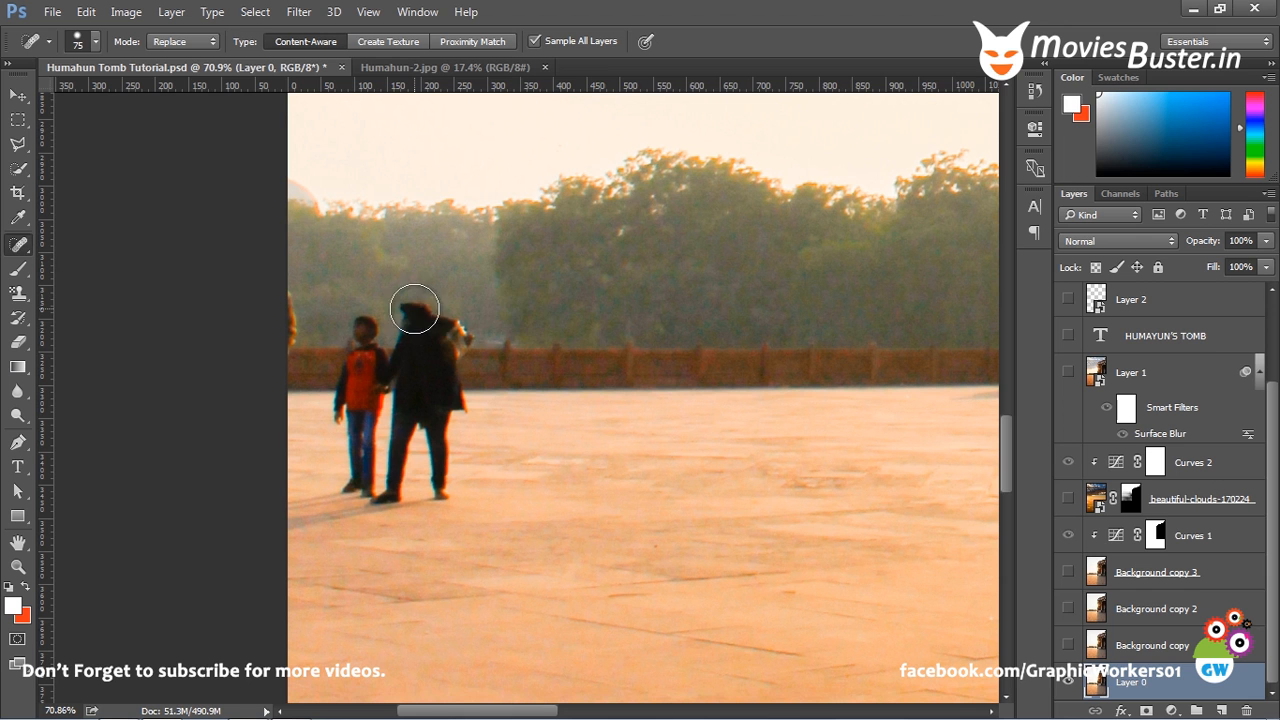
pyautogui.moveTo(414, 308); pyautogui.dragTo(472, 322)
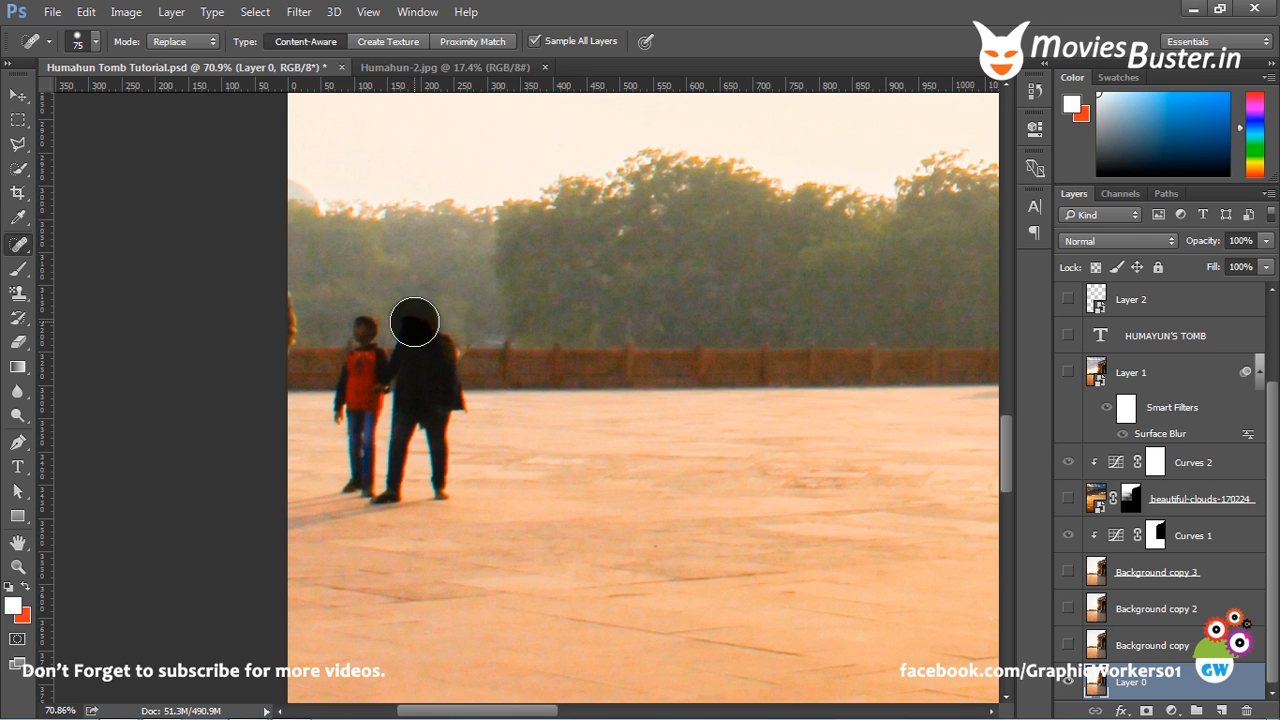
pyautogui.moveTo(414, 322); pyautogui.dragTo(356, 326)
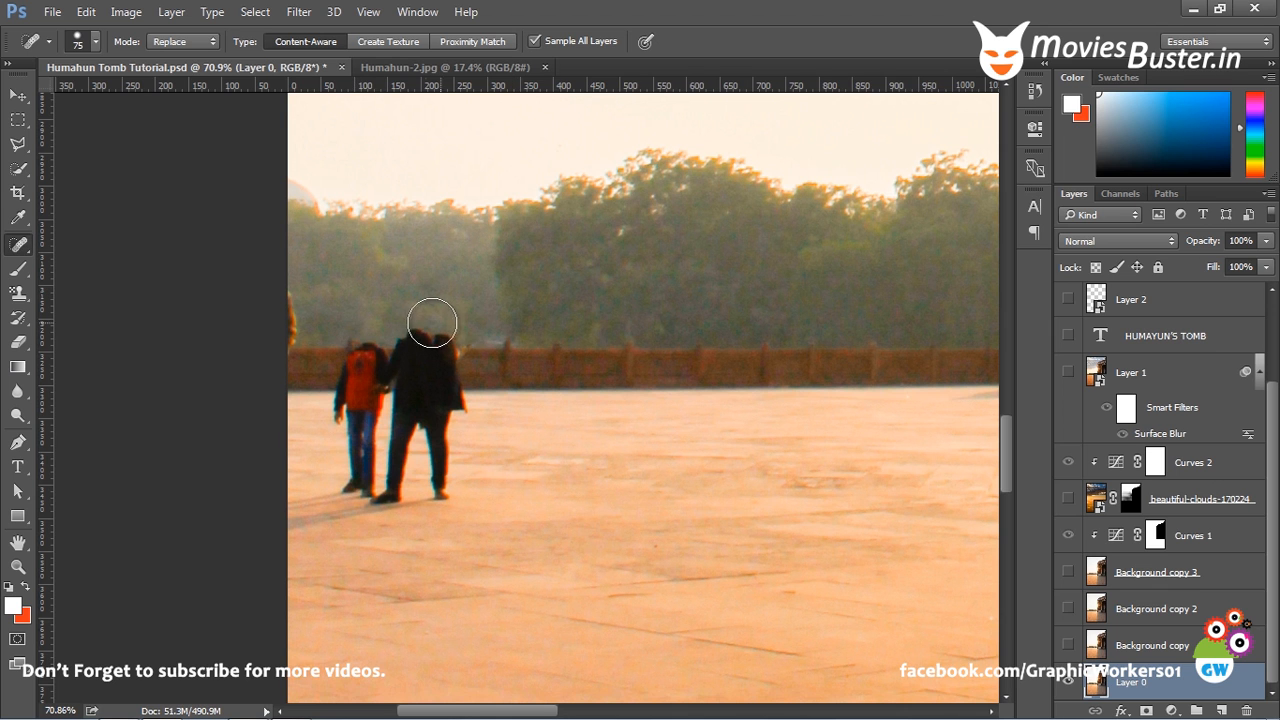
pyautogui.moveTo(472, 308)
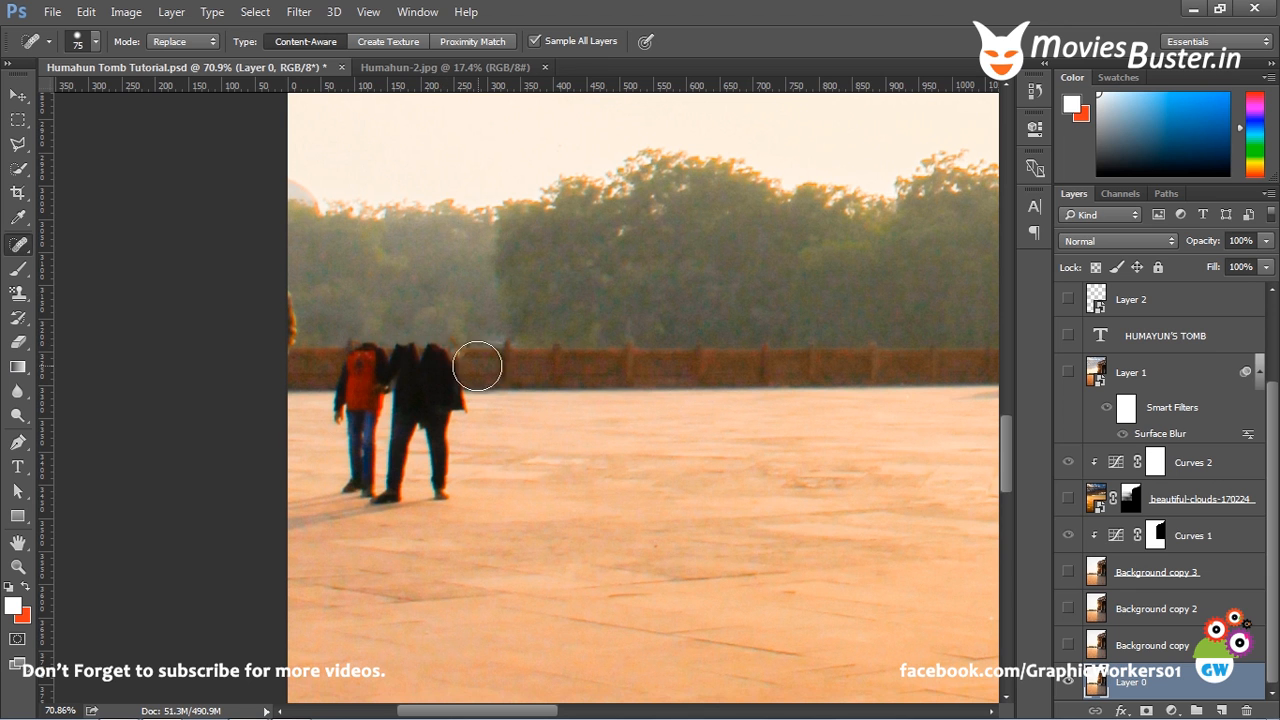
# Blend the patched head area into the wall and paint out the child's head
pyautogui.moveTo(476, 364); pyautogui.dragTo(426, 358)
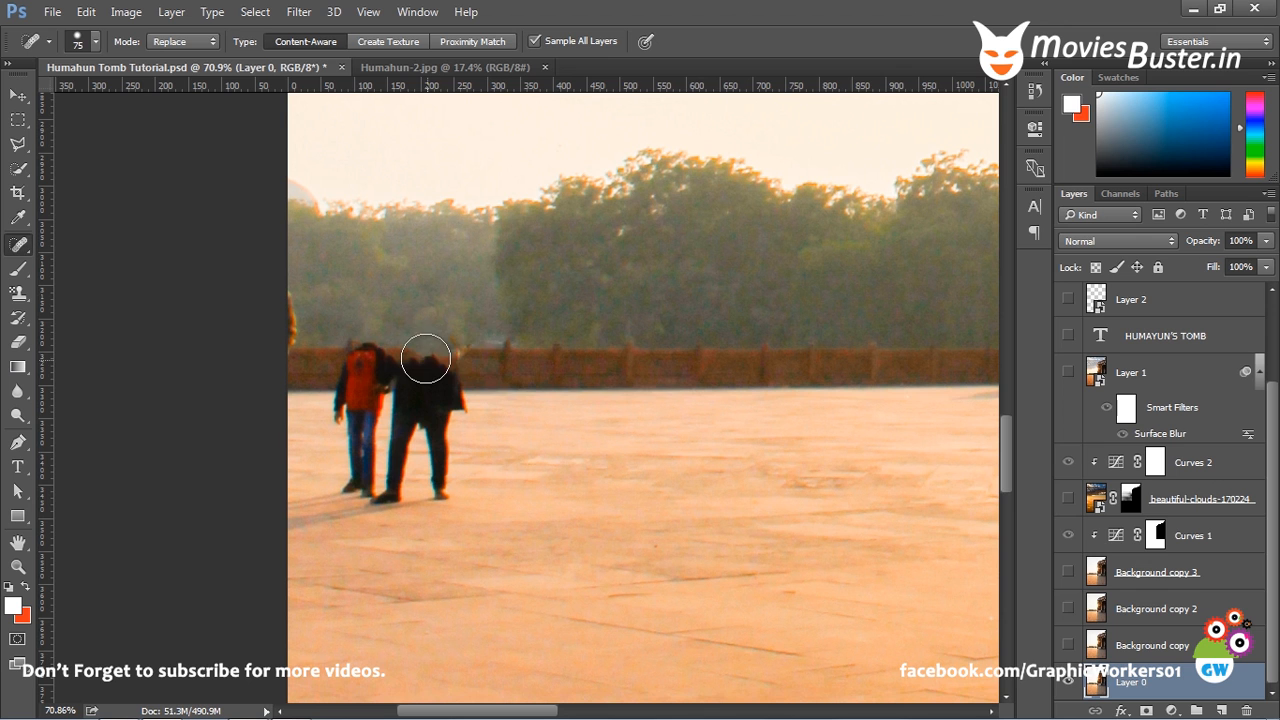
pyautogui.moveTo(428, 358); pyautogui.dragTo(516, 358)
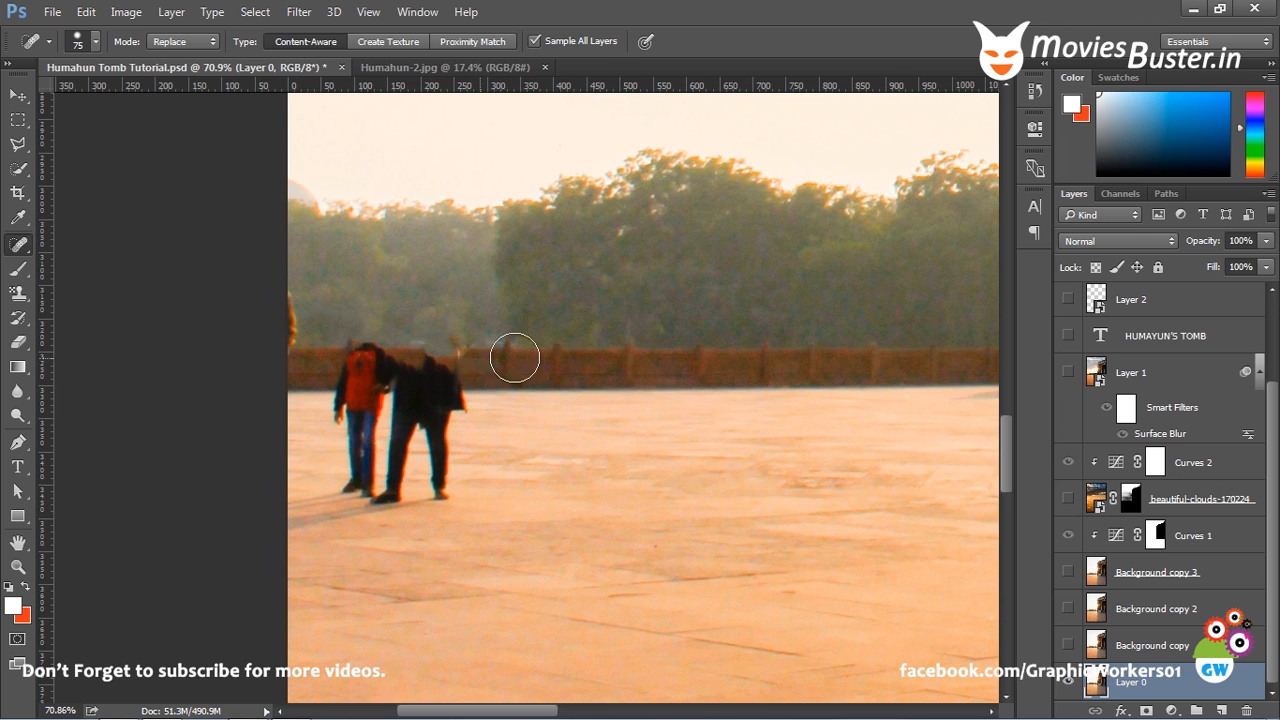
pyautogui.moveTo(516, 358); pyautogui.dragTo(518, 356)
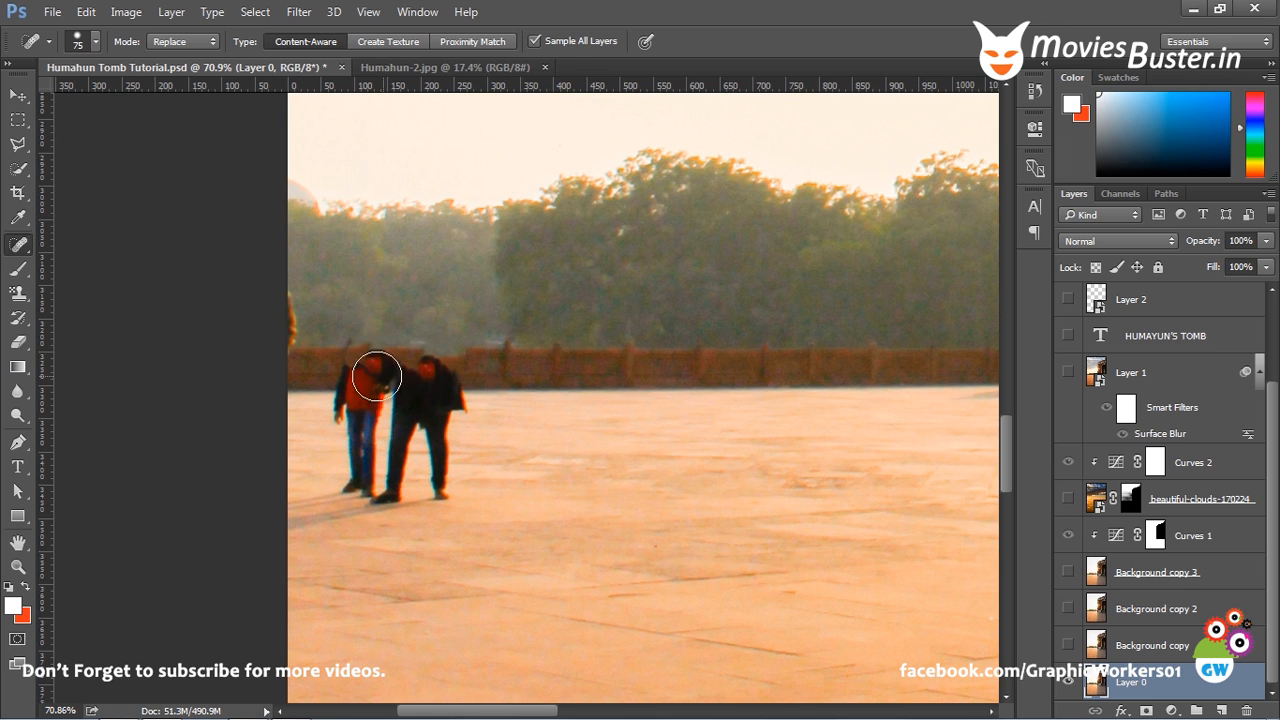
pyautogui.moveTo(378, 376); pyautogui.dragTo(428, 376)
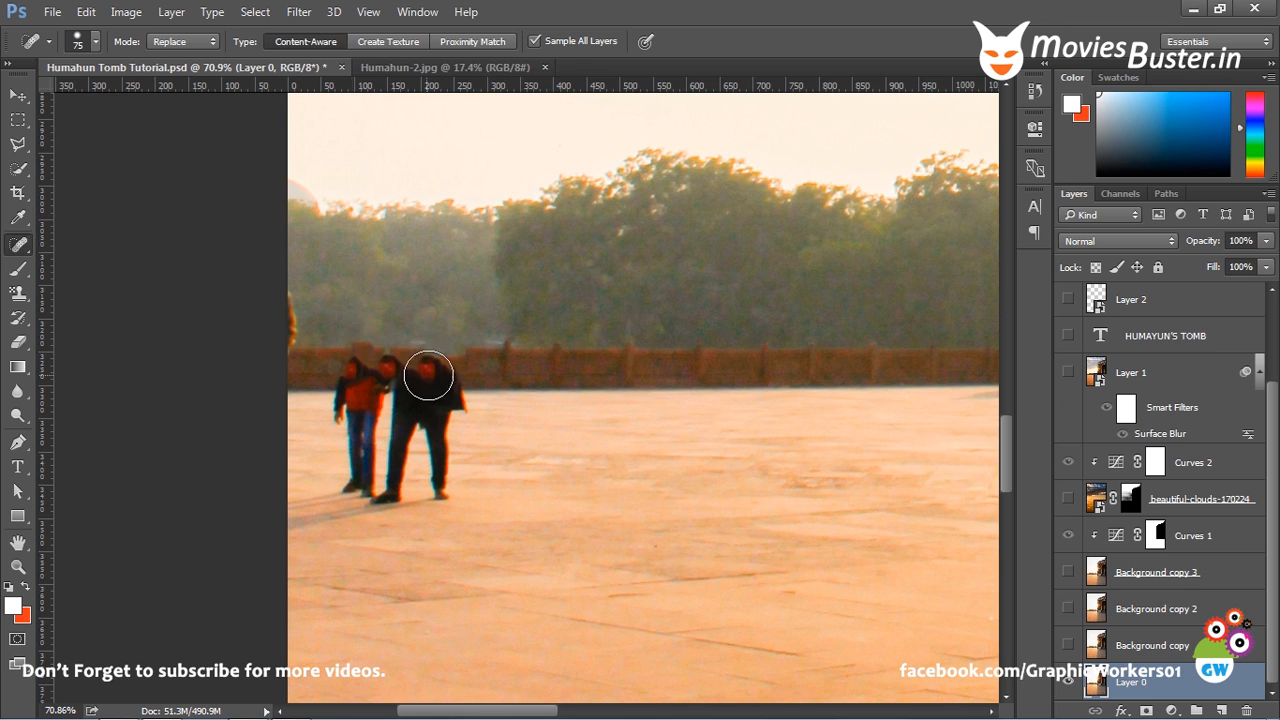
pyautogui.moveTo(428, 376); pyautogui.dragTo(528, 396)
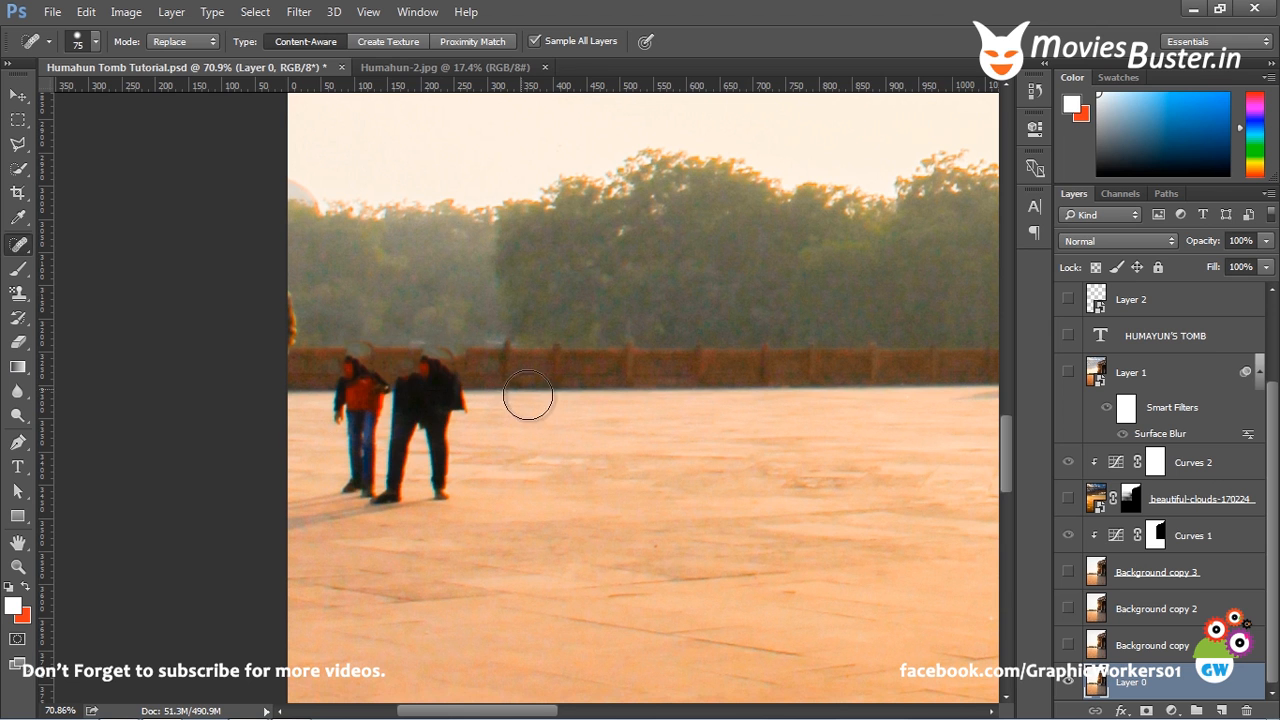
pyautogui.moveTo(388, 360)
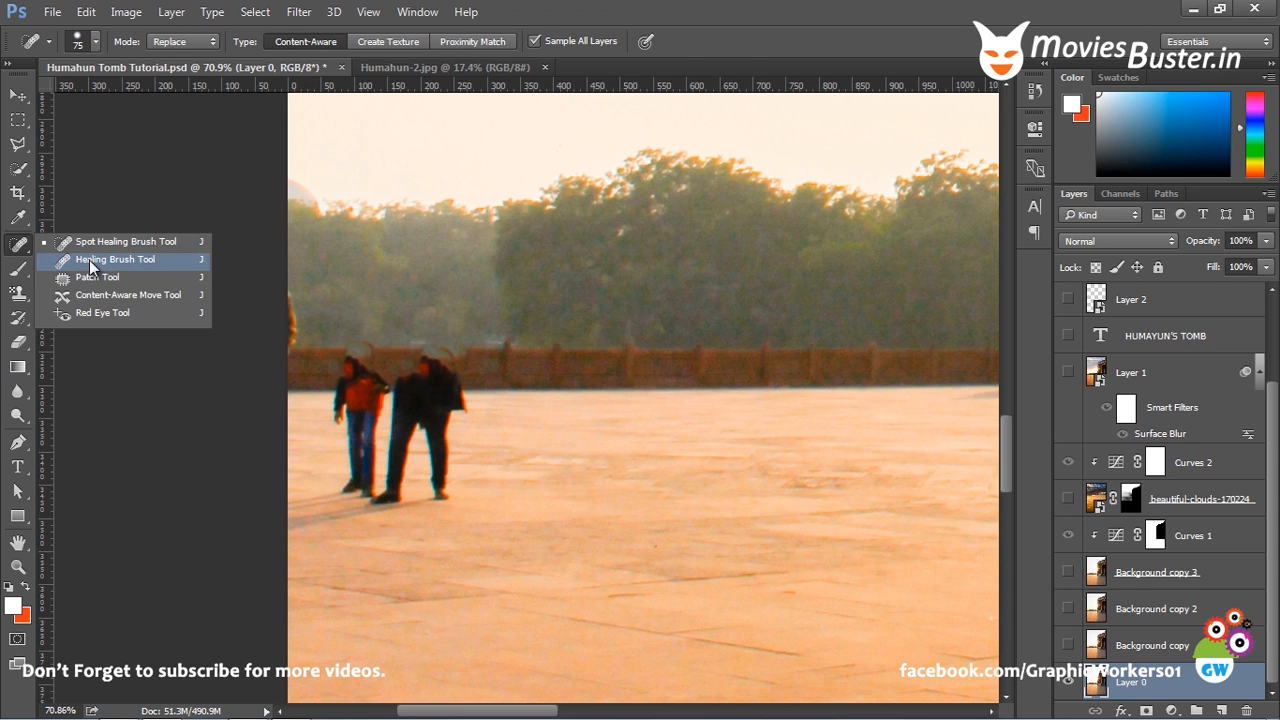
# Sample the wall texture and paint it over the man's head and upper body
pyautogui.click(120, 260)
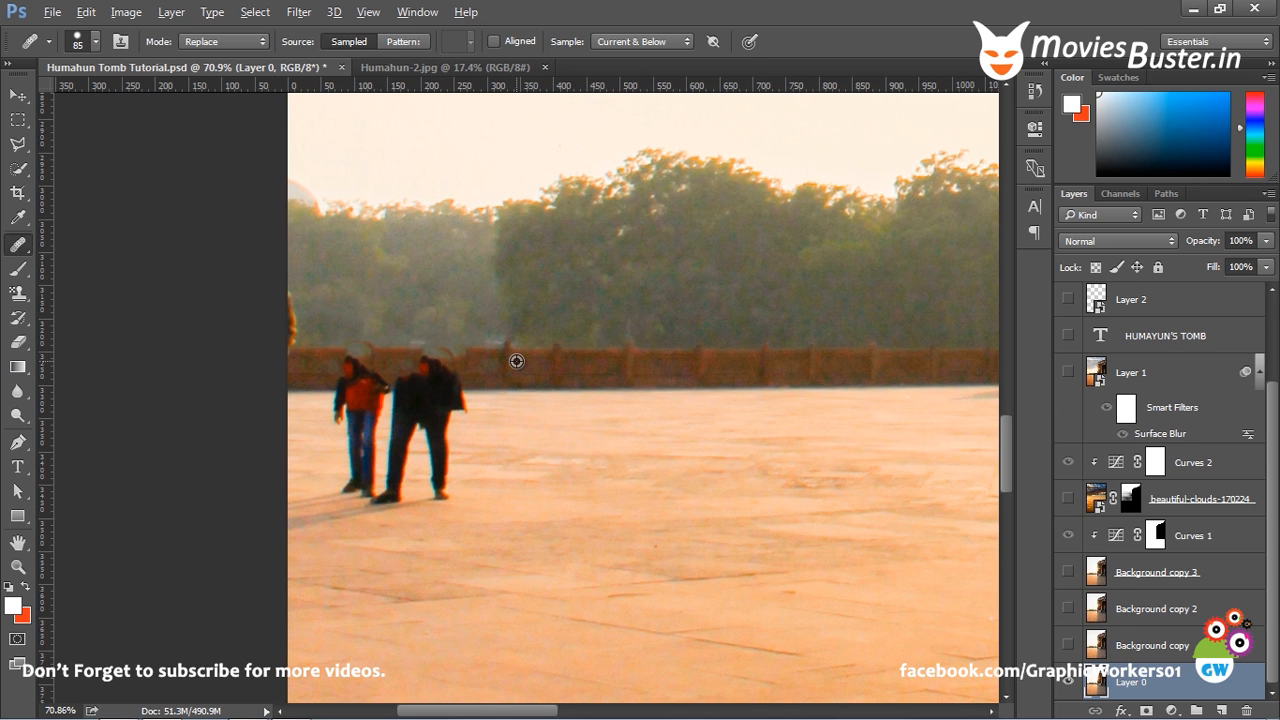
pyautogui.click(440, 368)
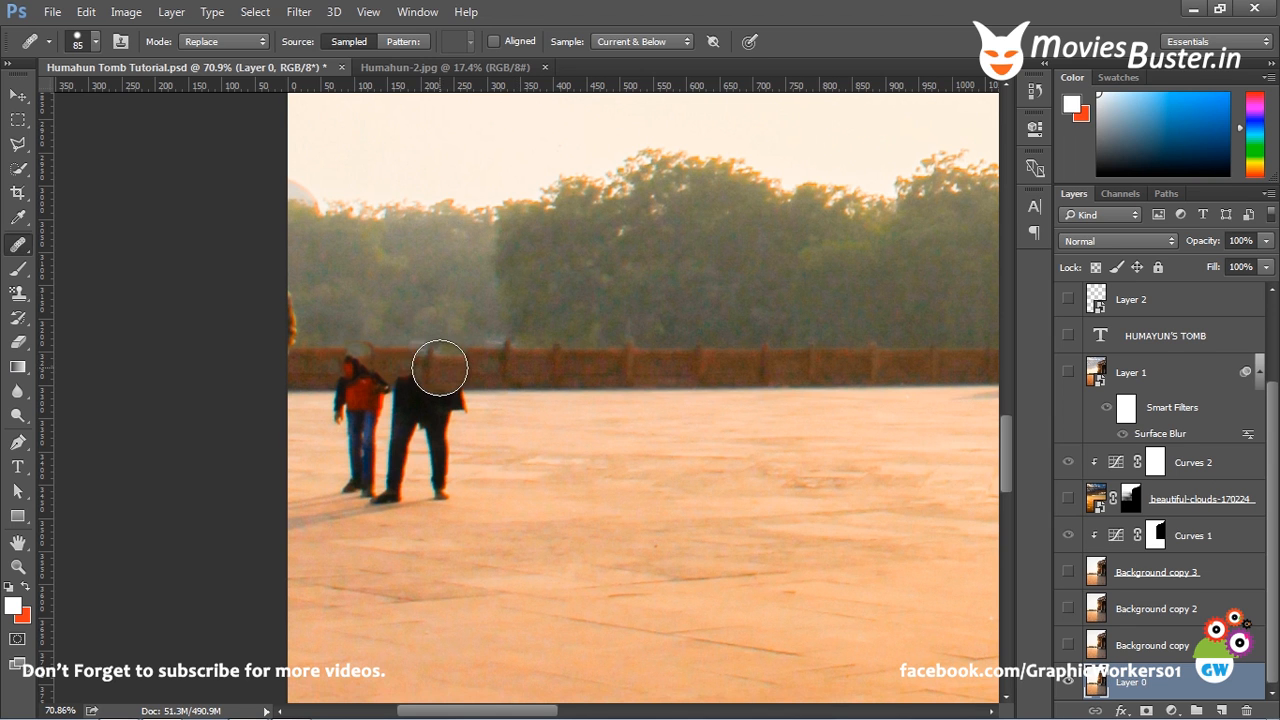
pyautogui.click(438, 358)
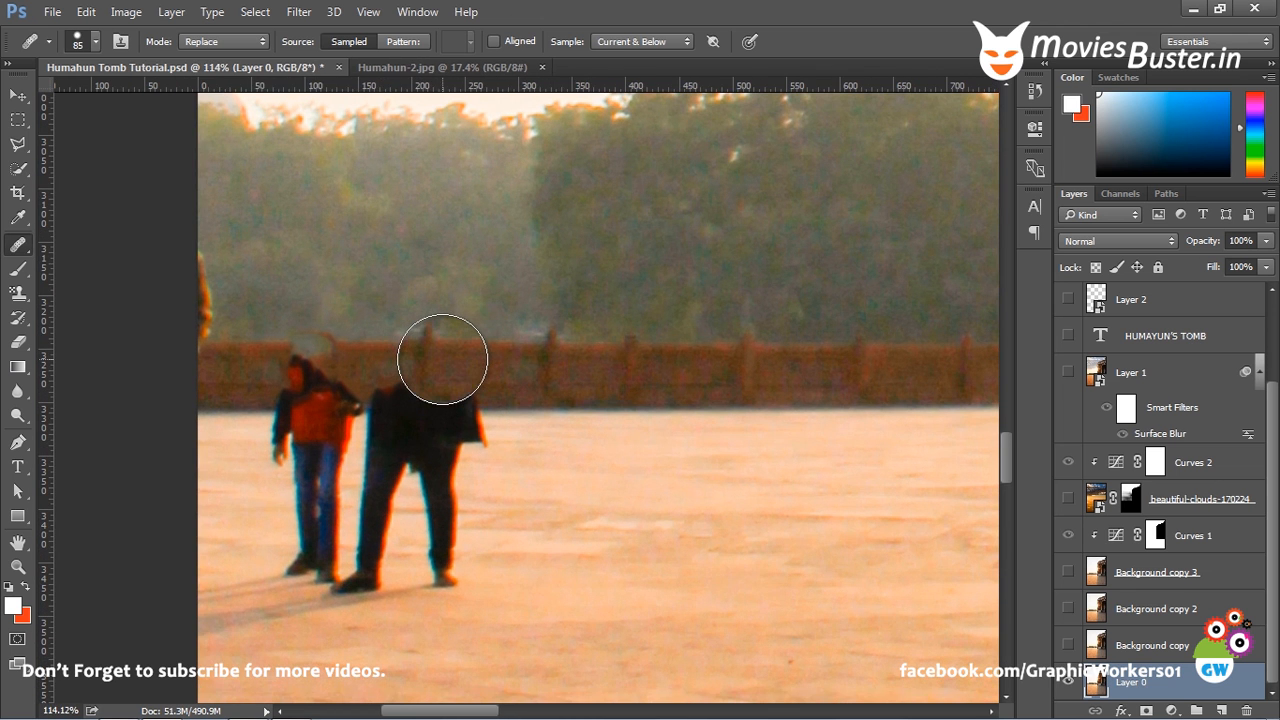
pyautogui.moveTo(442, 358); pyautogui.dragTo(460, 360)
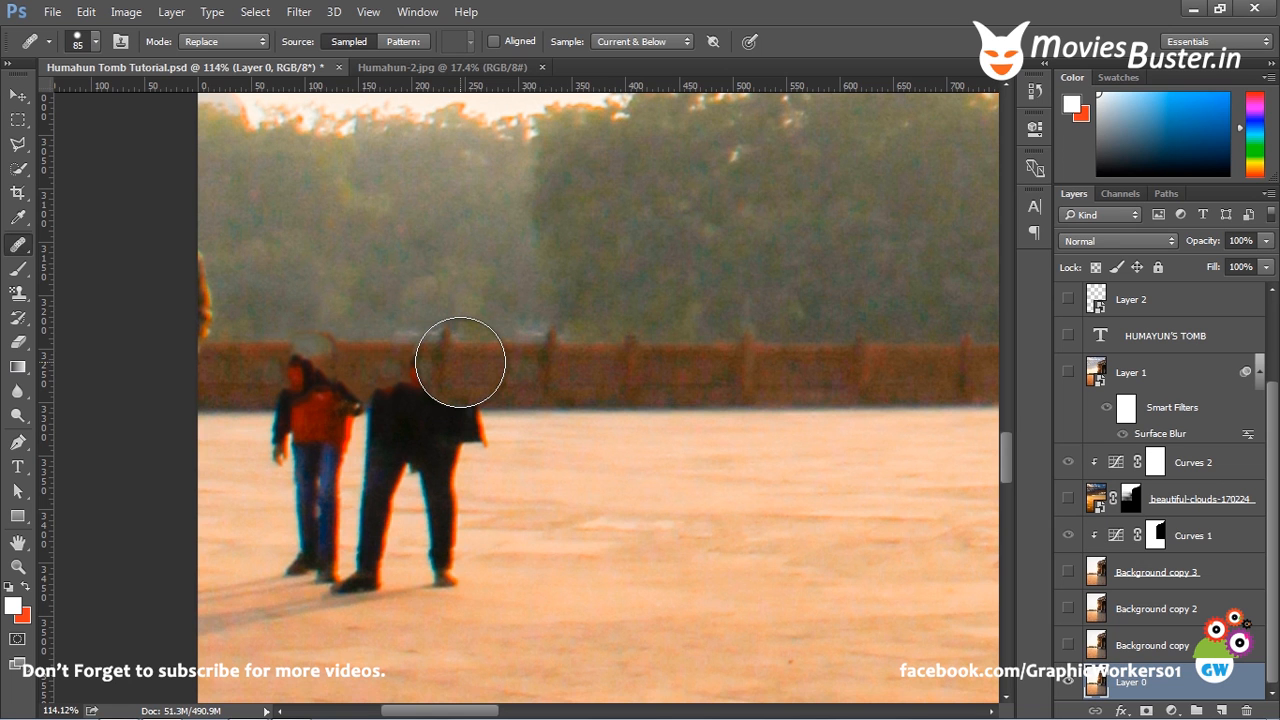
pyautogui.moveTo(460, 362); pyautogui.dragTo(406, 362)
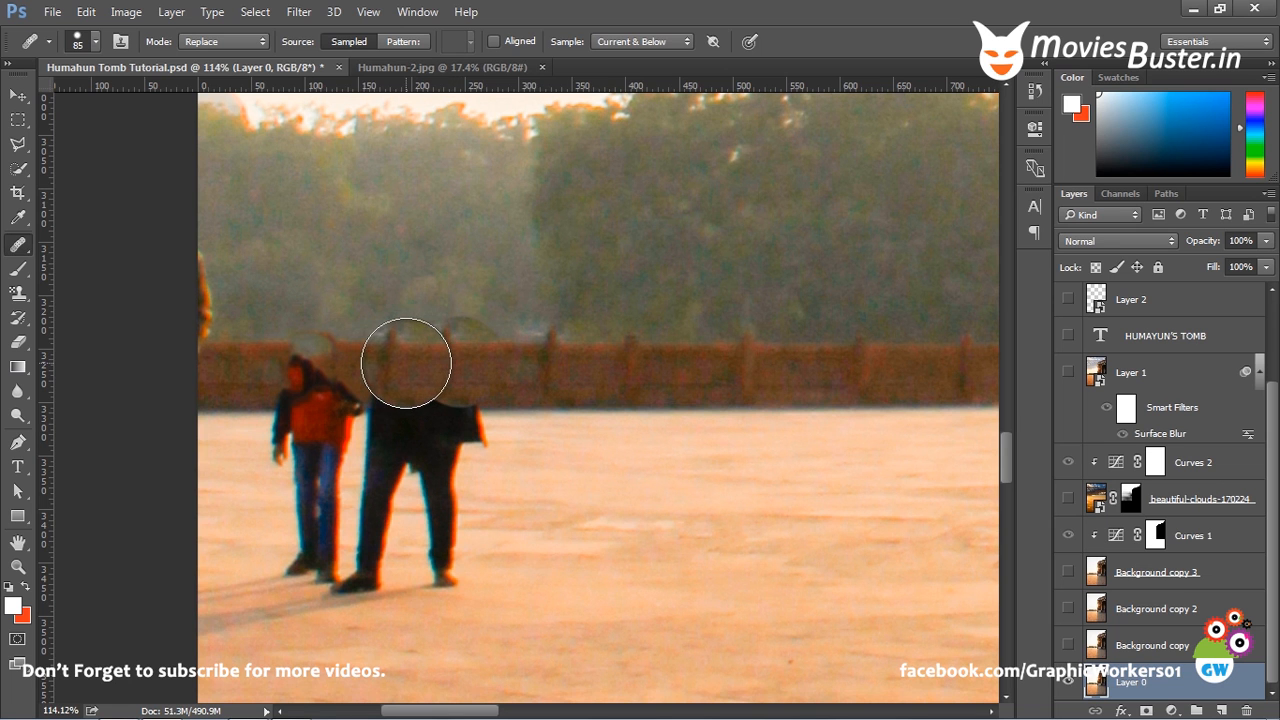
pyautogui.moveTo(404, 362); pyautogui.dragTo(358, 362)
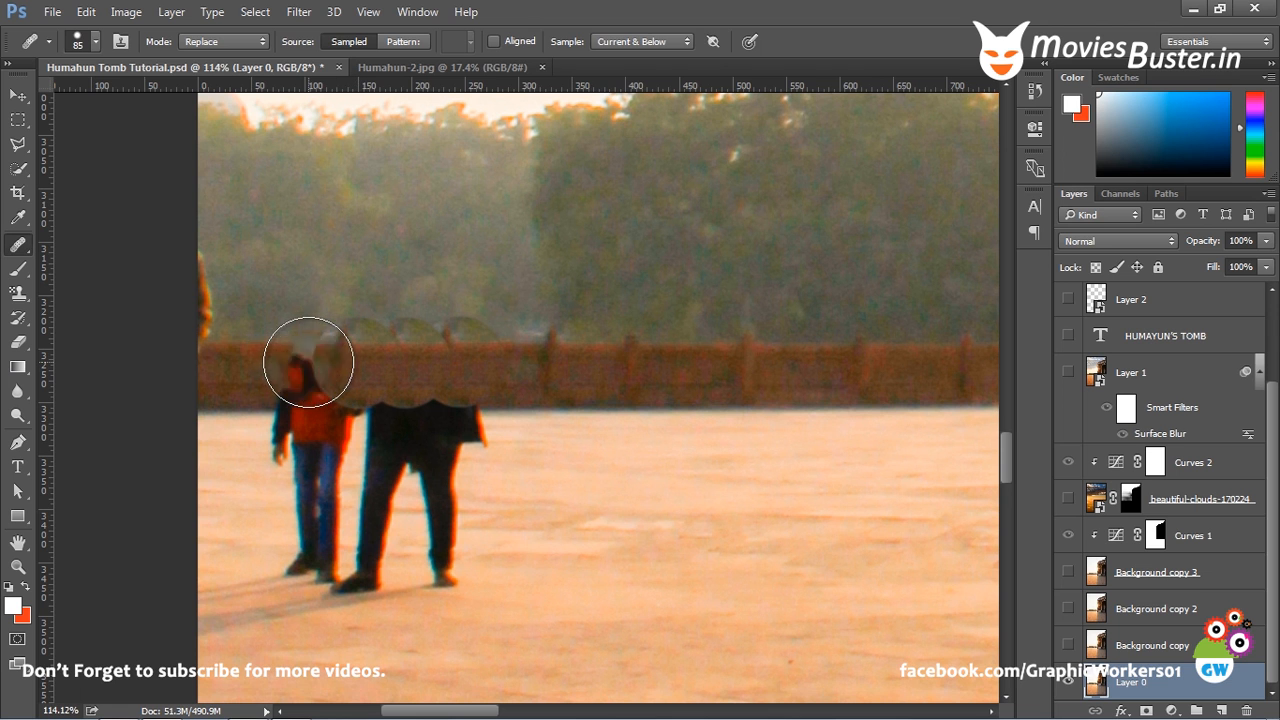
# Extend the sampled wall texture over the child's head and shoulders
pyautogui.moveTo(308, 362); pyautogui.dragTo(210, 364)
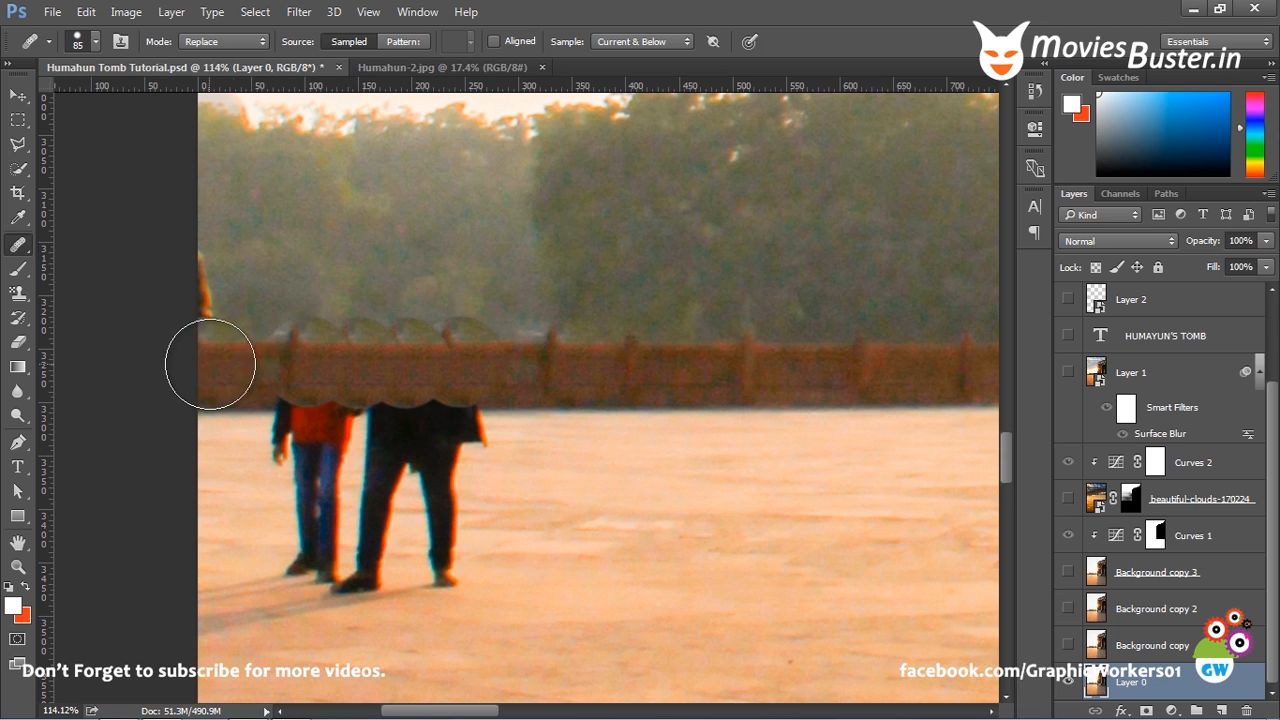
pyautogui.moveTo(210, 364); pyautogui.dragTo(292, 368)
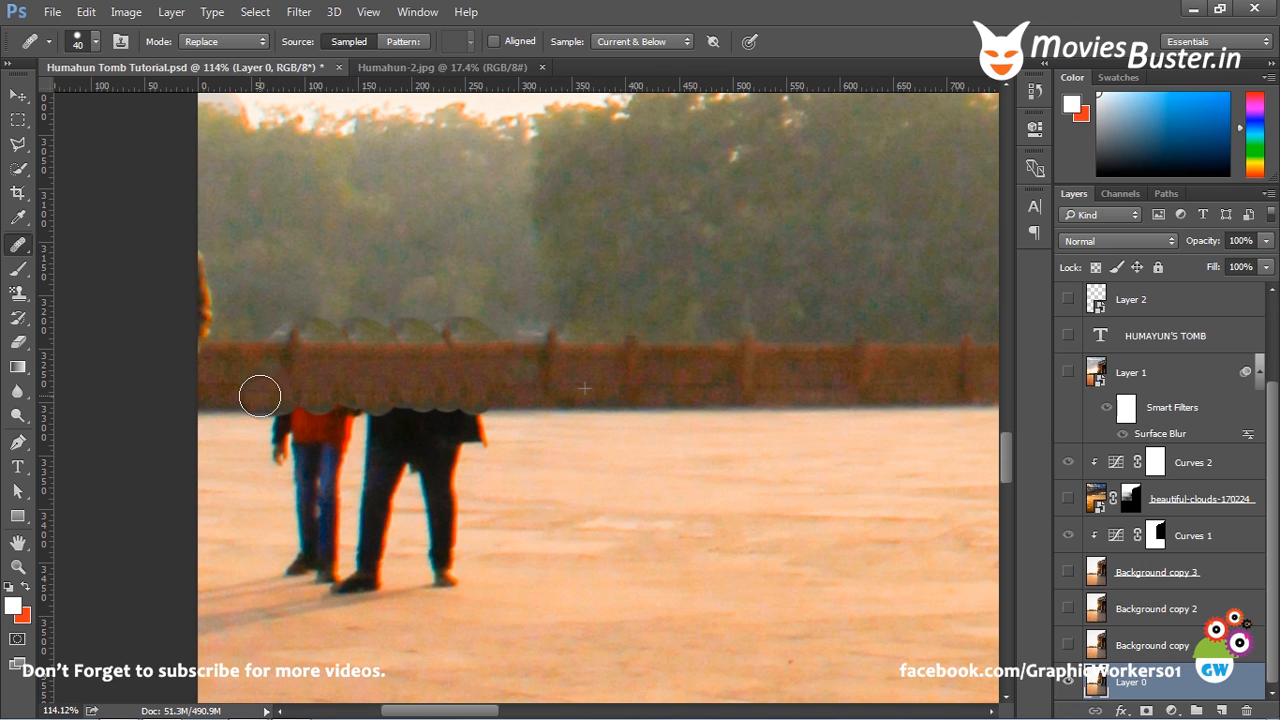
pyautogui.moveTo(260, 396); pyautogui.dragTo(212, 396)
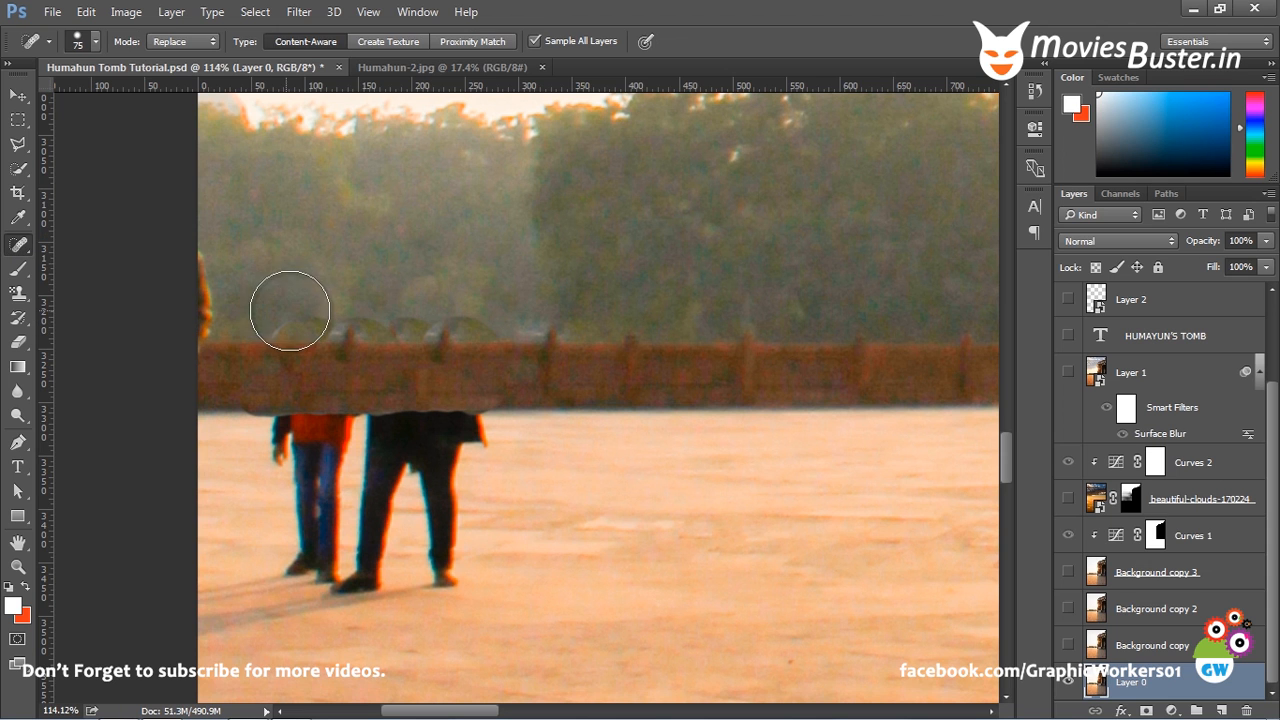
# Smooth the bumpy patched seam above the wall so it blends into the trees
pyautogui.moveTo(270, 320); pyautogui.dragTo(336, 324)
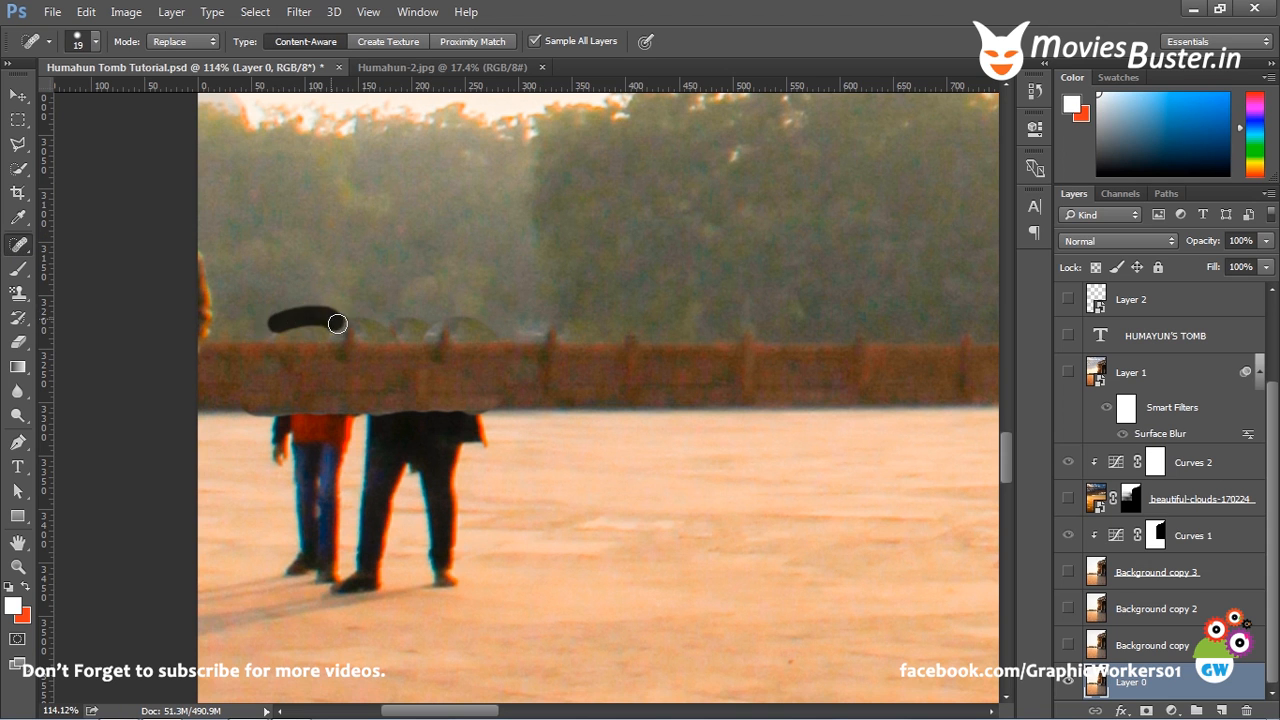
pyautogui.moveTo(336, 324); pyautogui.dragTo(498, 320)
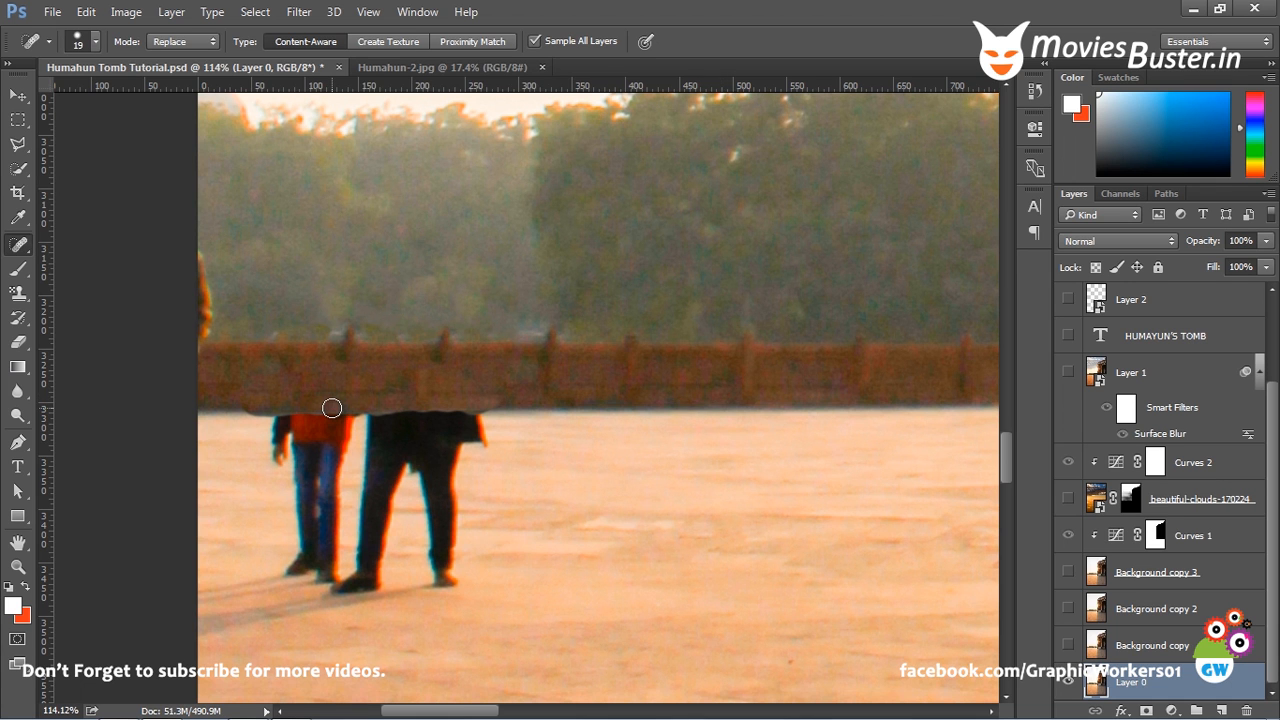
pyautogui.moveTo(148, 480)
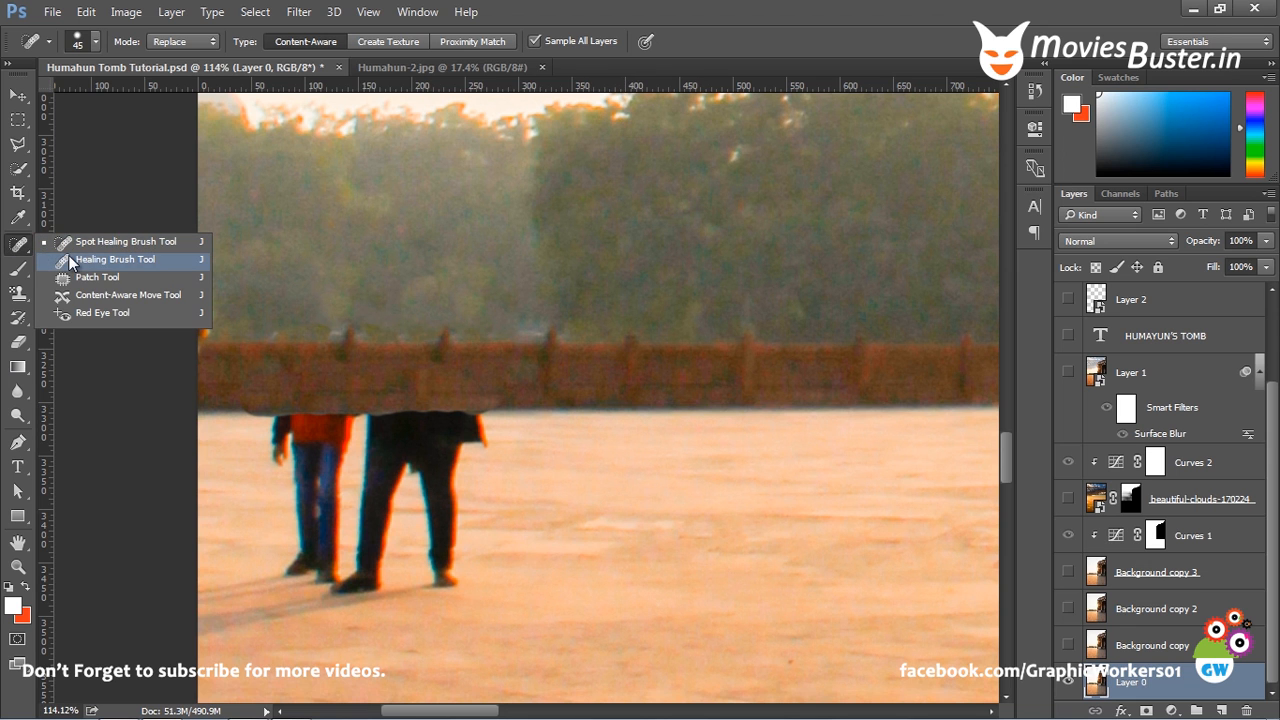
# Sample the plaza floor and paint it over both figures' torsos and waists
pyautogui.click(108, 260)
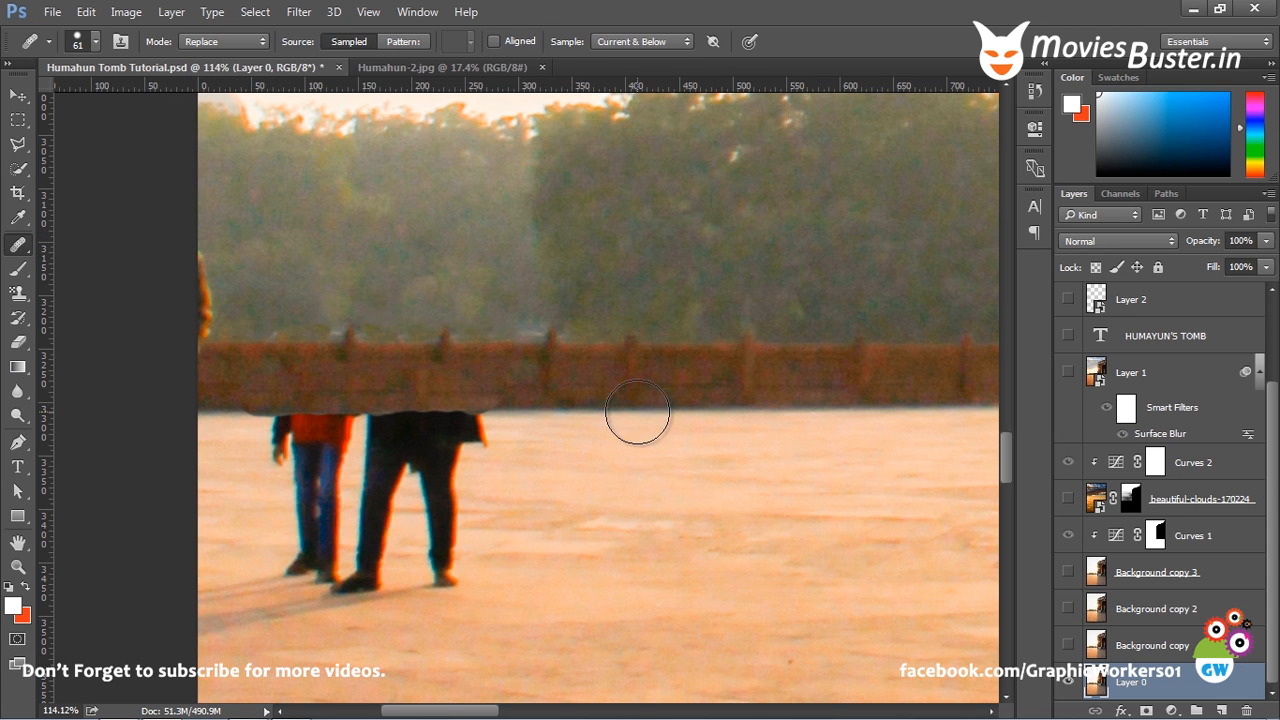
pyautogui.moveTo(636, 412); pyautogui.dragTo(446, 412)
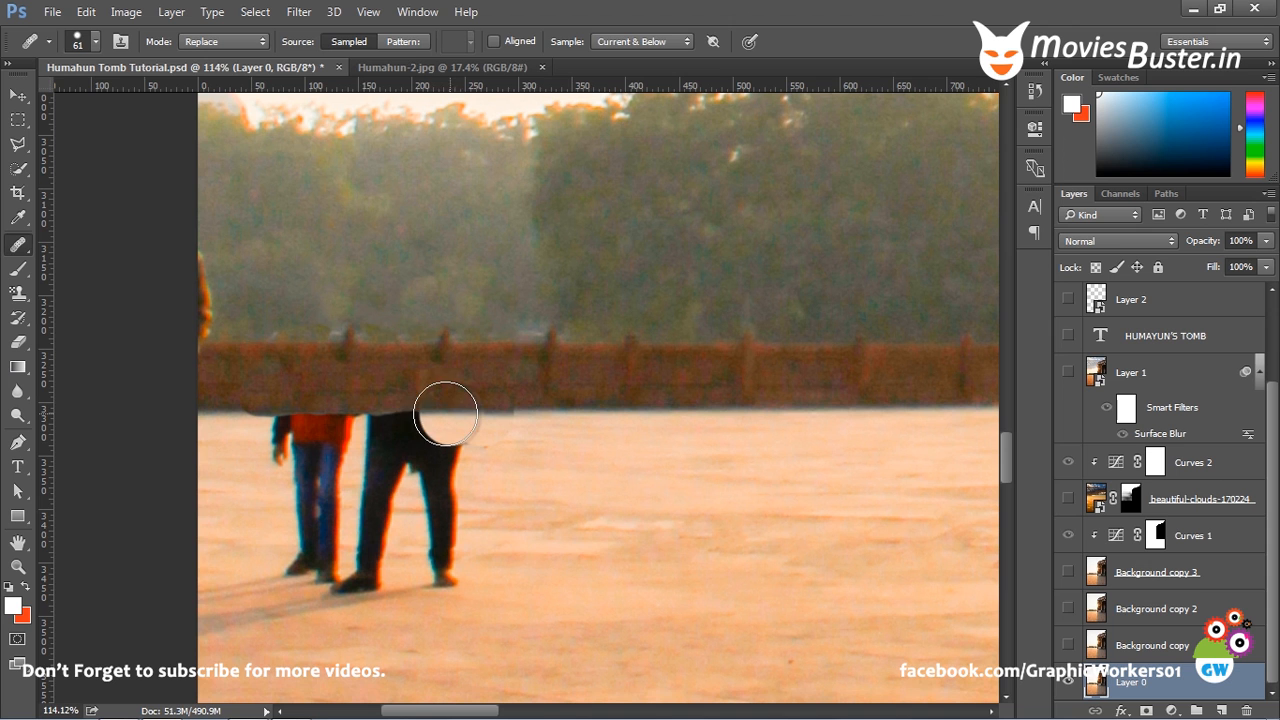
pyautogui.moveTo(444, 412); pyautogui.dragTo(372, 412)
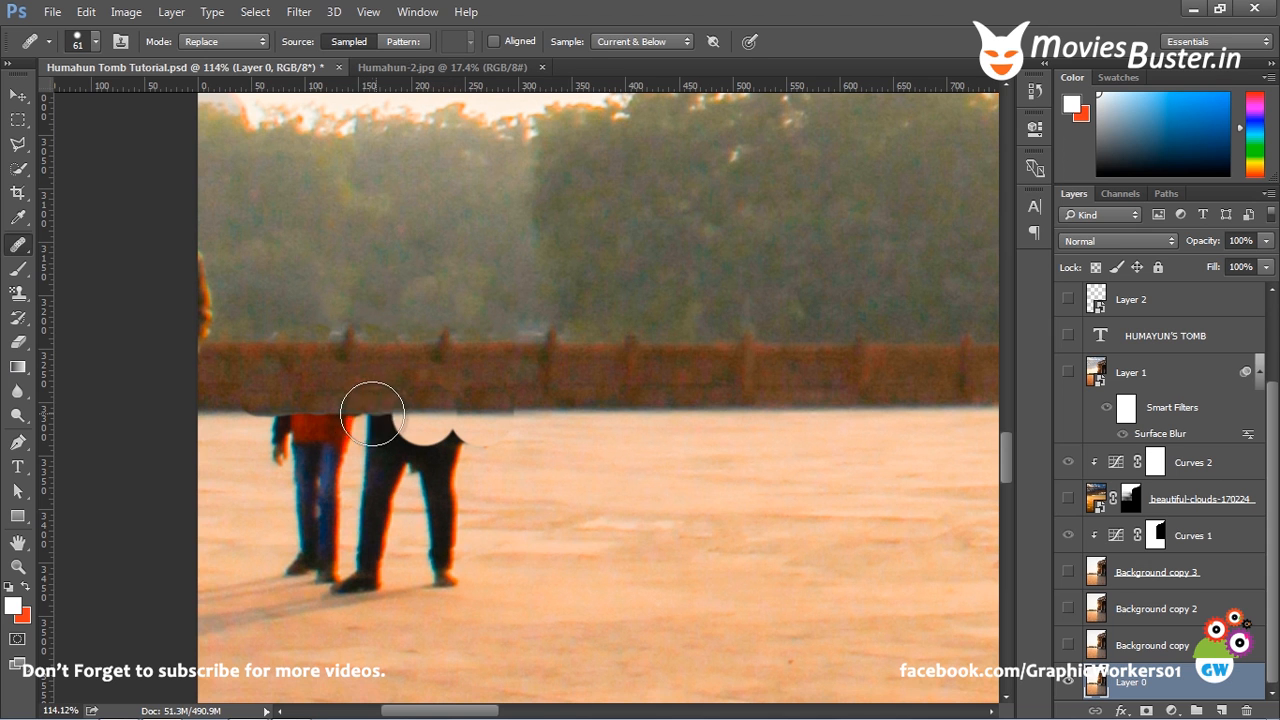
pyautogui.moveTo(372, 412); pyautogui.dragTo(308, 410)
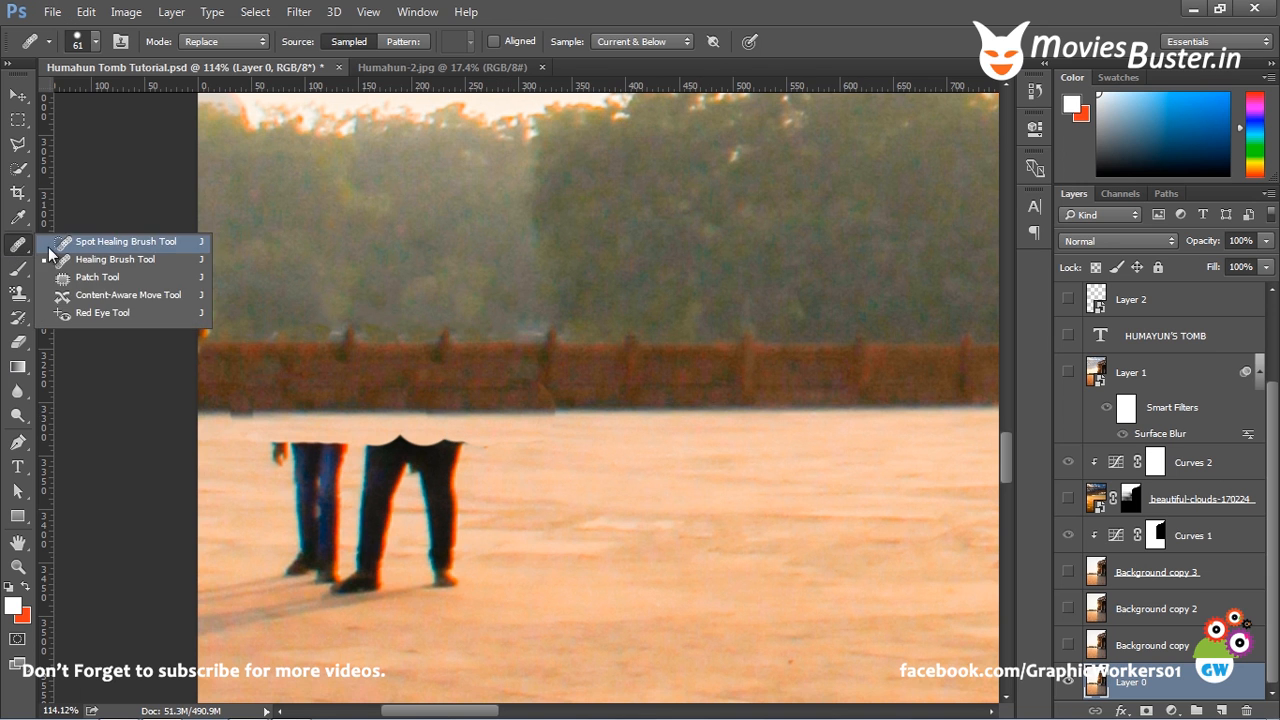
# Paint out both remaining pairs of legs with content-aware spot healing
pyautogui.click(122, 240)
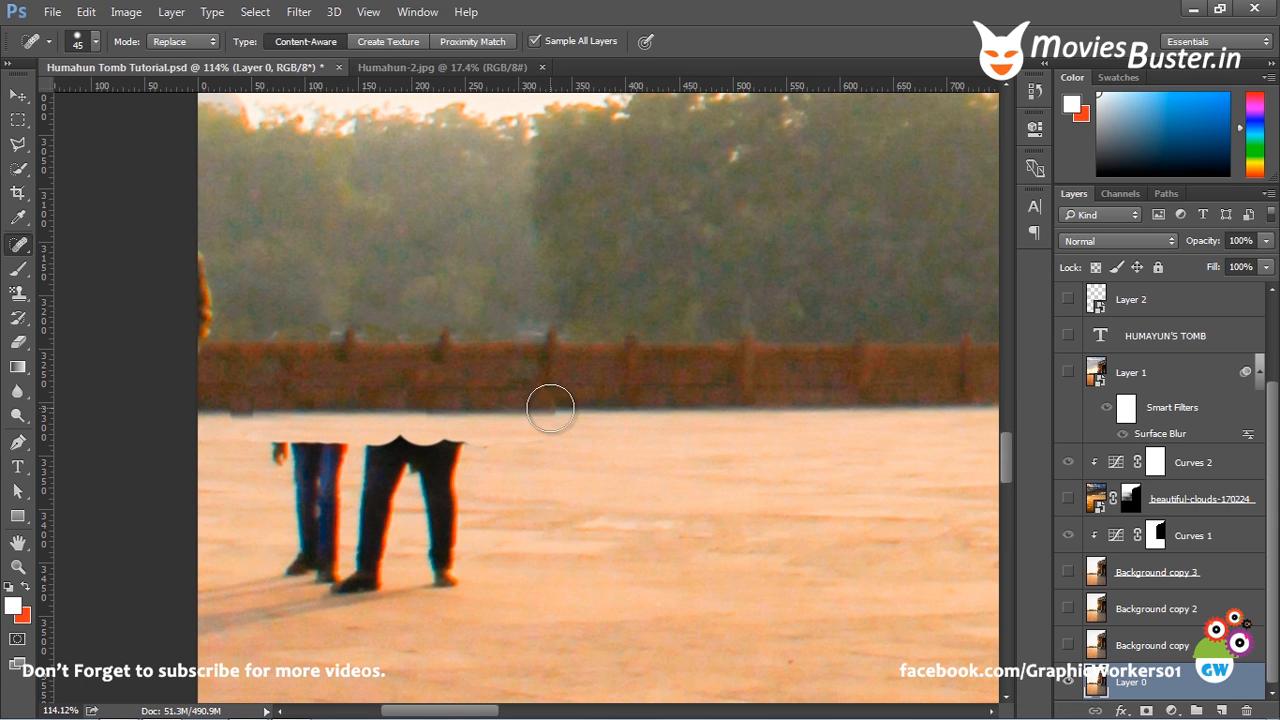
pyautogui.moveTo(248, 418)
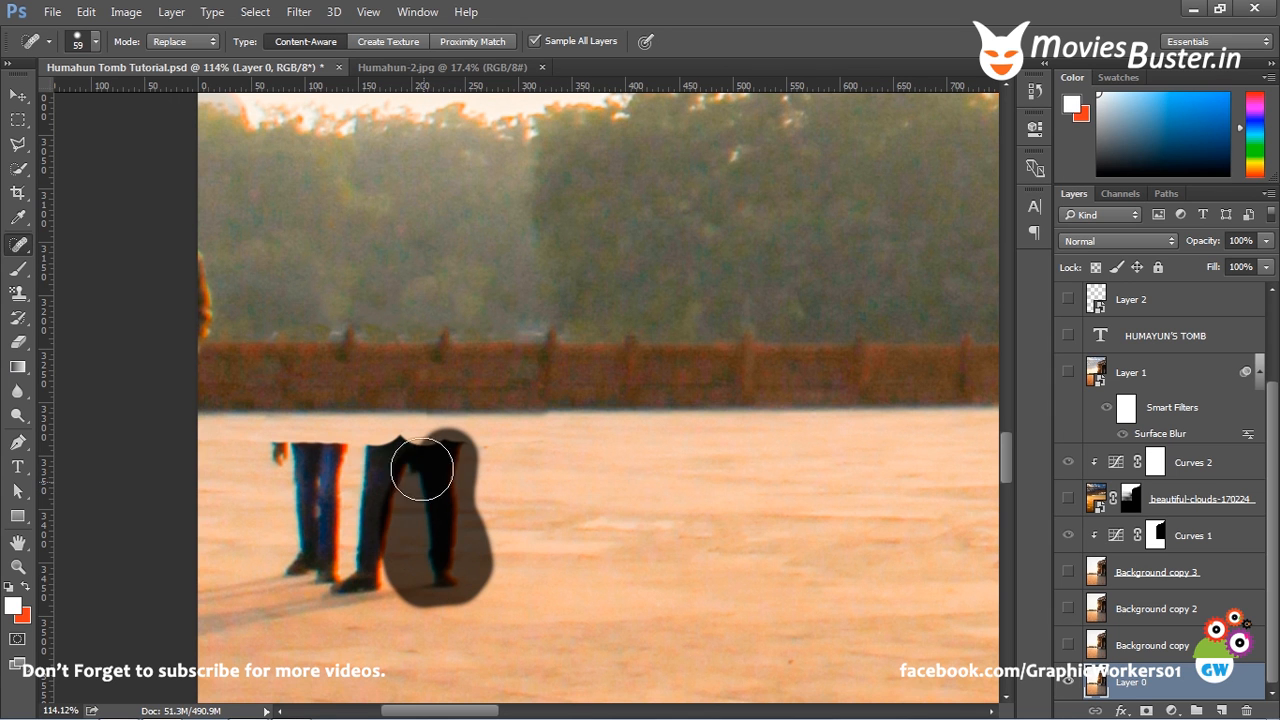
pyautogui.moveTo(420, 468); pyautogui.dragTo(284, 464)
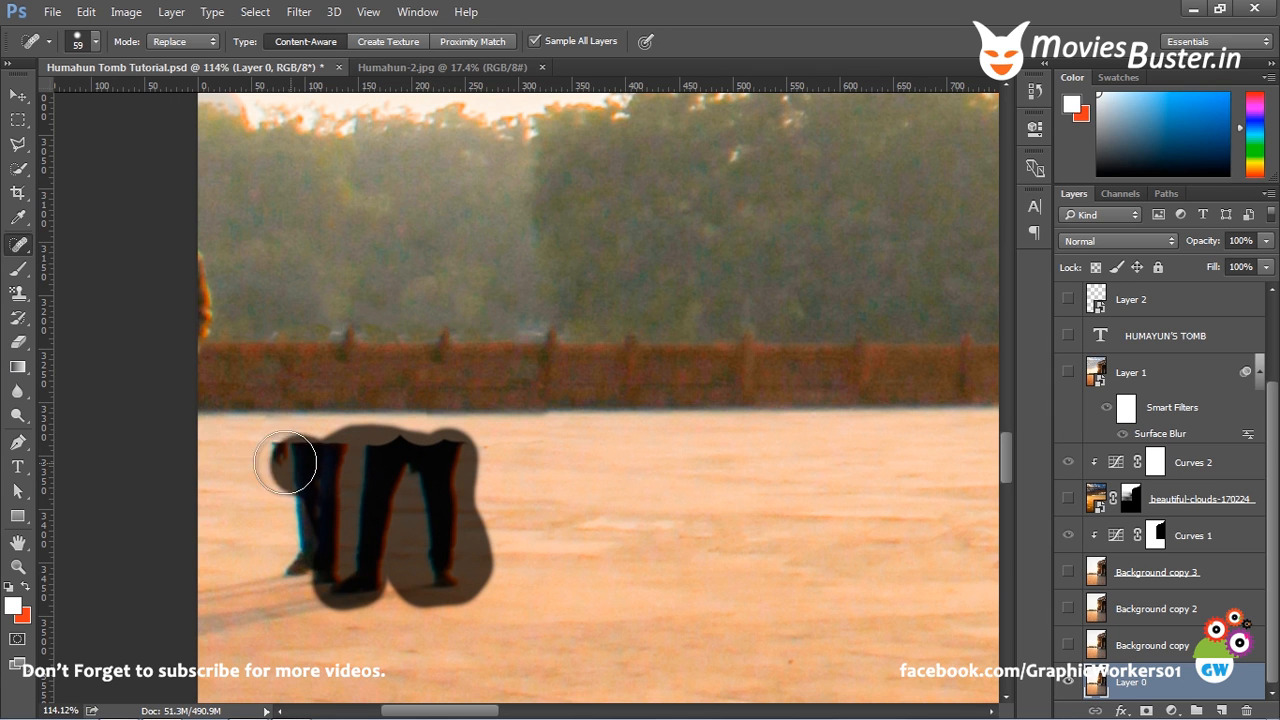
pyautogui.moveTo(284, 462); pyautogui.dragTo(292, 592)
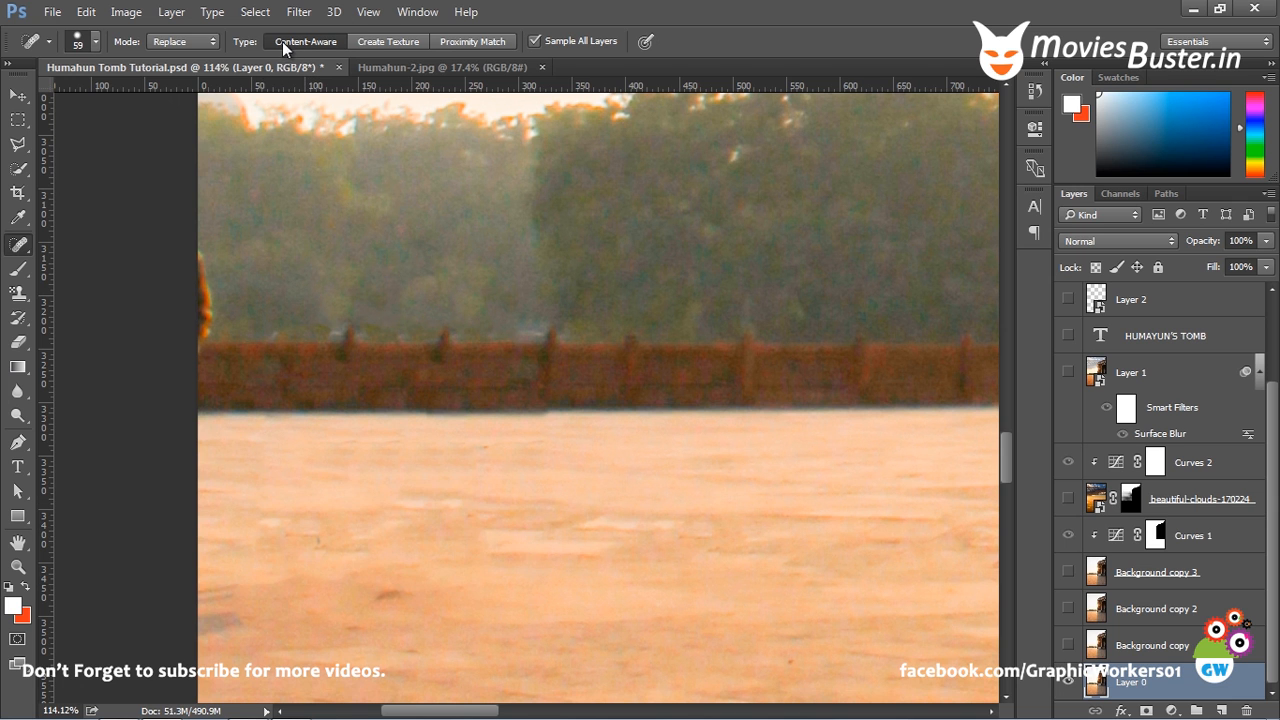
pyautogui.moveTo(396, 286)
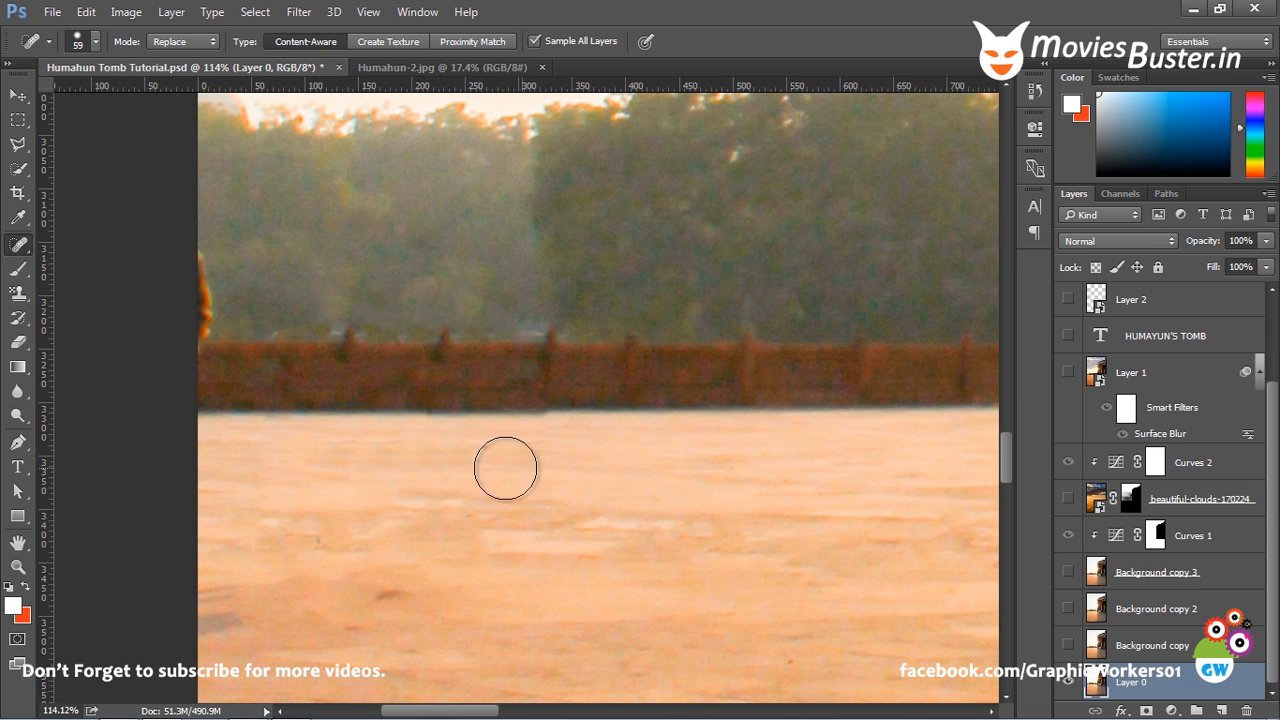
pyautogui.moveTo(700, 586)
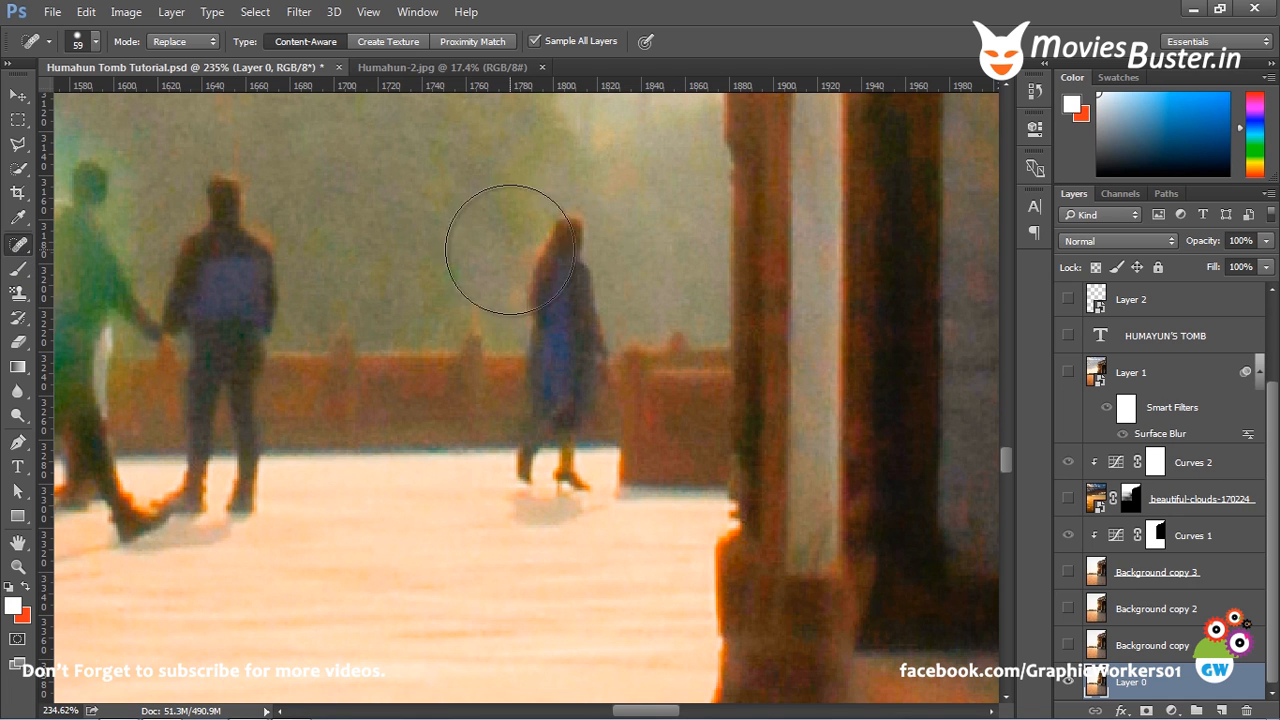
# Heal away the woman in blue's head, body, feet and shadow along the fence
pyautogui.click(536, 246)
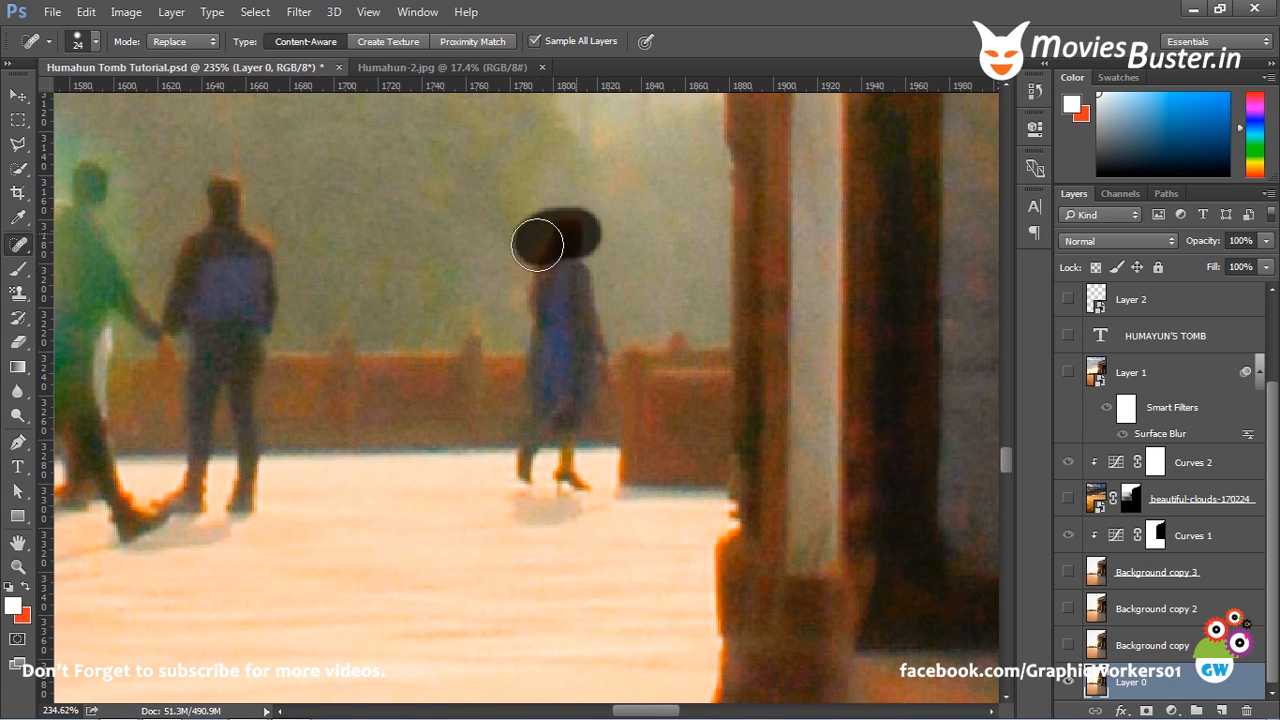
pyautogui.moveTo(540, 244); pyautogui.dragTo(612, 240)
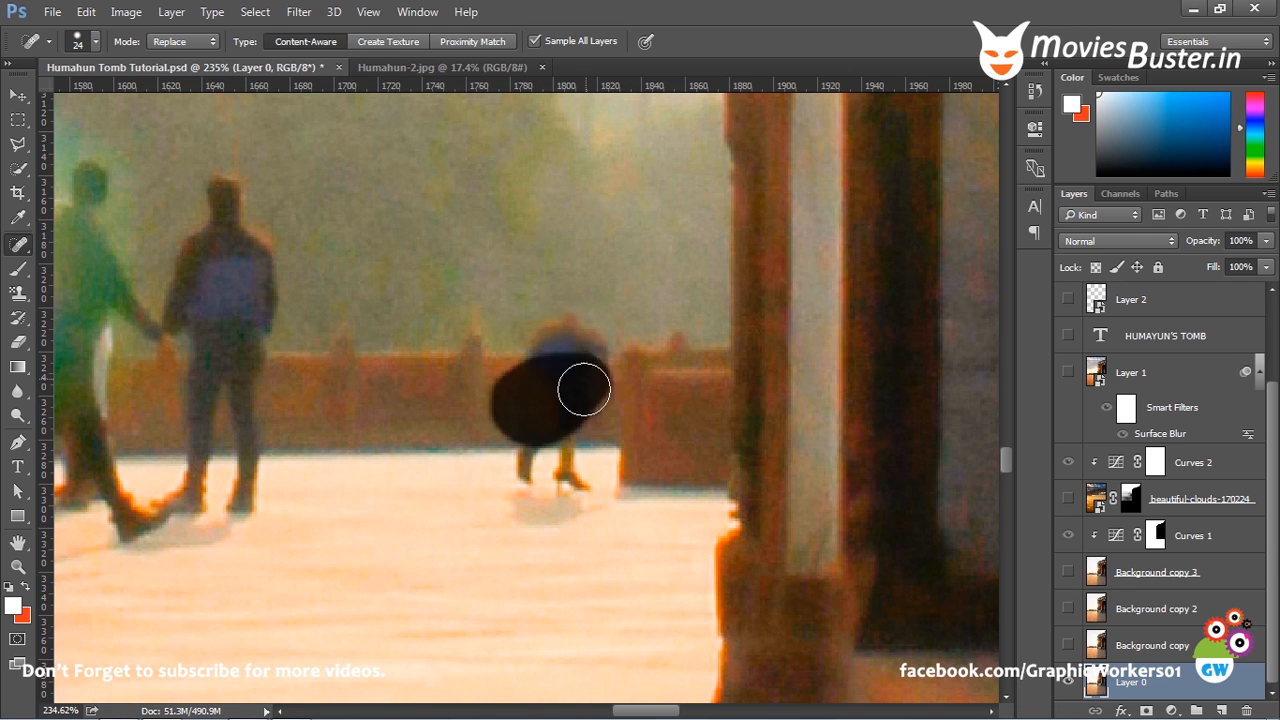
pyautogui.moveTo(584, 388); pyautogui.dragTo(572, 468)
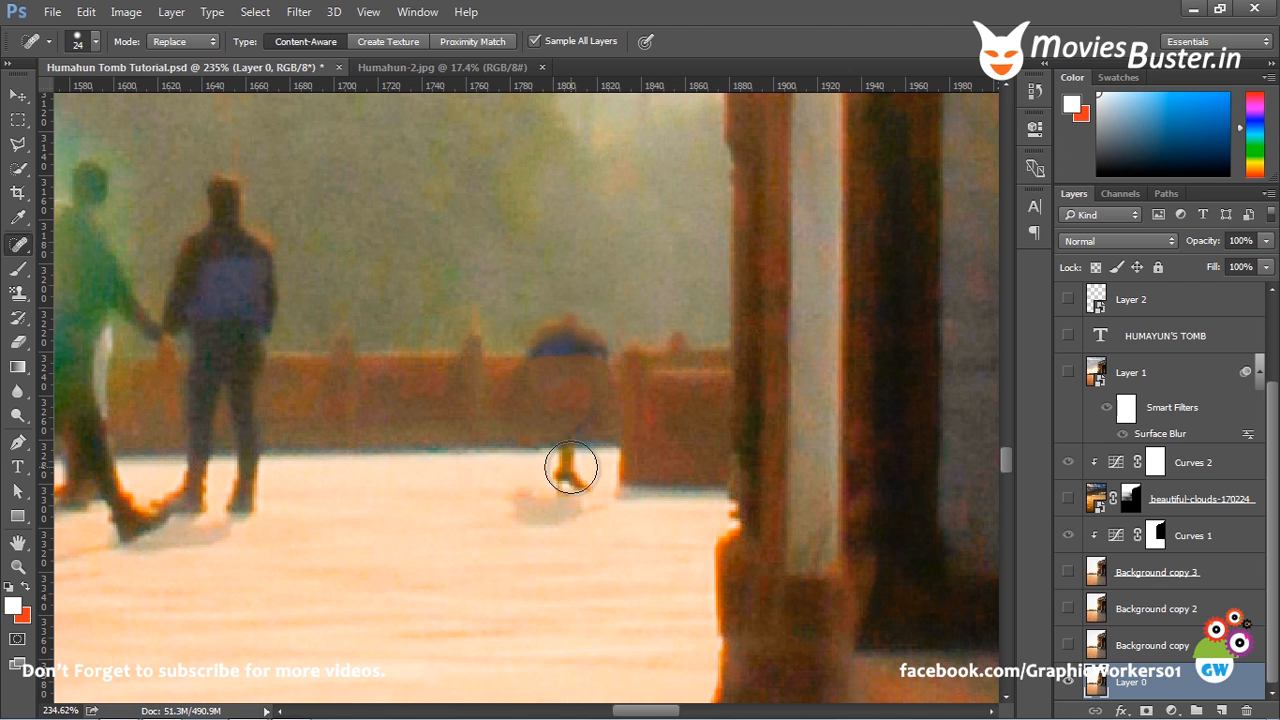
pyautogui.moveTo(570, 468); pyautogui.dragTo(562, 596)
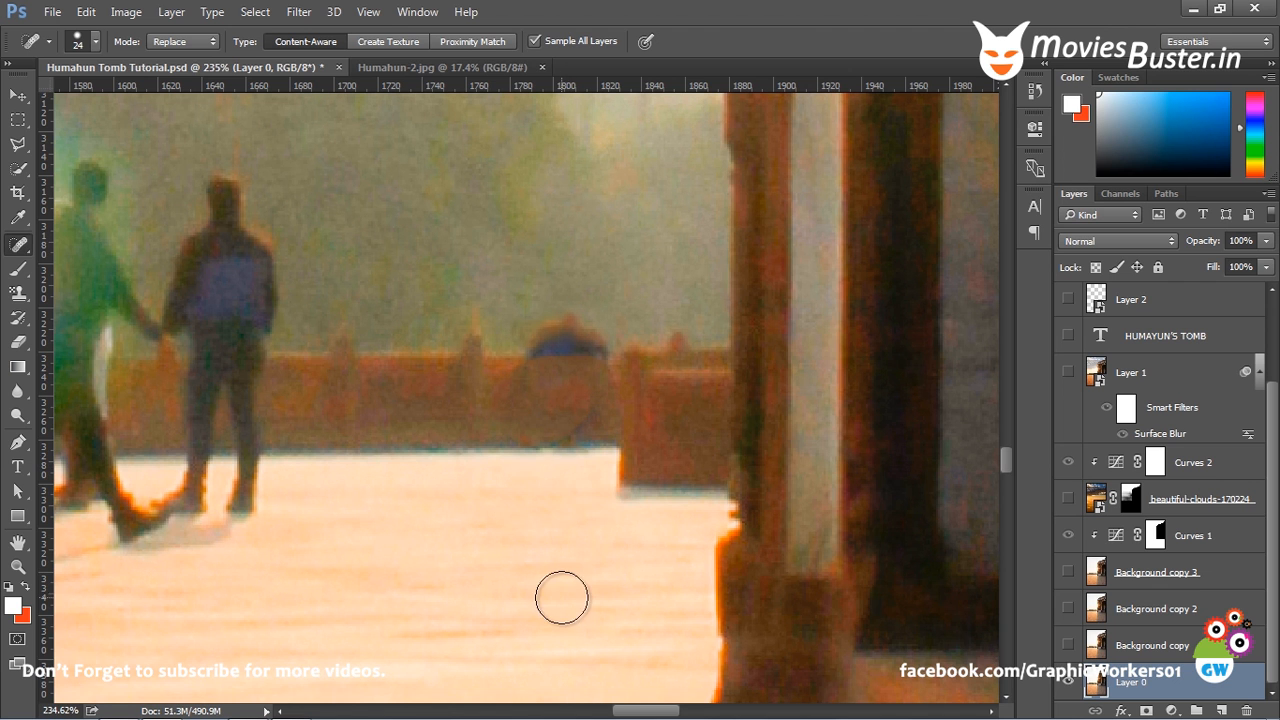
pyautogui.moveTo(558, 340)
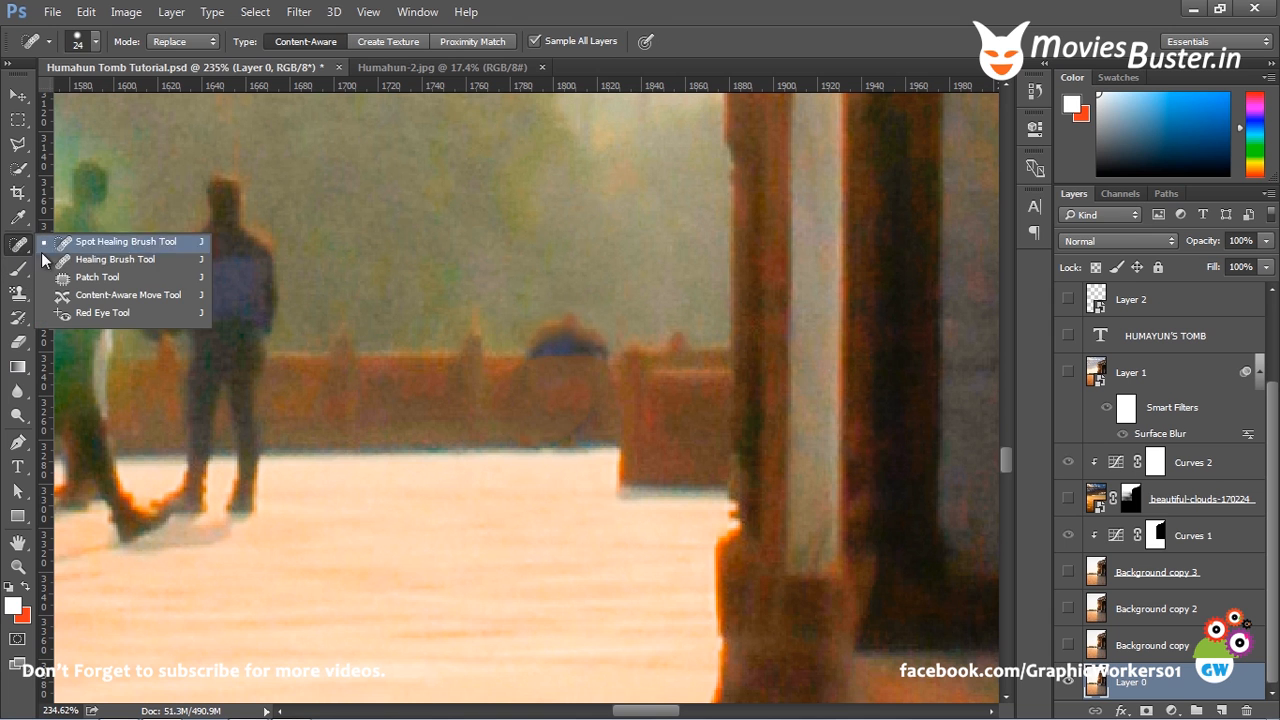
pyautogui.moveTo(116, 260)
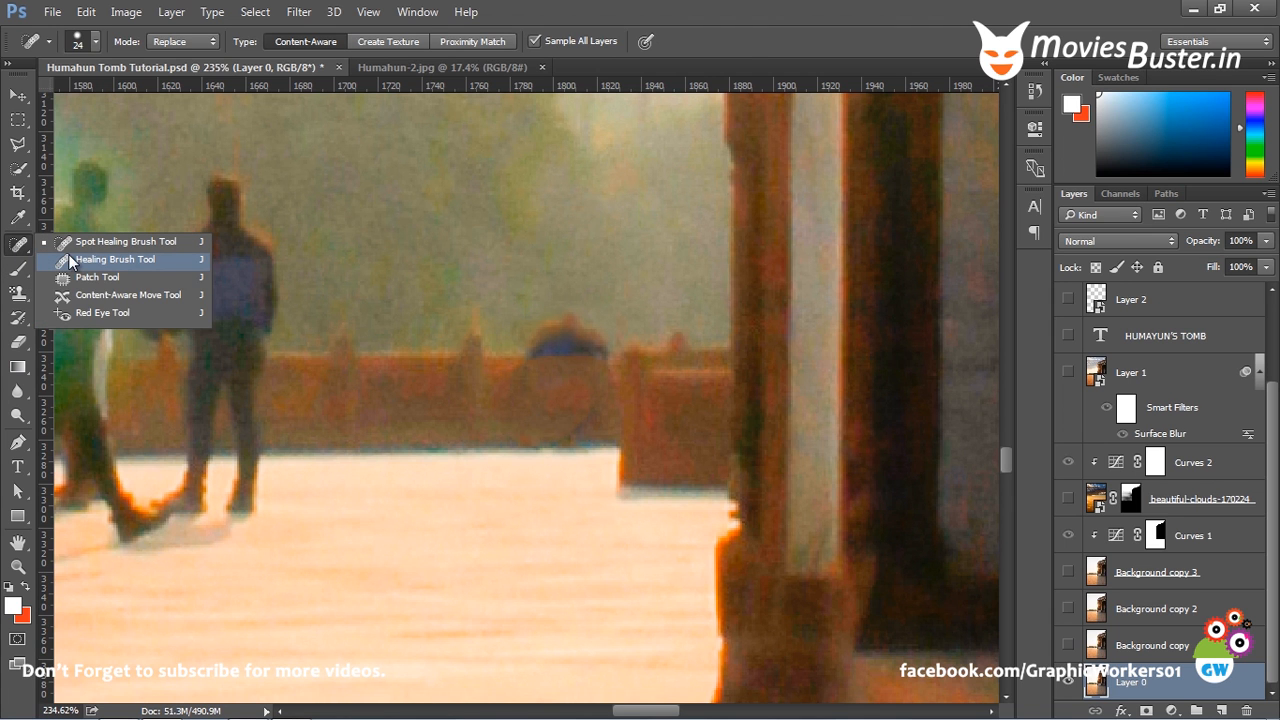
# Heal the leftover bluish smudge on the fence with the sampled healing brush
pyautogui.click(112, 260)
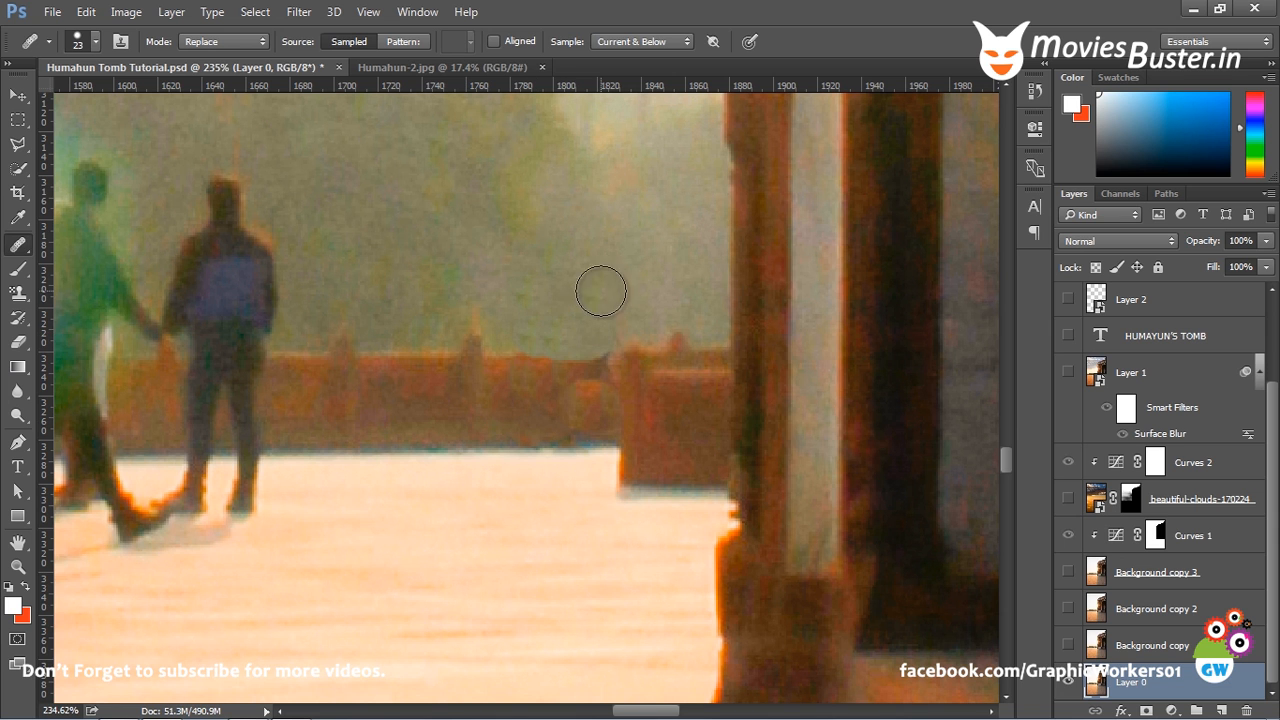
pyautogui.moveTo(472, 356)
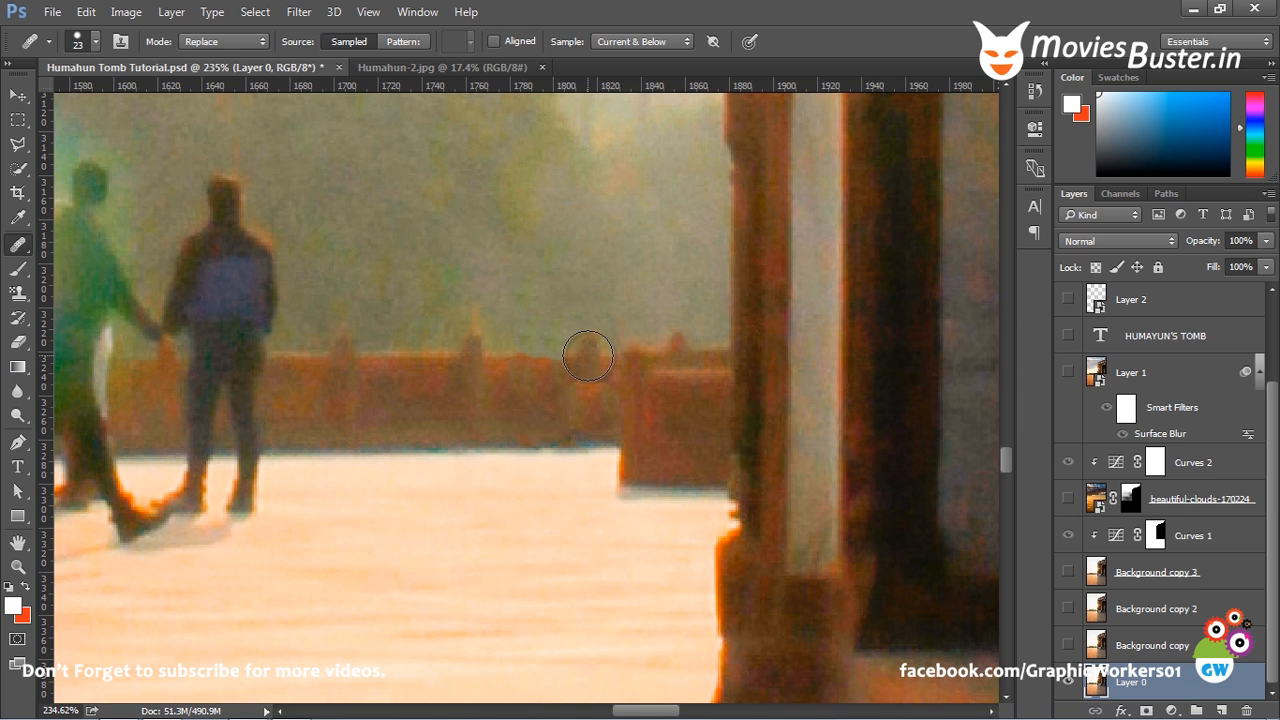
pyautogui.moveTo(564, 354)
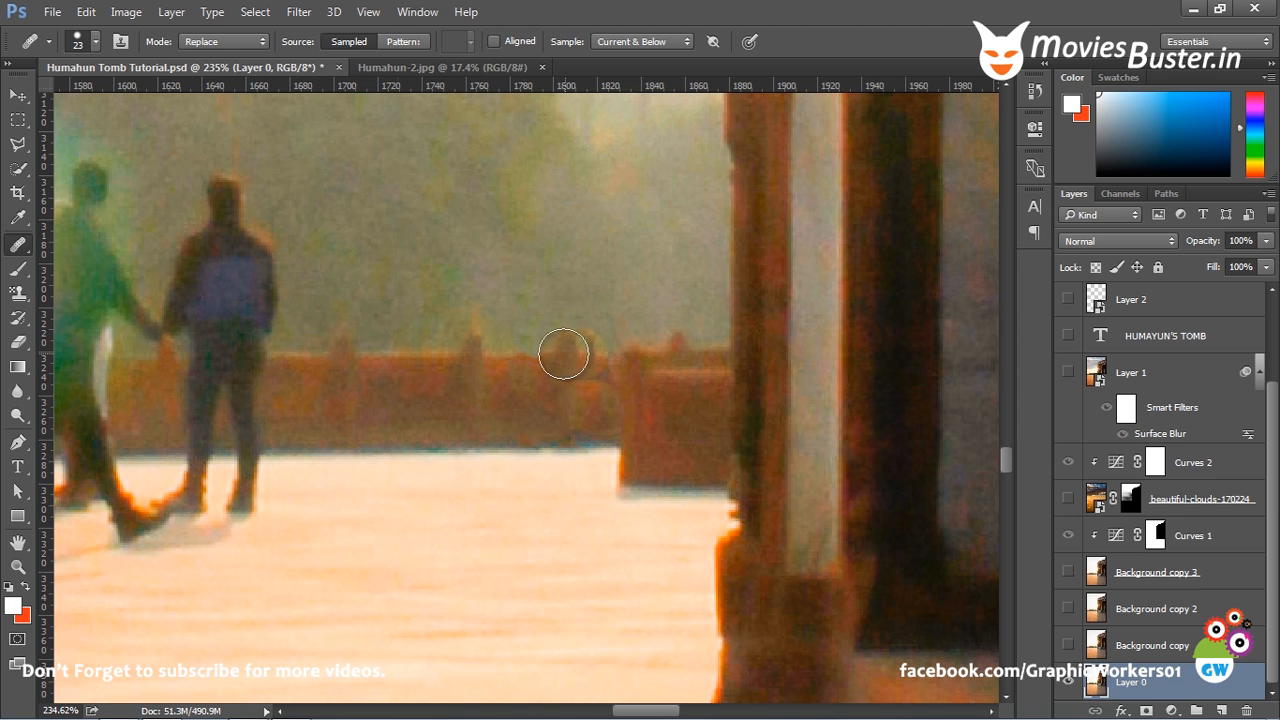
pyautogui.click(14, 244)
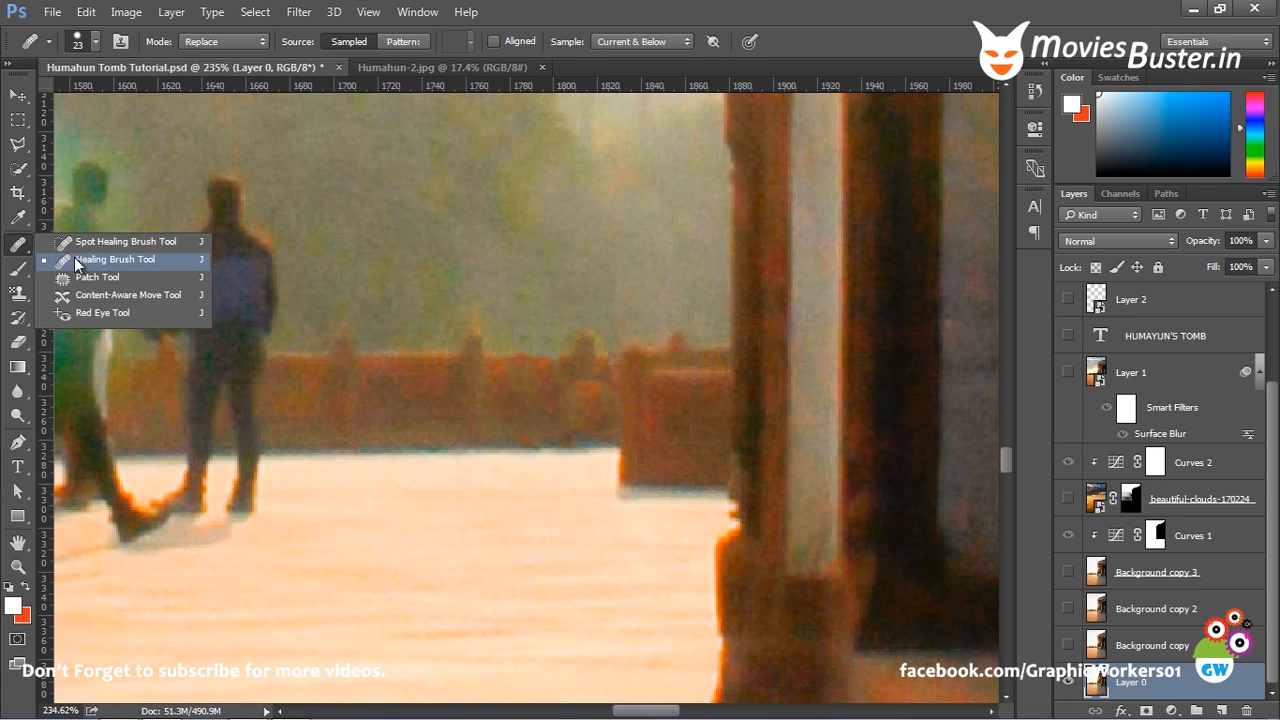
pyautogui.click(112, 260)
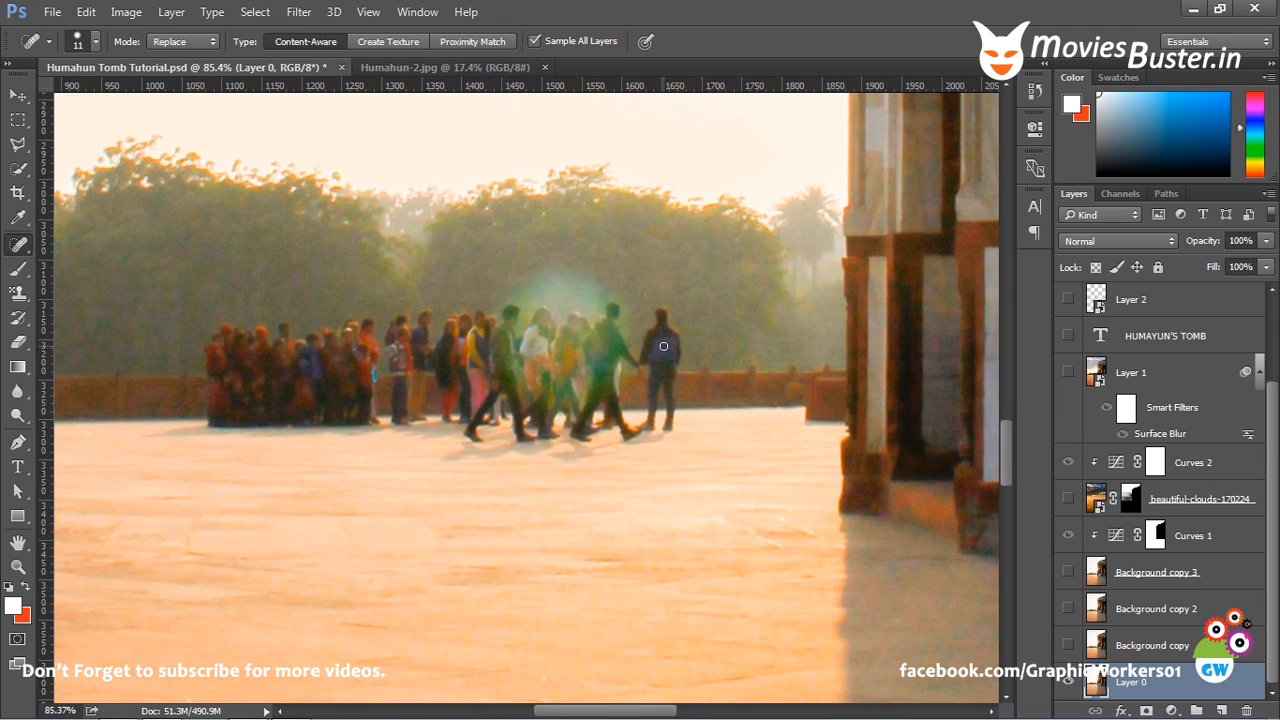
pyautogui.moveTo(238, 316)
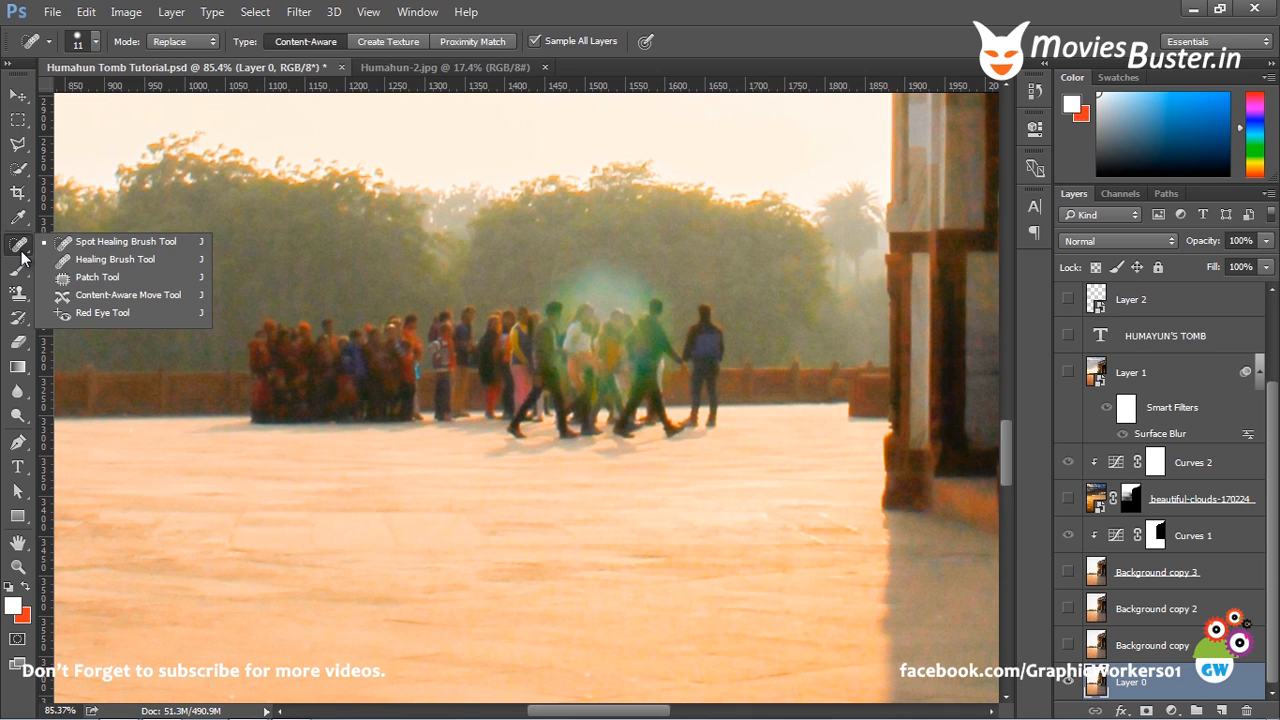
pyautogui.moveTo(126, 240)
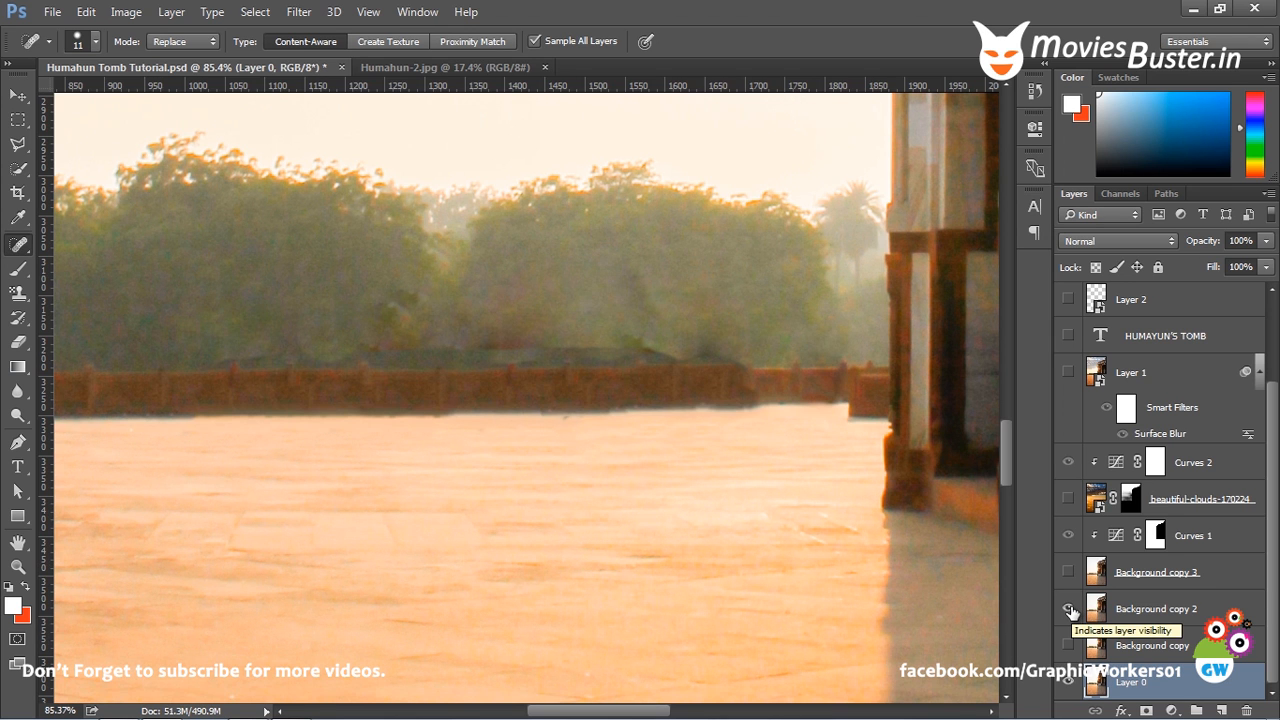
# Make the Background copy 2 layer visible to reveal the crowd-free plaza
pyautogui.click(1066, 608)
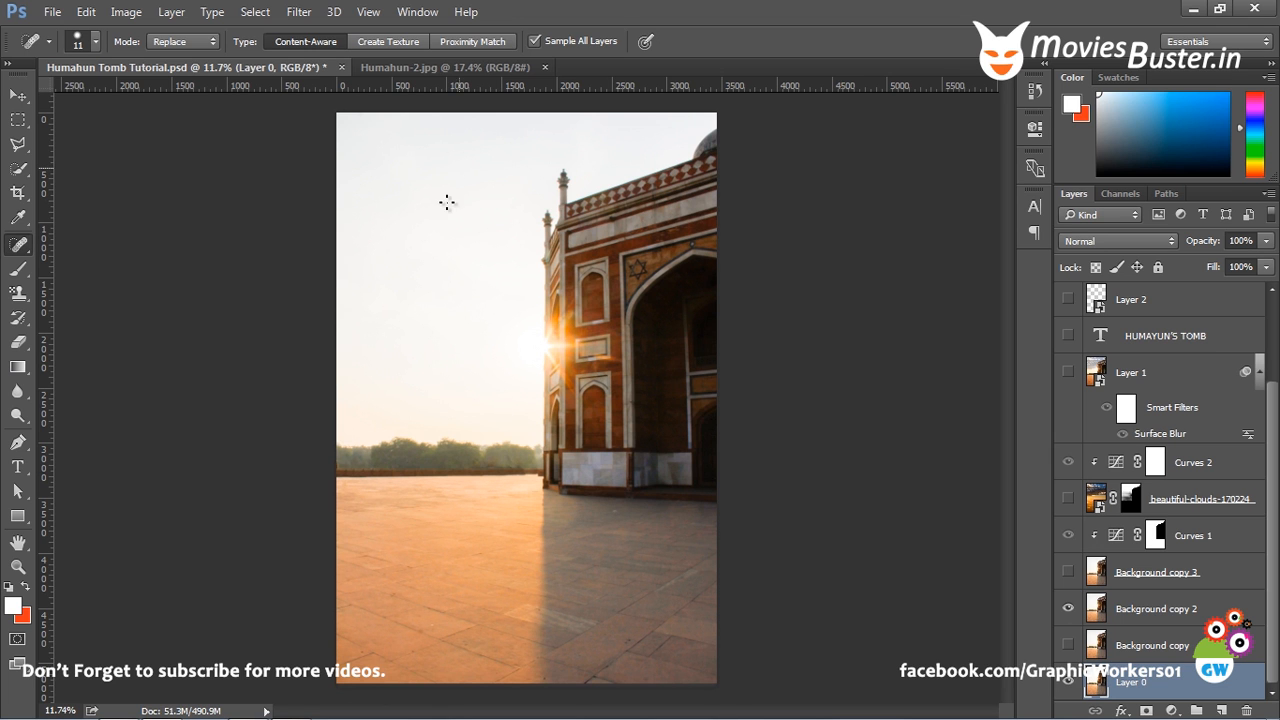
pyautogui.moveTo(476, 154)
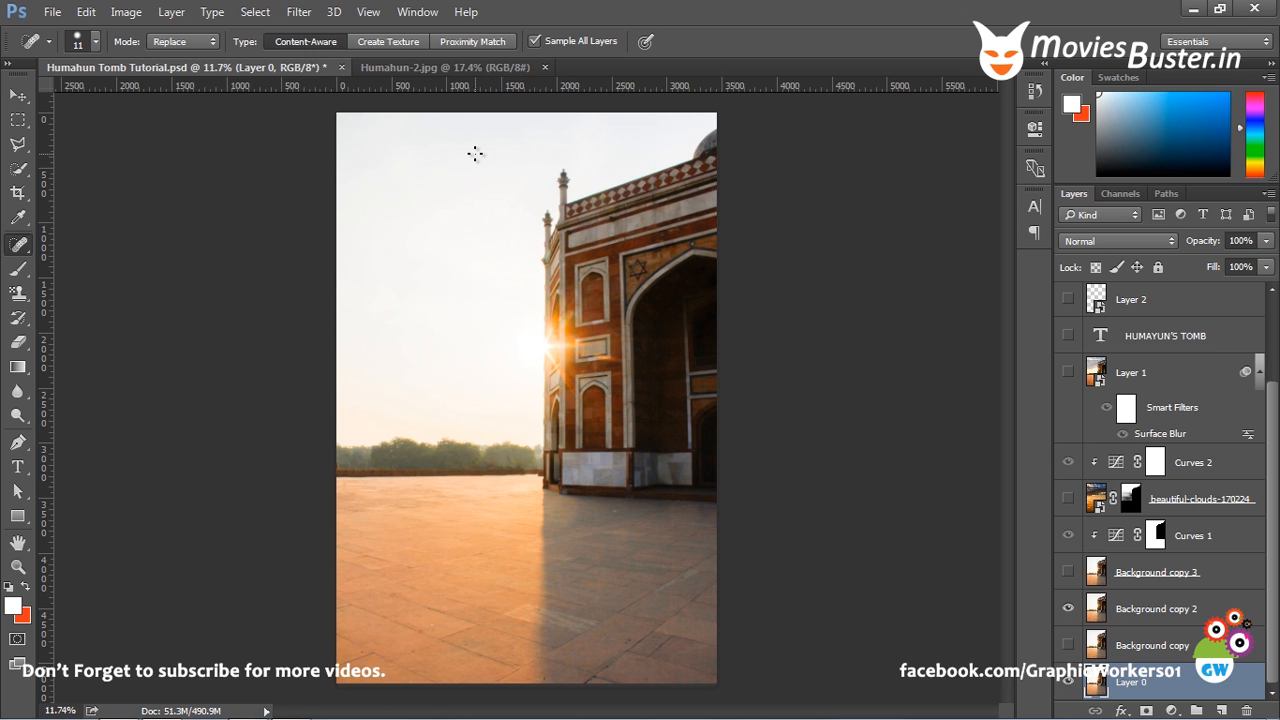
pyautogui.moveTo(444, 356)
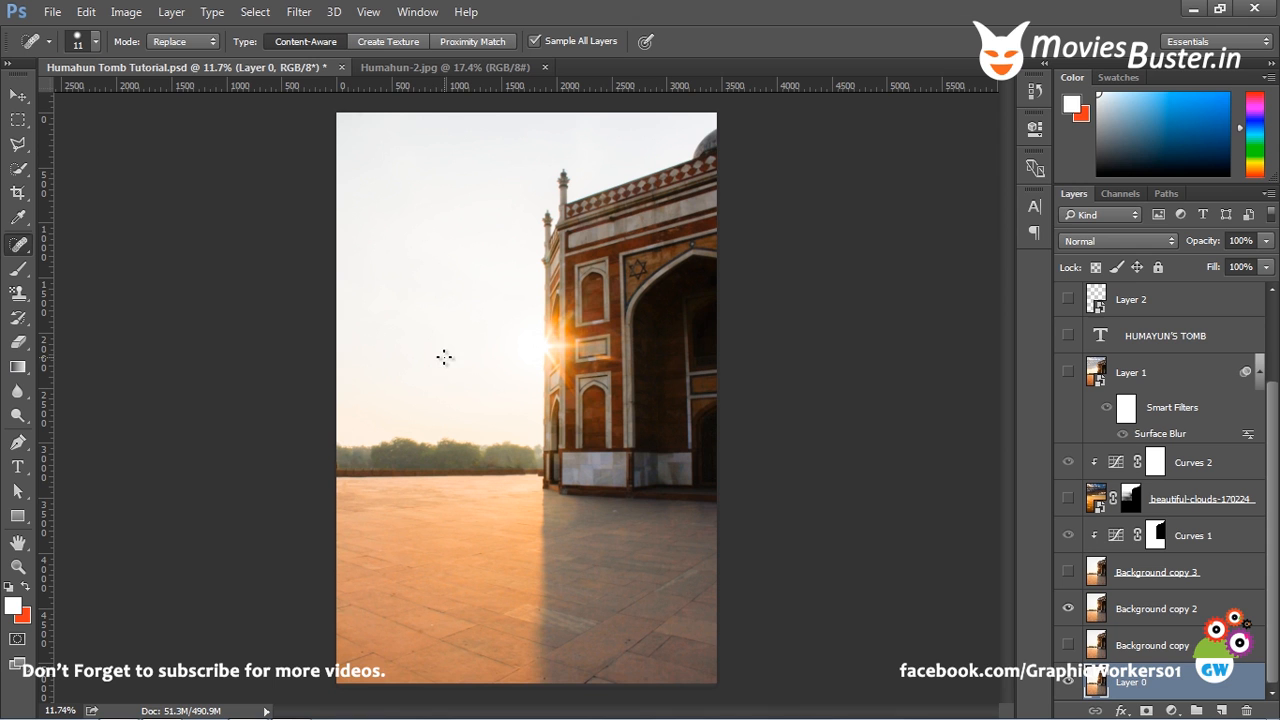
pyautogui.moveTo(534, 312)
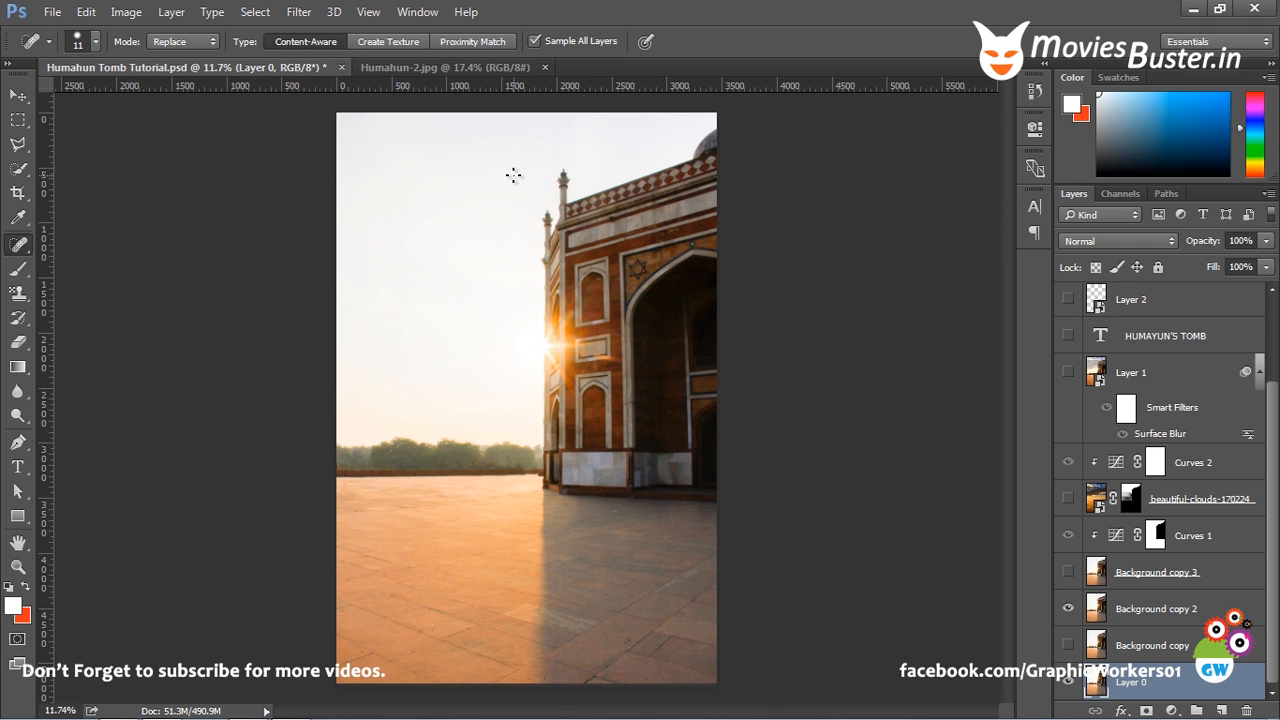
pyautogui.moveTo(916, 432)
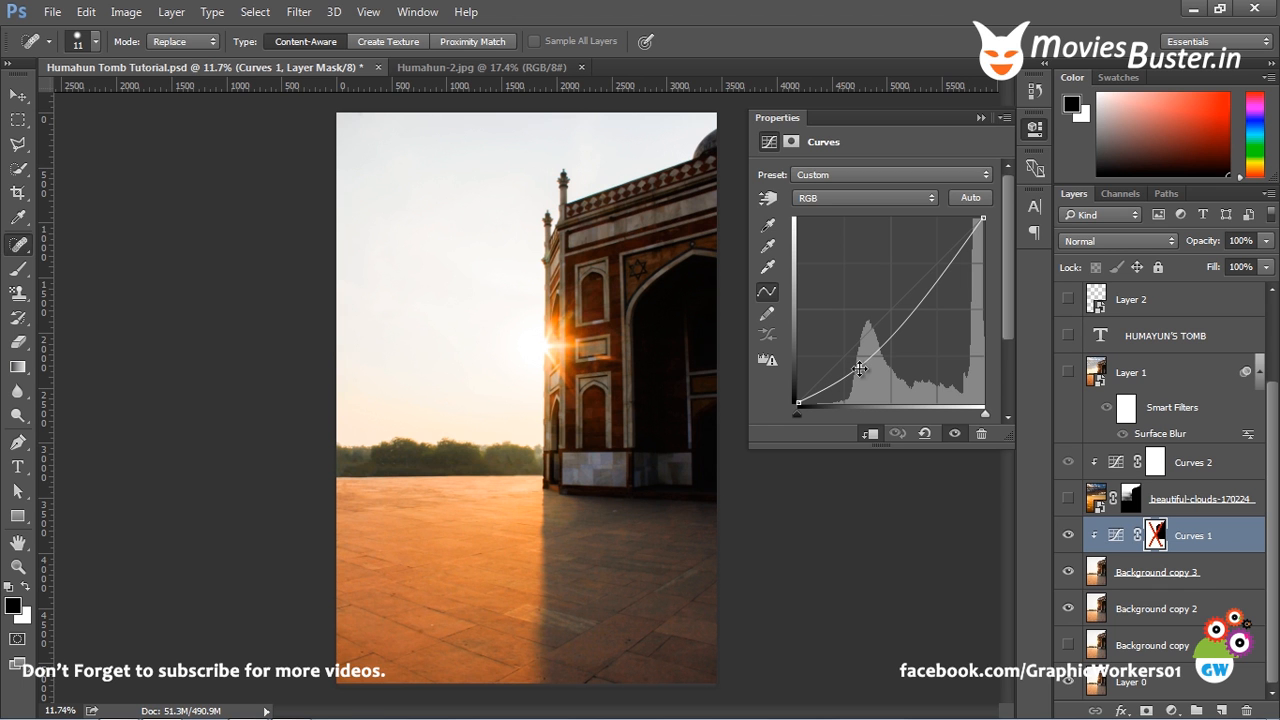
# Straighten the Curves 1 RGB curve near the diagonal with a slight midtone lift
pyautogui.moveTo(860, 370); pyautogui.dragTo(850, 352)
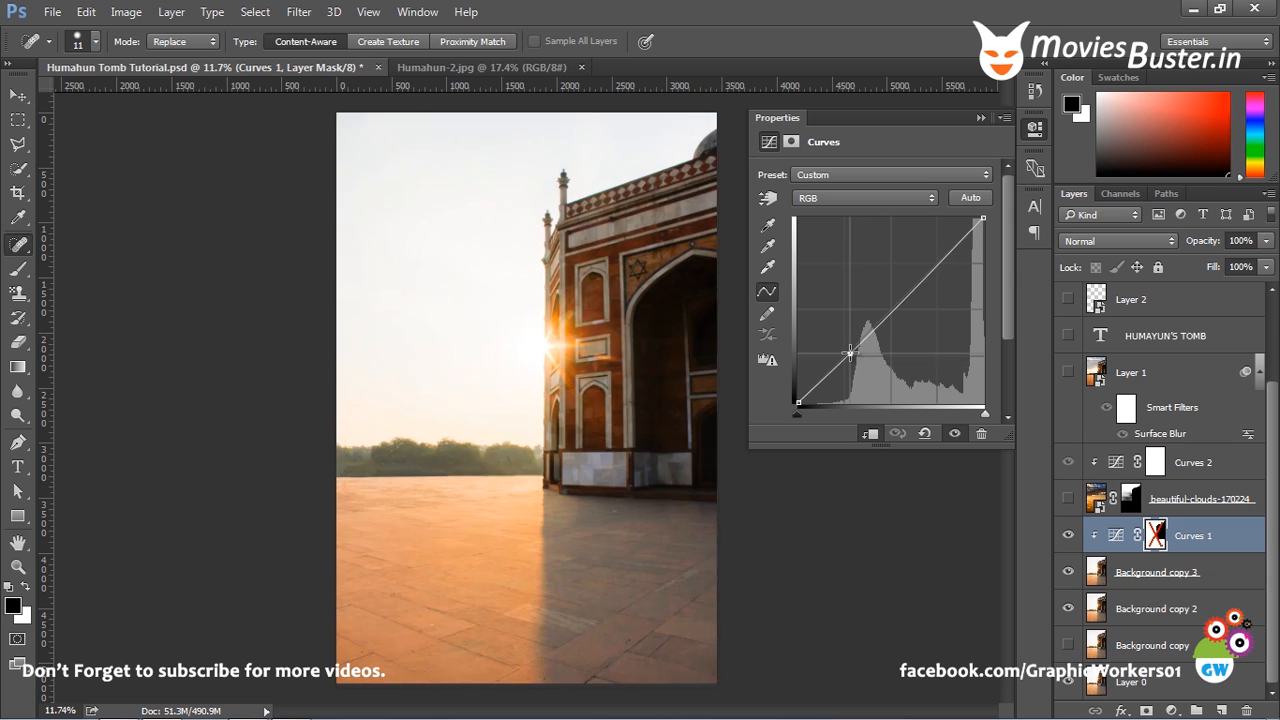
pyautogui.moveTo(850, 352); pyautogui.dragTo(848, 344)
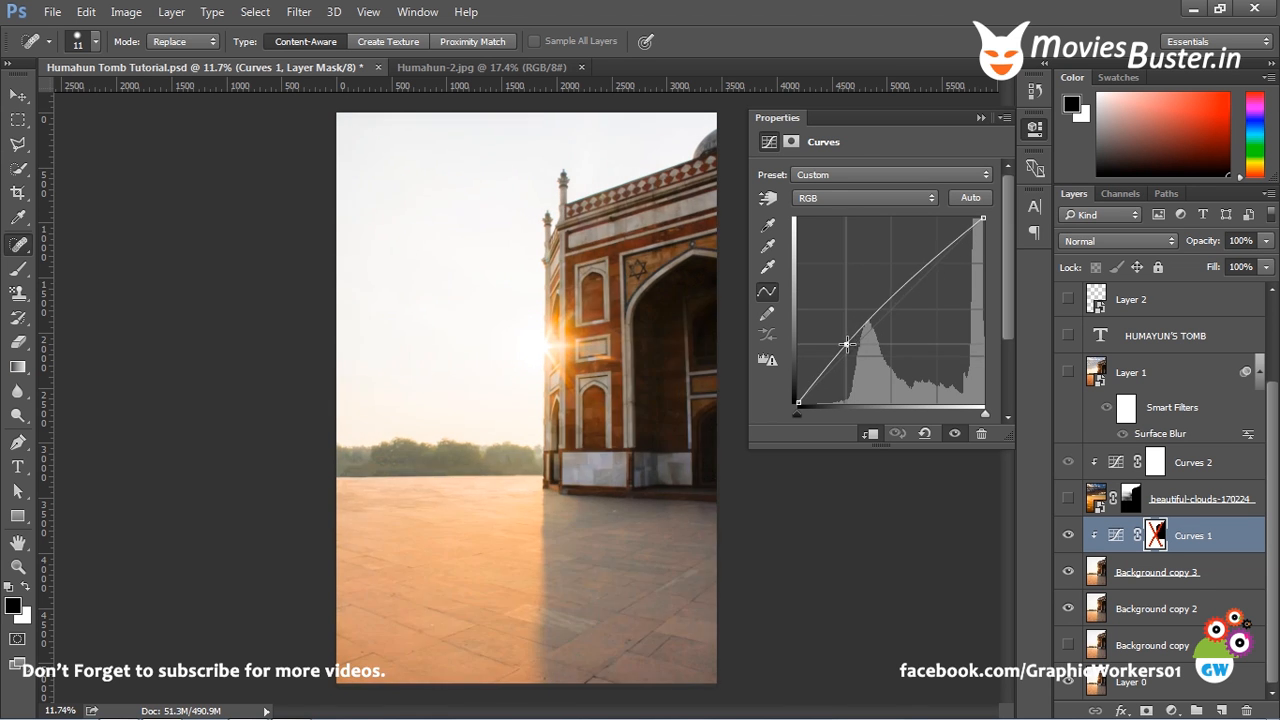
pyautogui.moveTo(848, 344); pyautogui.dragTo(860, 364)
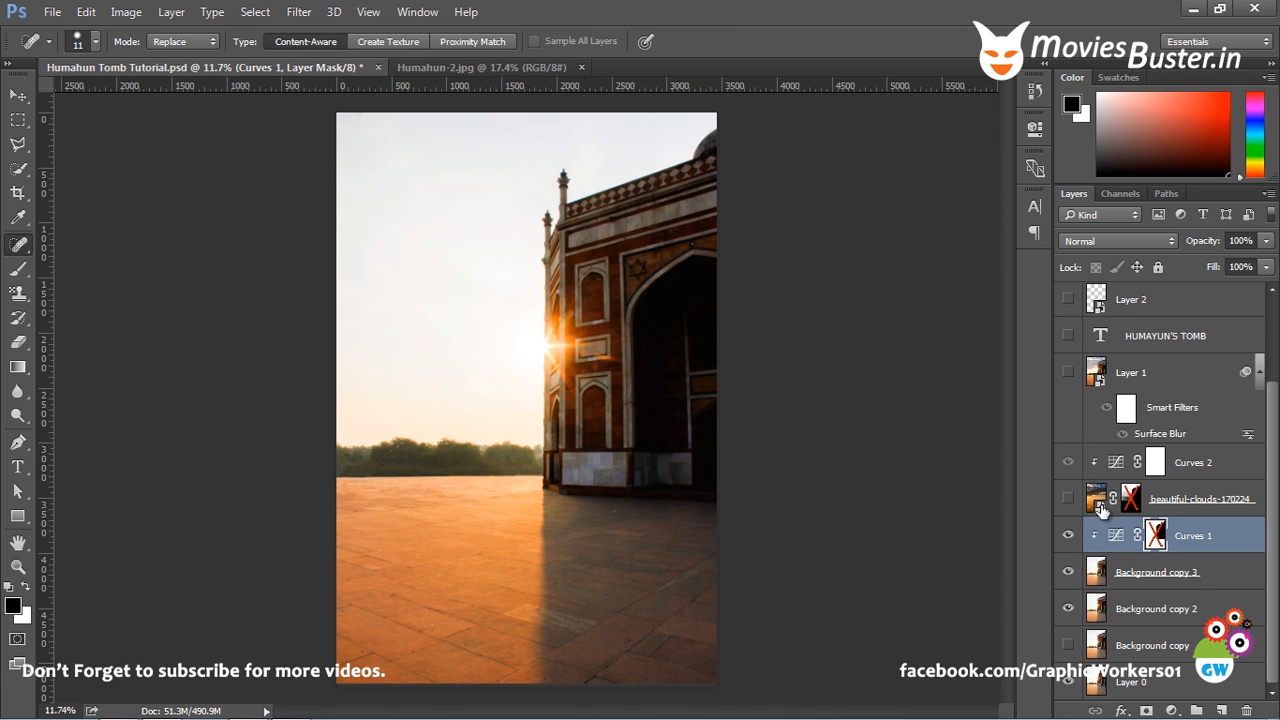
# Show the sunset clouds layer at full strength covering the tomb composite
pyautogui.click(1068, 498)
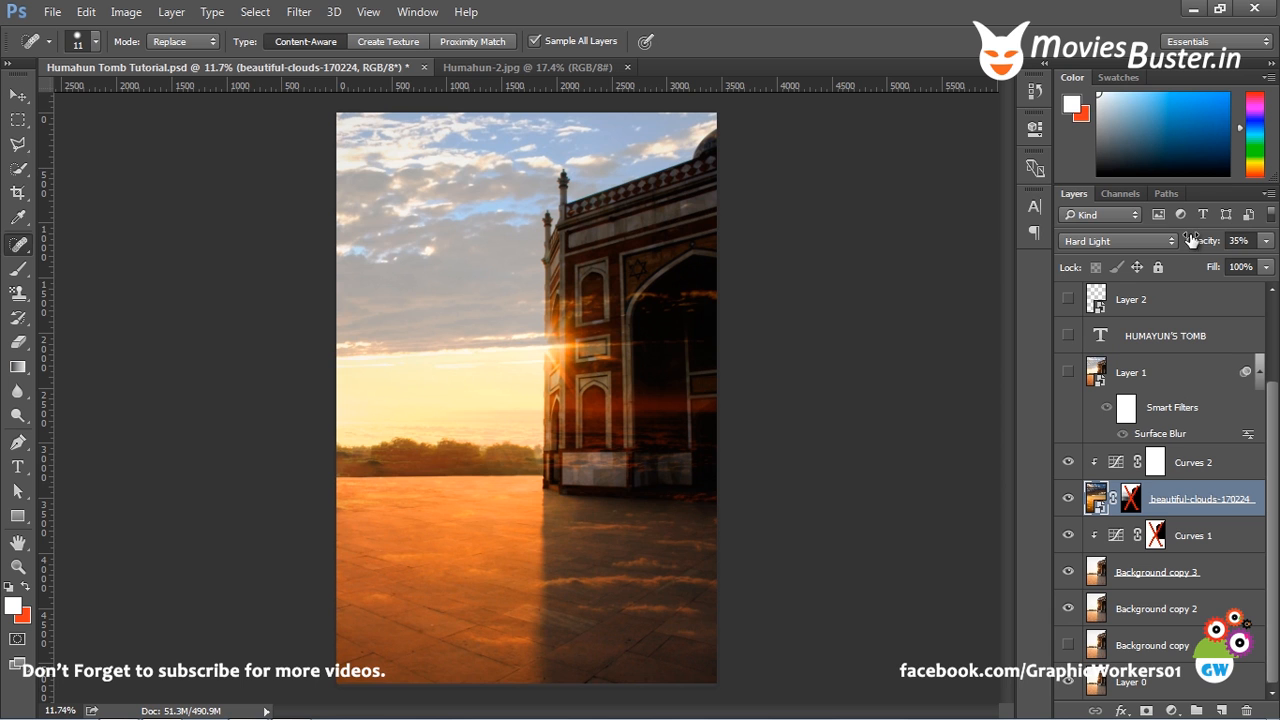
pyautogui.click(1240, 240)
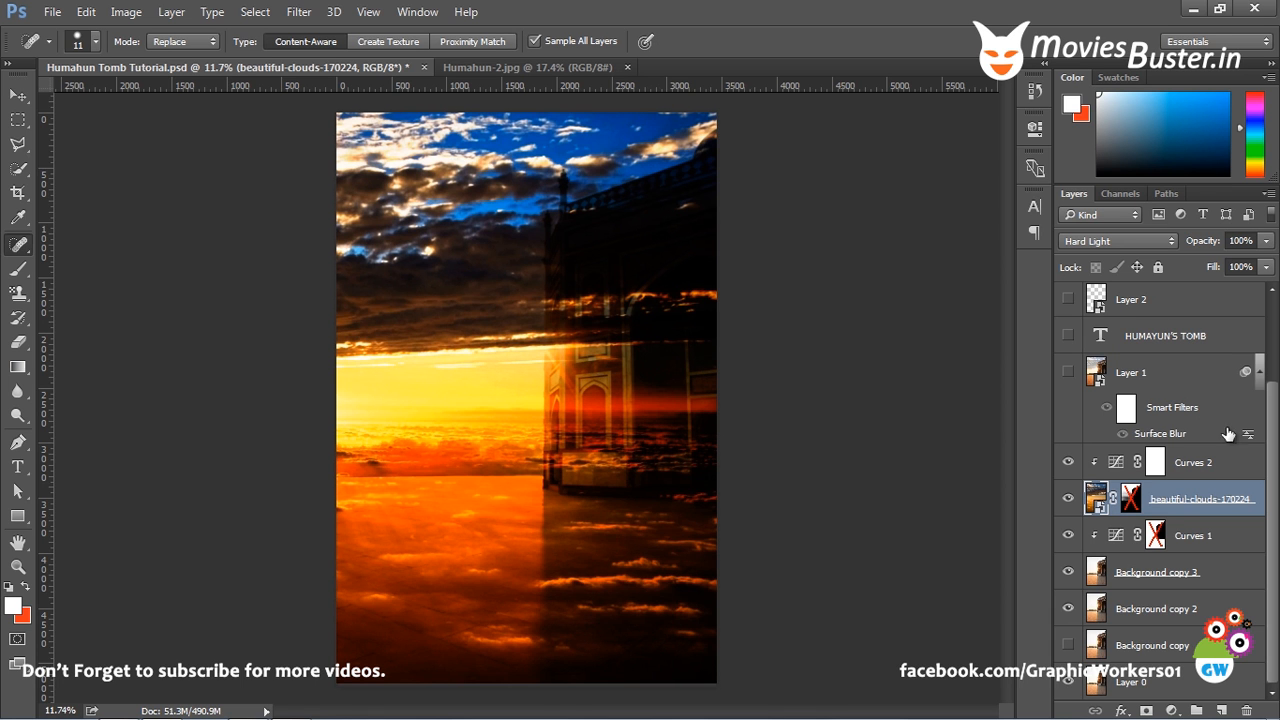
pyautogui.moveTo(1148, 514)
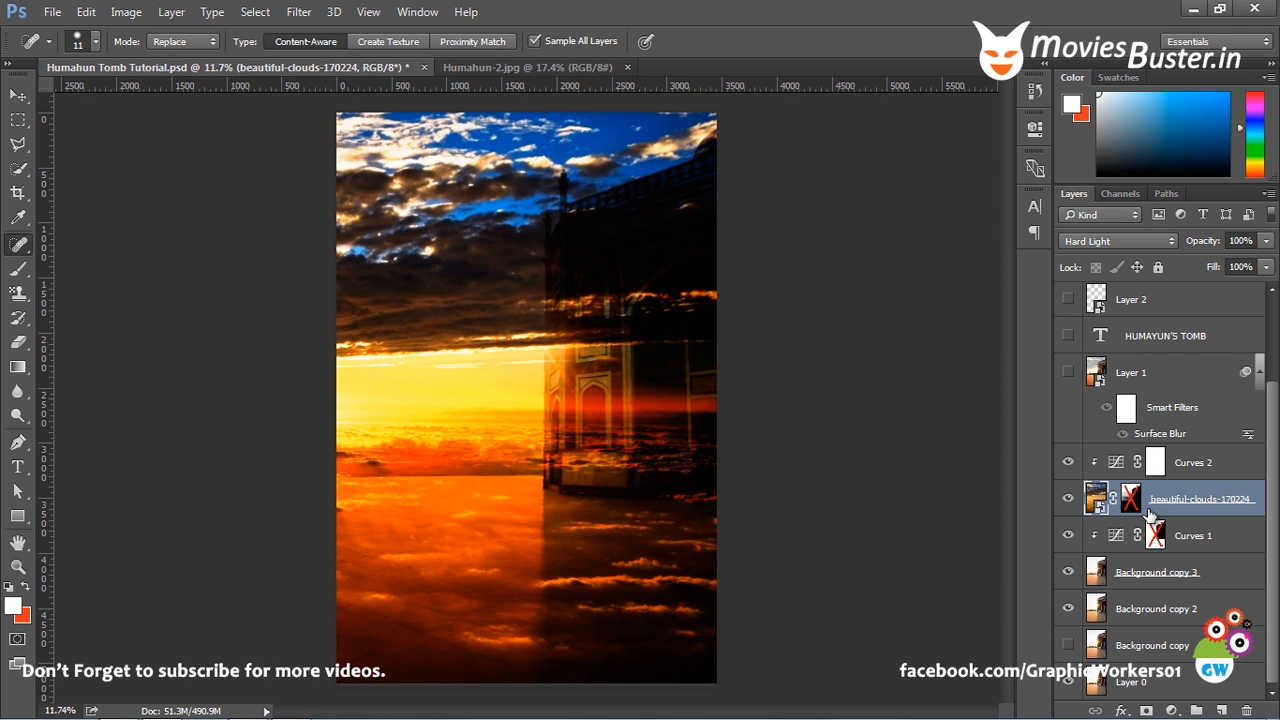
pyautogui.click(1116, 240)
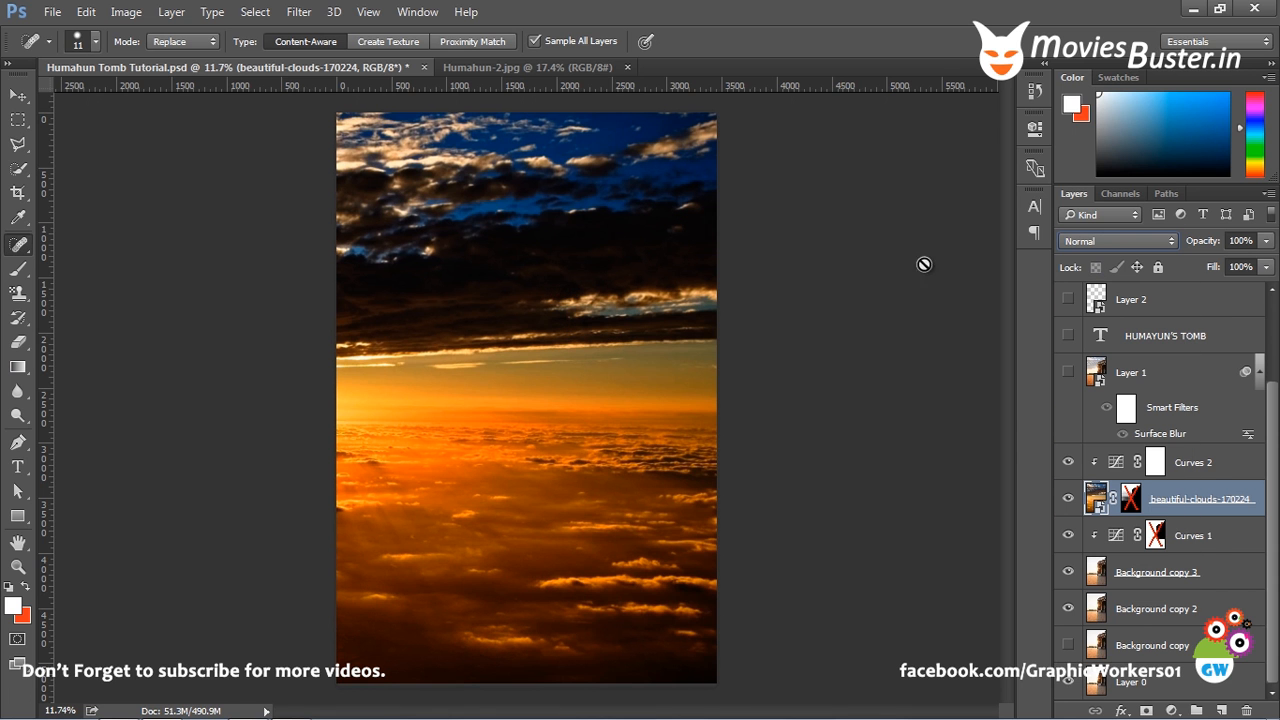
pyautogui.moveTo(900, 360)
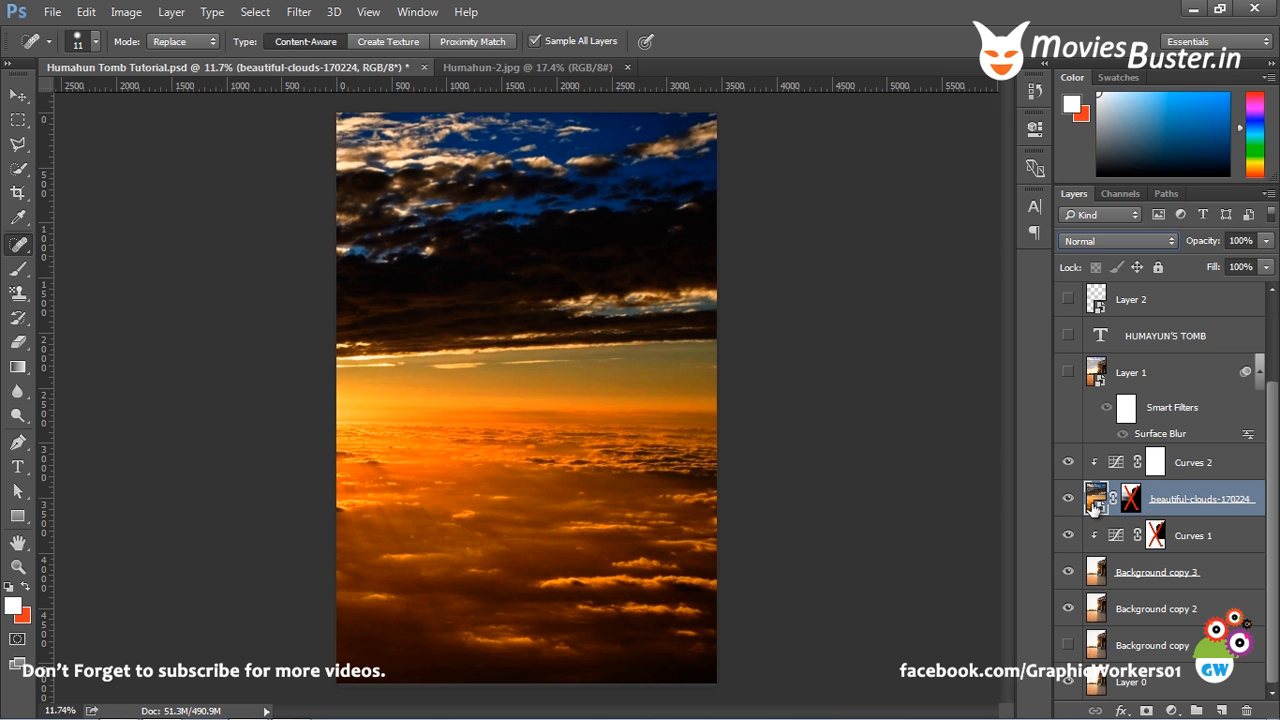
pyautogui.moveTo(1092, 490)
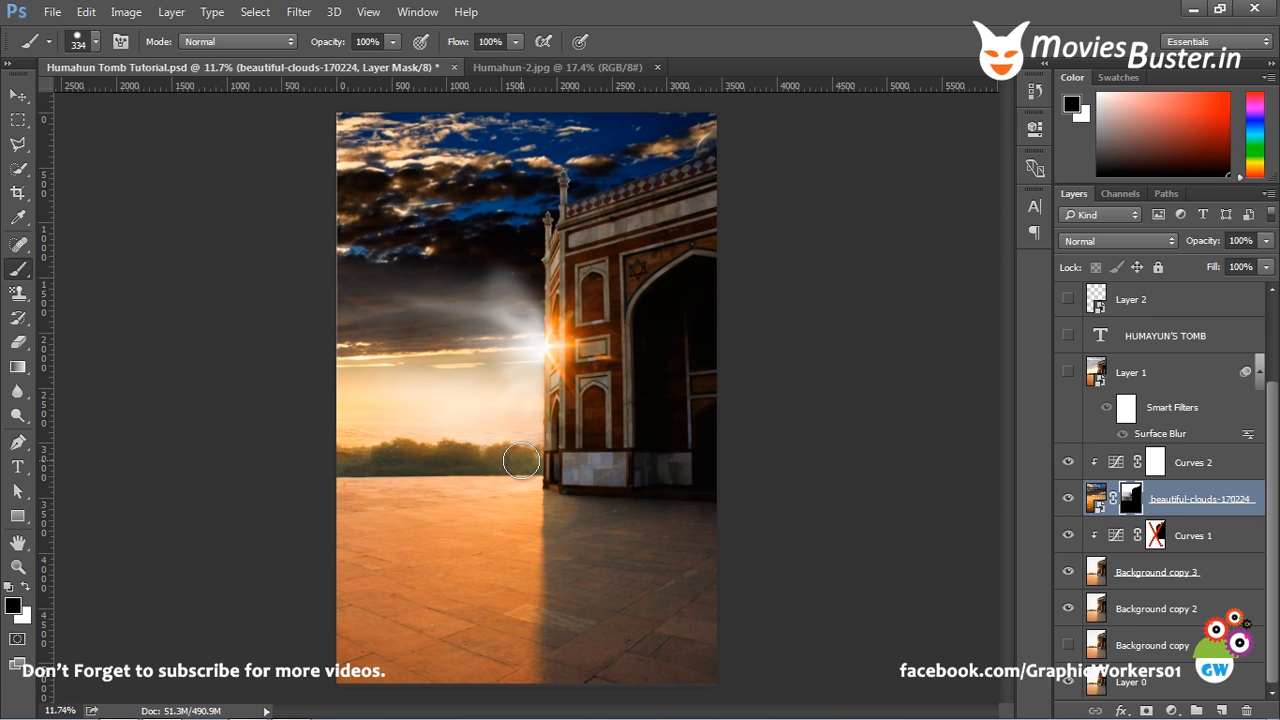
pyautogui.moveTo(472, 382)
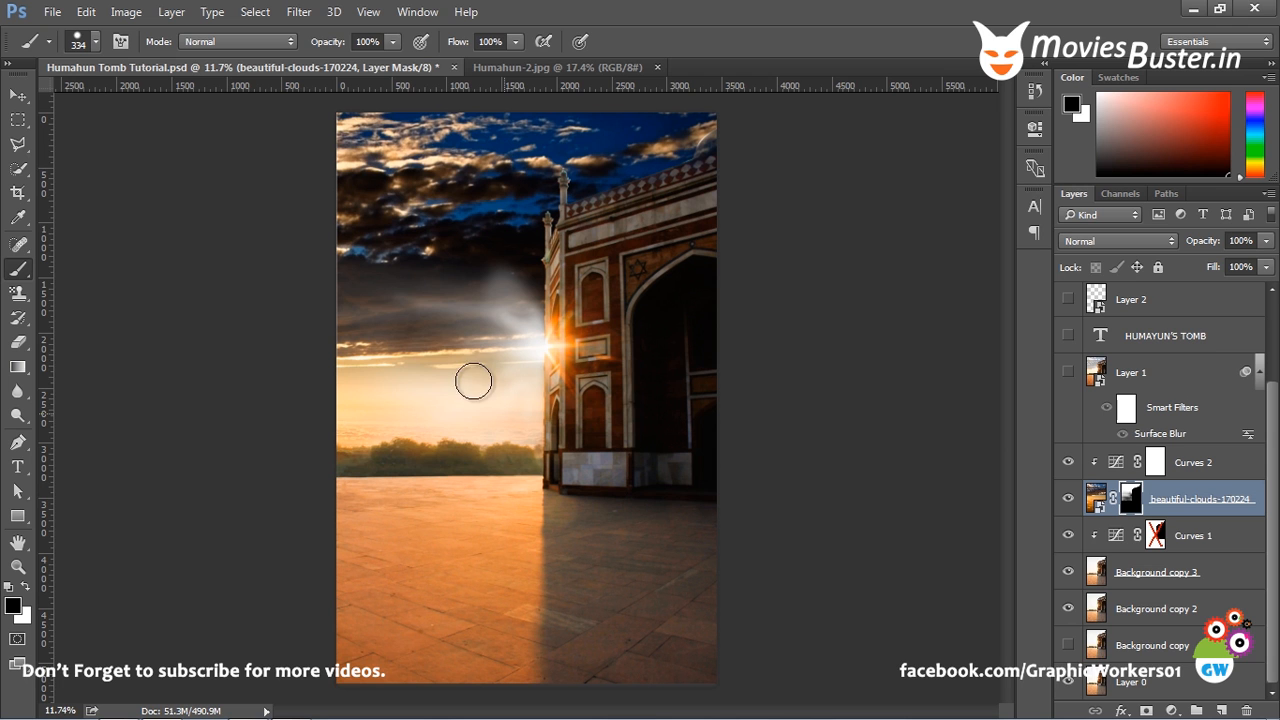
# Paint black on the clouds layer mask over the sky area left of the tomb
pyautogui.moveTo(472, 380); pyautogui.dragTo(412, 240)
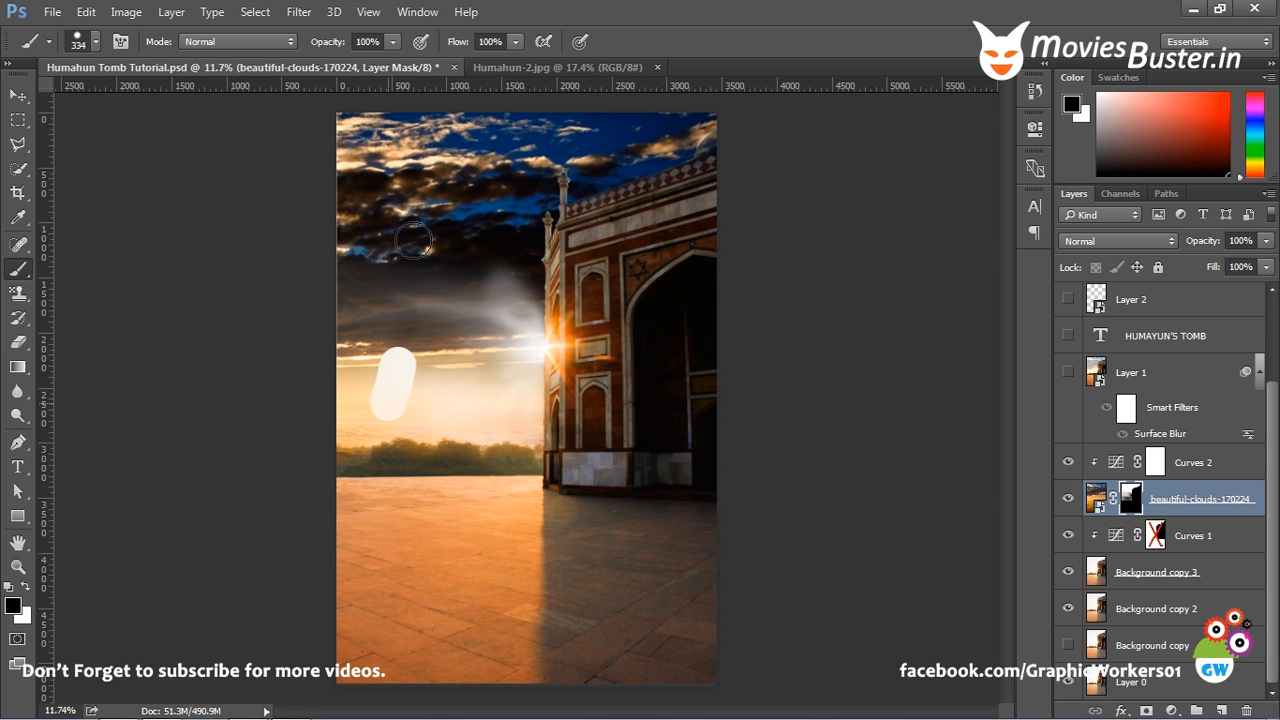
pyautogui.moveTo(410, 240); pyautogui.dragTo(412, 324)
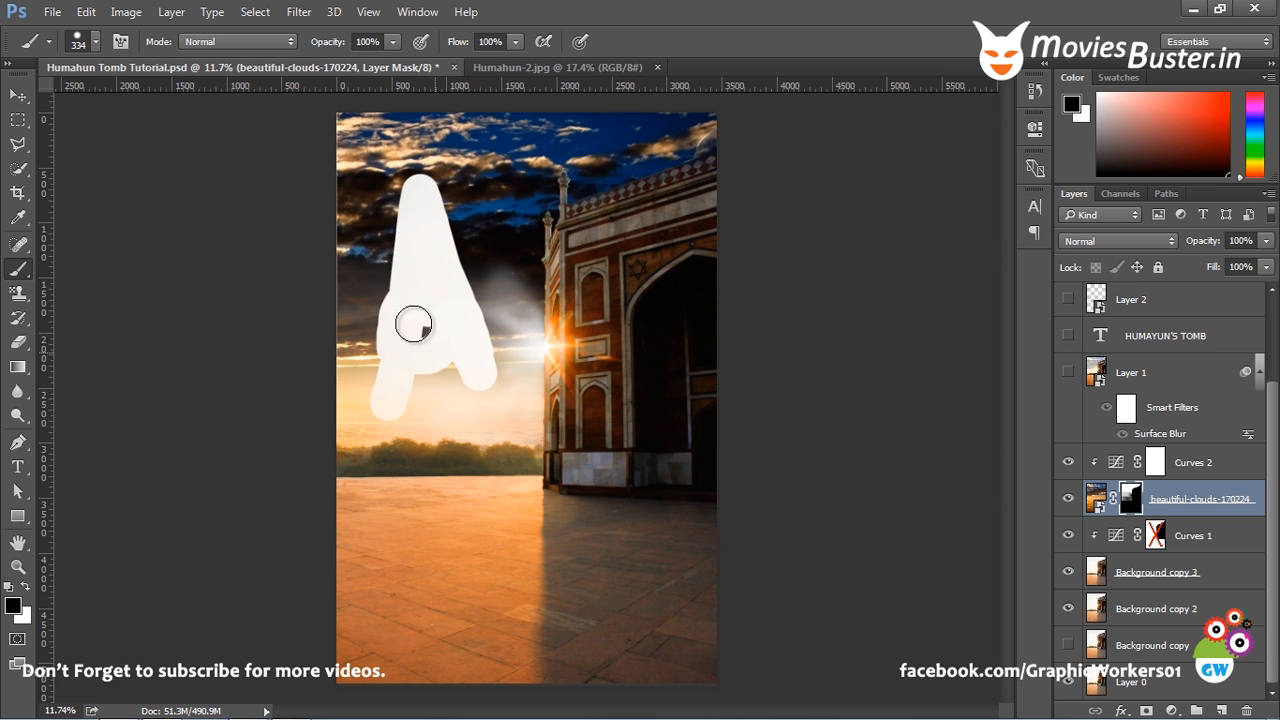
pyautogui.moveTo(412, 324); pyautogui.dragTo(516, 296)
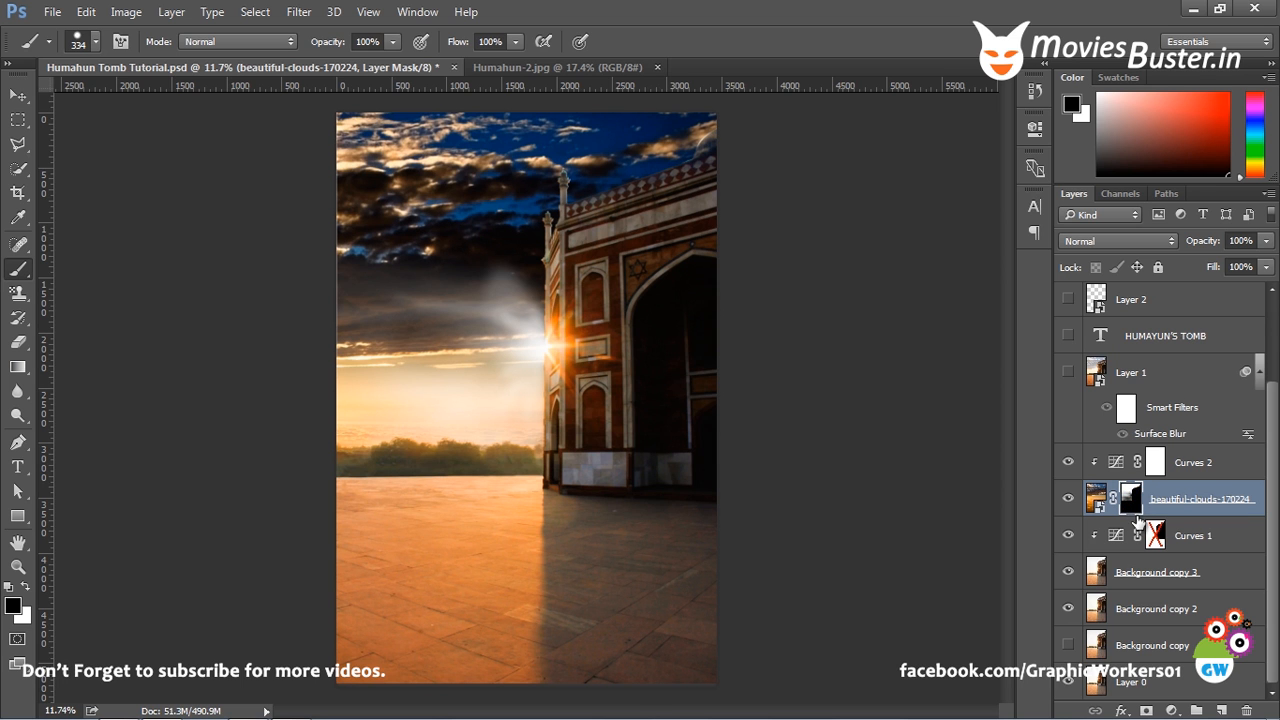
pyautogui.moveTo(1120, 500)
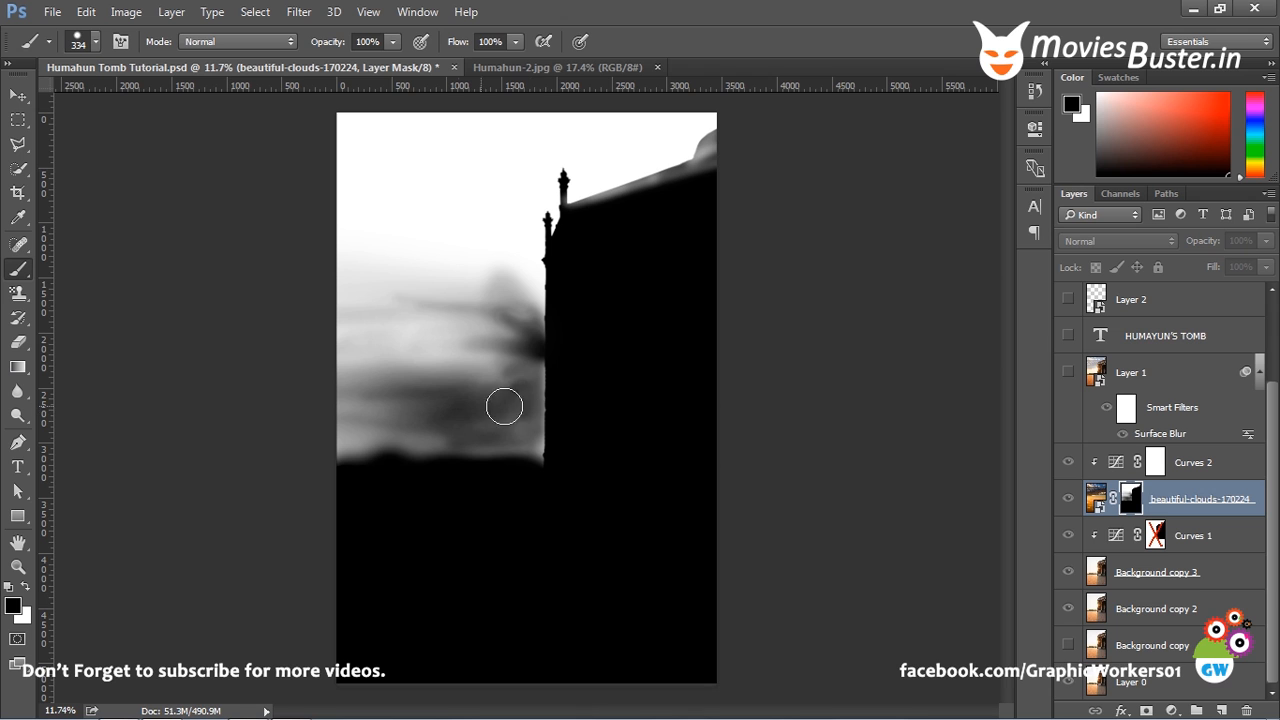
pyautogui.moveTo(504, 308)
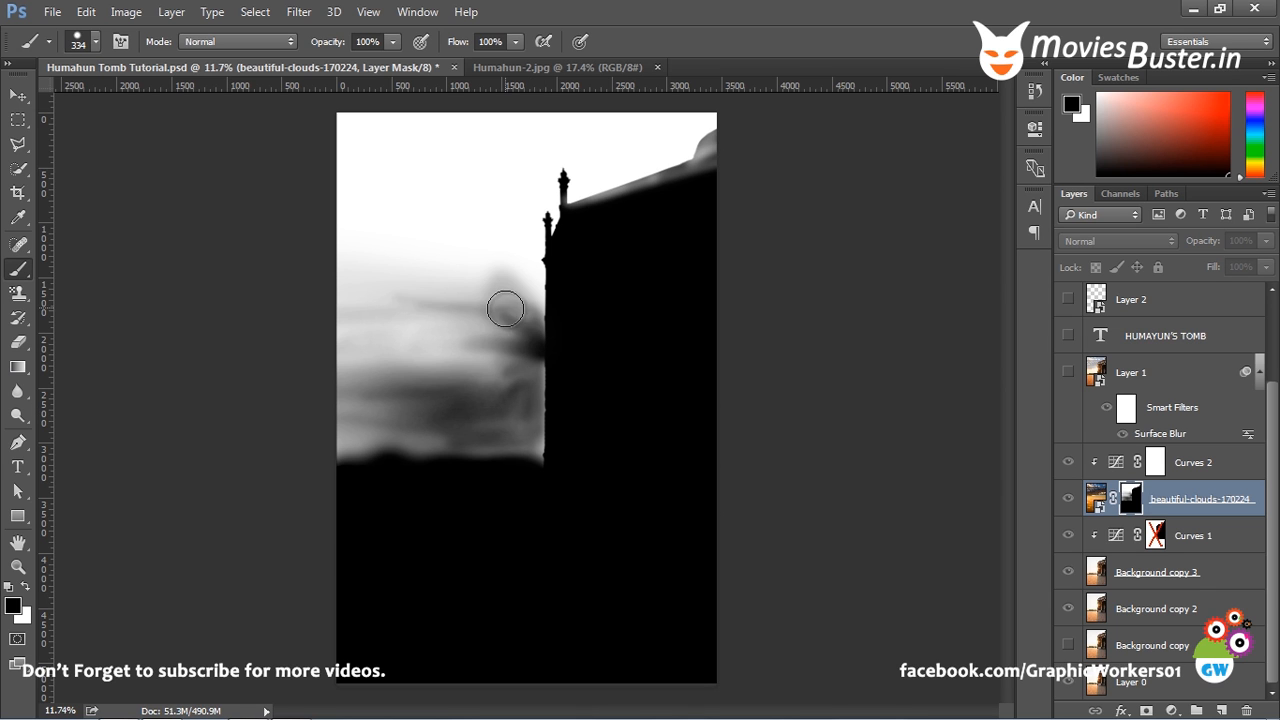
pyautogui.moveTo(516, 326)
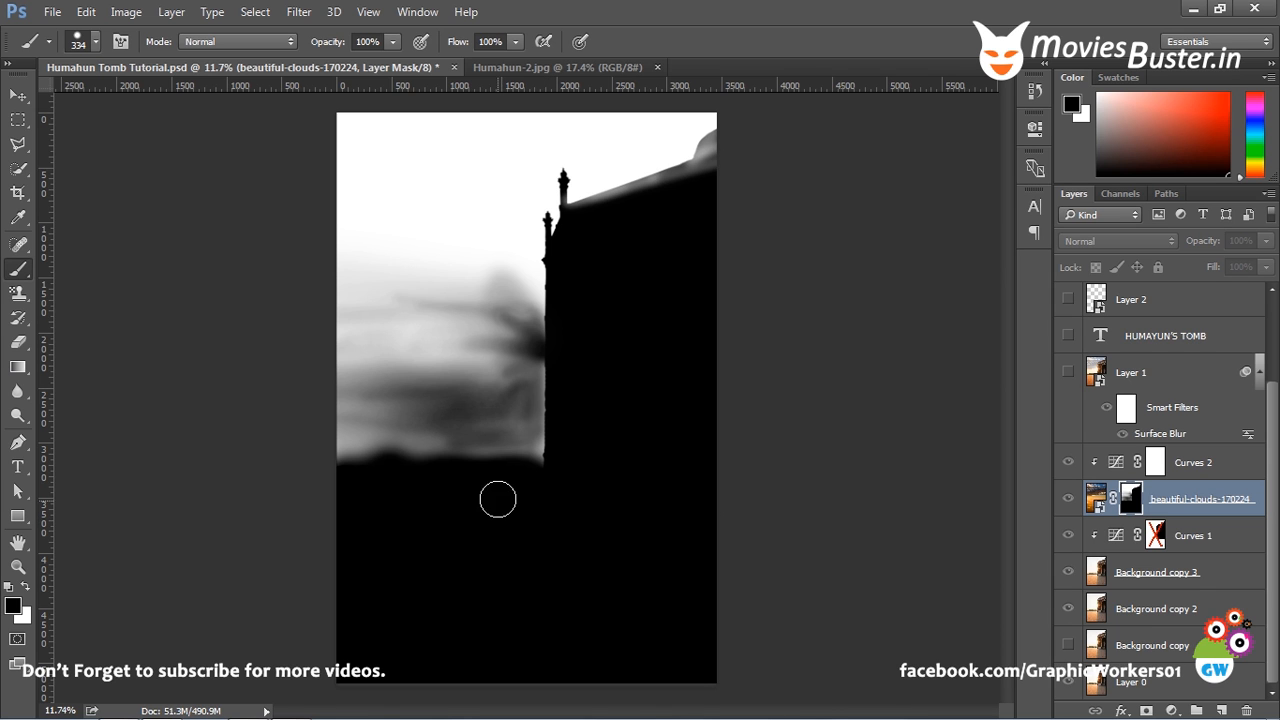
pyautogui.moveTo(528, 510)
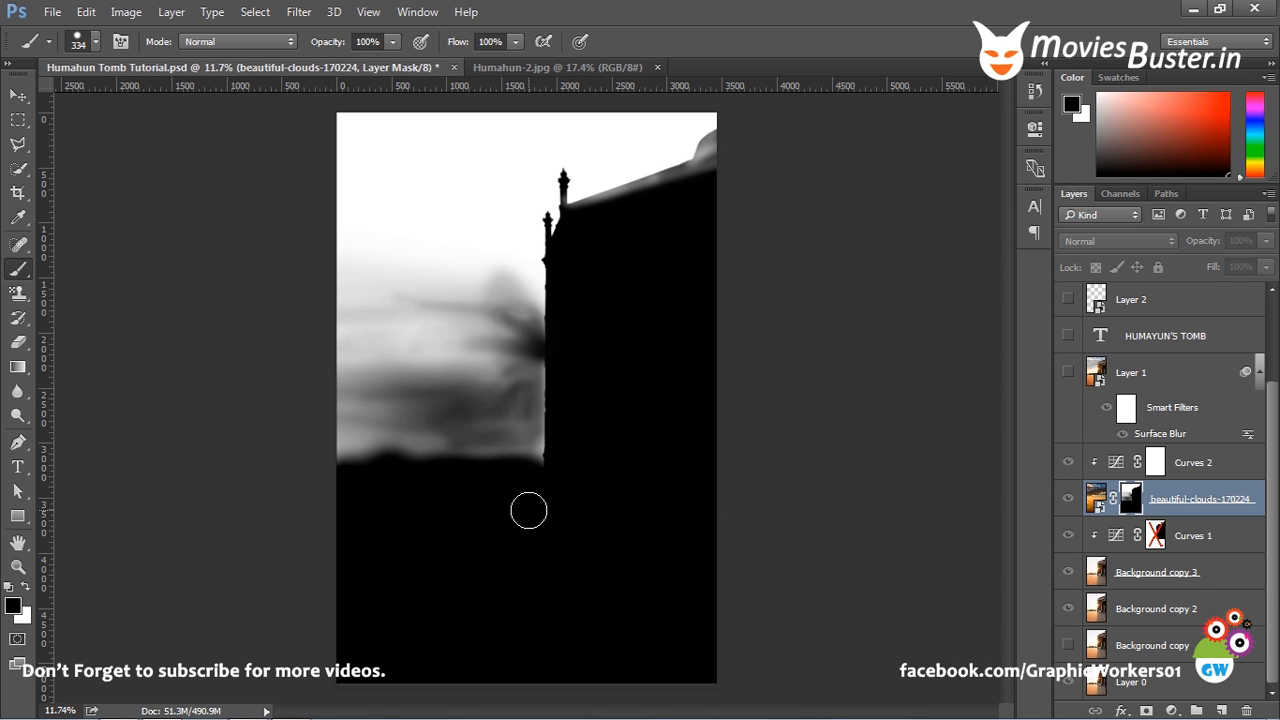
pyautogui.moveTo(530, 524)
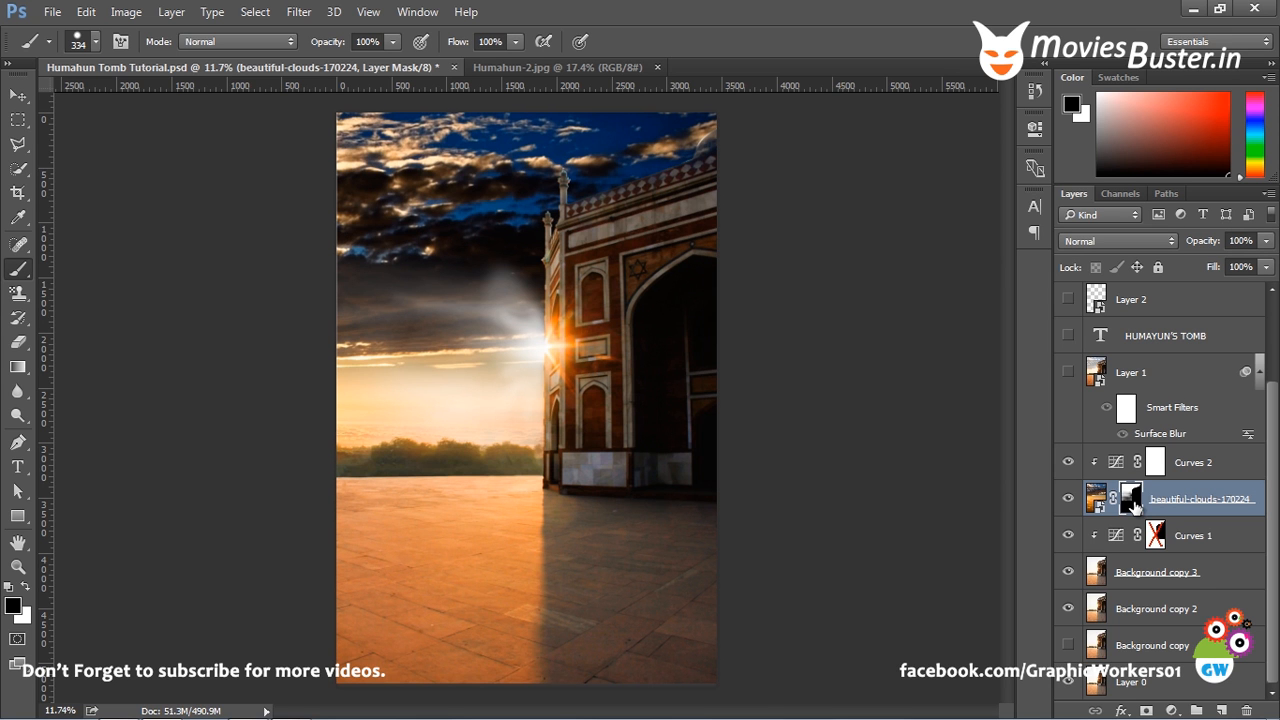
pyautogui.moveTo(1072, 552)
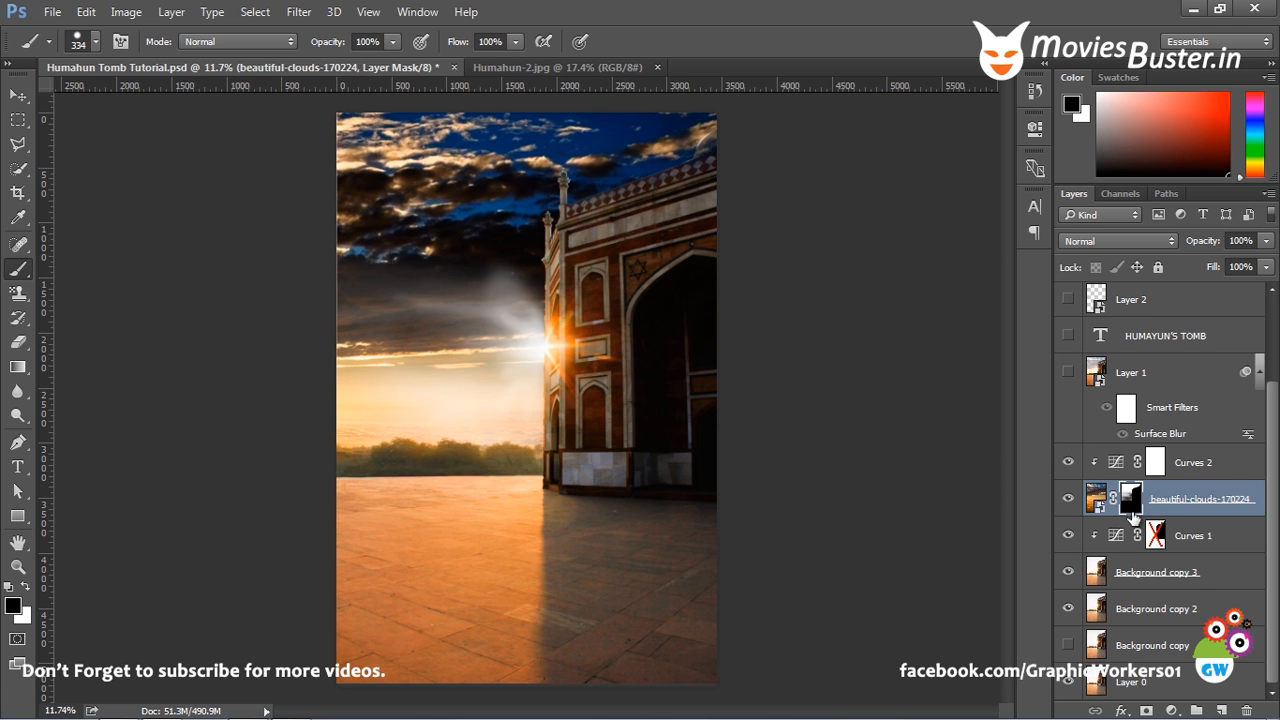
pyautogui.moveTo(658, 448)
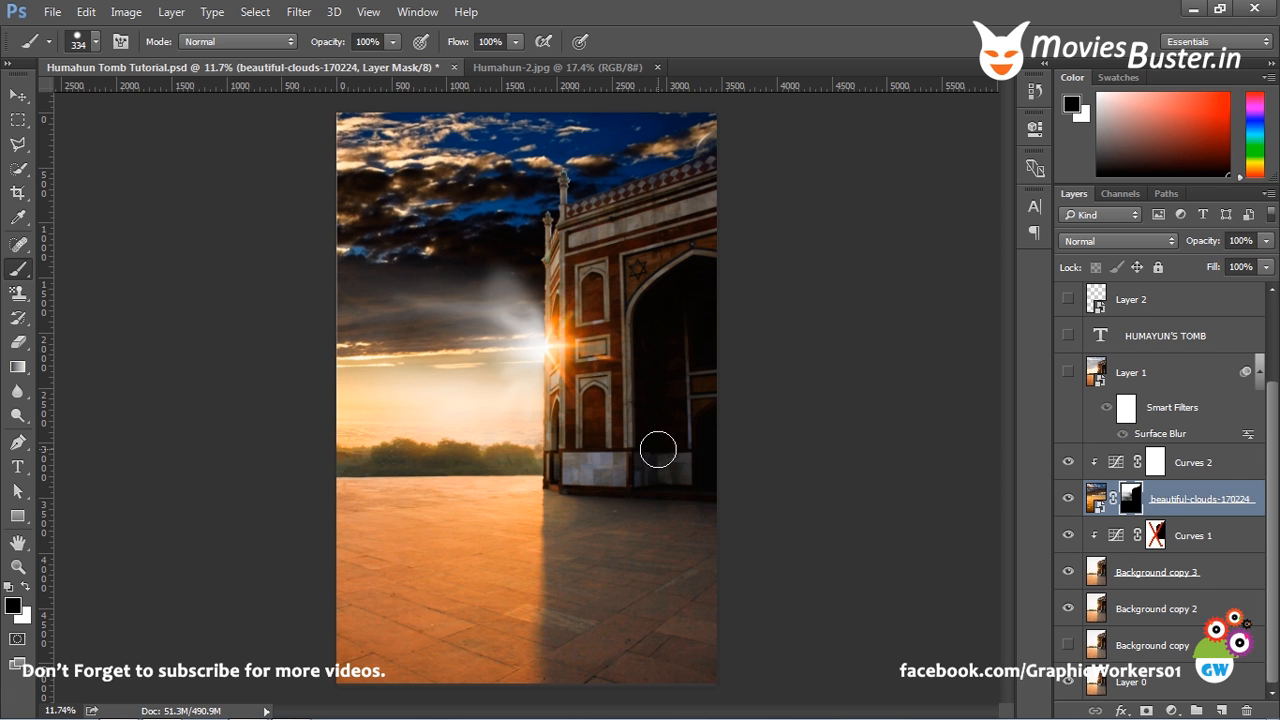
pyautogui.moveTo(692, 182)
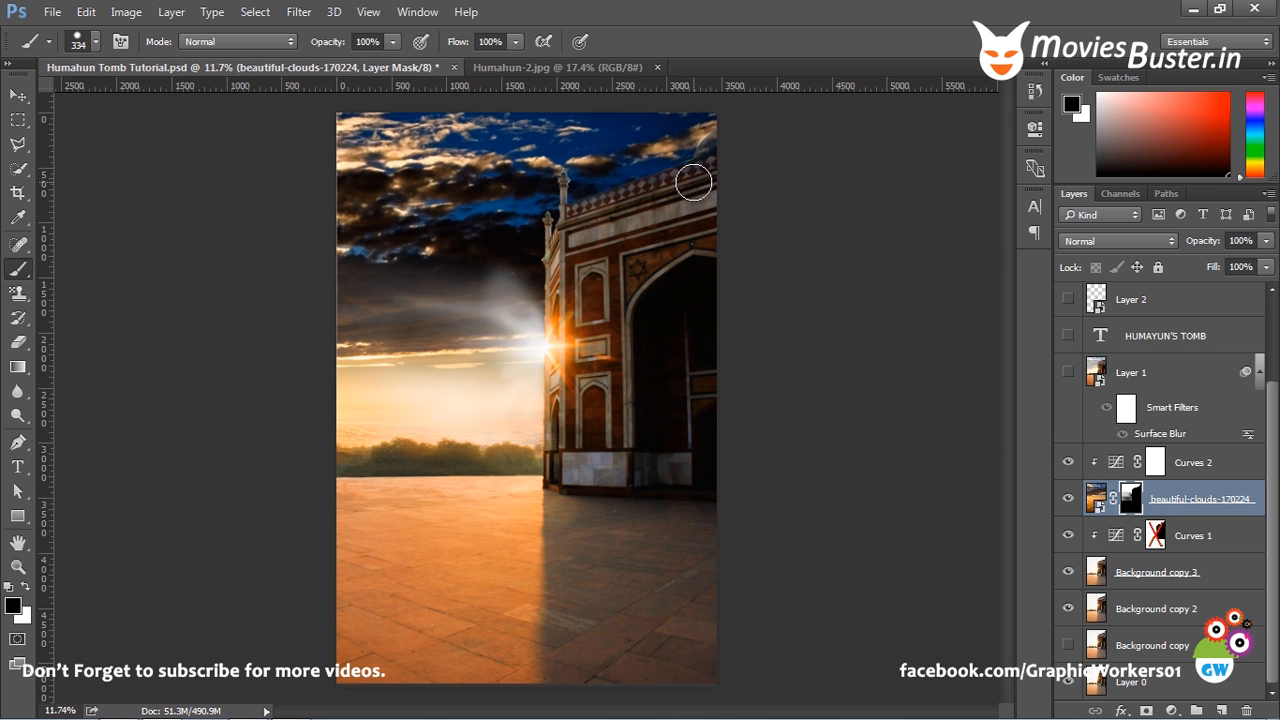
pyautogui.moveTo(552, 304)
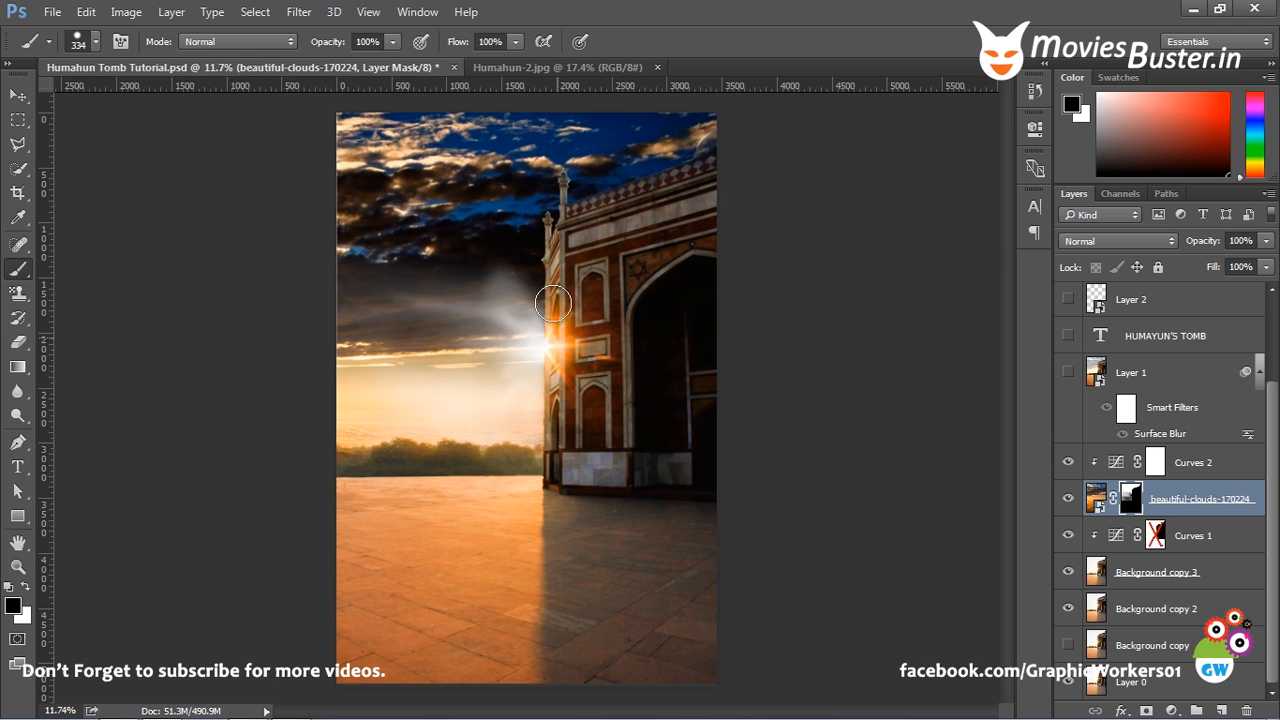
pyautogui.moveTo(712, 304)
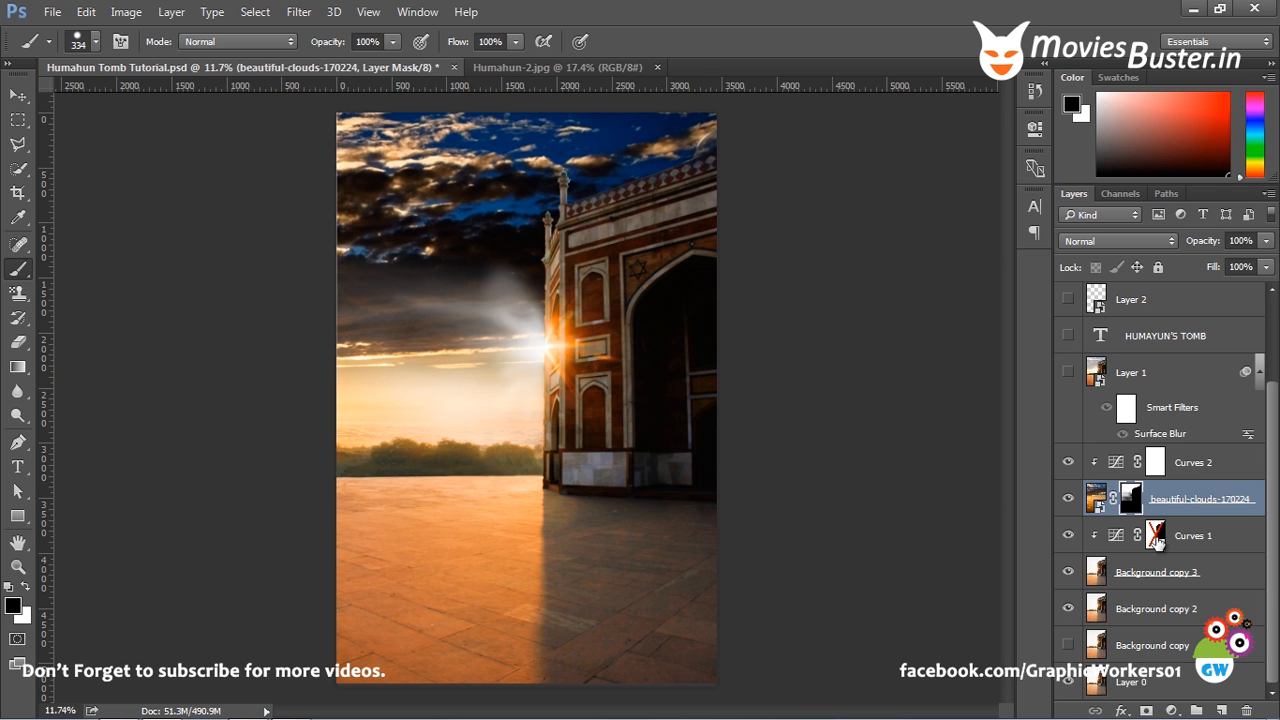
pyautogui.moveTo(1152, 536)
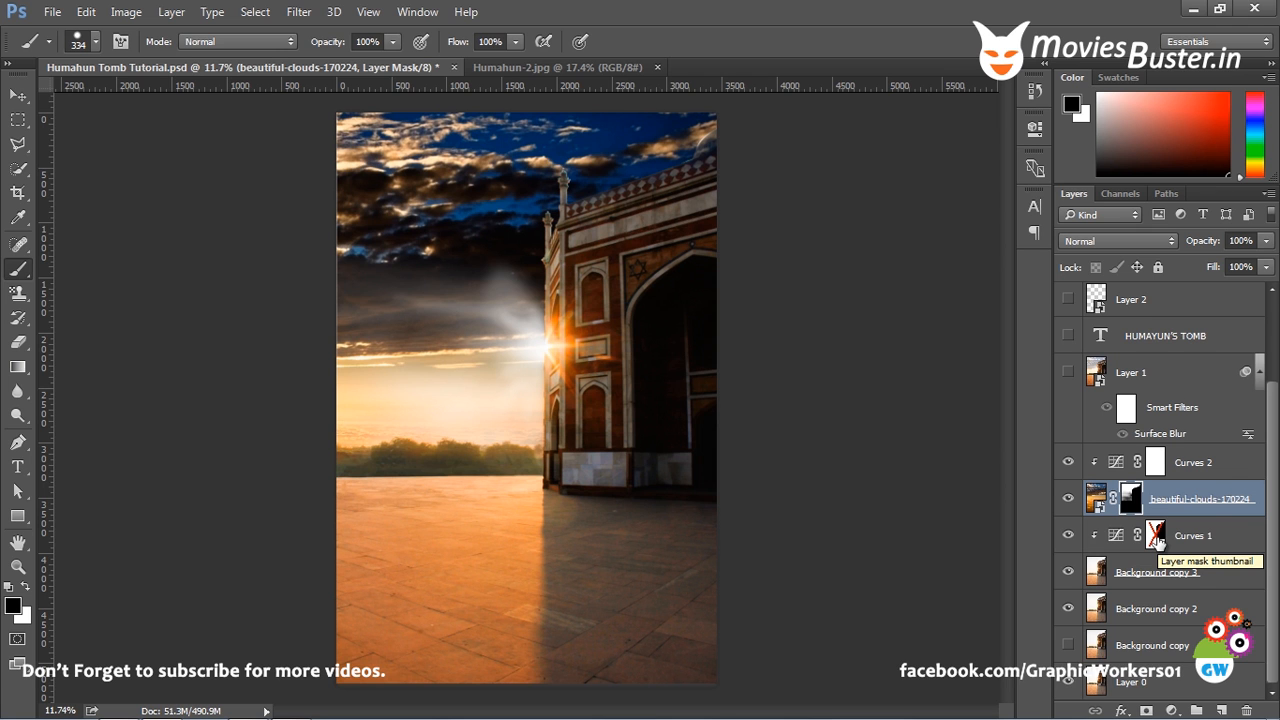
# Refill the Curves 1 mask so its brightening reaches the tomb facade
pyautogui.click(1208, 536)
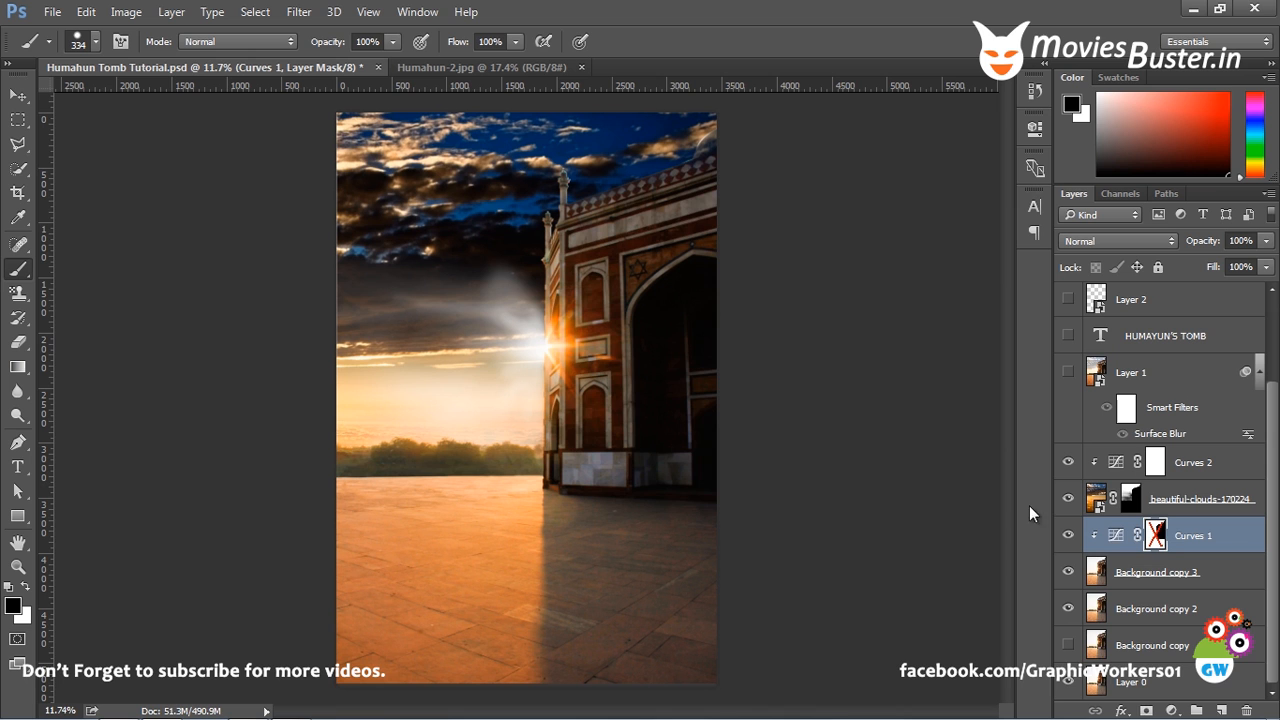
pyautogui.click(1156, 536)
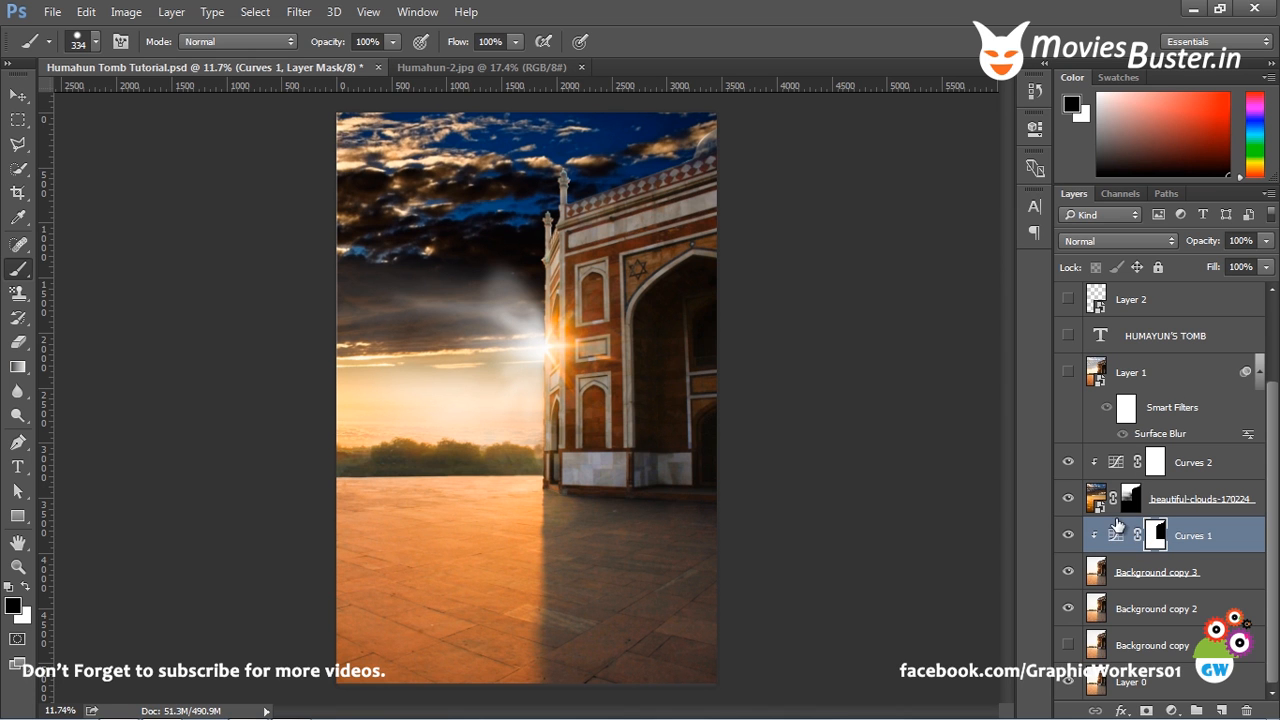
pyautogui.moveTo(624, 456)
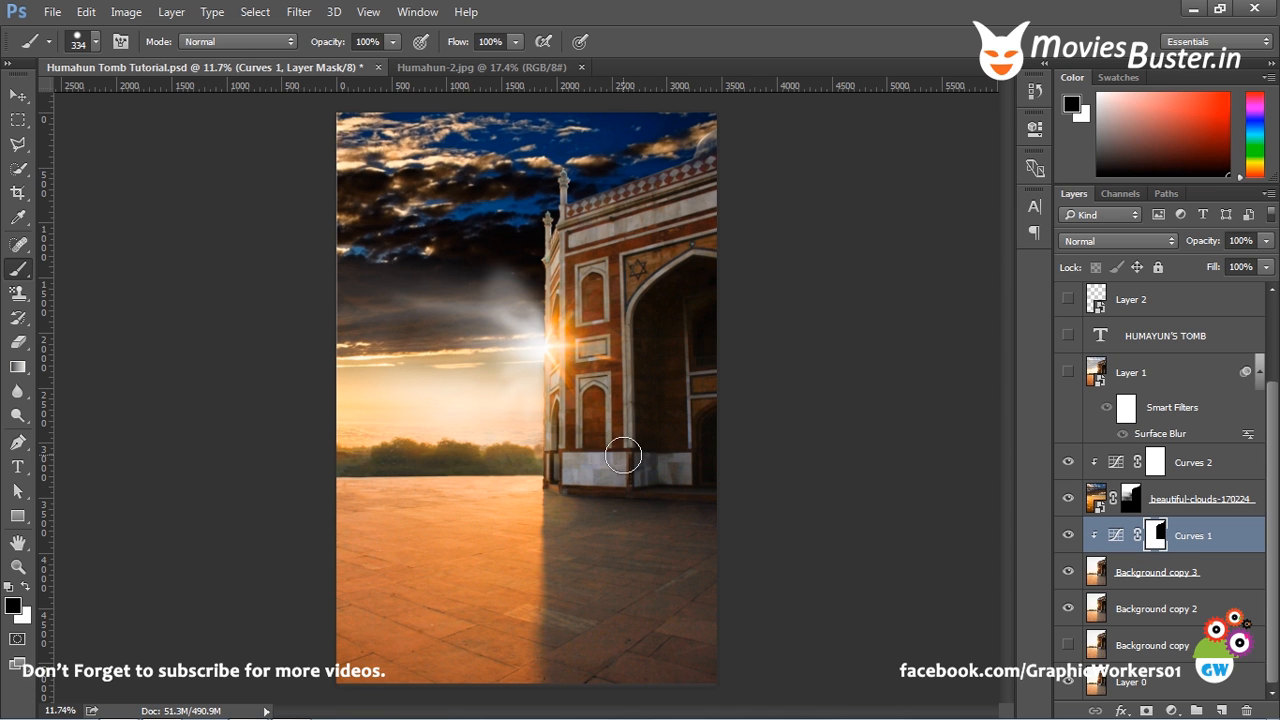
pyautogui.moveTo(604, 392)
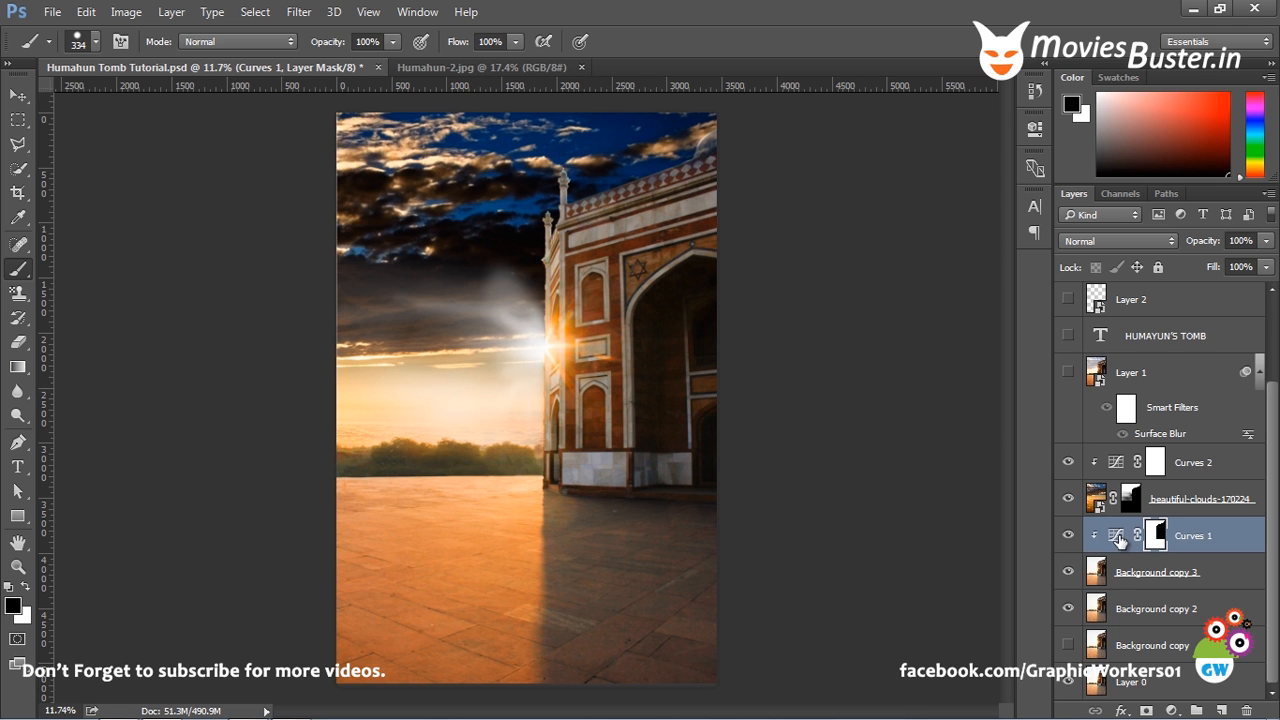
pyautogui.click(1200, 500)
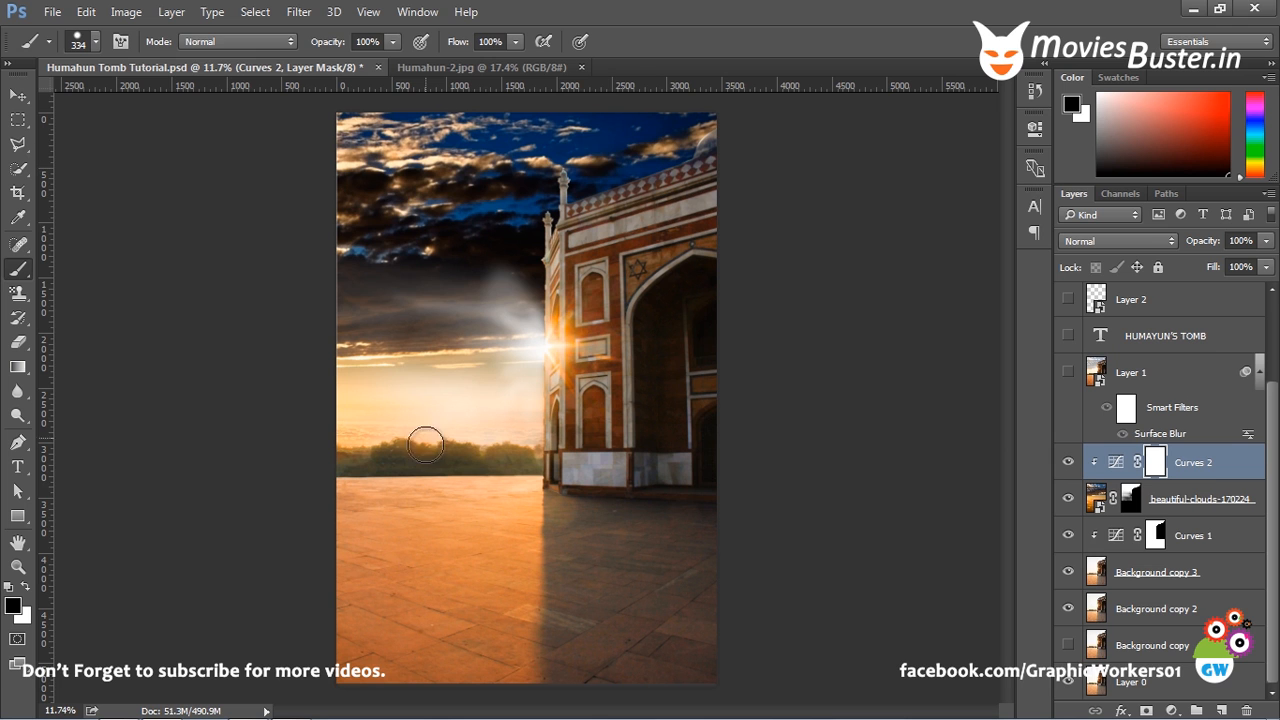
# Set the clouds layer to 35% opacity with the Hard Light blend mode
pyautogui.click(1200, 500)
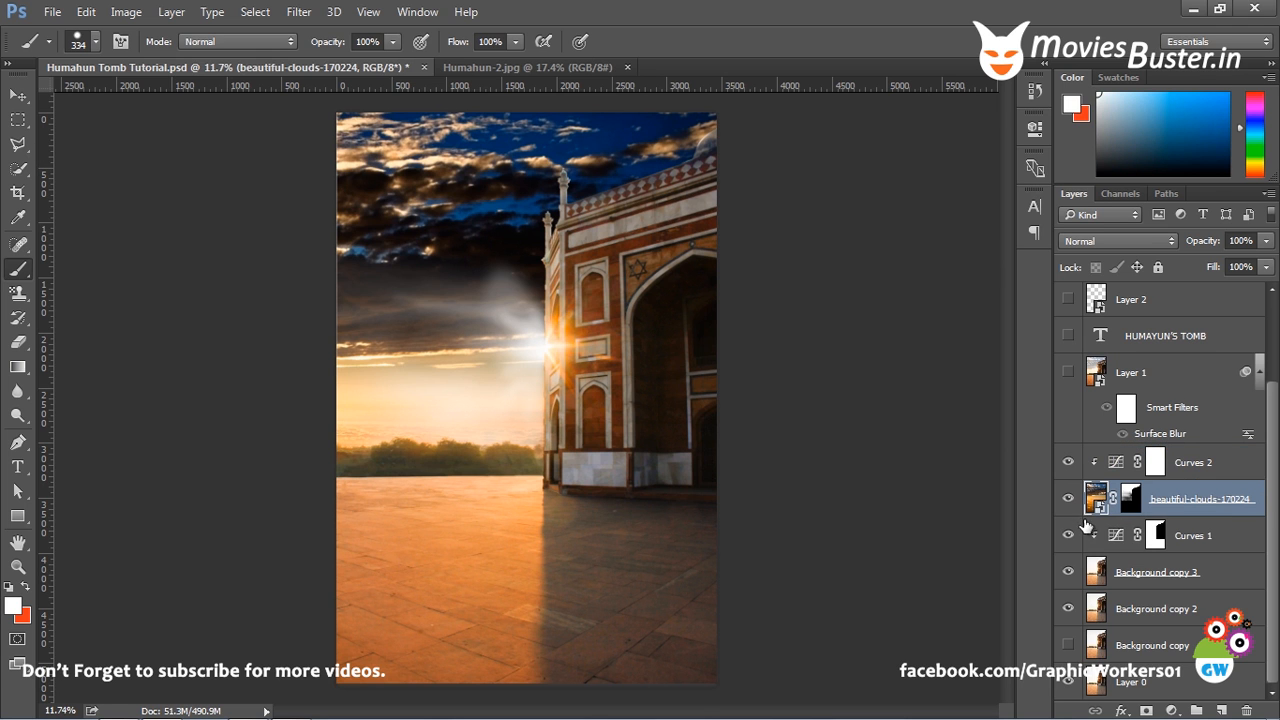
pyautogui.moveTo(1212, 244)
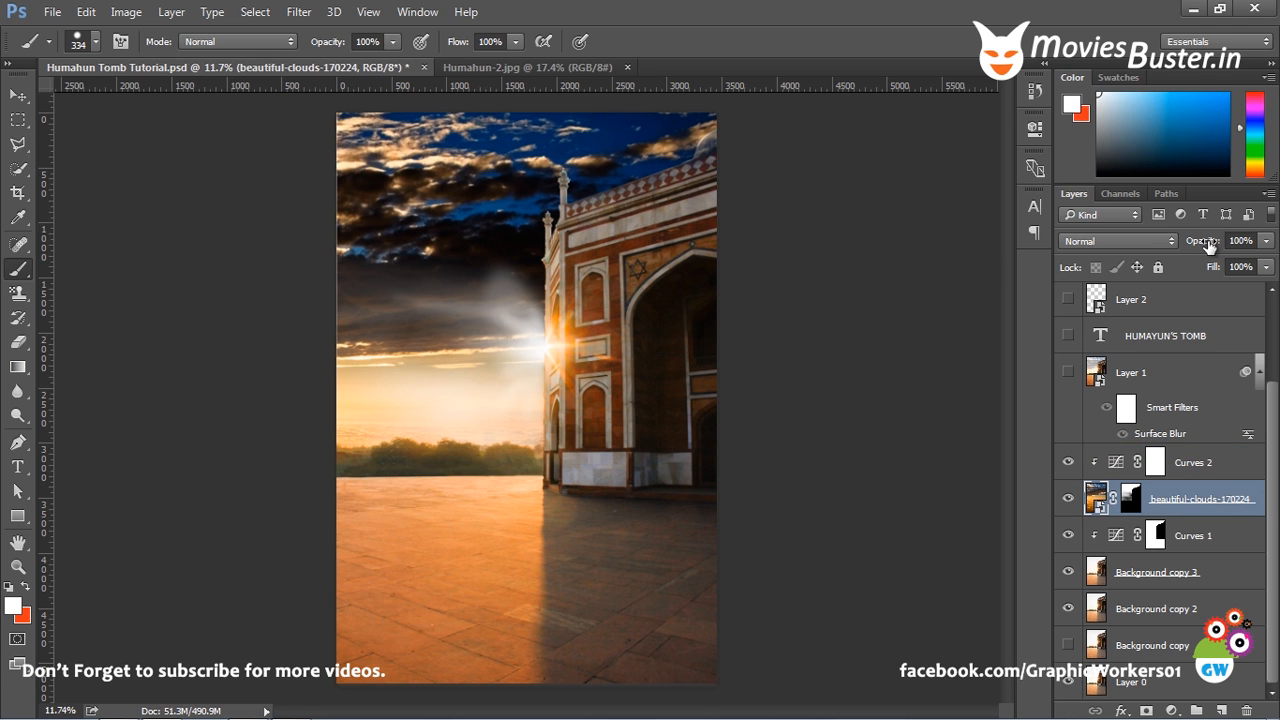
pyautogui.click(1240, 240)
pyautogui.write('35')
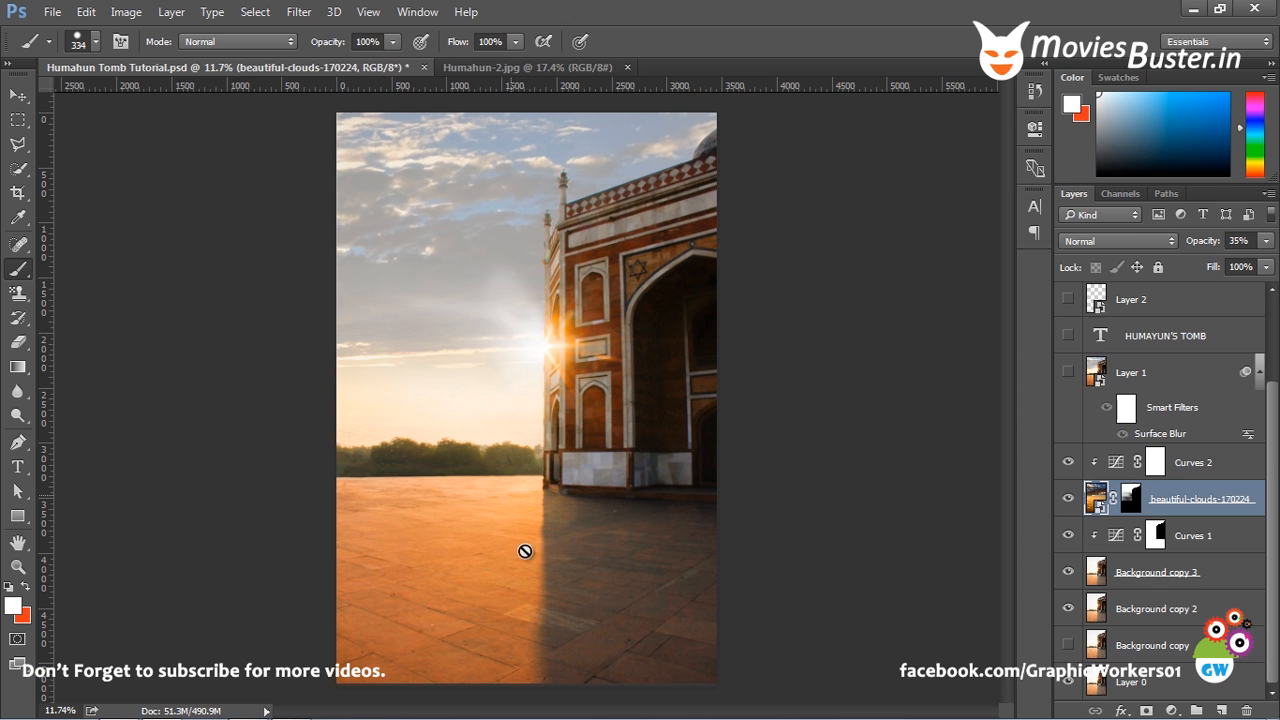
pyautogui.moveTo(502, 324)
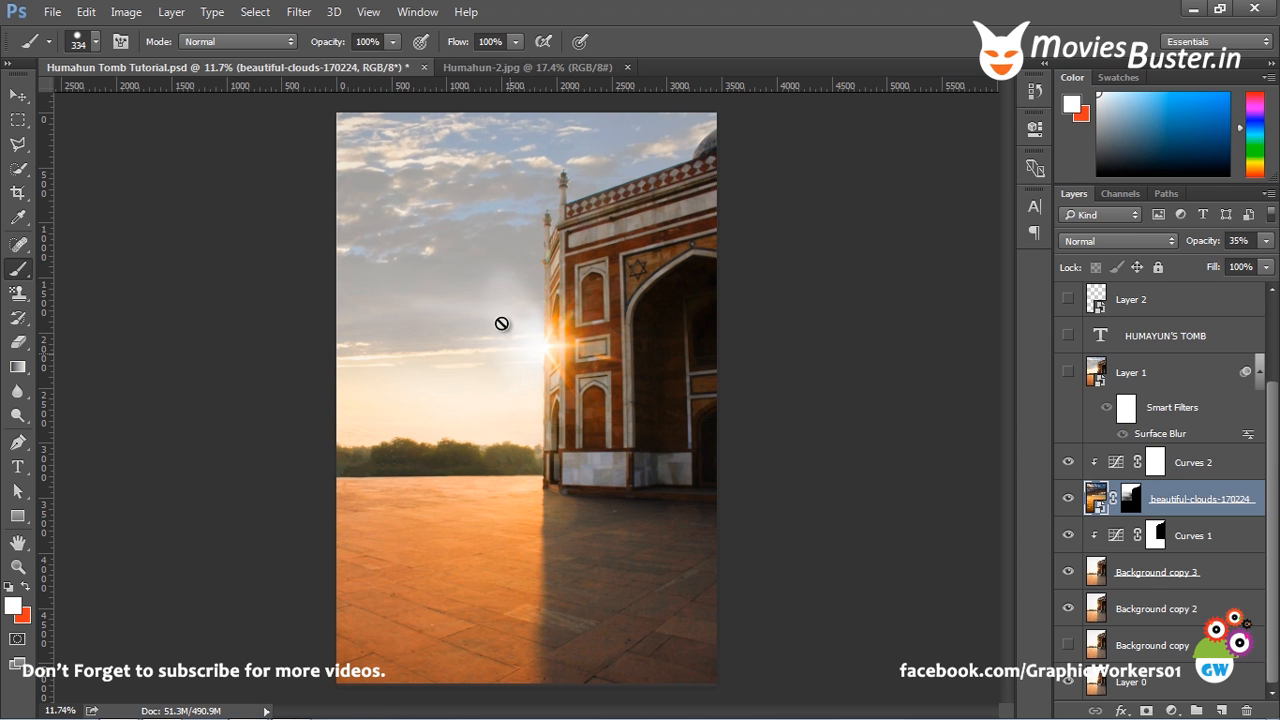
pyautogui.moveTo(592, 300)
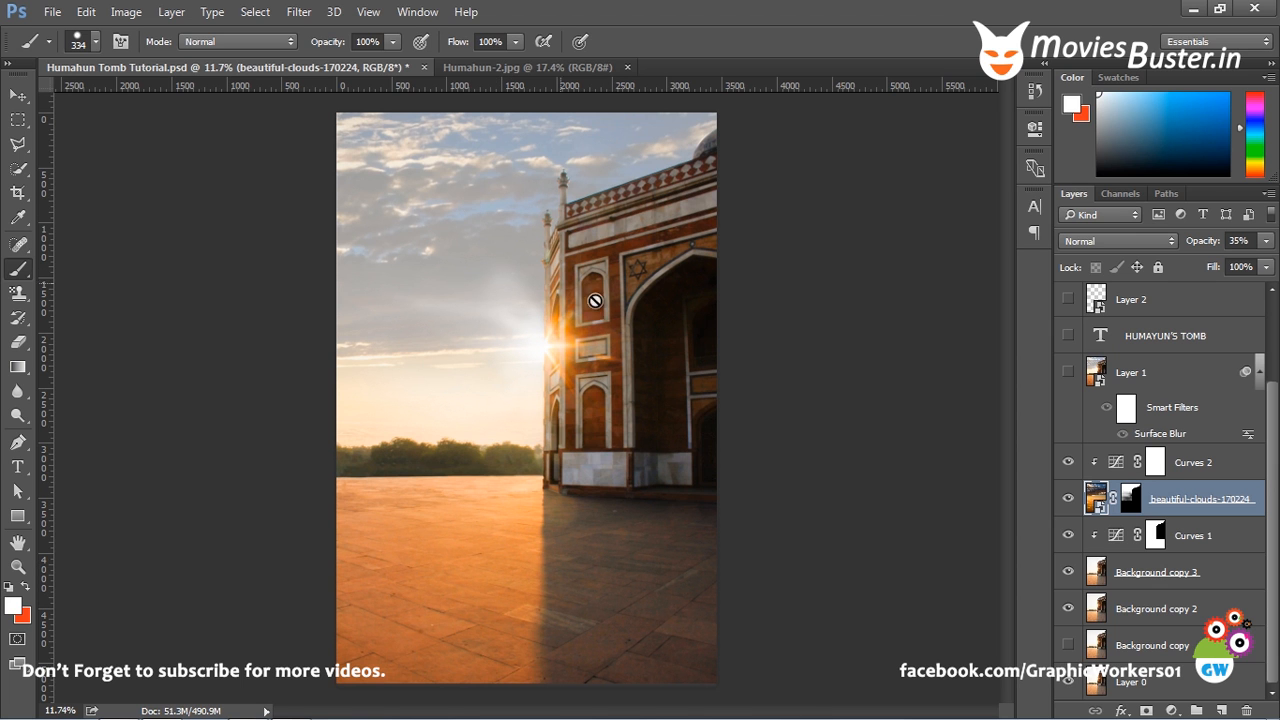
pyautogui.moveTo(512, 284)
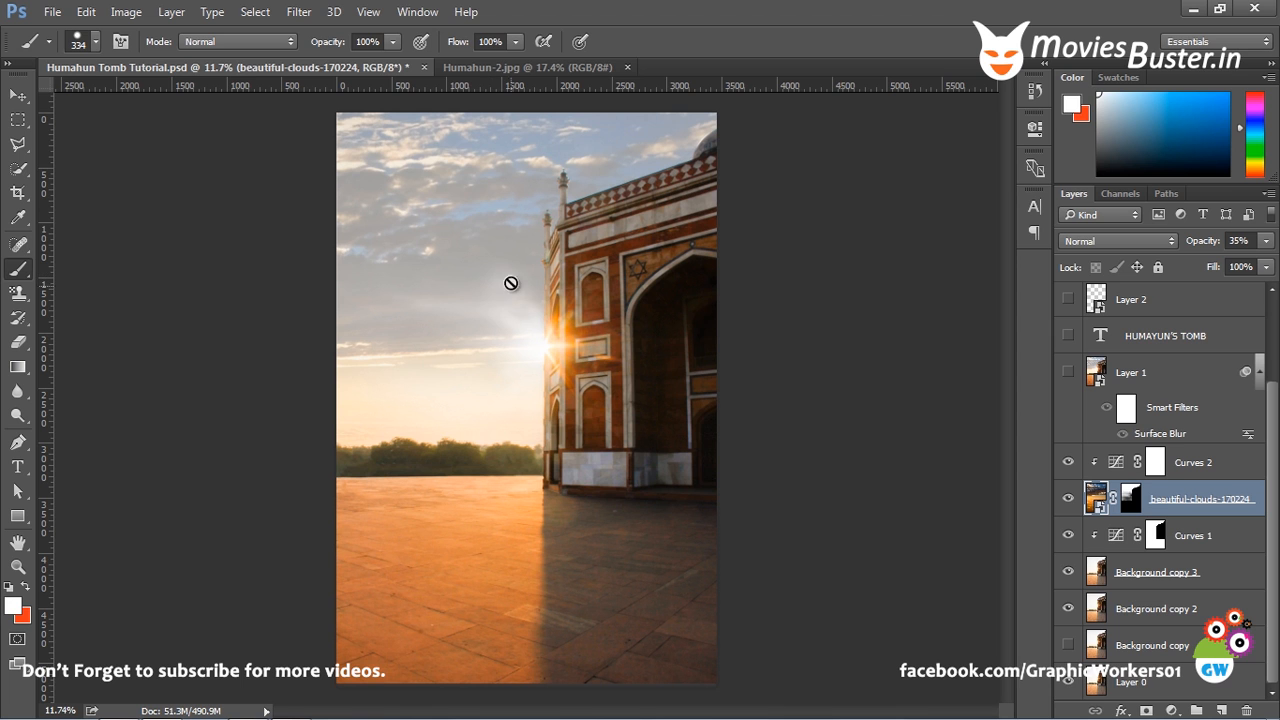
pyautogui.moveTo(484, 248)
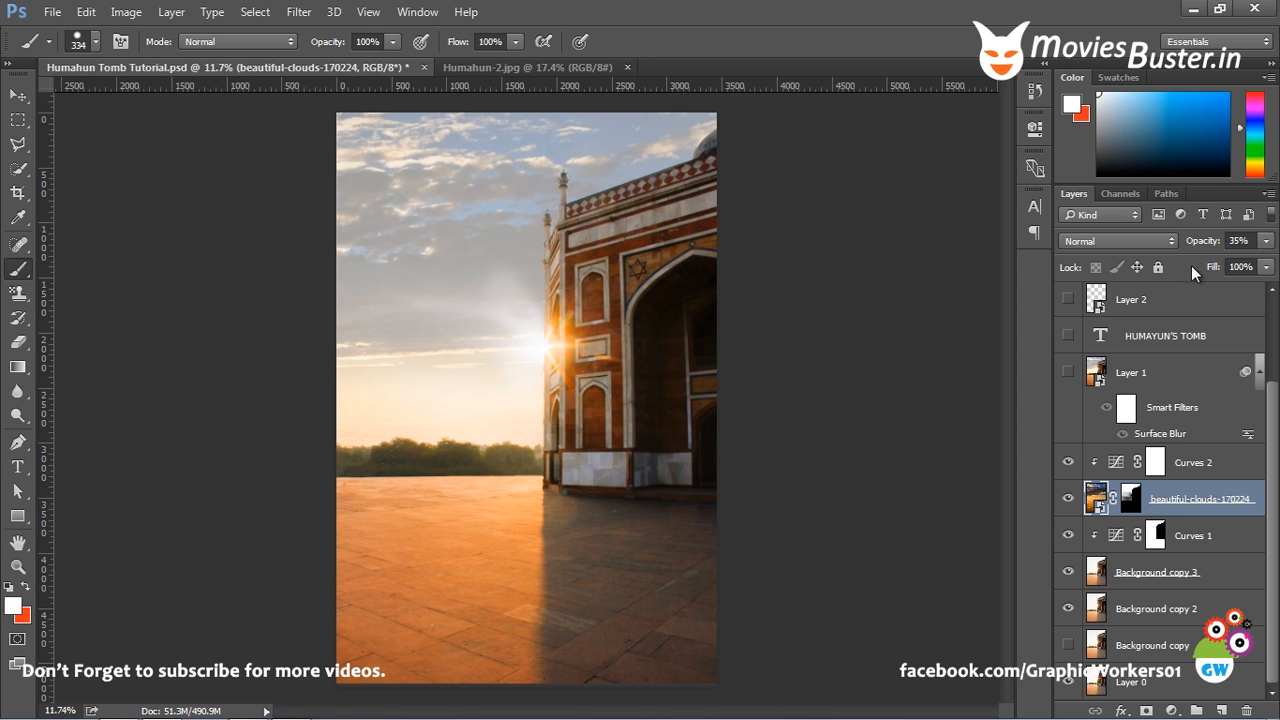
pyautogui.moveTo(1228, 242)
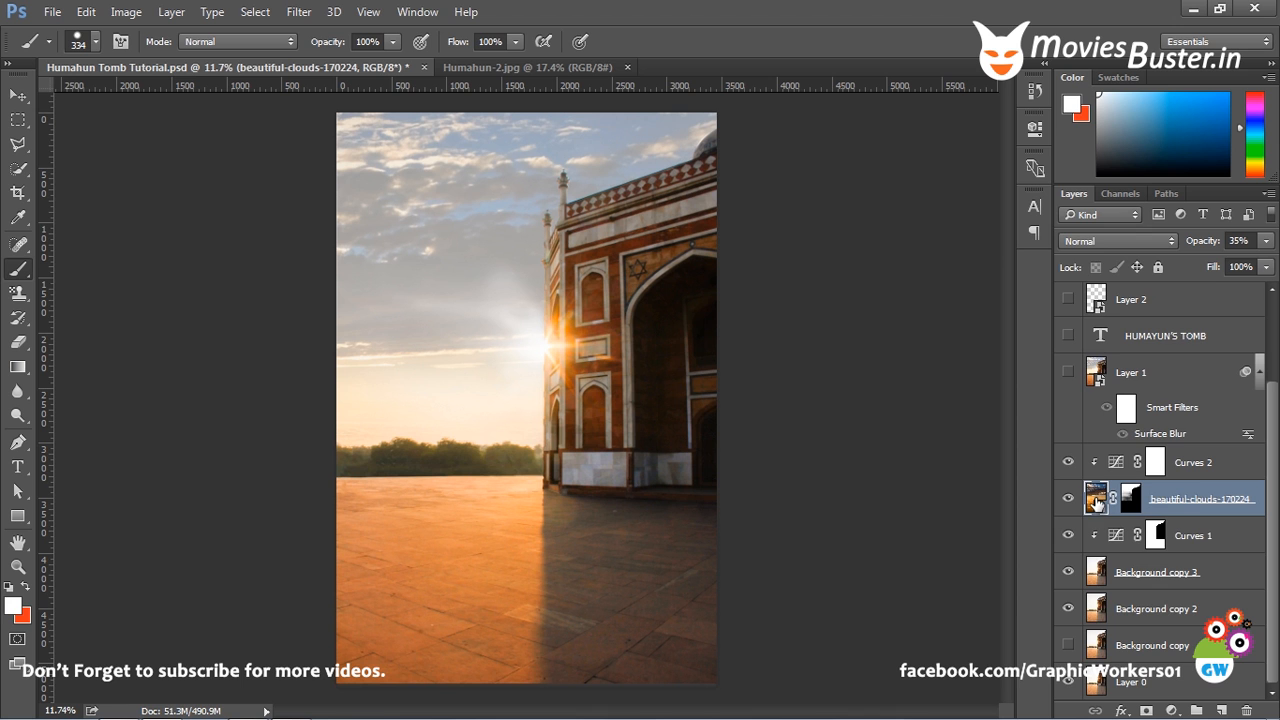
pyautogui.click(1116, 240)
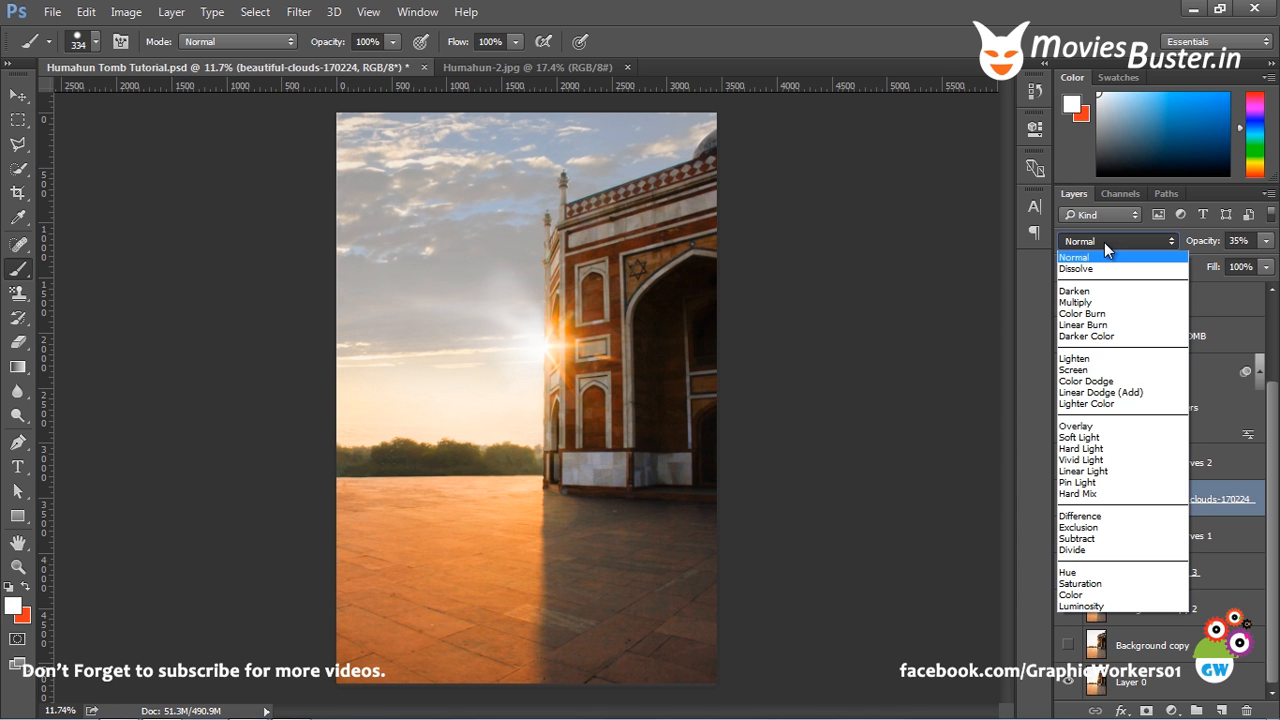
pyautogui.click(1080, 448)
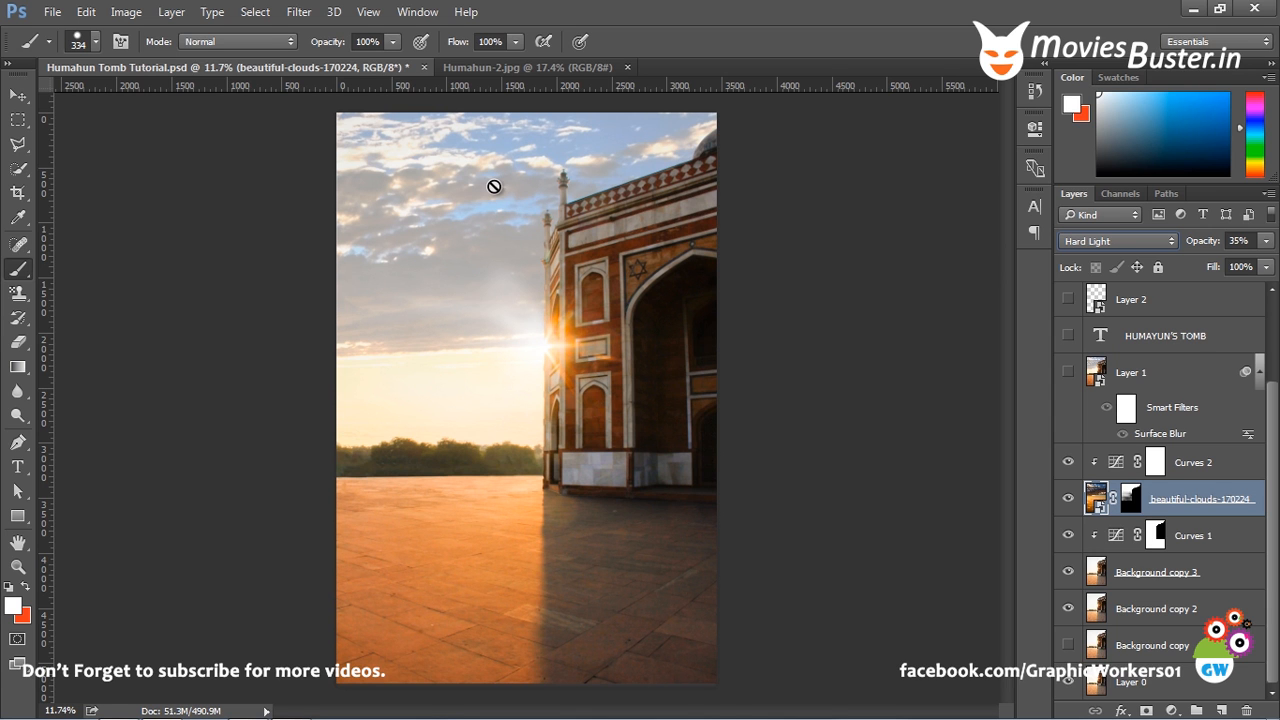
pyautogui.moveTo(612, 434)
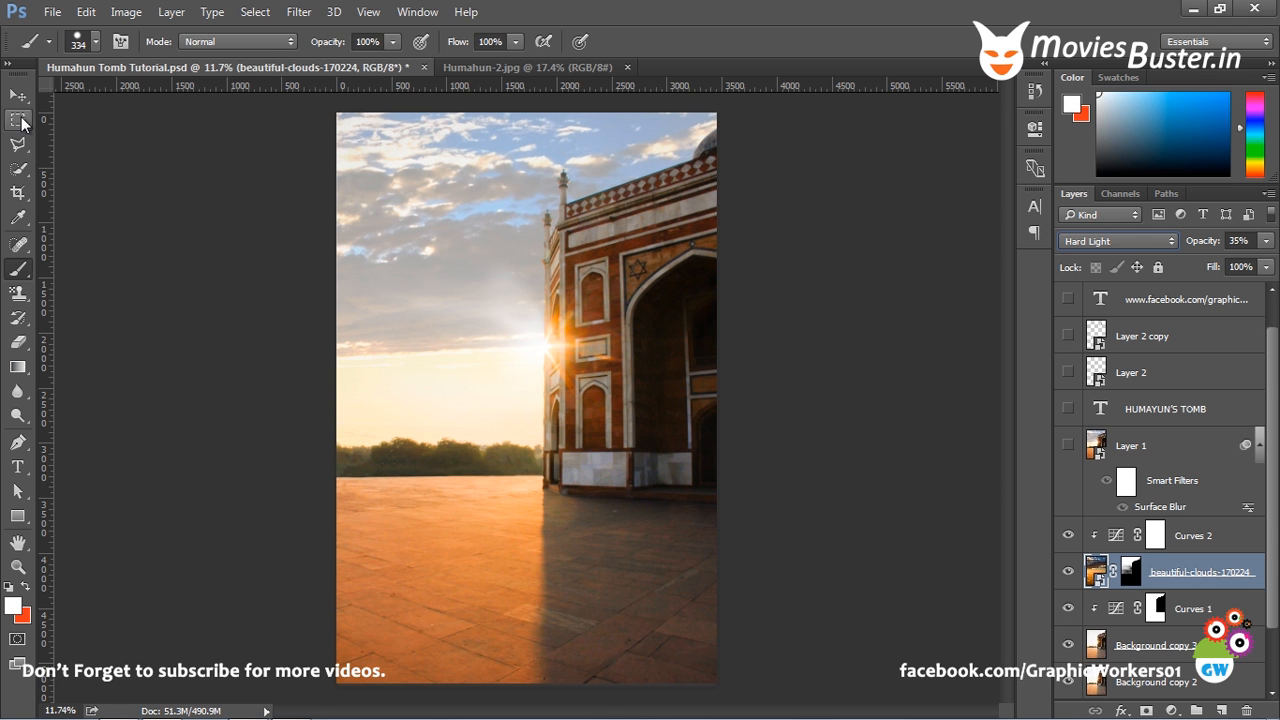
# Zoom on the tomb facade and select the Curves 2 adjustment layer as the stamp target
pyautogui.click(14, 96)
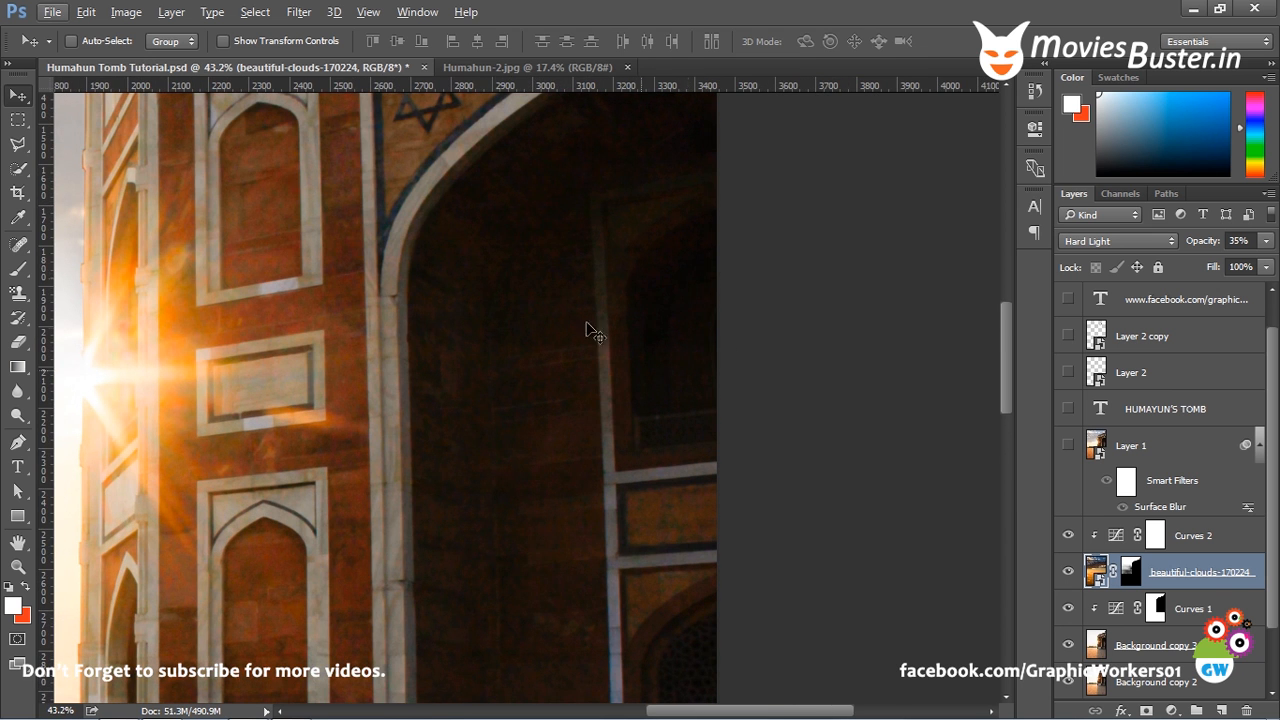
pyautogui.click(1144, 444)
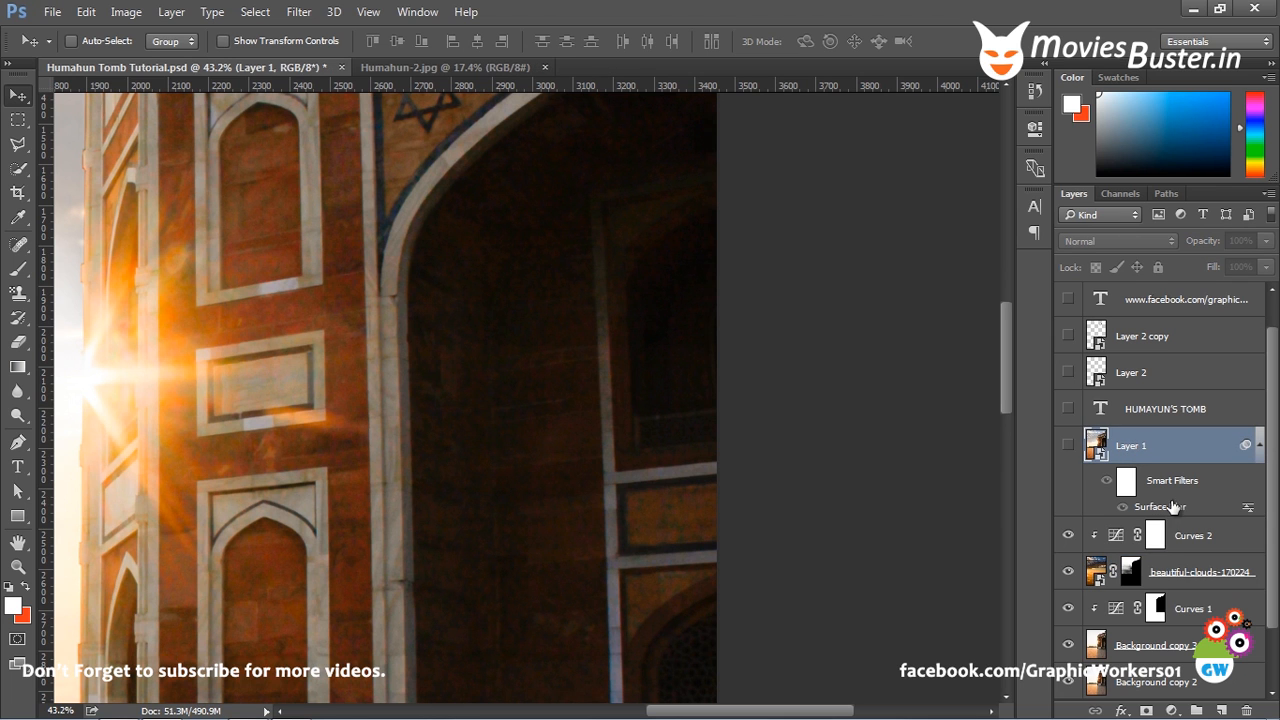
pyautogui.click(1196, 536)
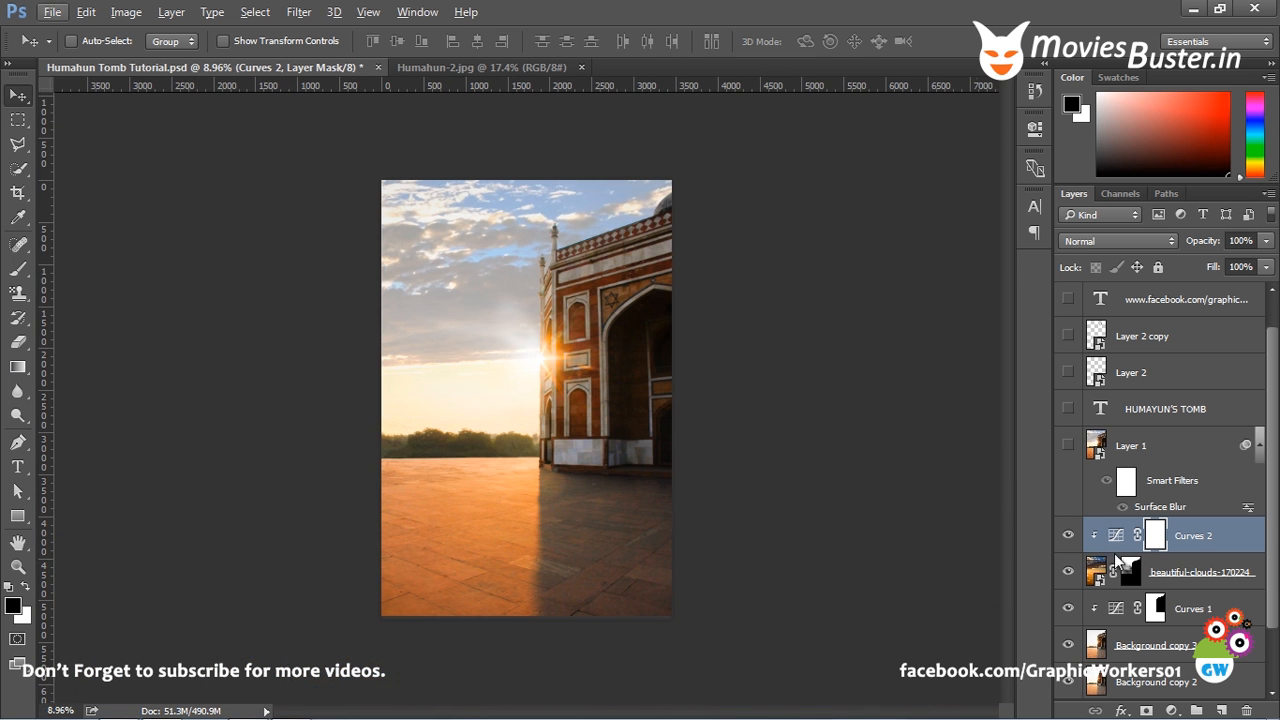
pyautogui.moveTo(1200, 556)
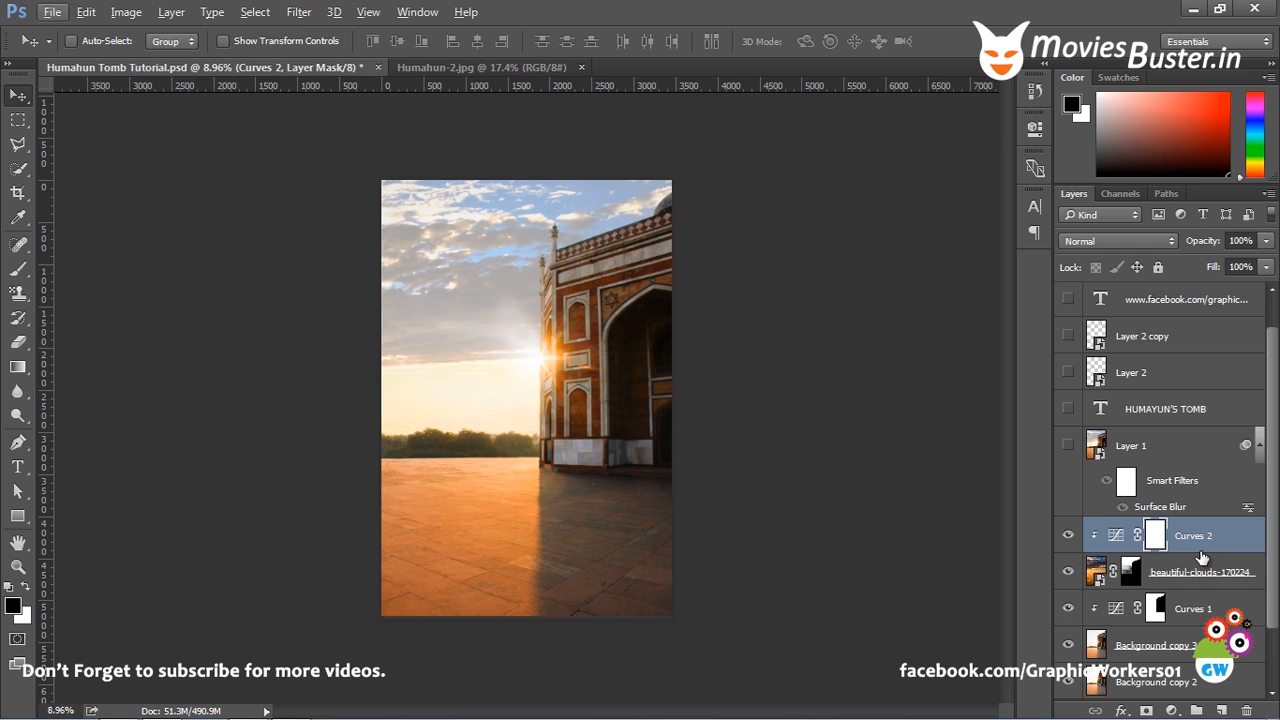
pyautogui.moveTo(1192, 522)
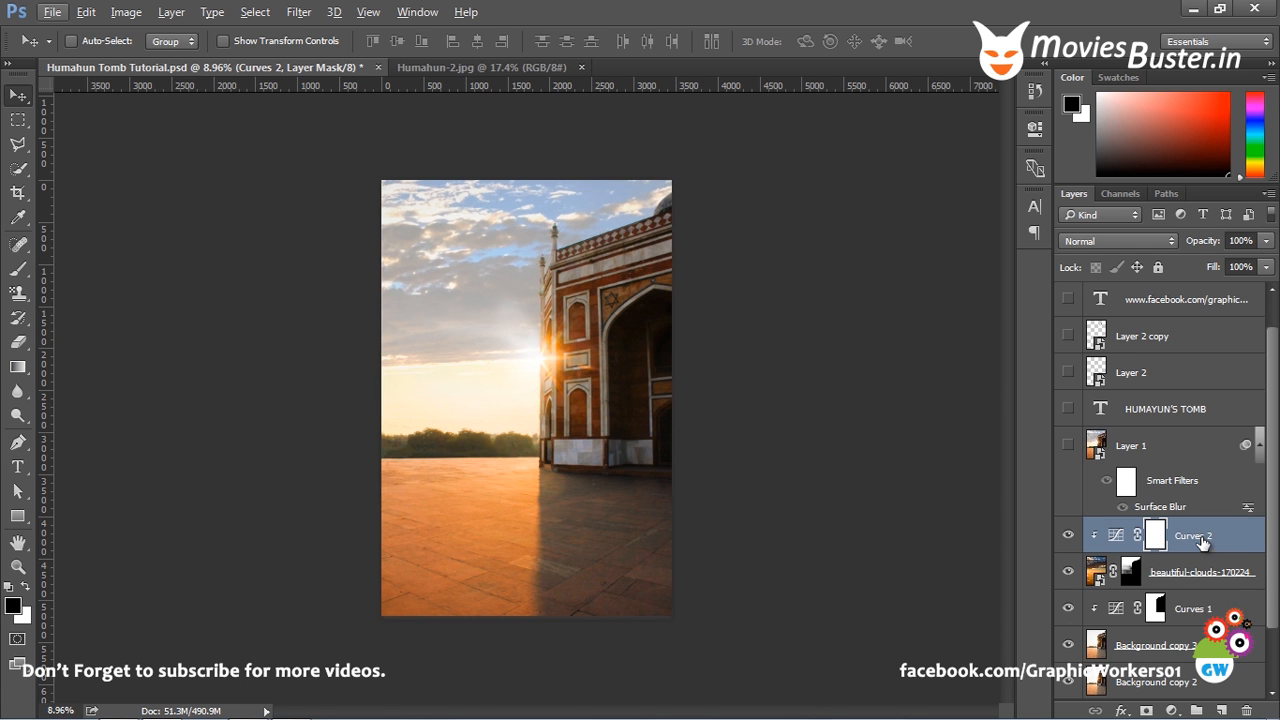
pyautogui.moveTo(1208, 540)
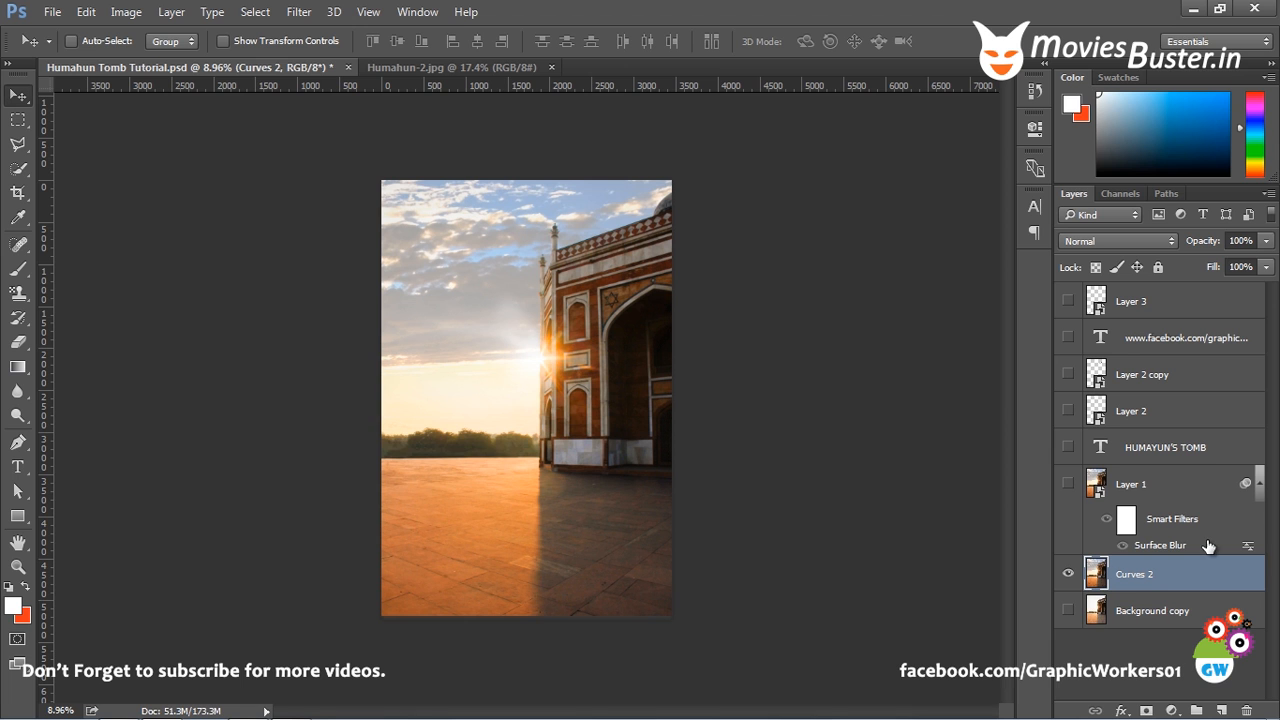
pyautogui.moveTo(1168, 572)
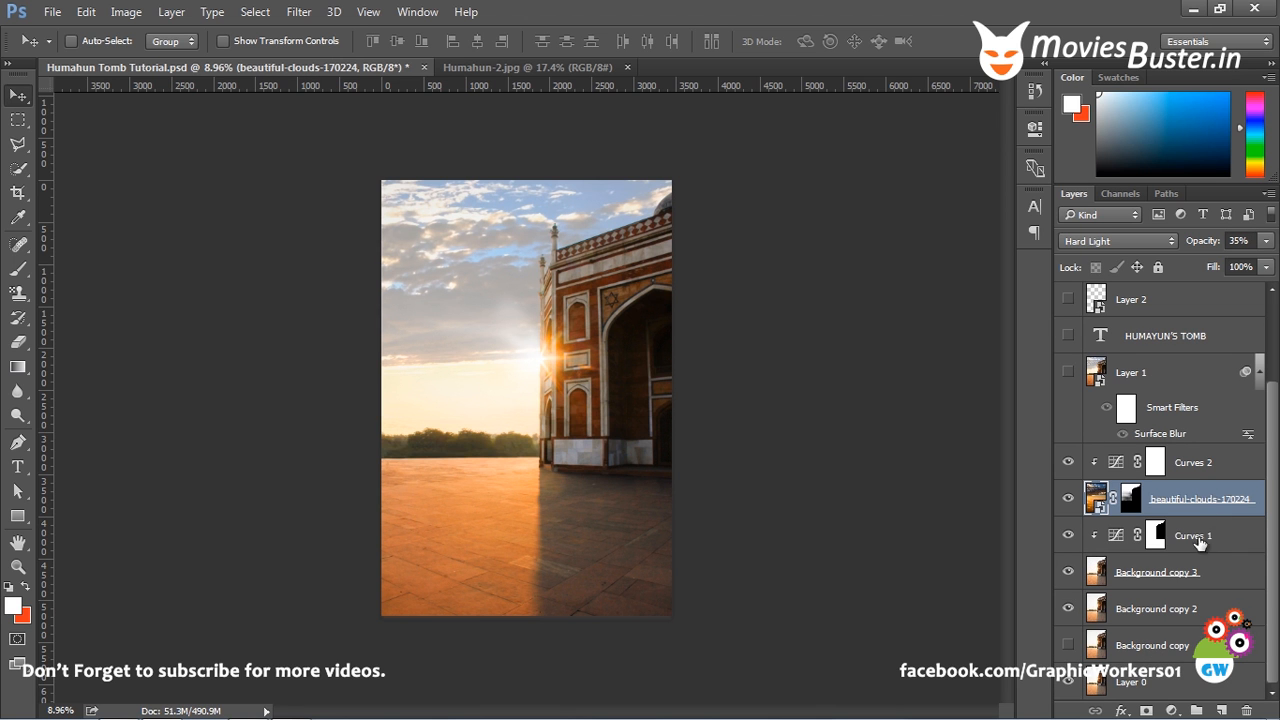
pyautogui.click(1194, 462)
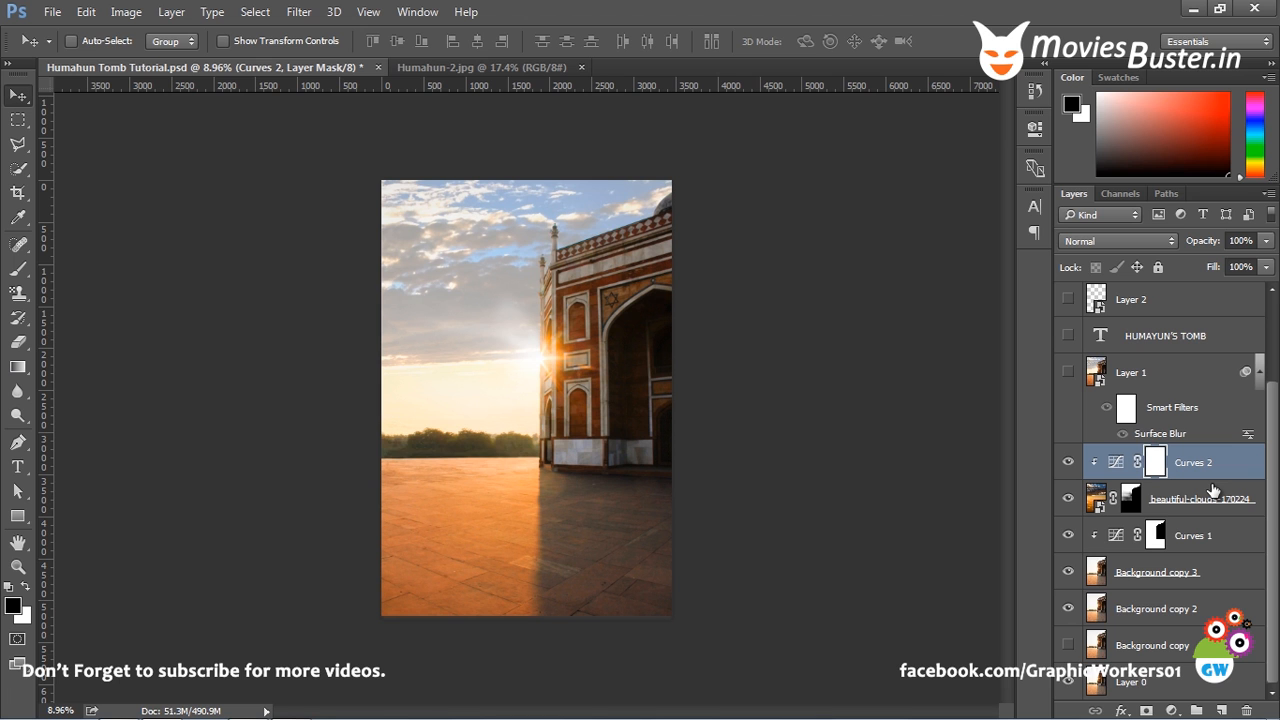
pyautogui.click(72, 40)
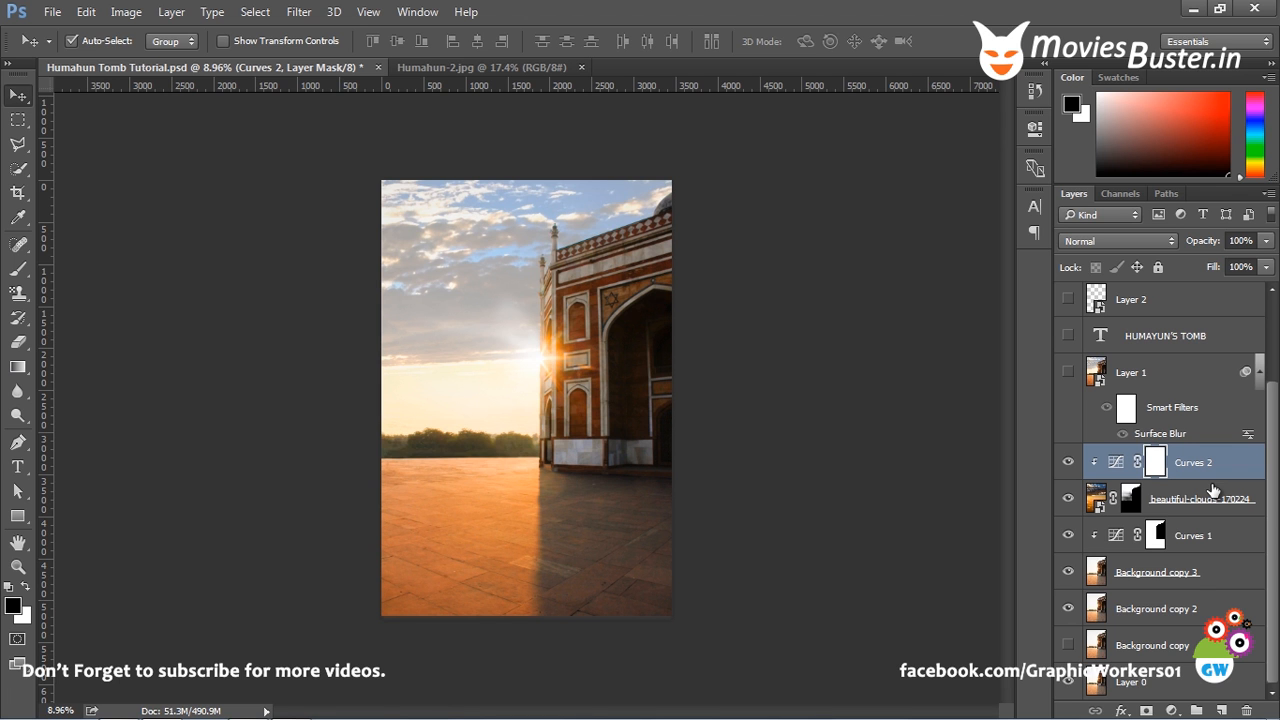
pyautogui.moveTo(1188, 482)
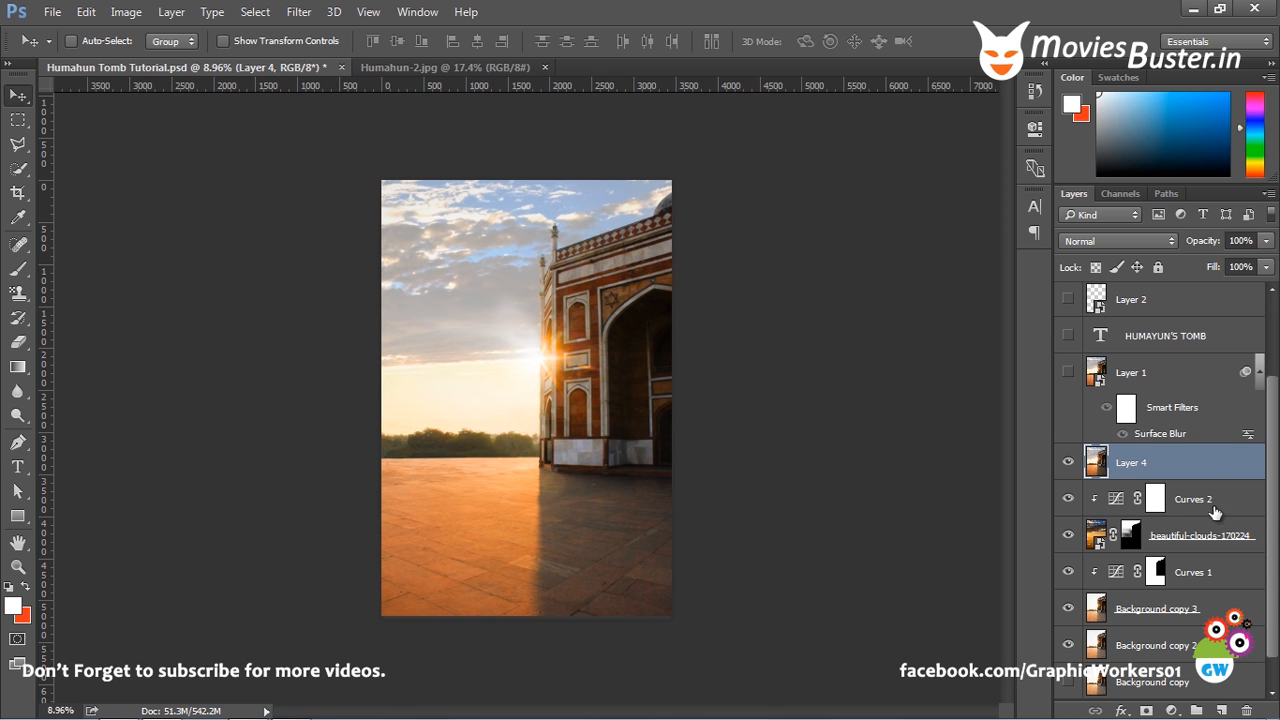
pyautogui.moveTo(1208, 532)
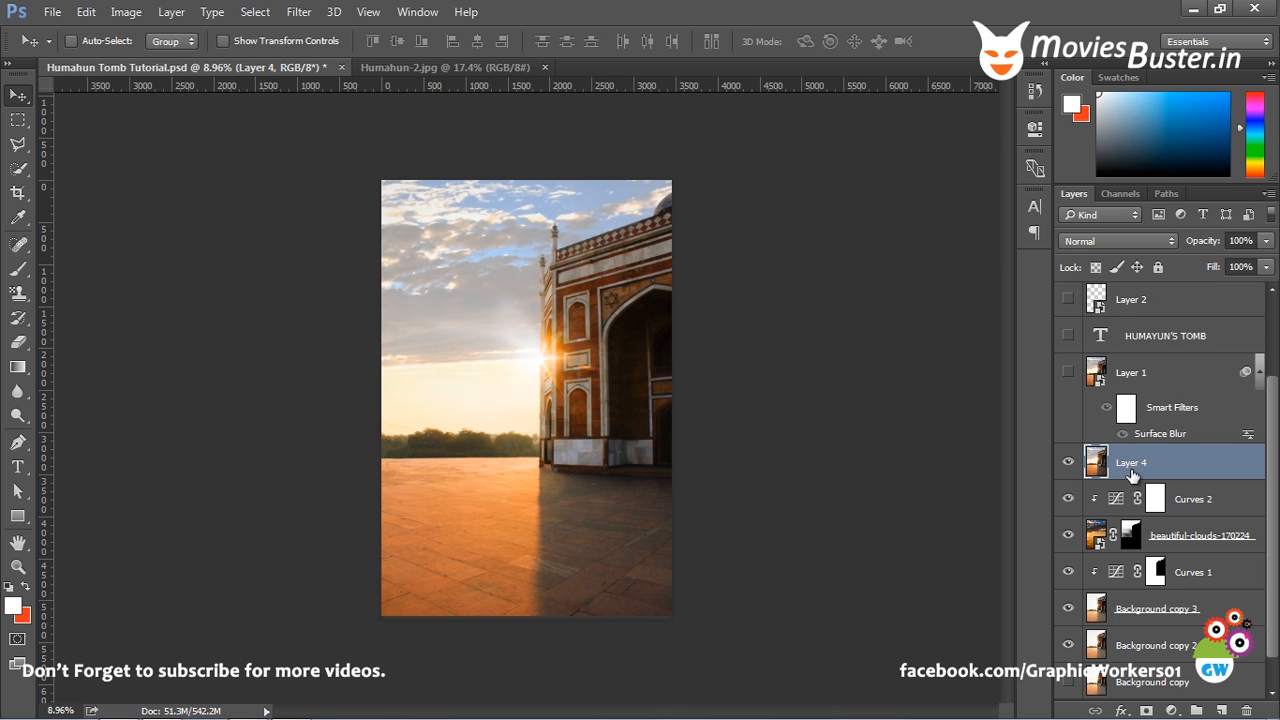
# Convert the merged Layer 4 into a smart object from its context menu
pyautogui.rightClick(1132, 462)
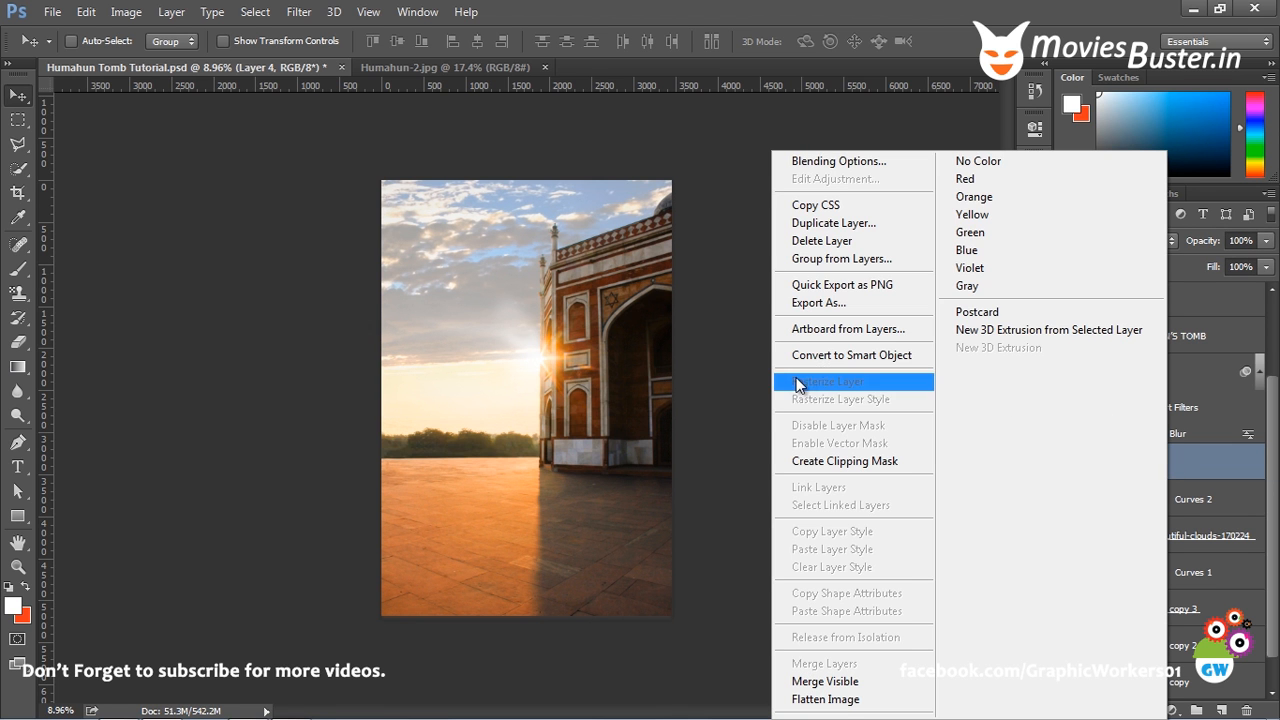
pyautogui.click(826, 380)
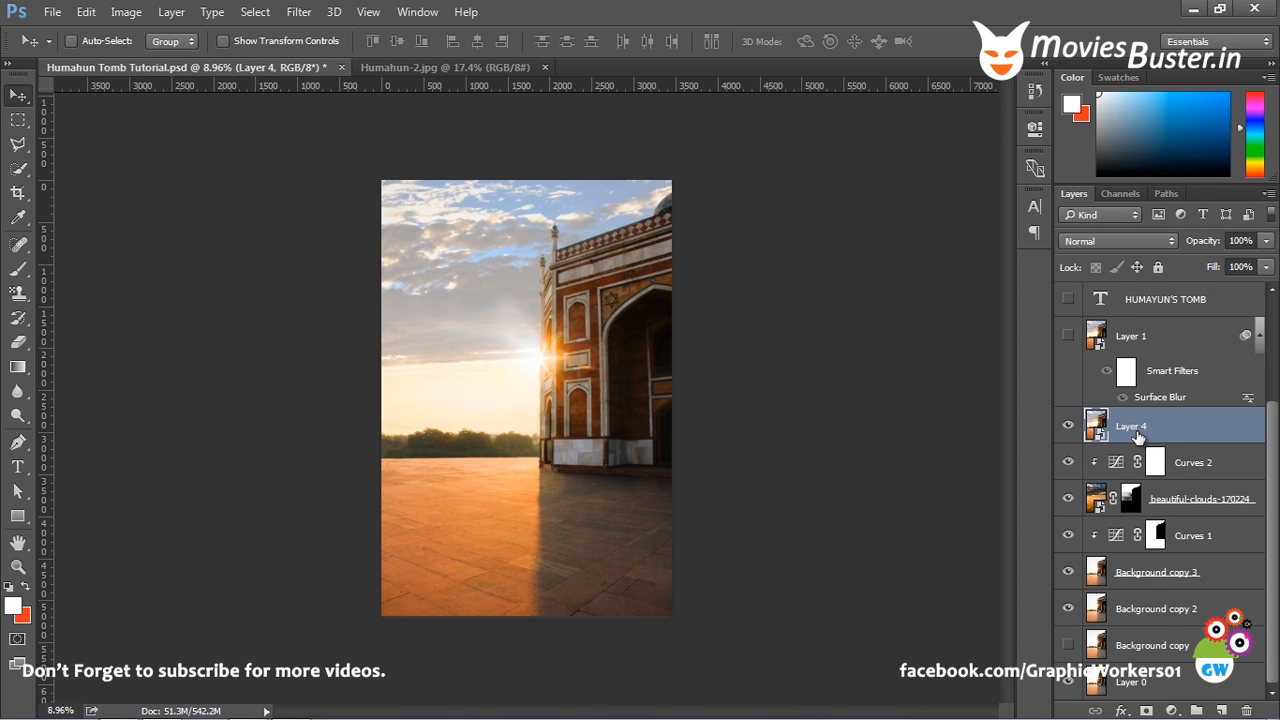
pyautogui.moveTo(1136, 430)
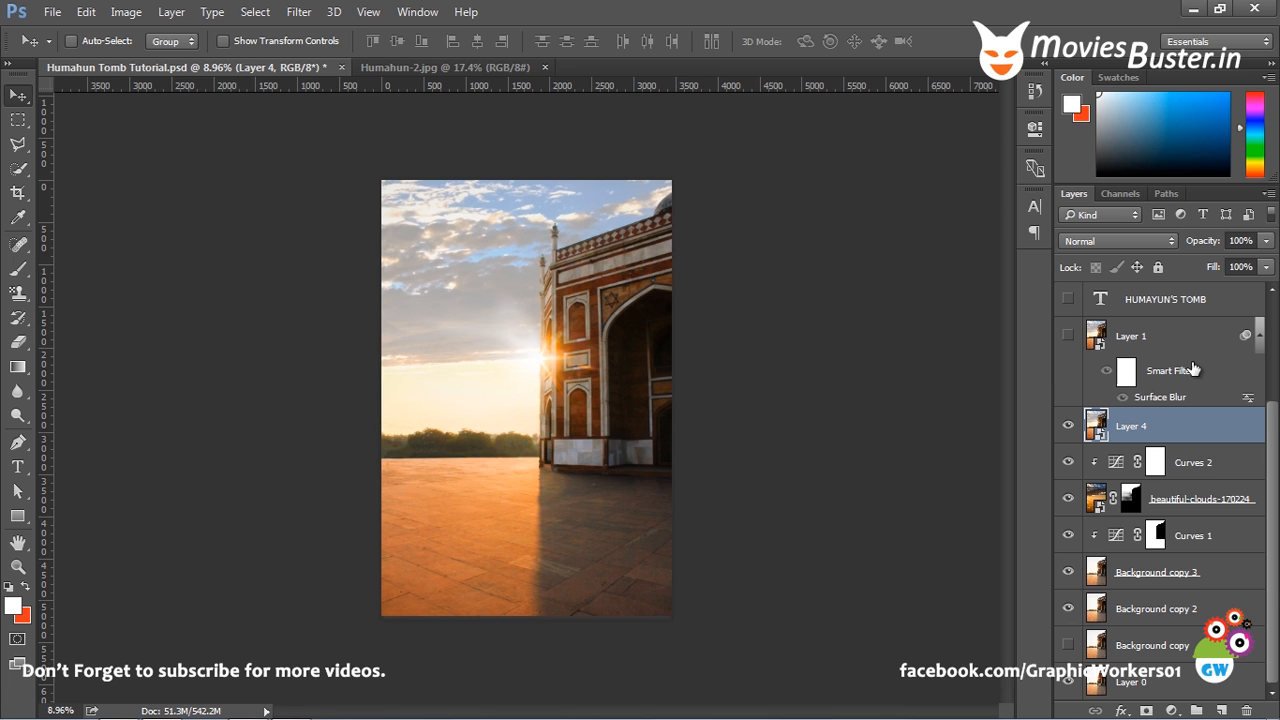
pyautogui.moveTo(1130, 396)
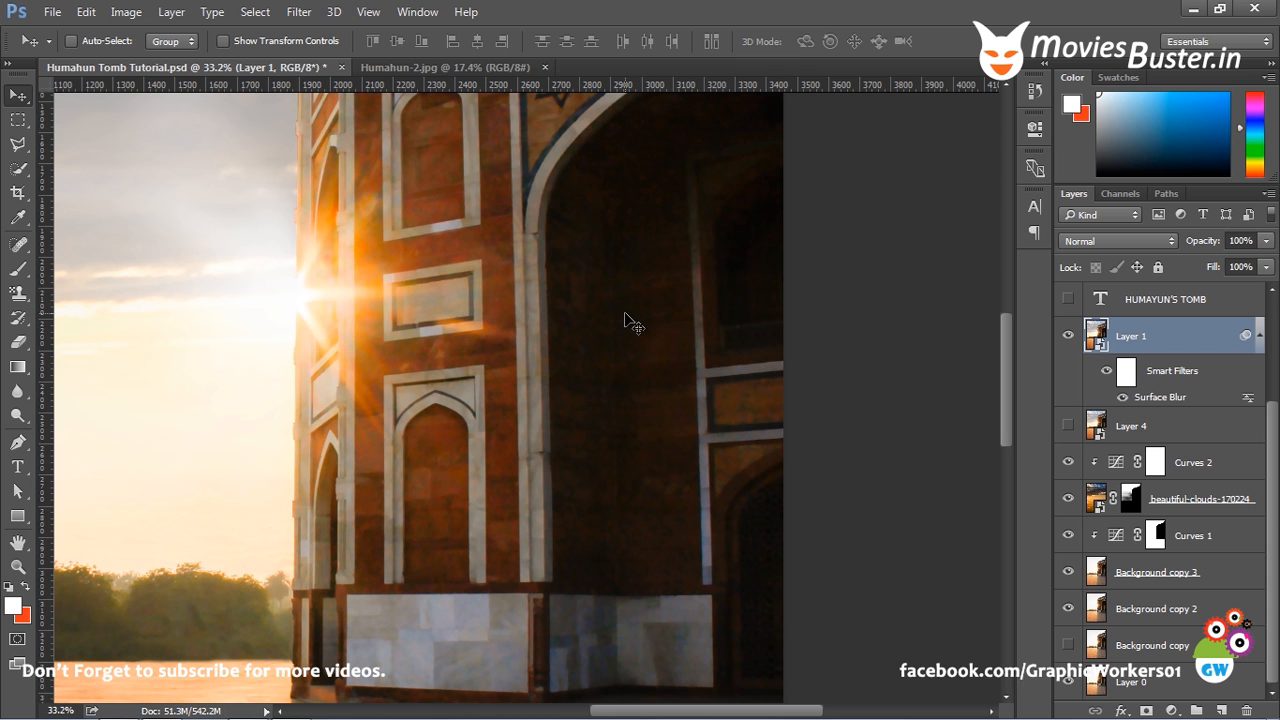
pyautogui.moveTo(664, 404)
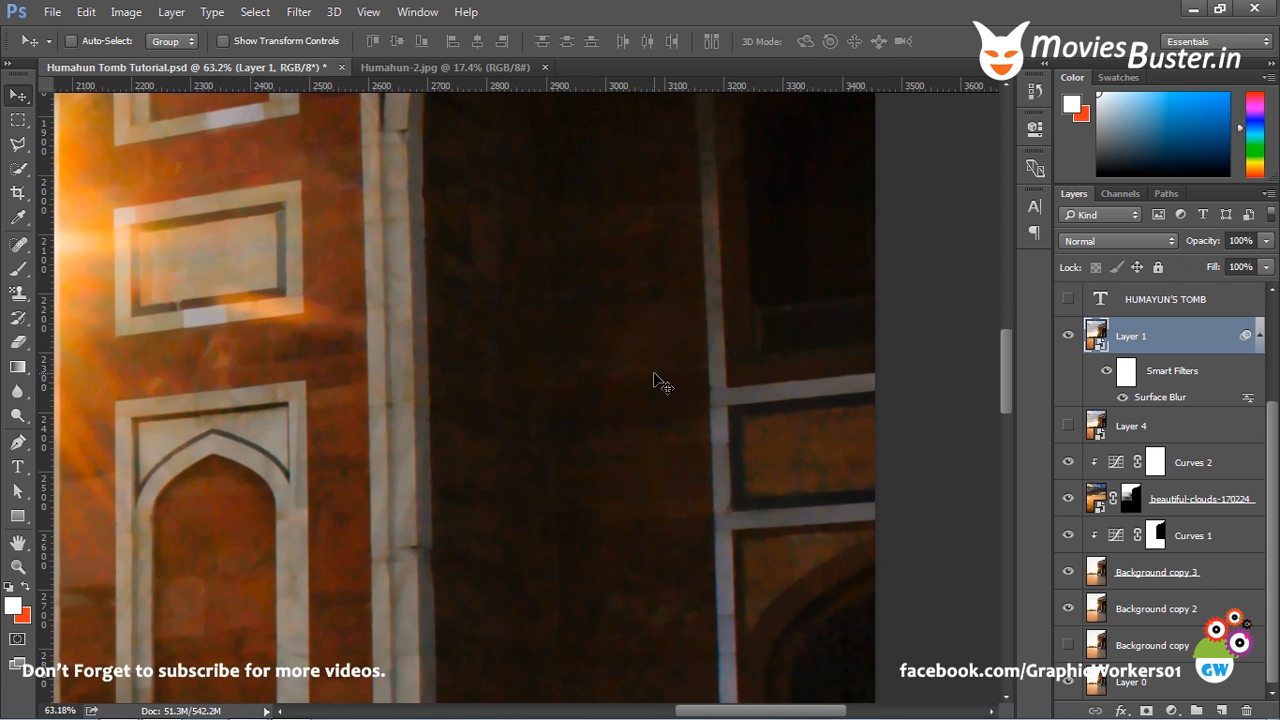
pyautogui.click(1104, 370)
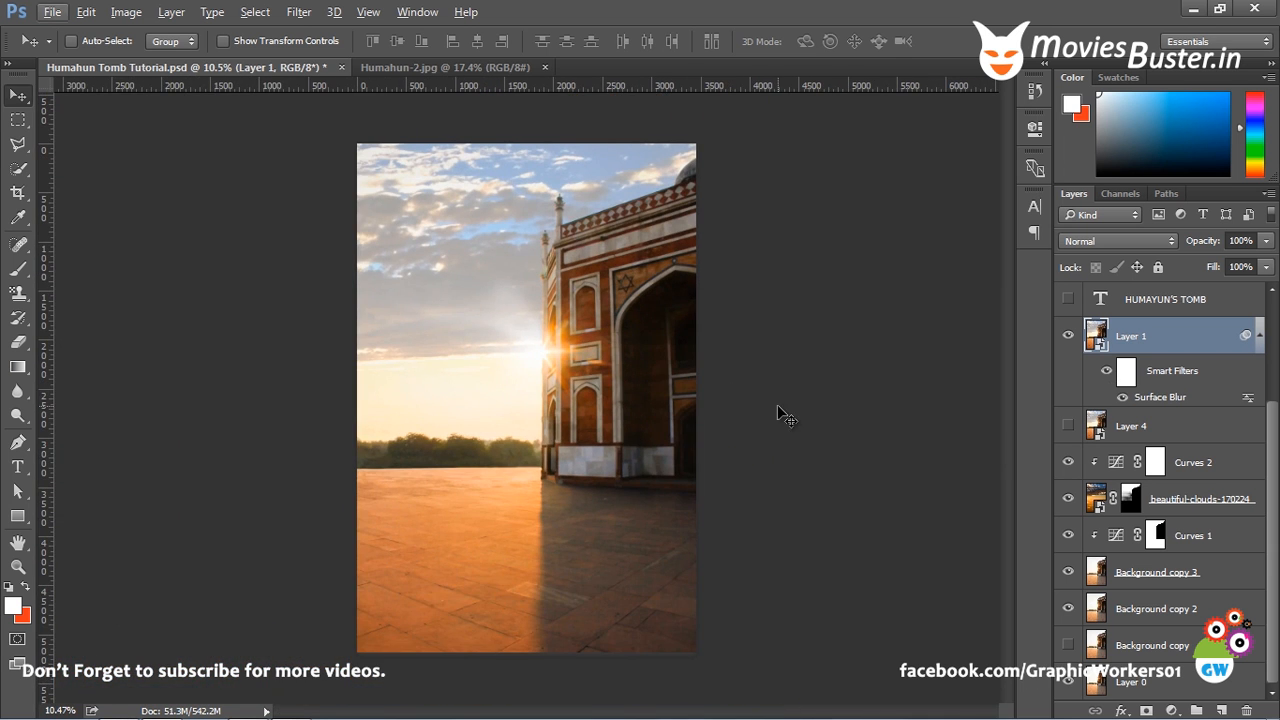
pyautogui.moveTo(1182, 414)
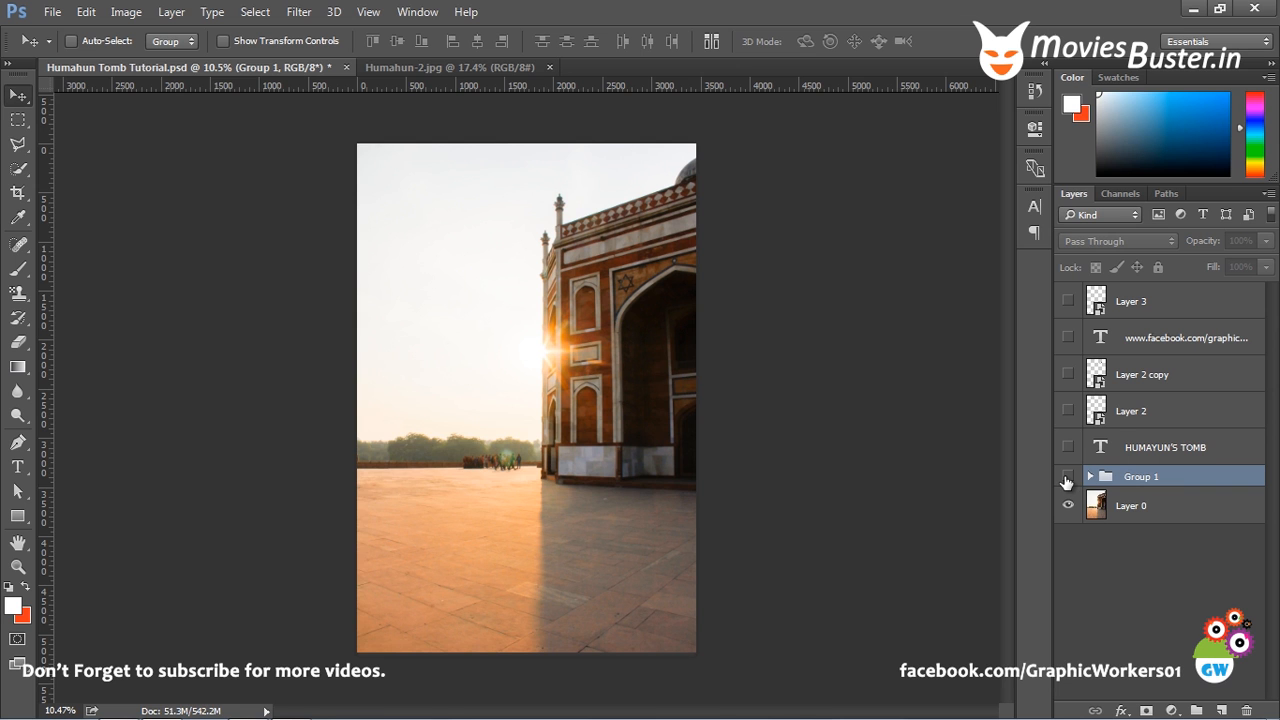
pyautogui.moveTo(1066, 478)
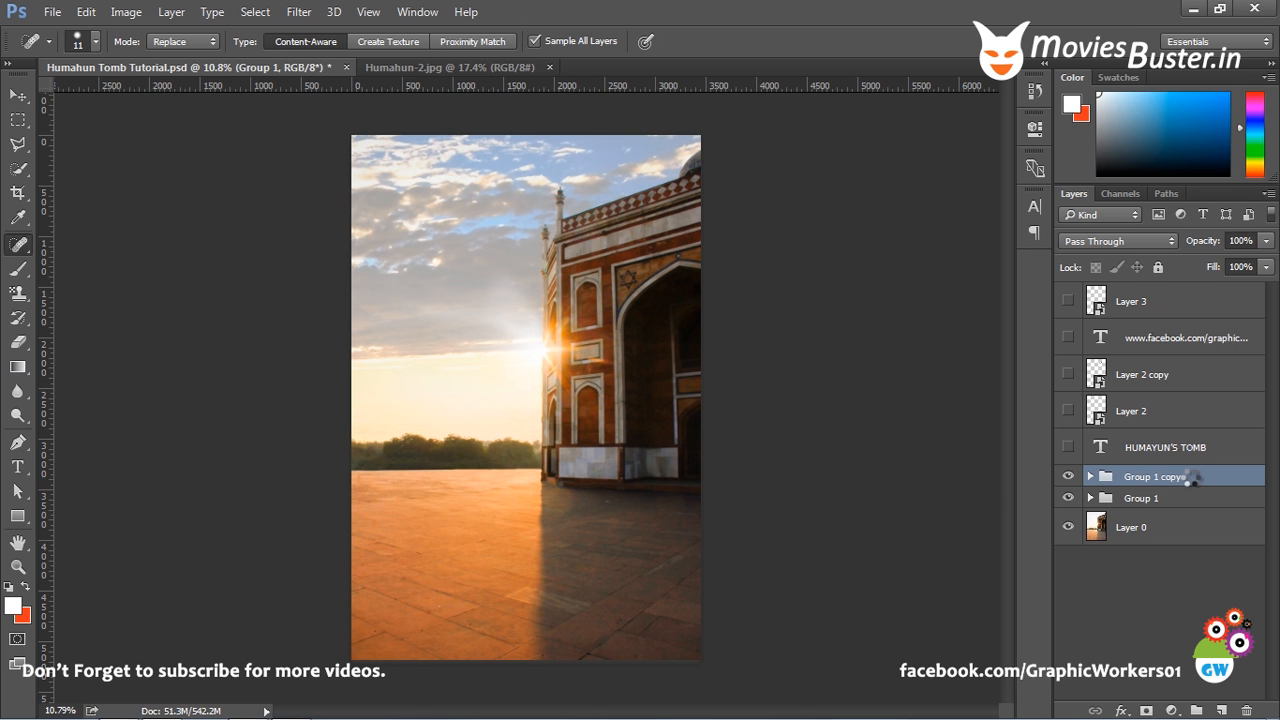
# Convert Group 1 copy into a smart object and bring up the Filter menu
pyautogui.rightClick(1156, 476)
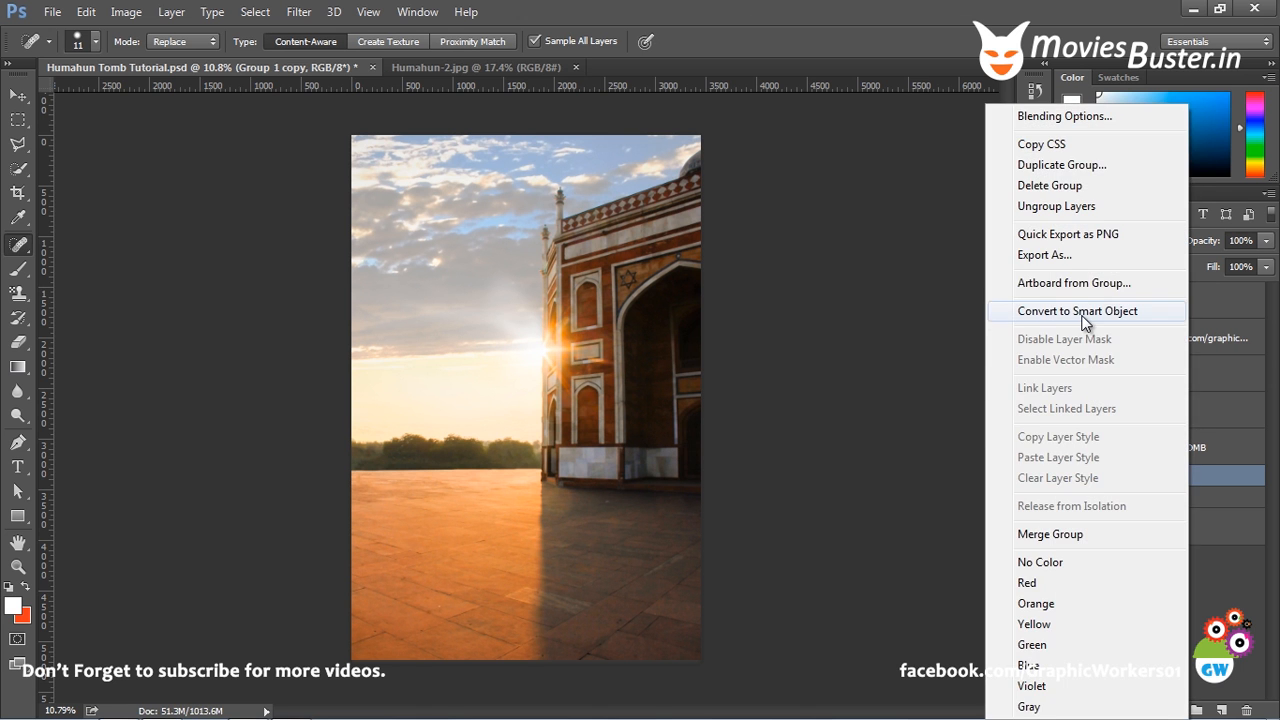
pyautogui.click(1078, 312)
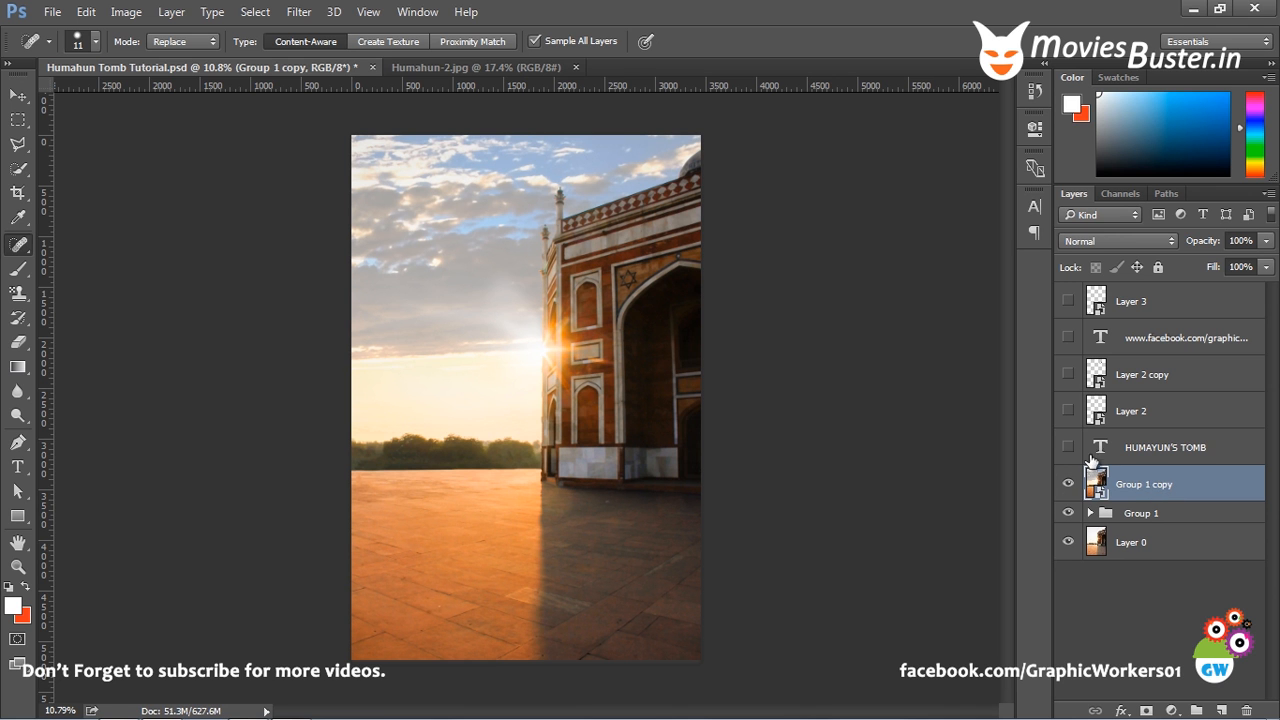
pyautogui.click(306, 12)
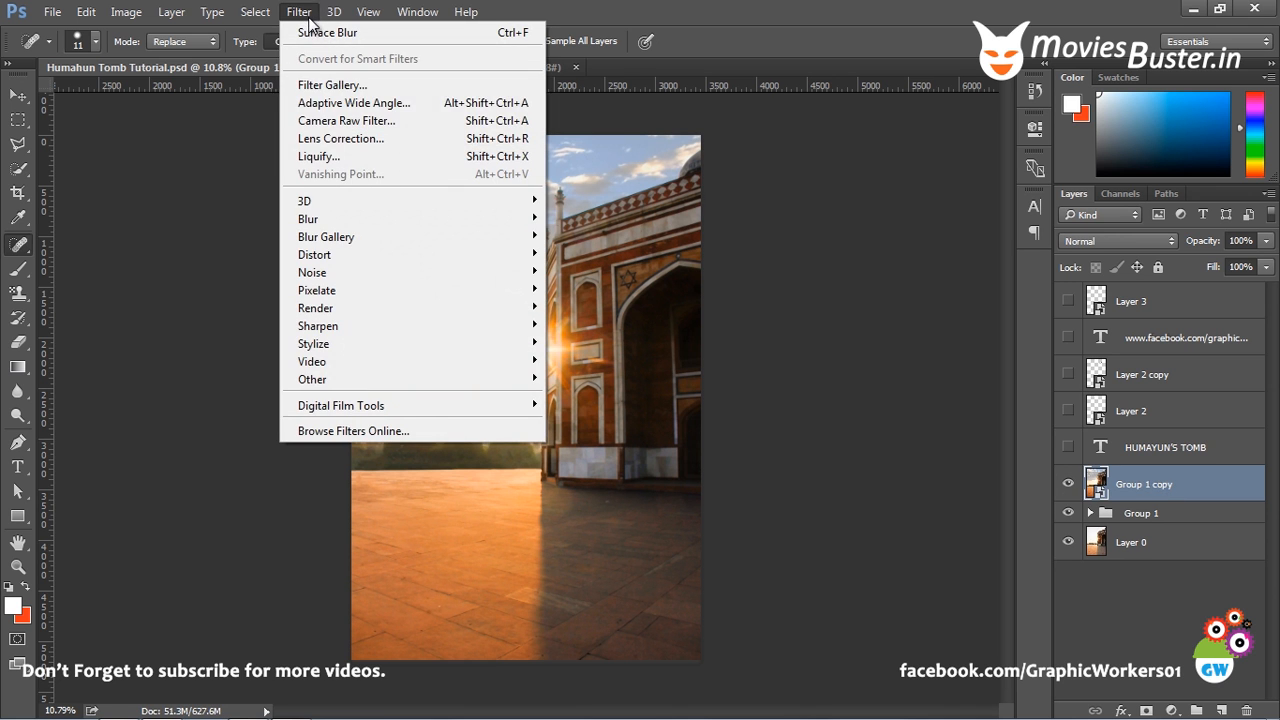
pyautogui.moveTo(396, 188)
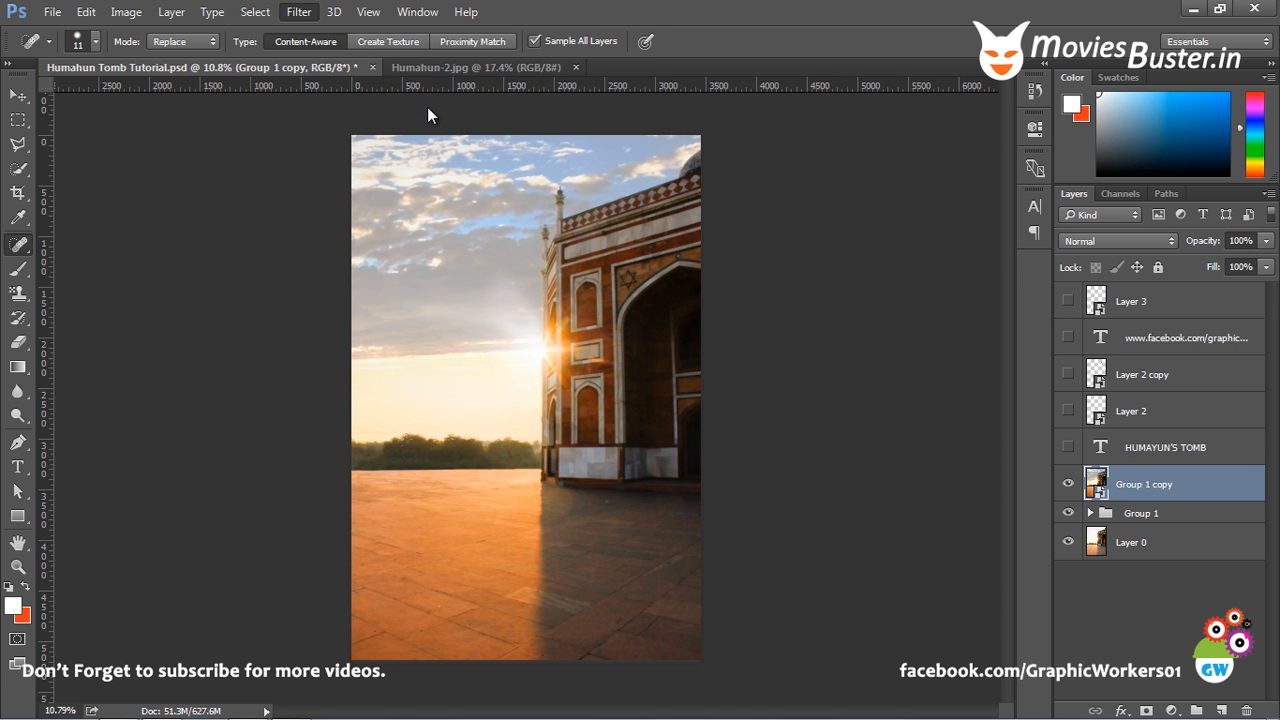
pyautogui.click(300, 12)
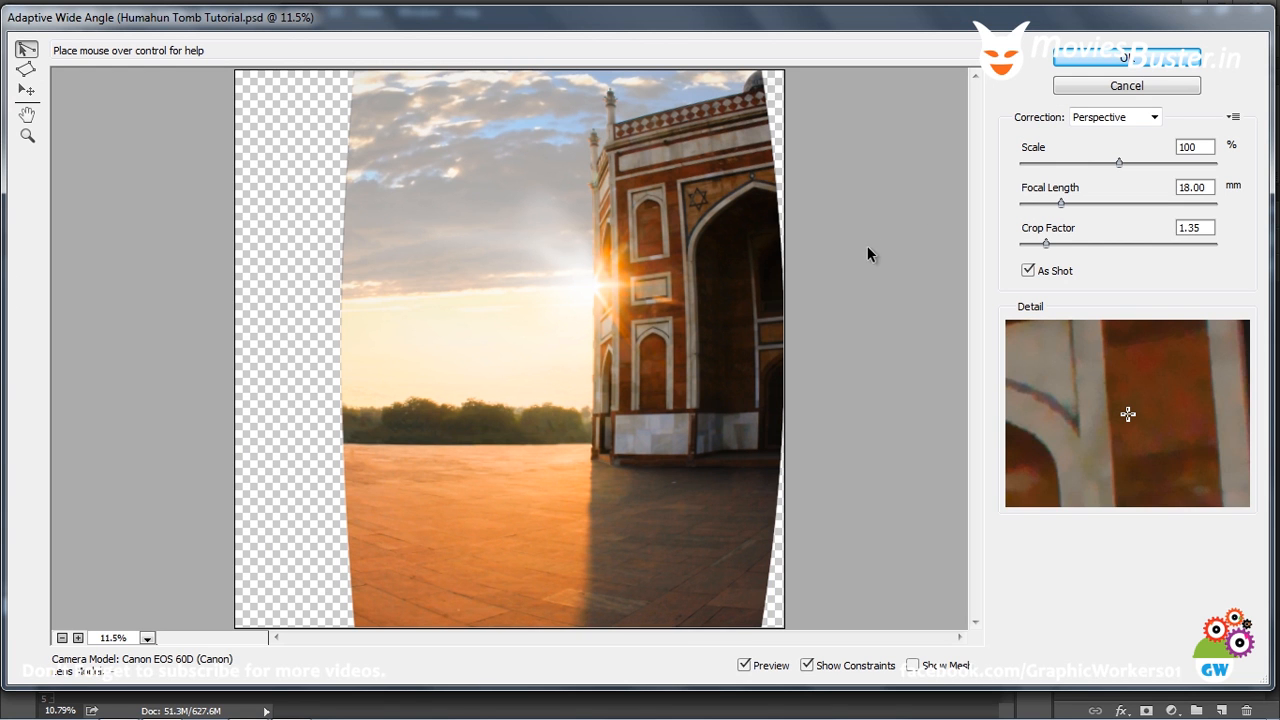
pyautogui.moveTo(732, 208)
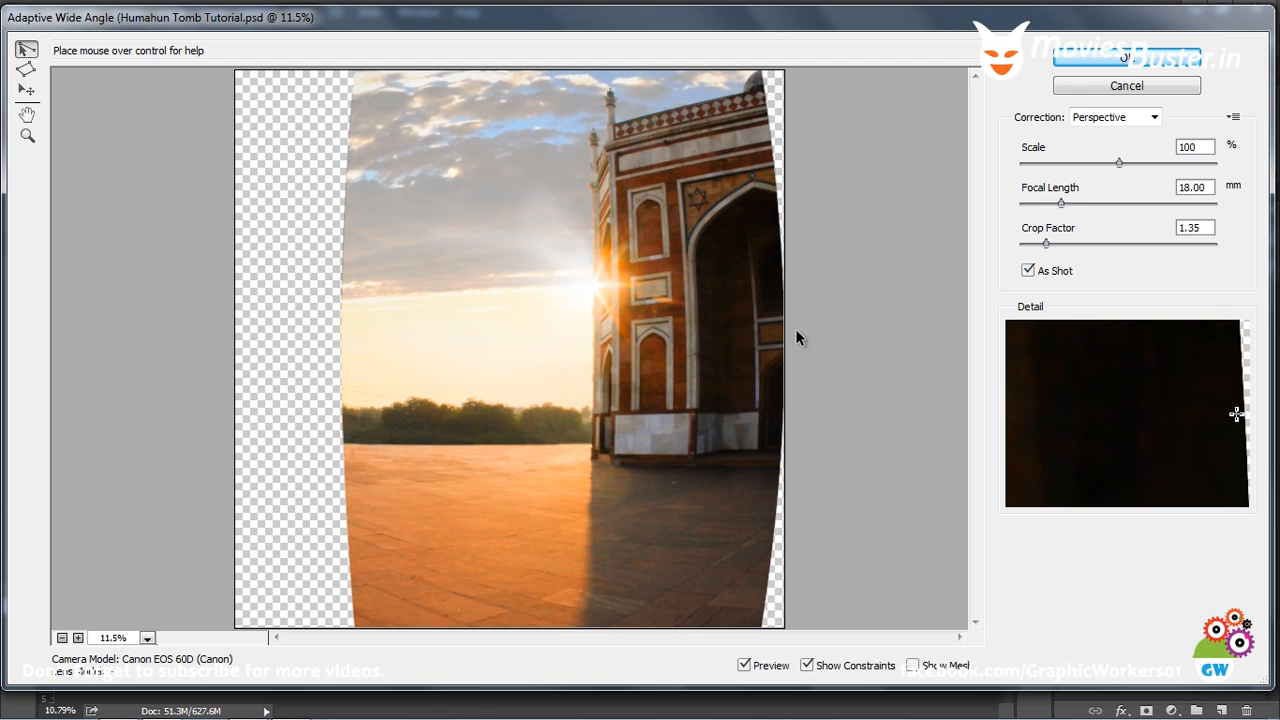
pyautogui.moveTo(804, 352)
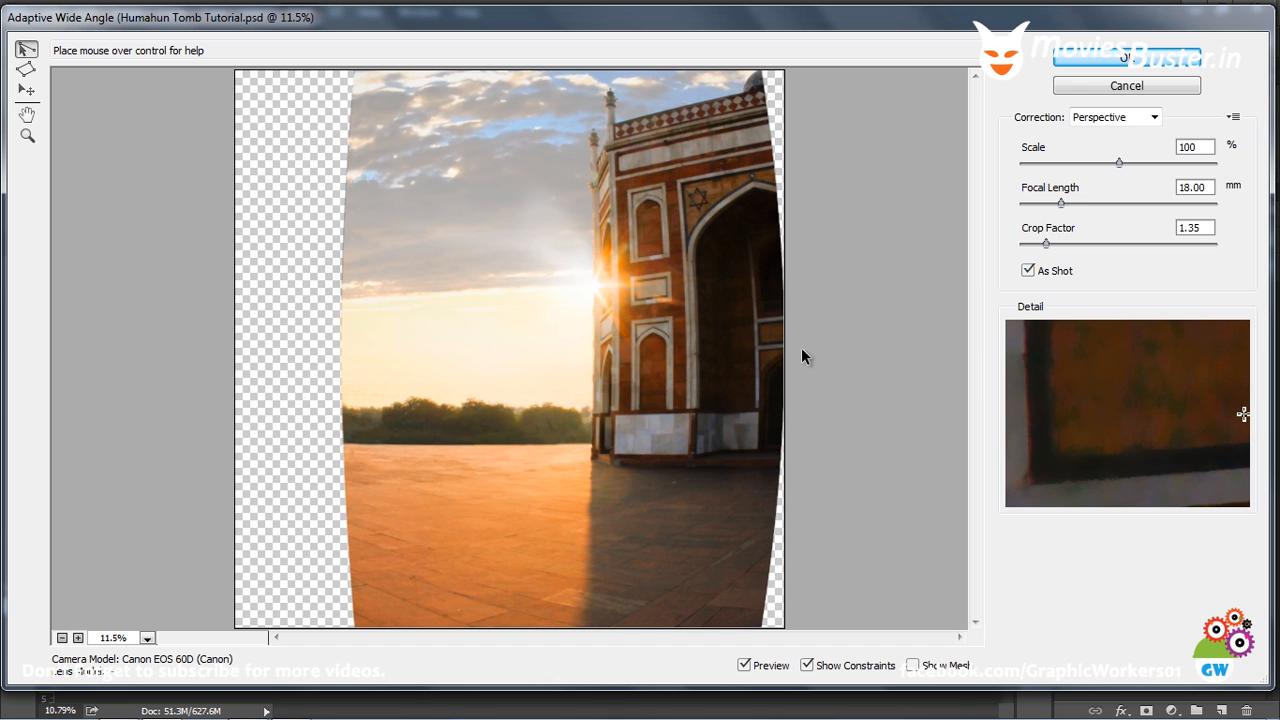
# Expand the correction type list in the Adaptive Wide Angle dialog
pyautogui.click(1152, 116)
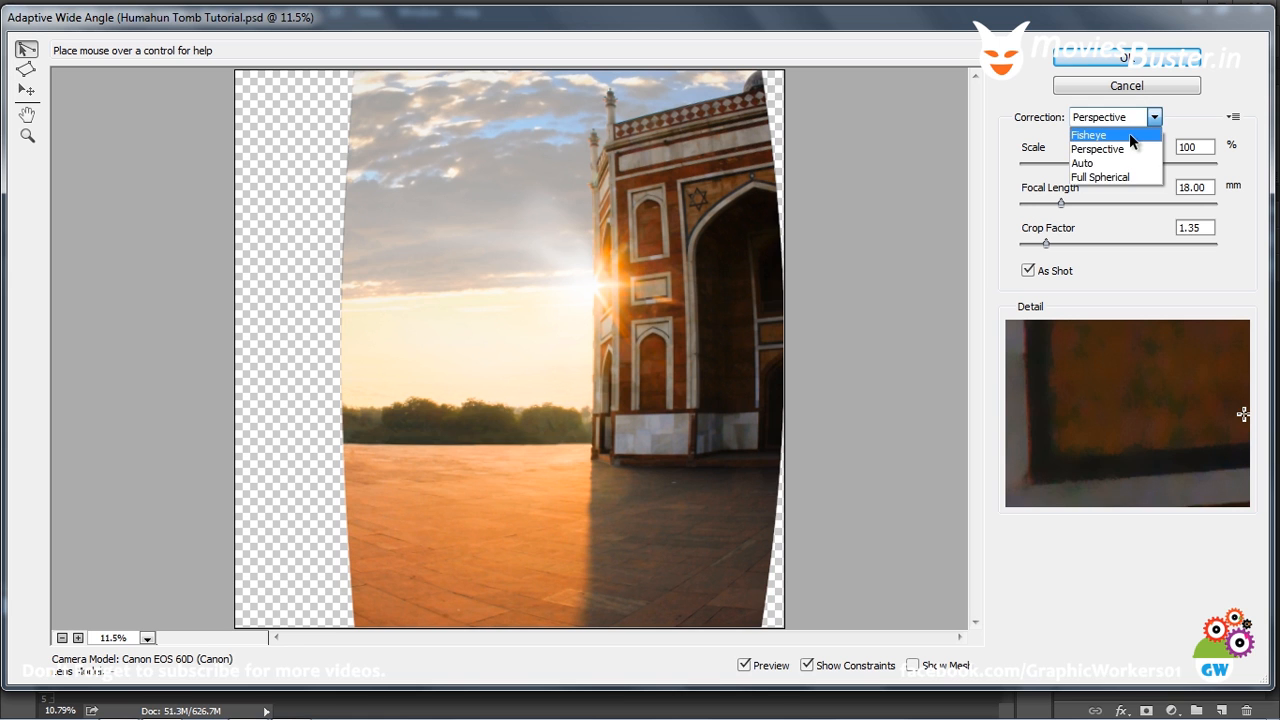
# Switch to Fisheye correction at 12 mm focal length and lower the scale to 56%
pyautogui.click(1092, 132)
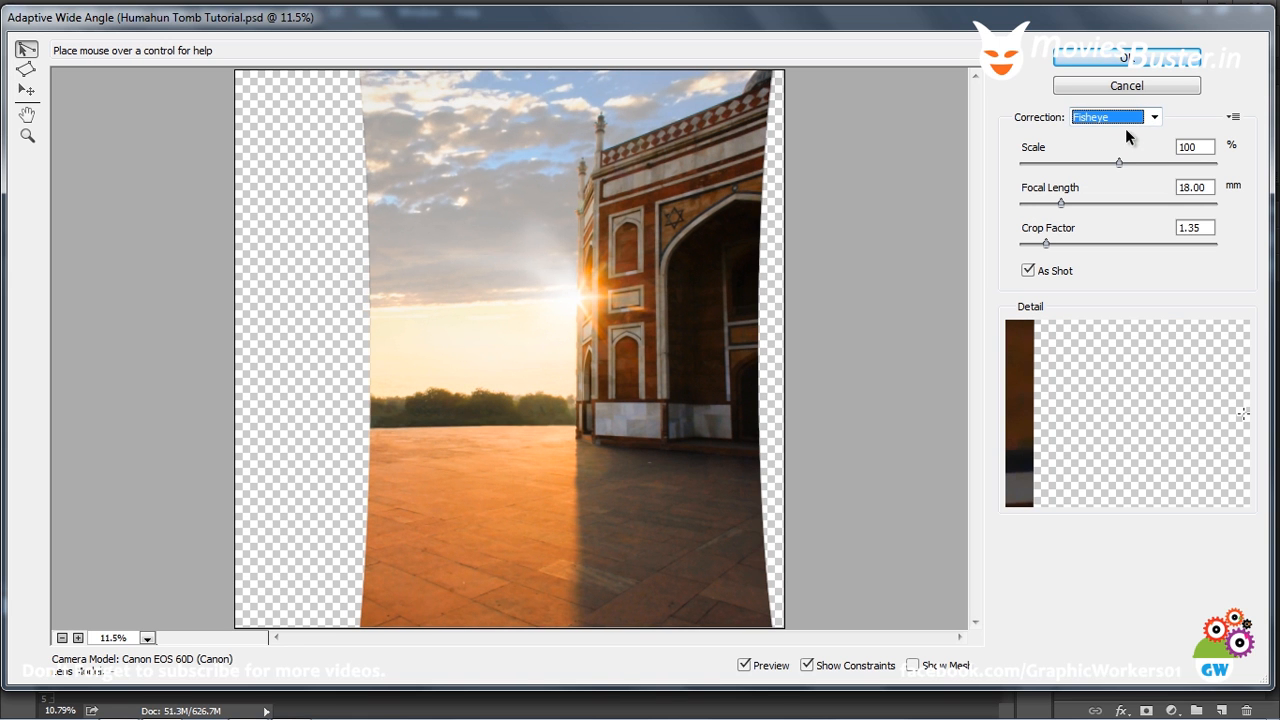
pyautogui.moveTo(872, 302)
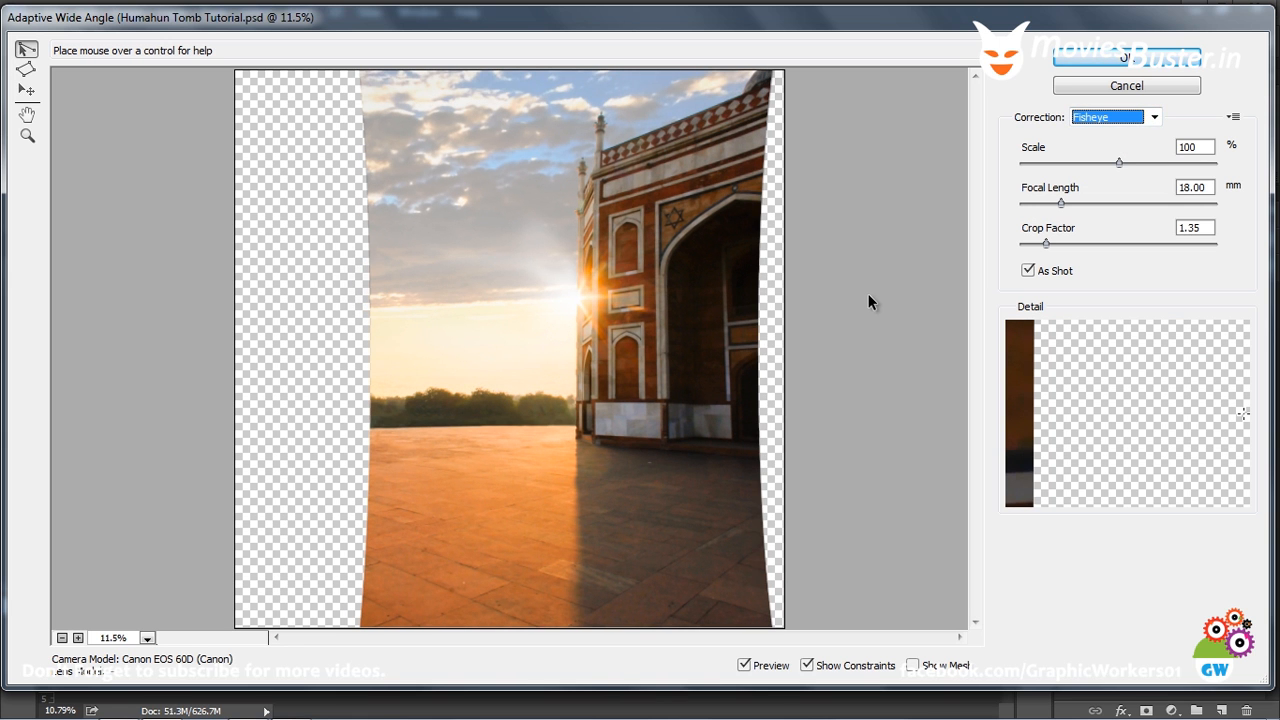
pyautogui.moveTo(1128, 214)
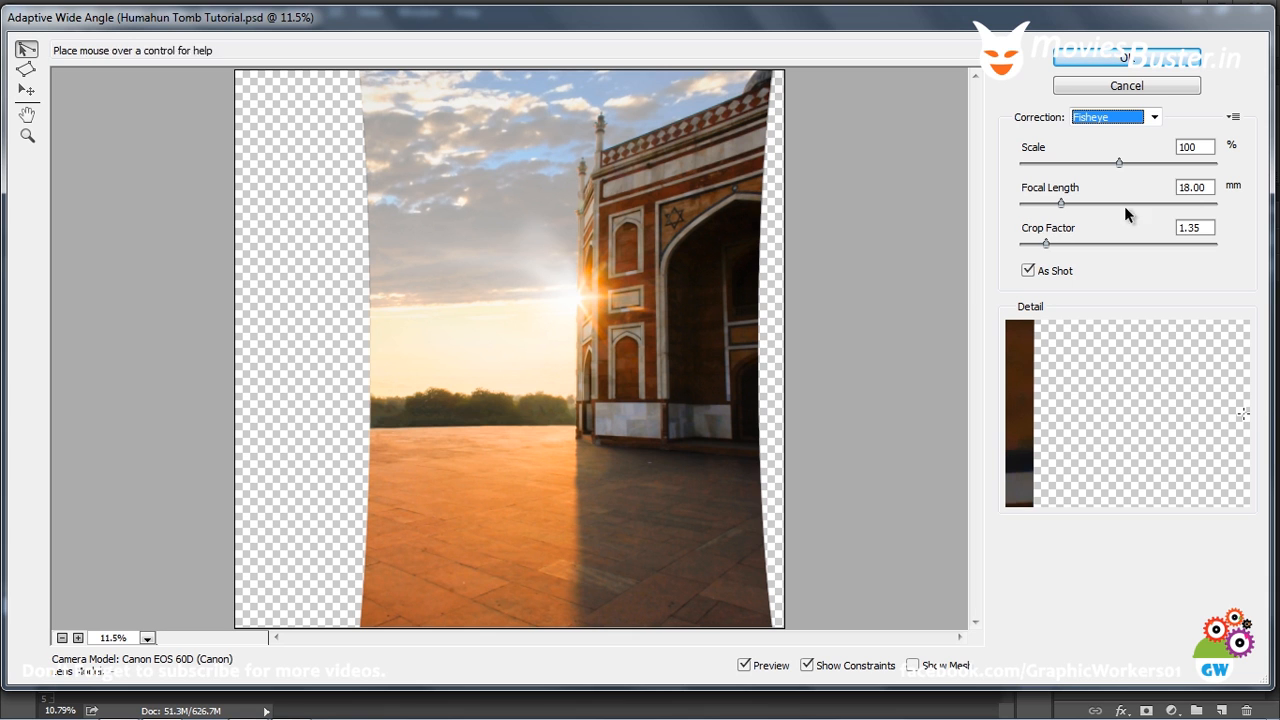
pyautogui.moveTo(1216, 186)
pyautogui.write('12')
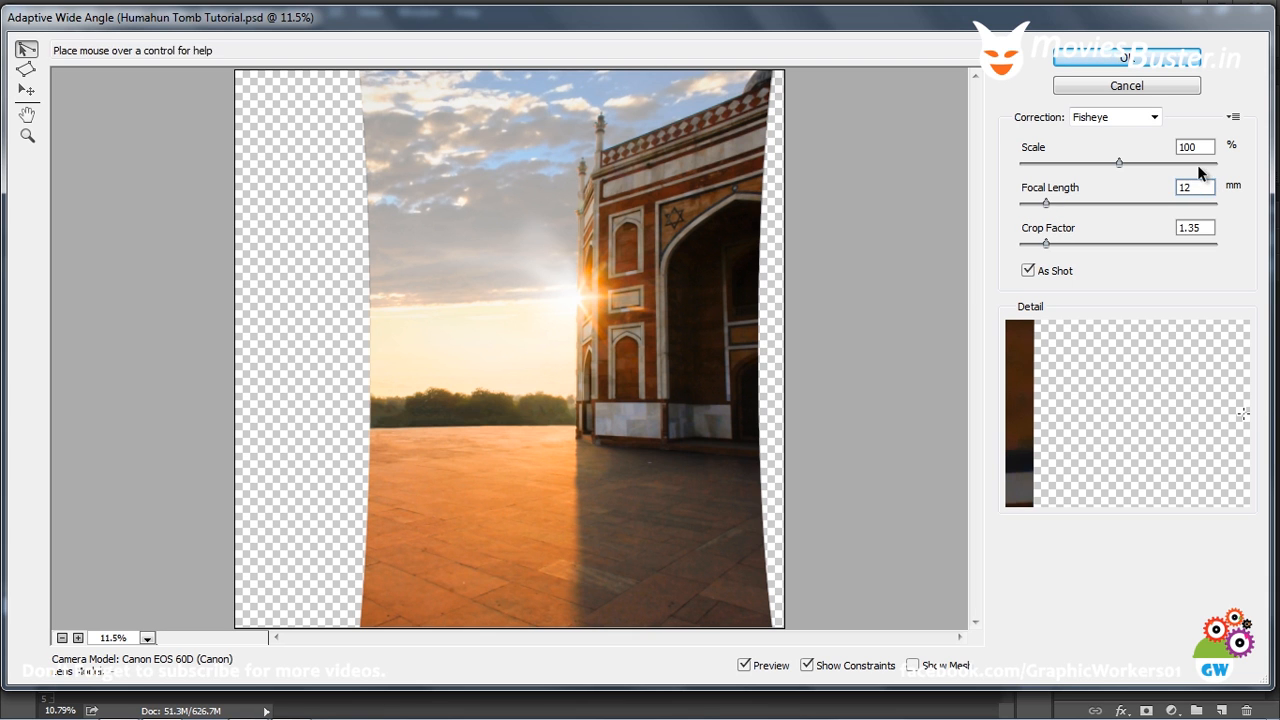
pyautogui.click(1028, 270)
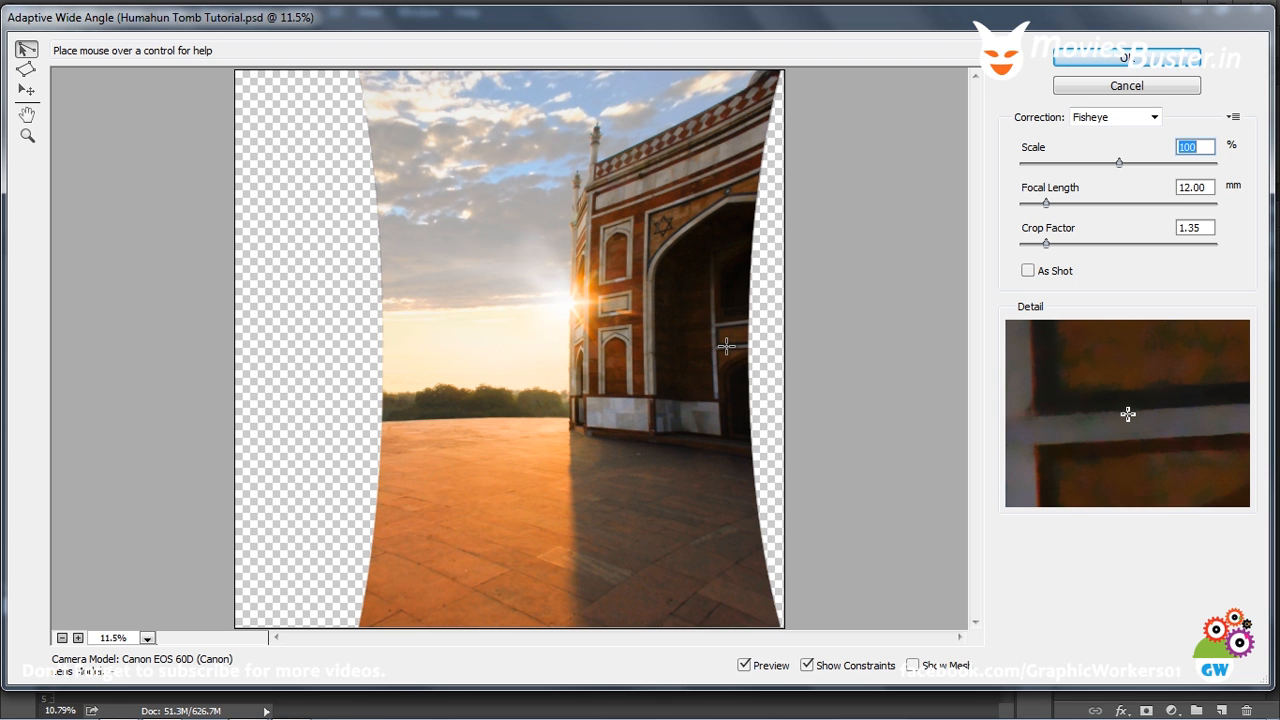
pyautogui.moveTo(1118, 164); pyautogui.dragTo(1116, 164)
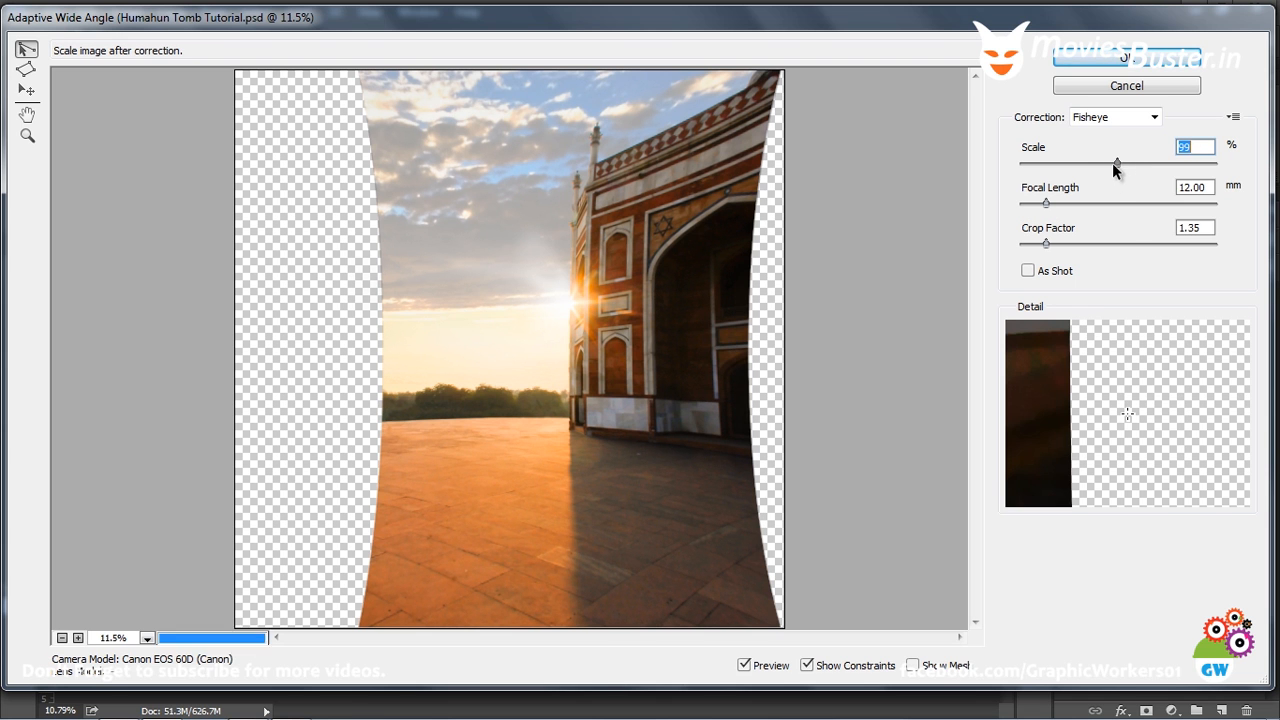
pyautogui.moveTo(1116, 164); pyautogui.dragTo(1066, 164)
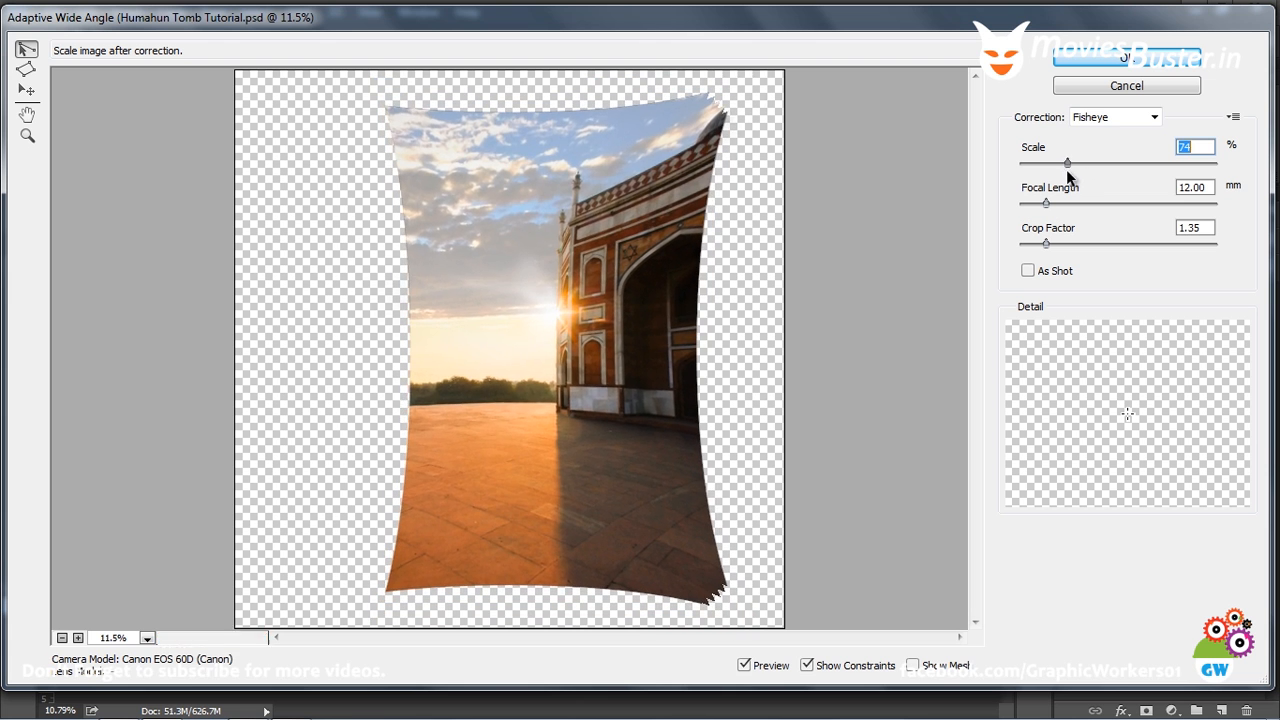
pyautogui.moveTo(1064, 162); pyautogui.dragTo(1036, 162)
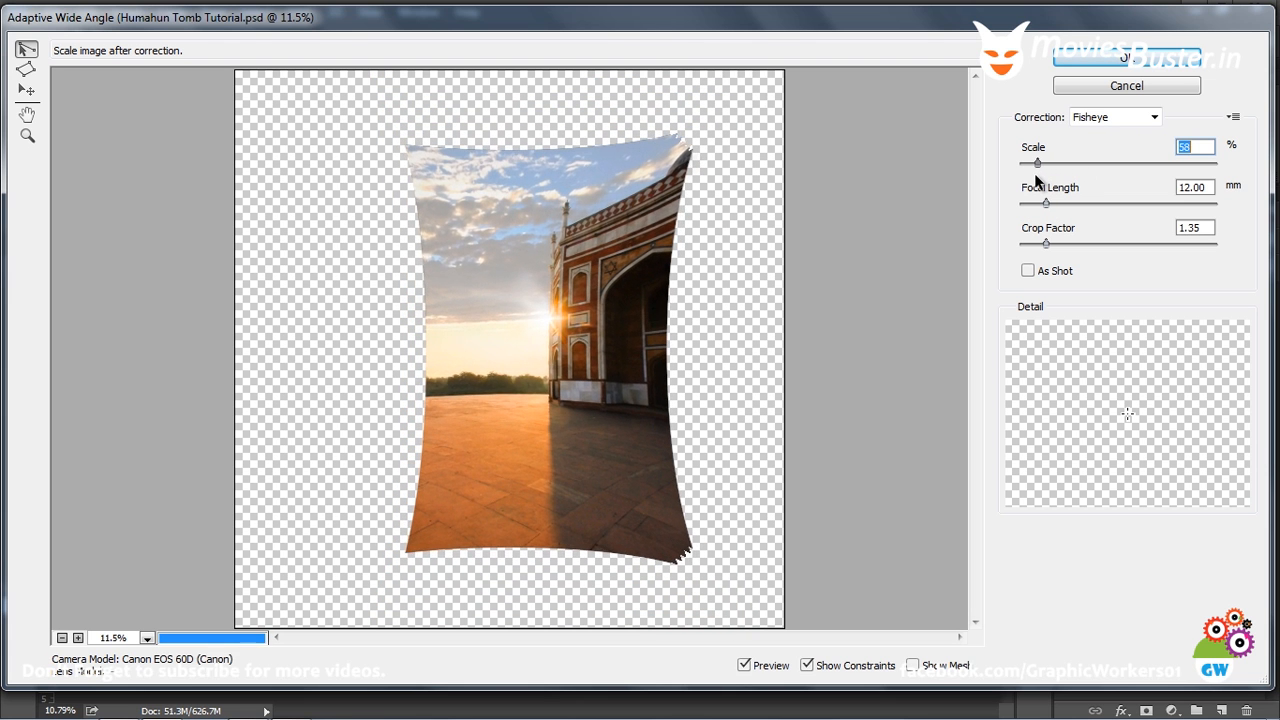
pyautogui.moveTo(1044, 164); pyautogui.dragTo(1028, 164)
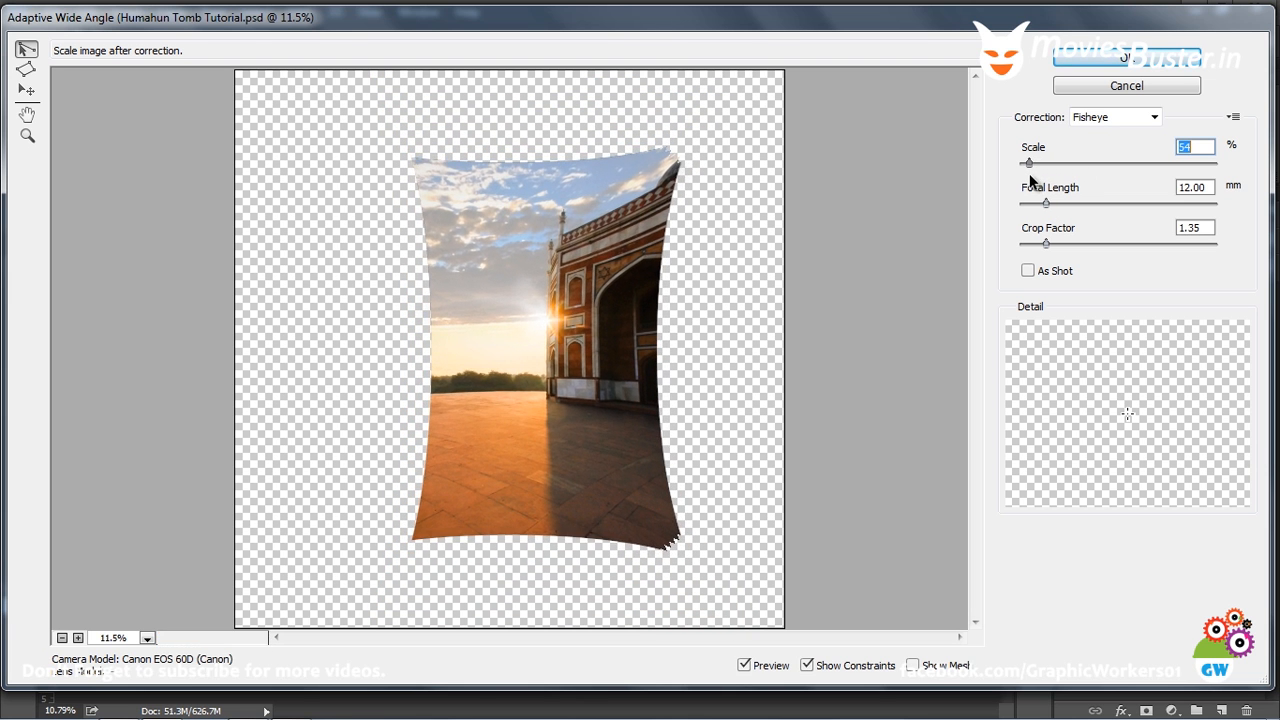
pyautogui.moveTo(1028, 164); pyautogui.dragTo(1034, 164)
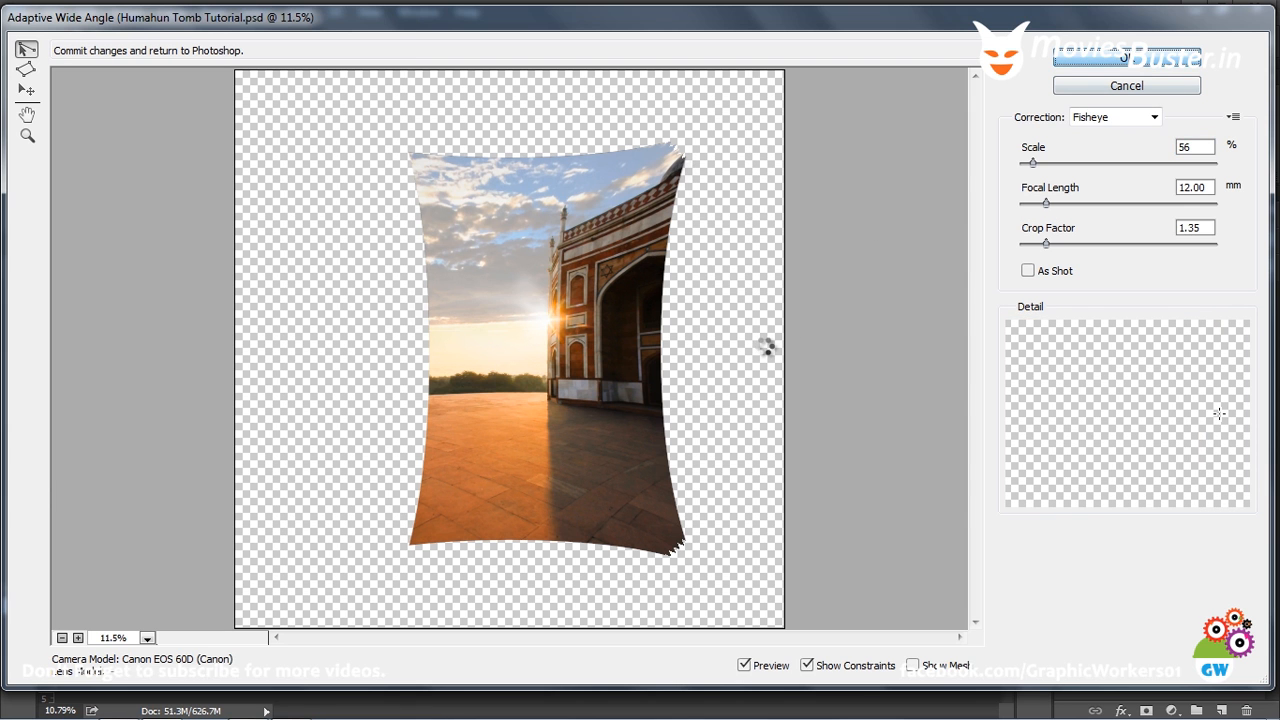
# Confirm the Adaptive Wide Angle dialog to apply the fisheye bulge
pyautogui.click(1126, 56)
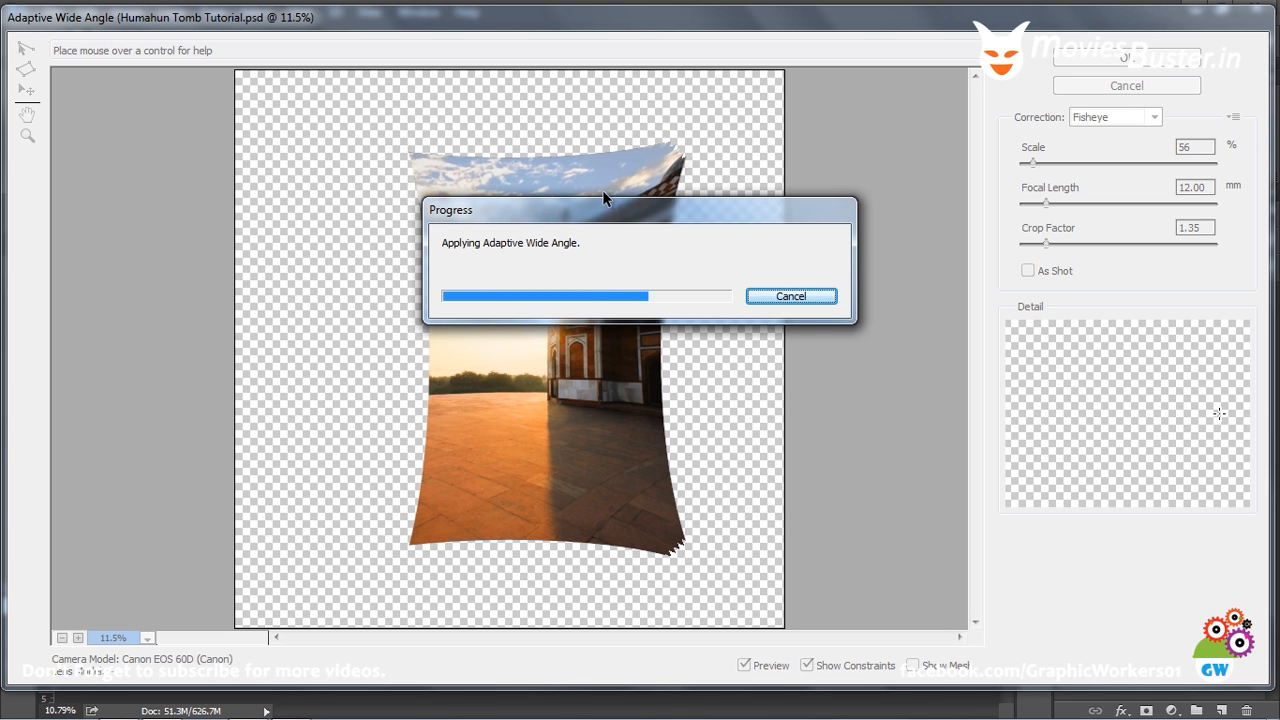
pyautogui.moveTo(586, 180)
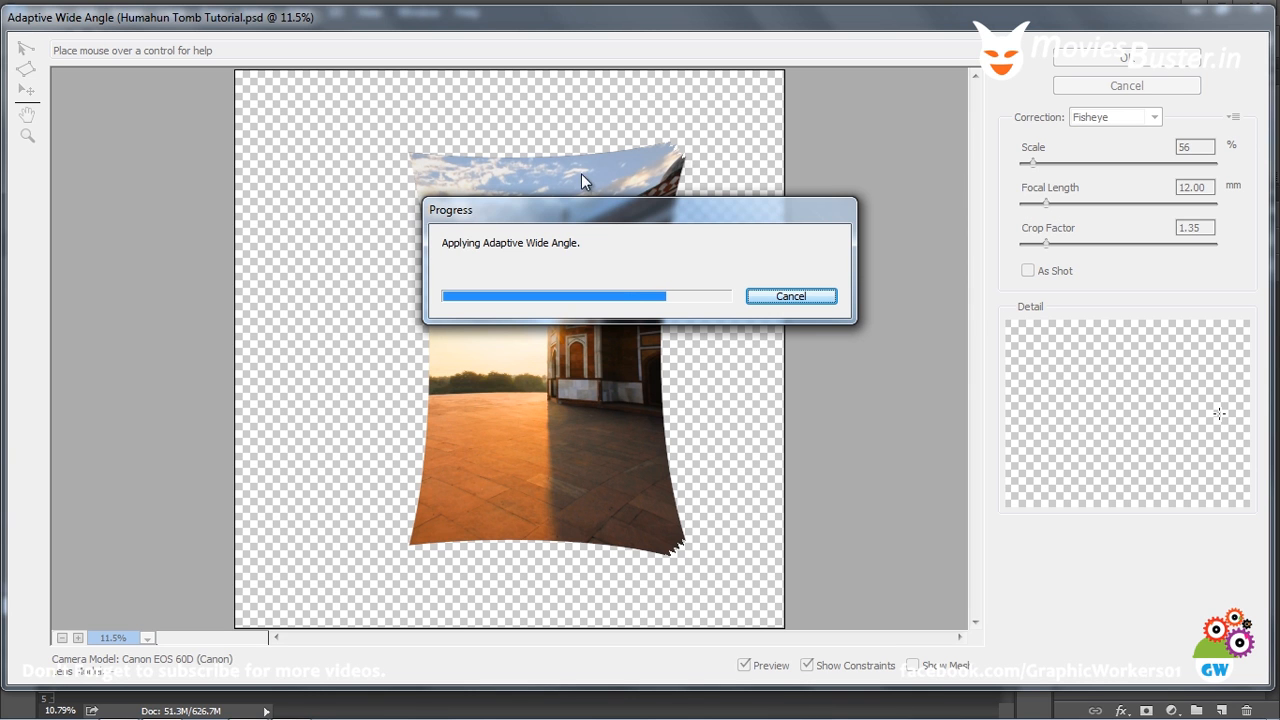
pyautogui.moveTo(906, 182)
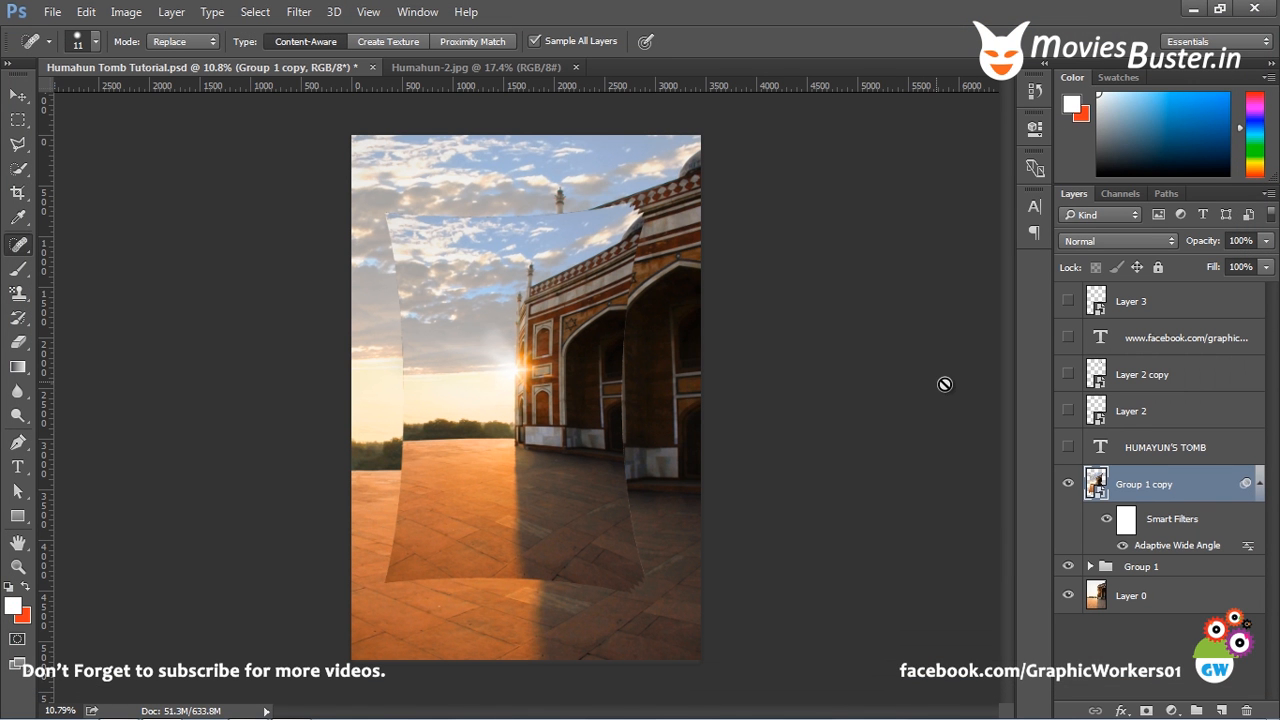
pyautogui.moveTo(1160, 522)
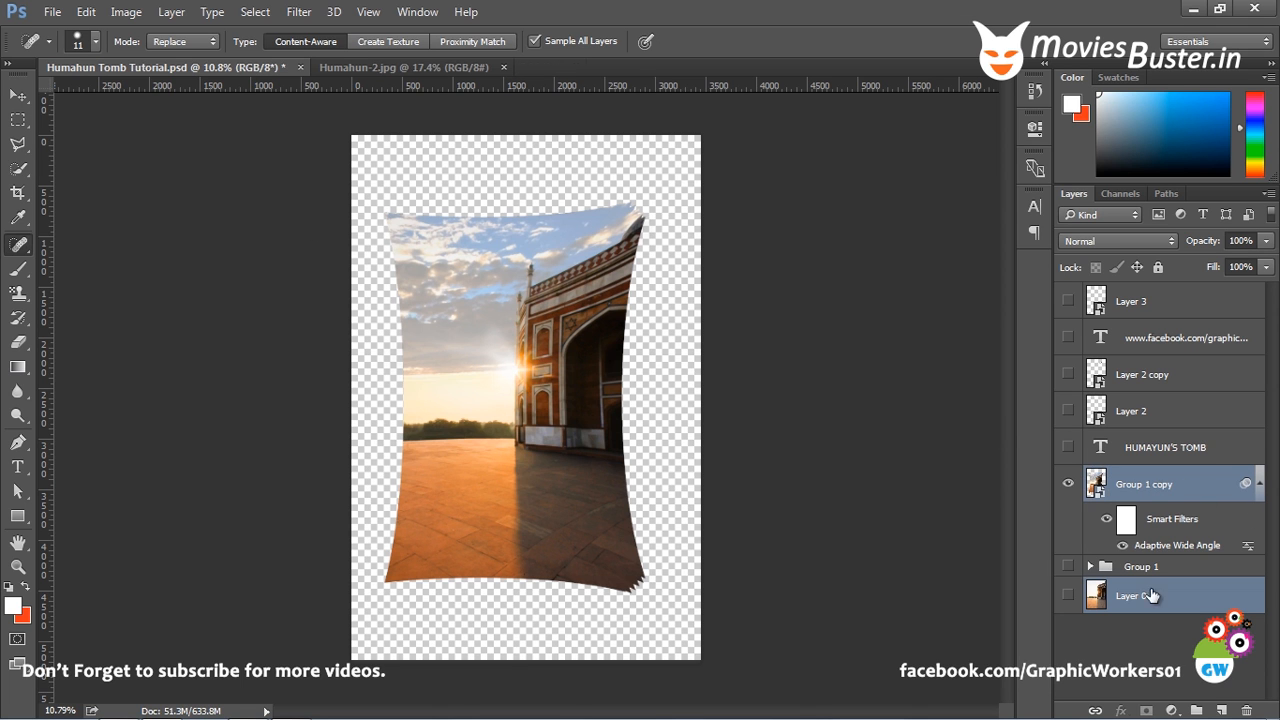
# Crop the canvas to a box lying inside the bulged photo and commit it
pyautogui.click(12, 96)
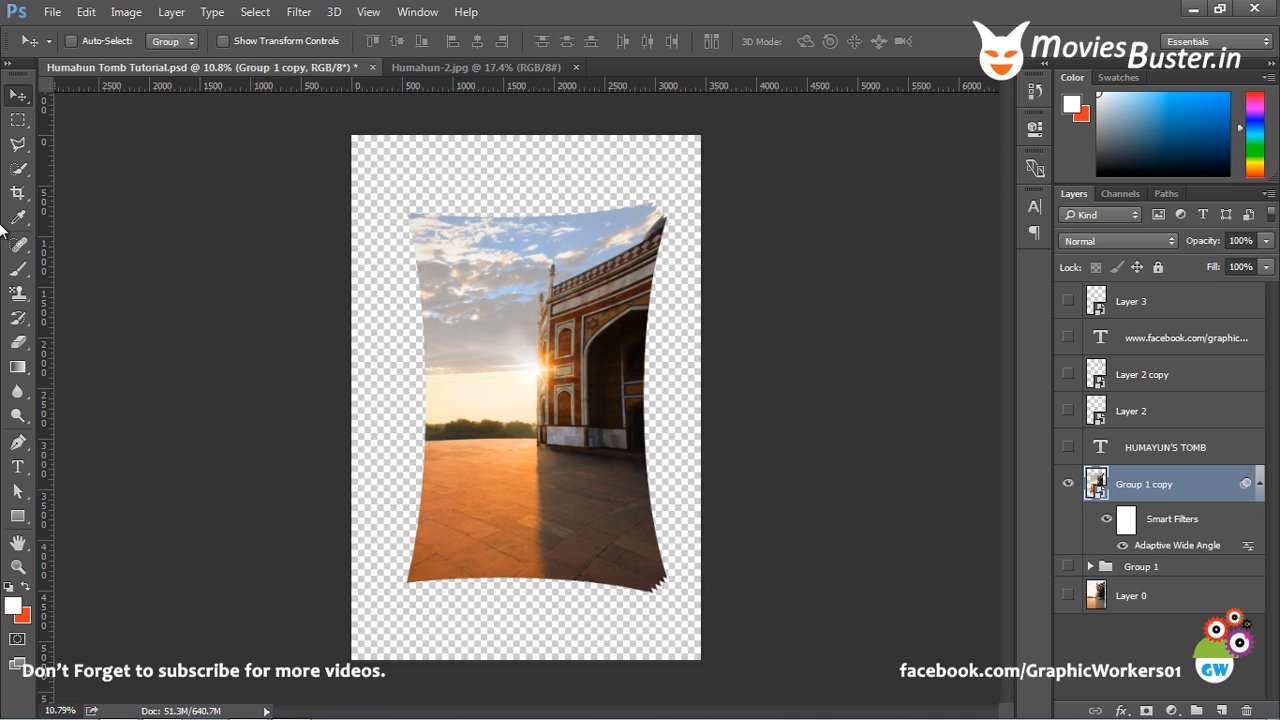
pyautogui.click(16, 192)
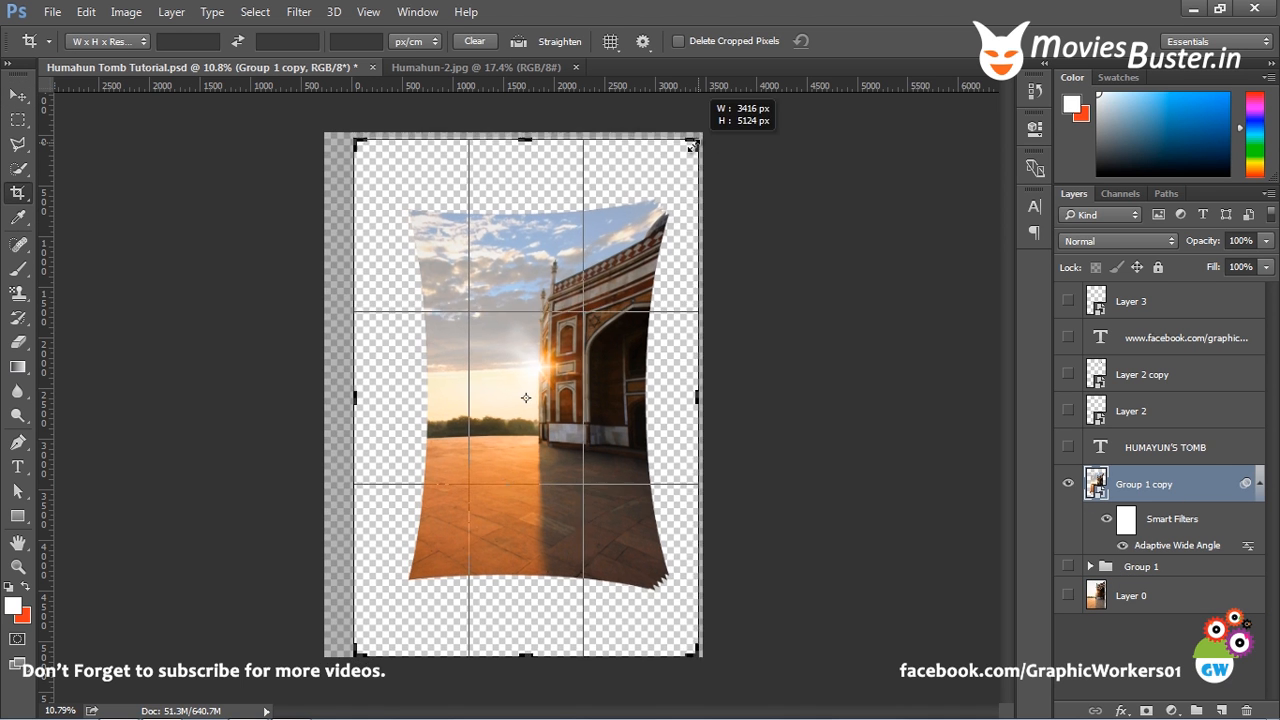
pyautogui.moveTo(690, 148); pyautogui.dragTo(684, 156)
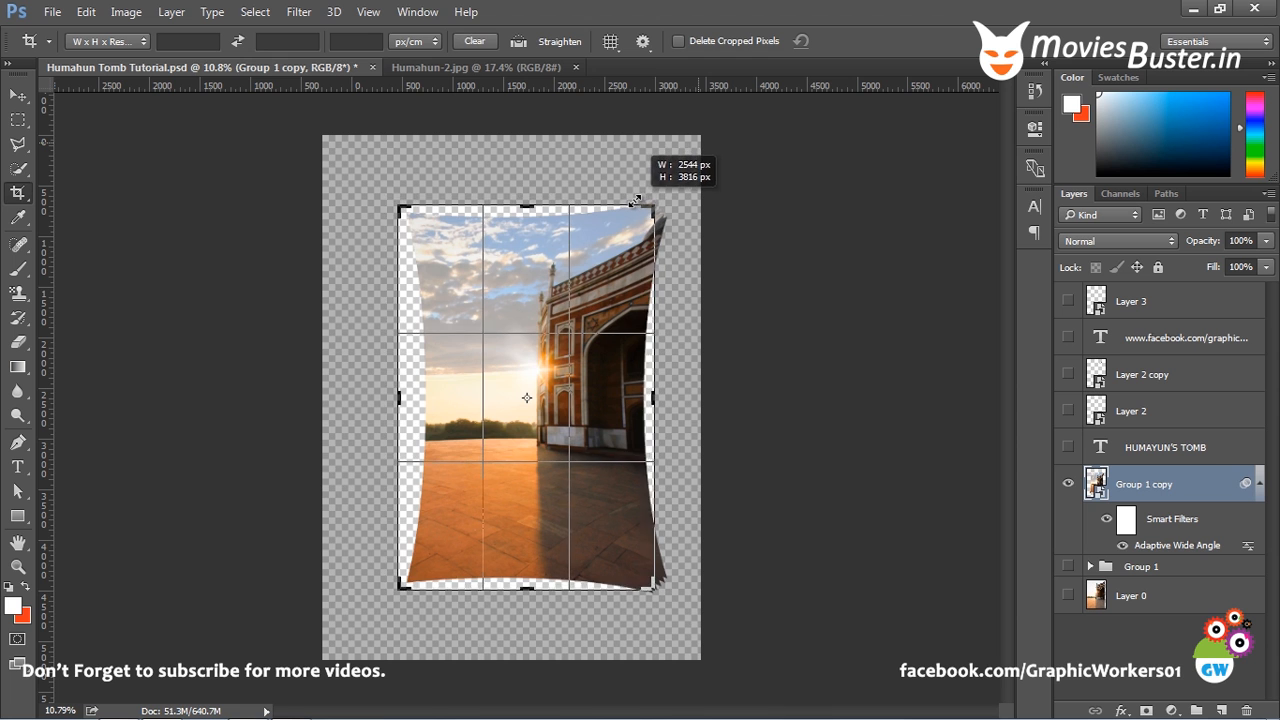
pyautogui.moveTo(636, 200); pyautogui.dragTo(604, 220)
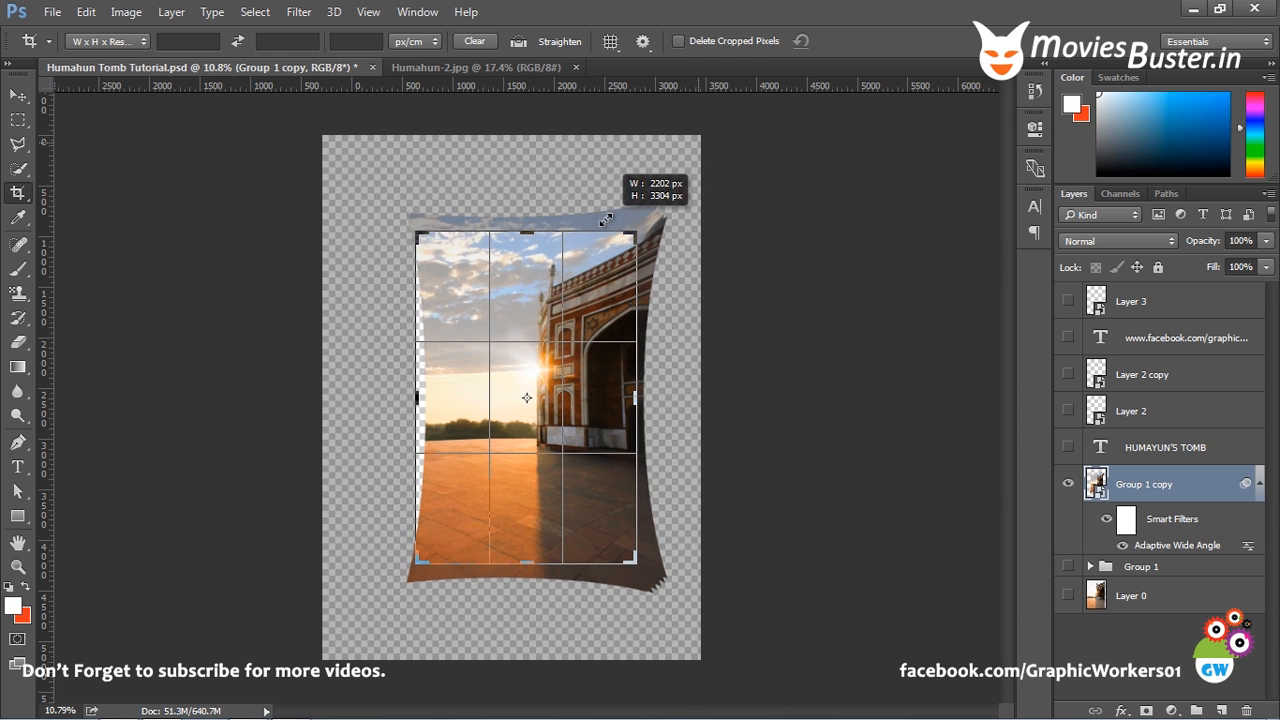
pyautogui.moveTo(636, 232); pyautogui.dragTo(630, 224)
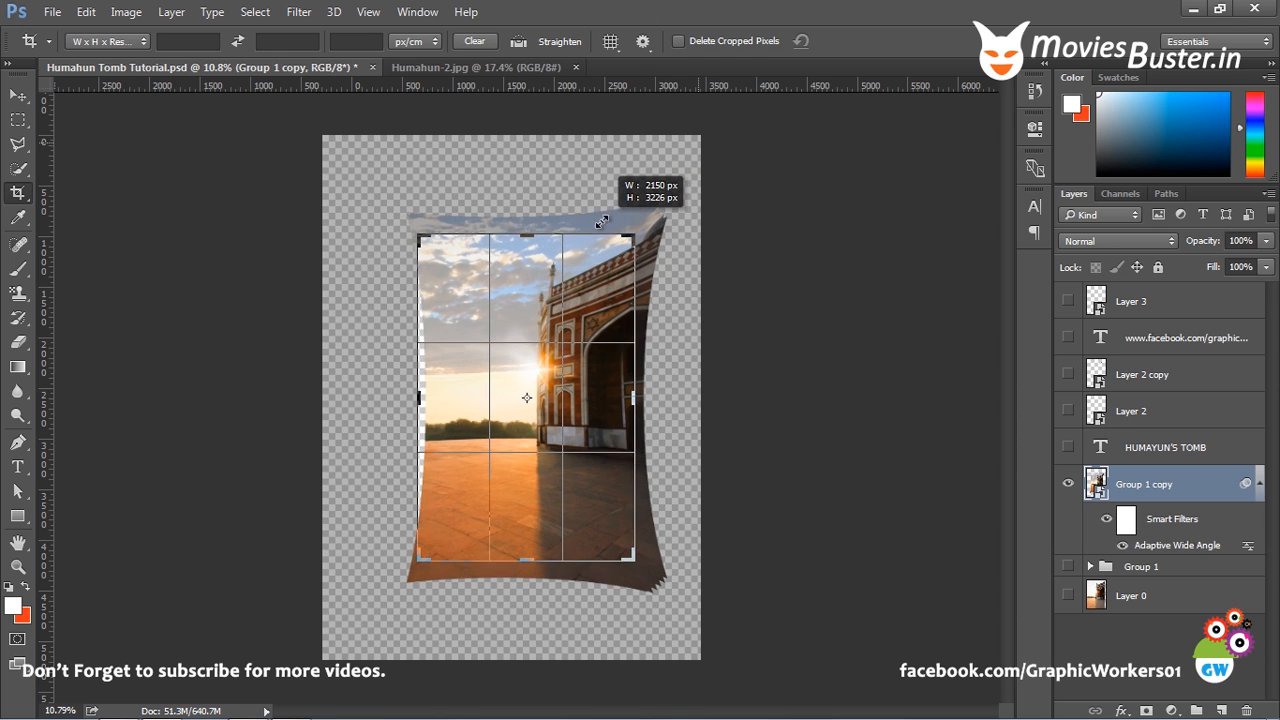
pyautogui.moveTo(628, 232); pyautogui.dragTo(622, 240)
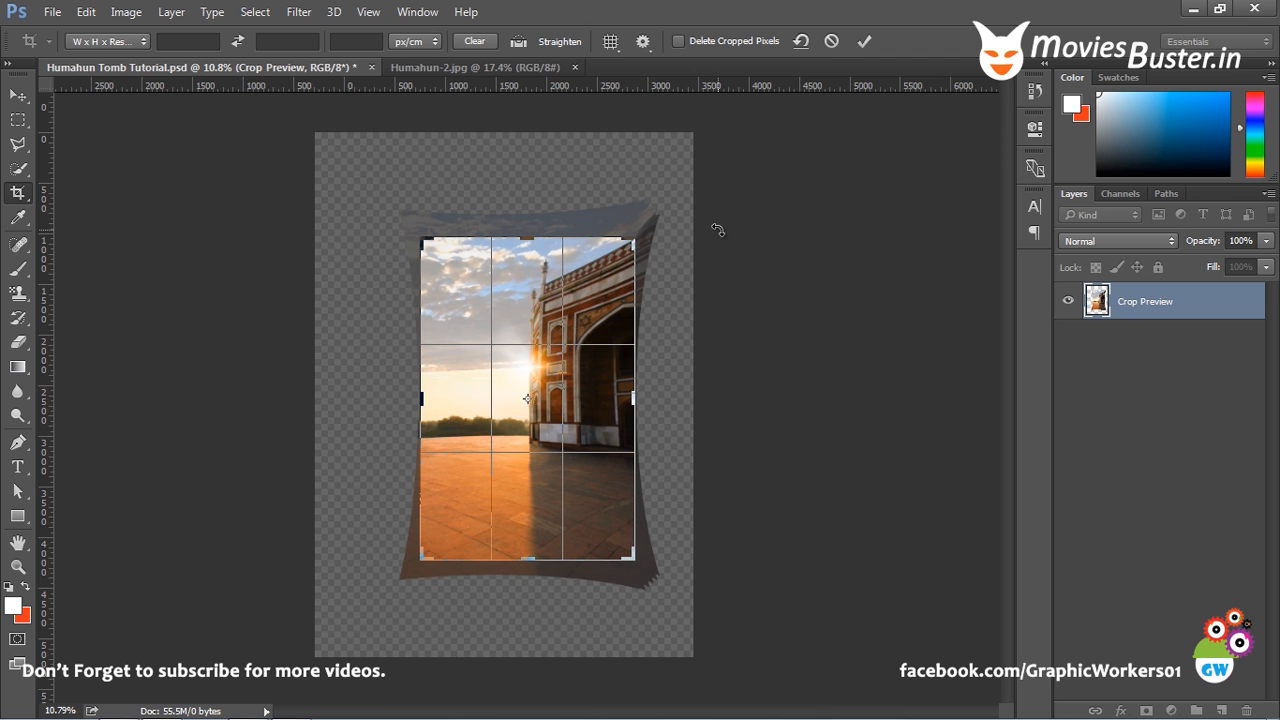
pyautogui.moveTo(528, 236); pyautogui.dragTo(528, 232)
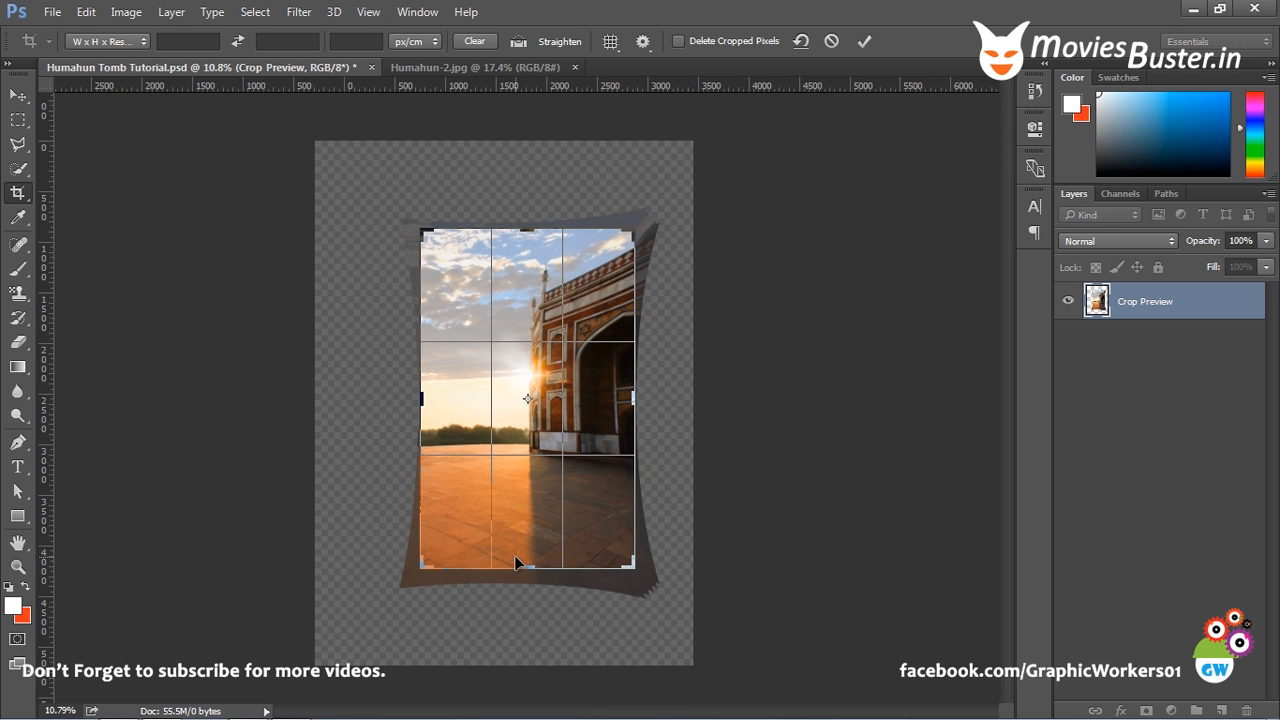
pyautogui.moveTo(784, 174)
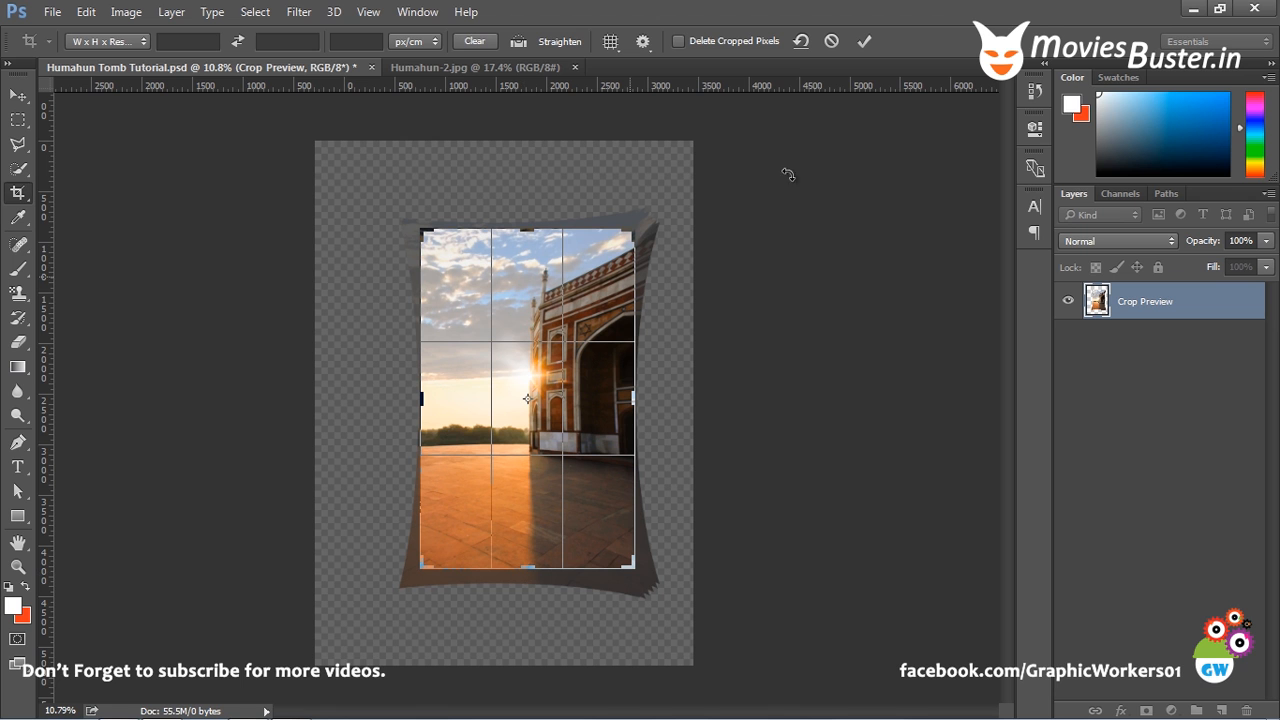
pyautogui.click(864, 40)
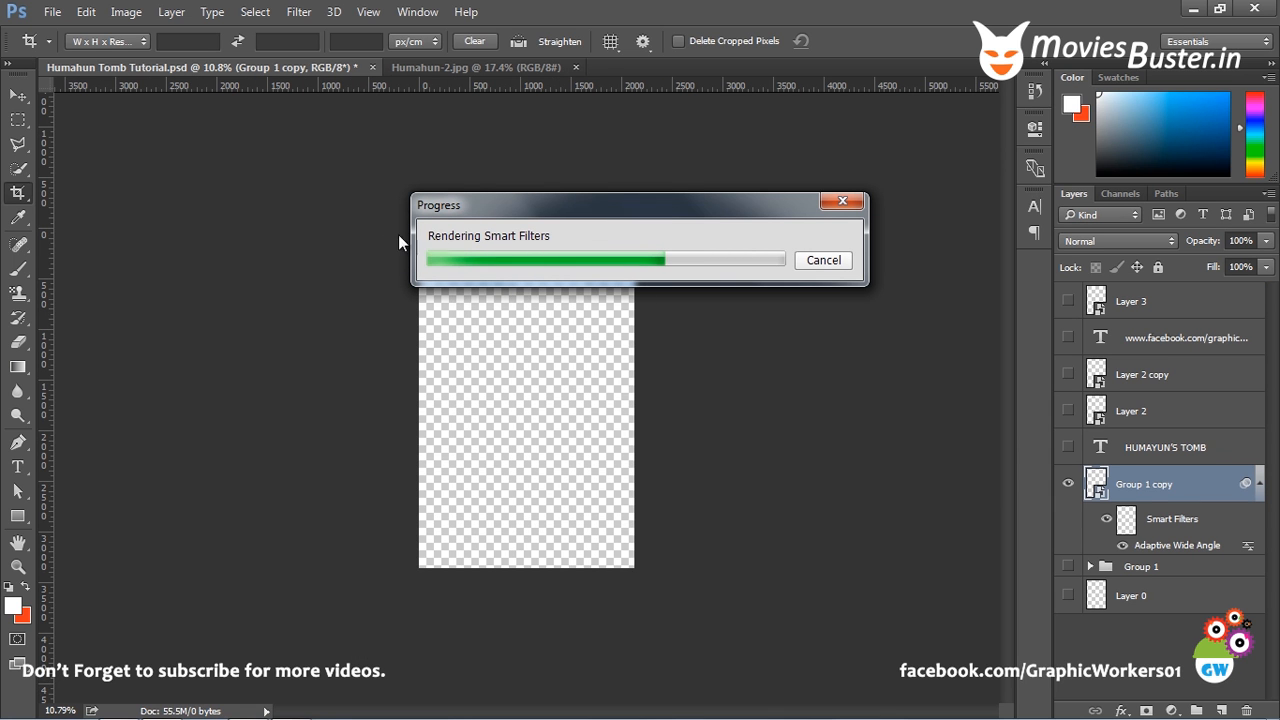
pyautogui.moveTo(592, 252)
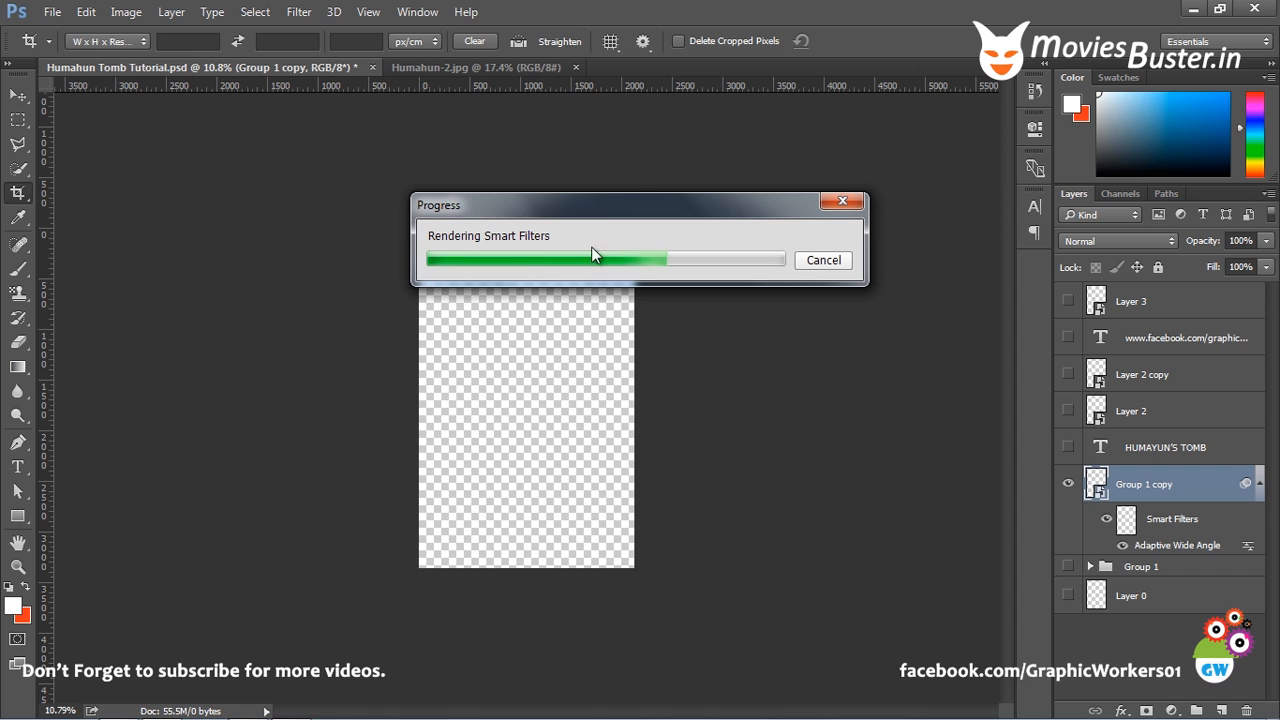
pyautogui.moveTo(328, 204)
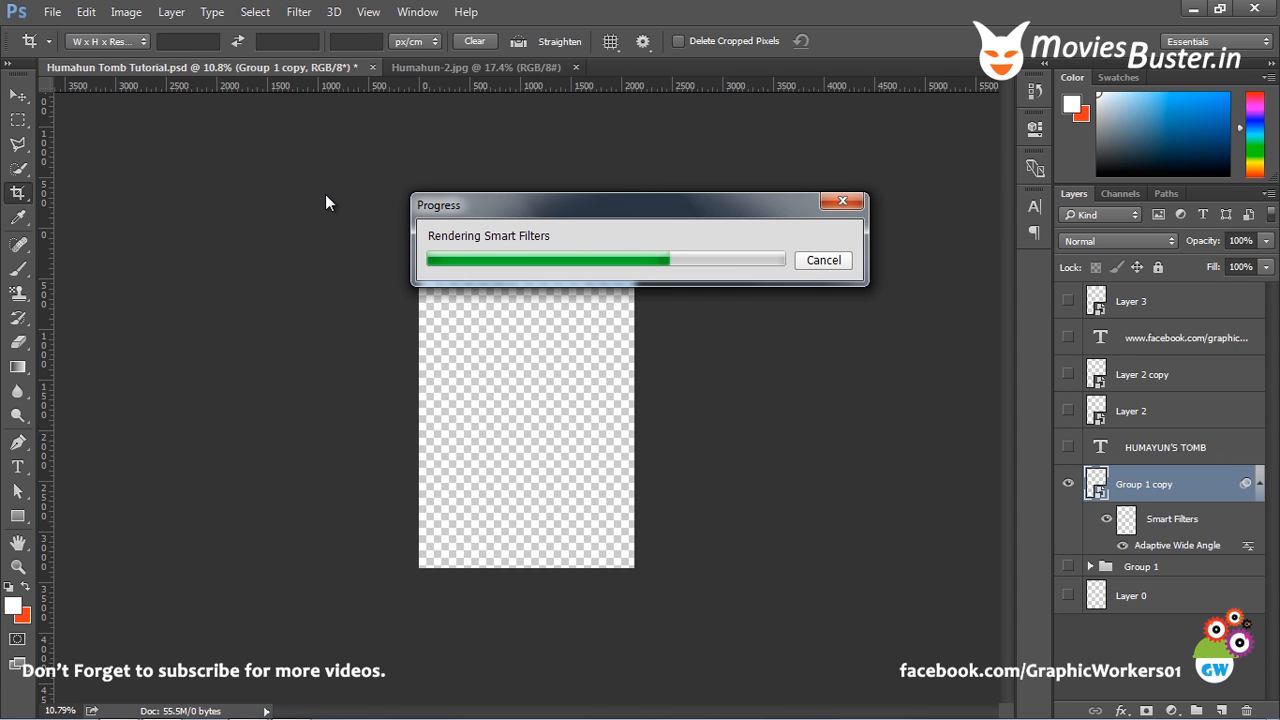
pyautogui.moveTo(520, 604)
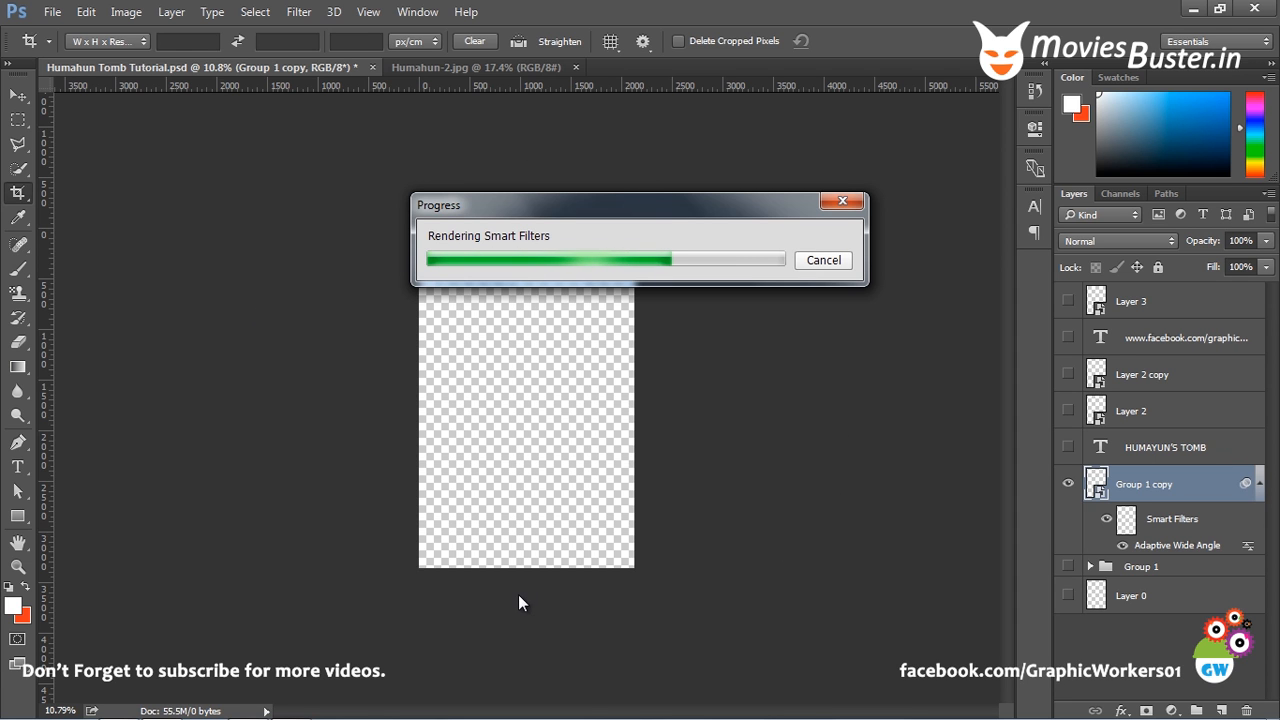
pyautogui.moveTo(606, 294)
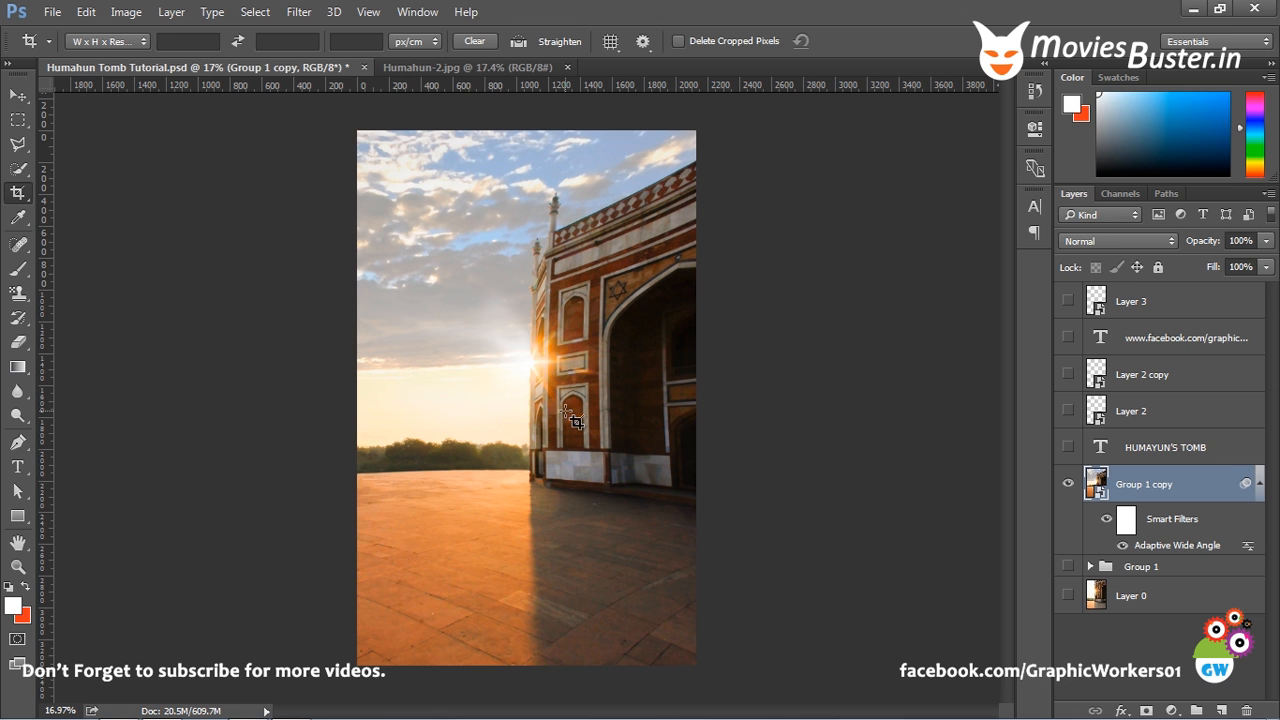
pyautogui.moveTo(588, 348)
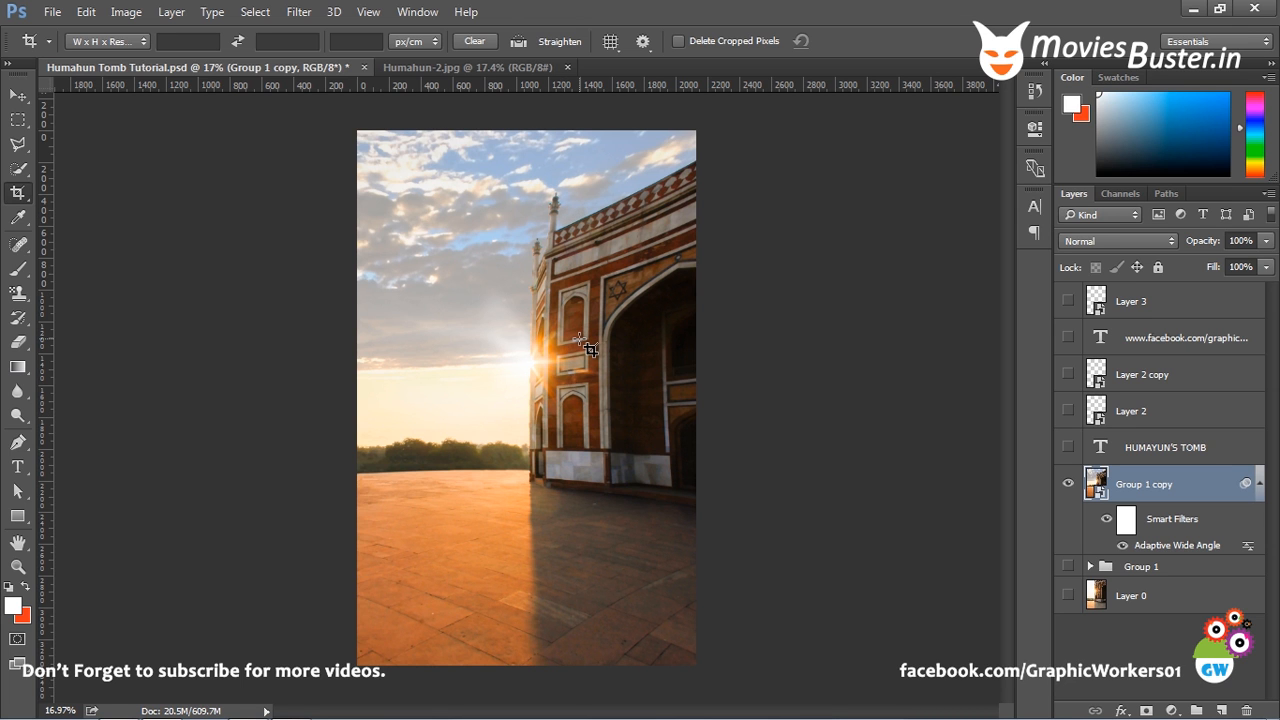
pyautogui.moveTo(1076, 508)
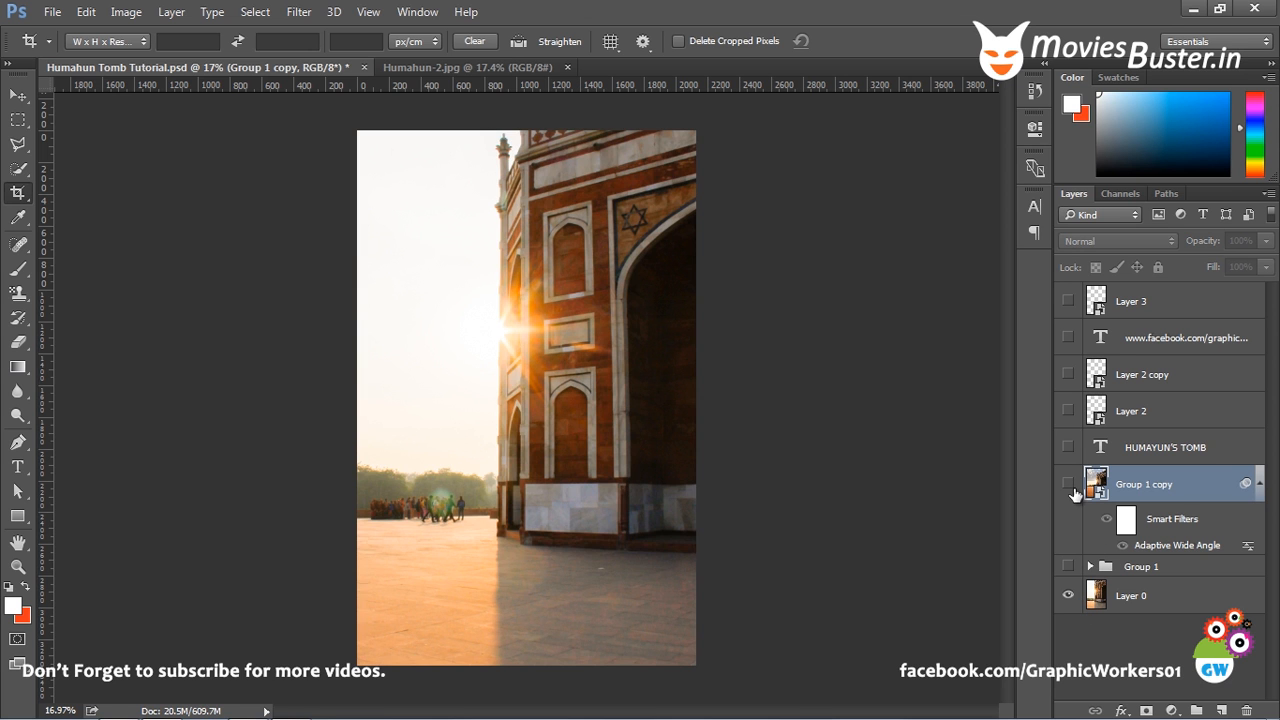
# Show the Group 1 copy fisheye layer, then view the finished Humahun-2.jpg image with its title
pyautogui.click(1068, 484)
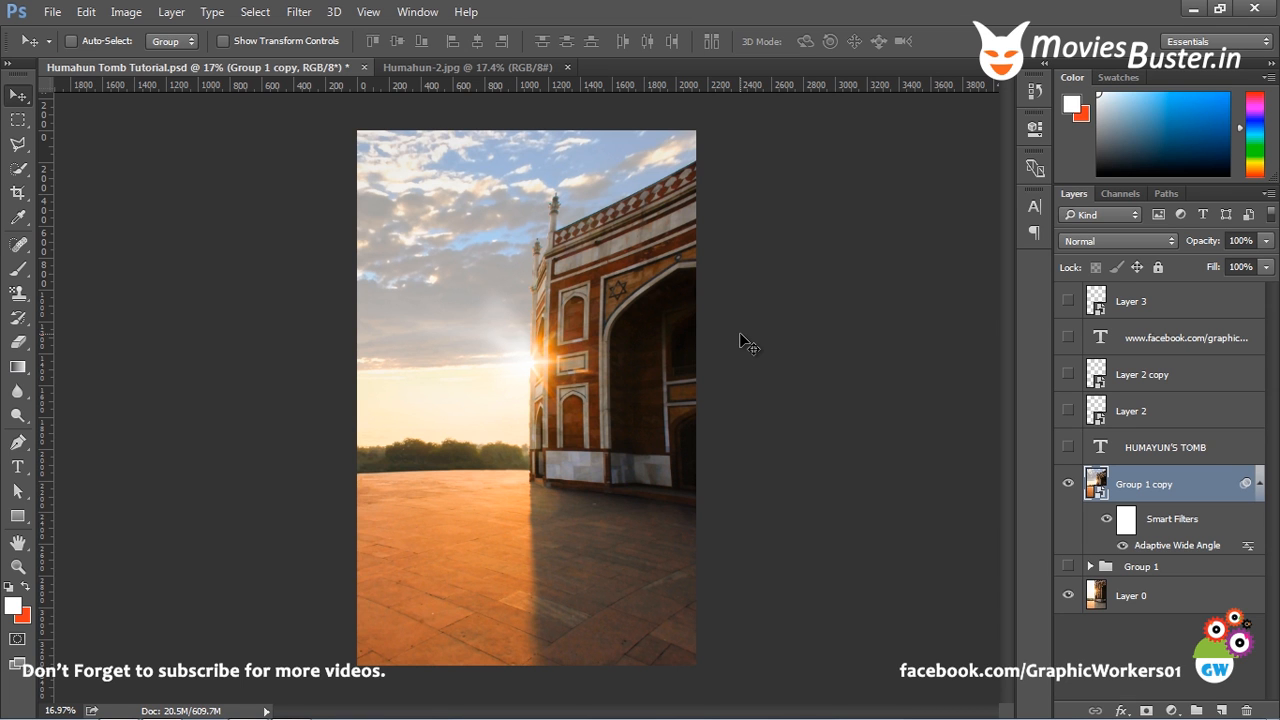
pyautogui.moveTo(740, 348)
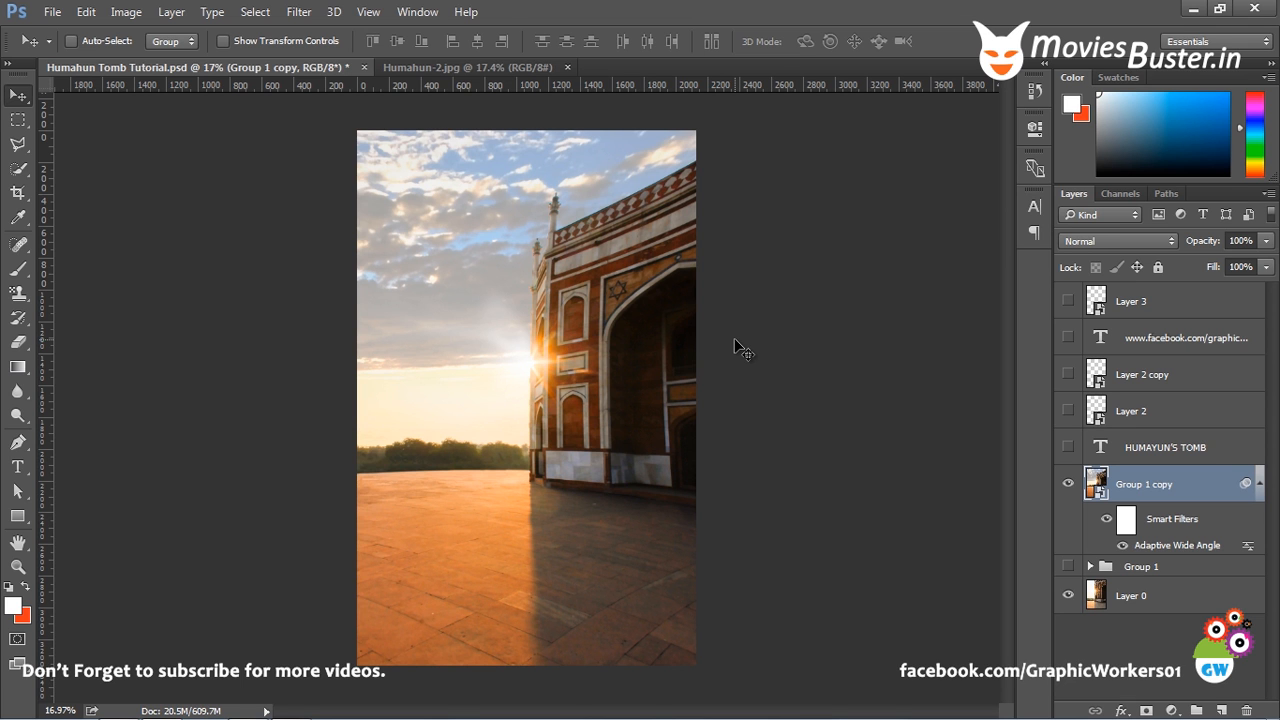
pyautogui.moveTo(522, 120)
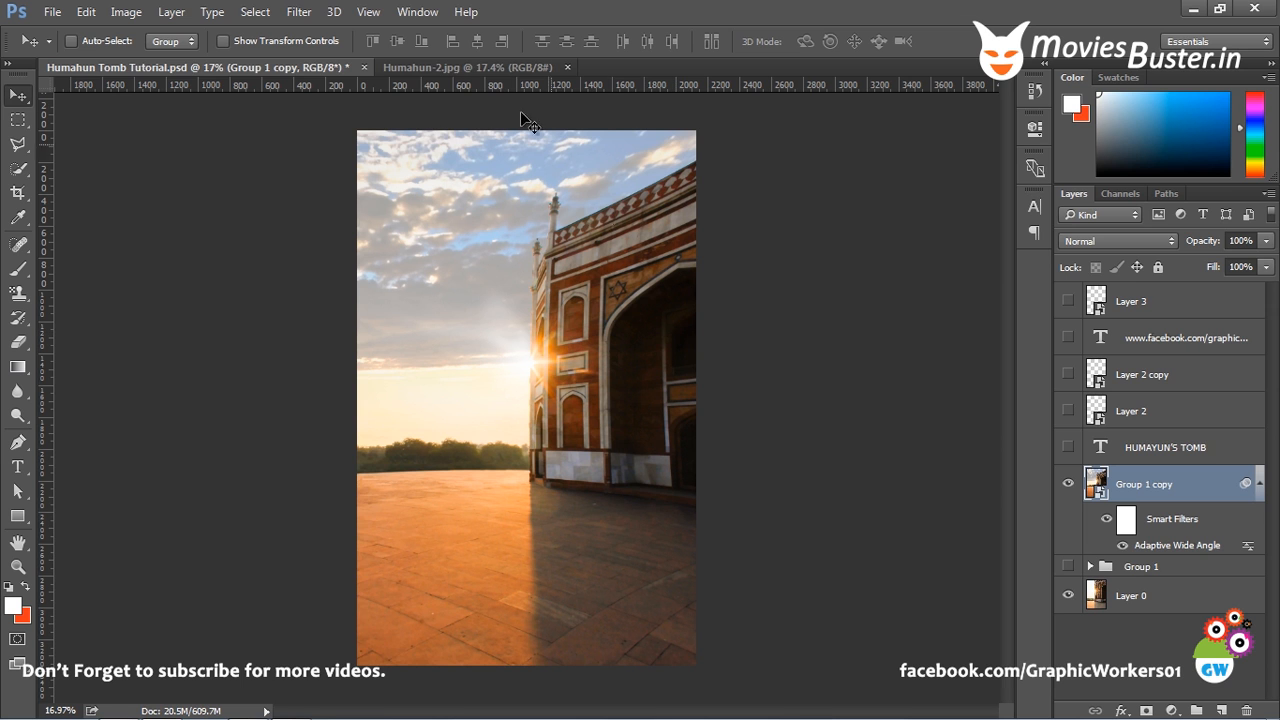
pyautogui.click(450, 68)
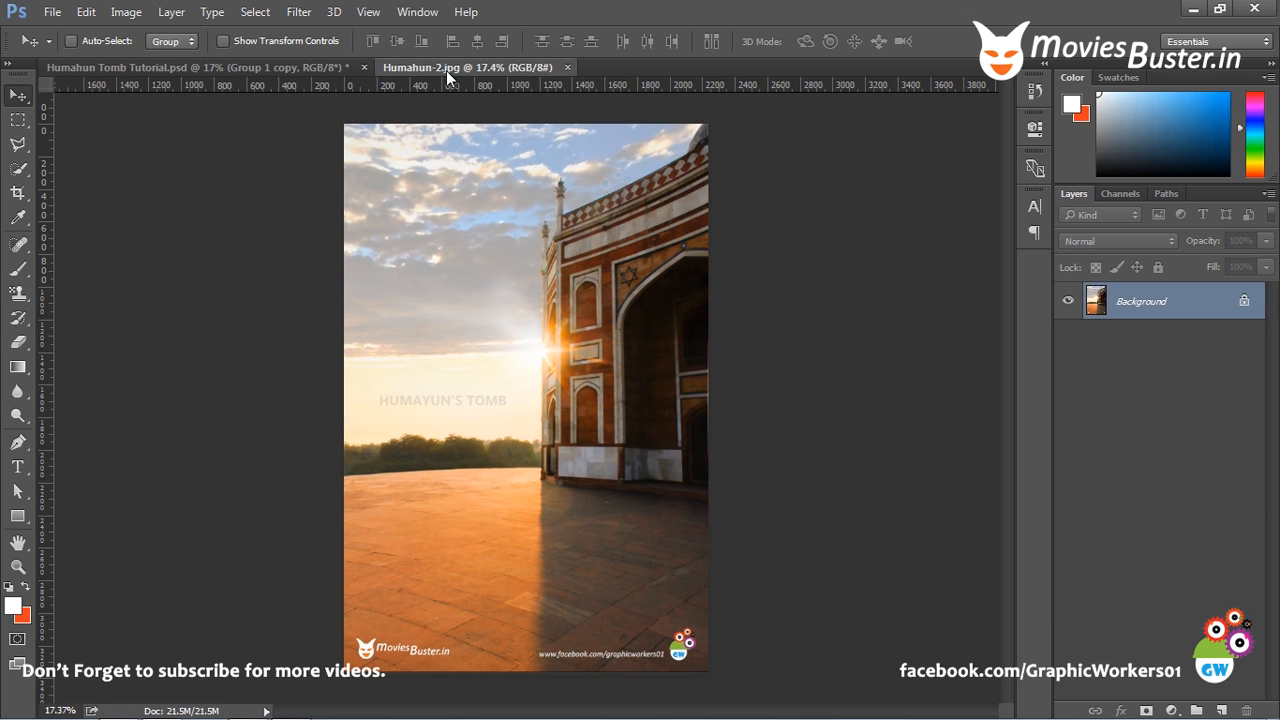
pyautogui.moveTo(874, 472)
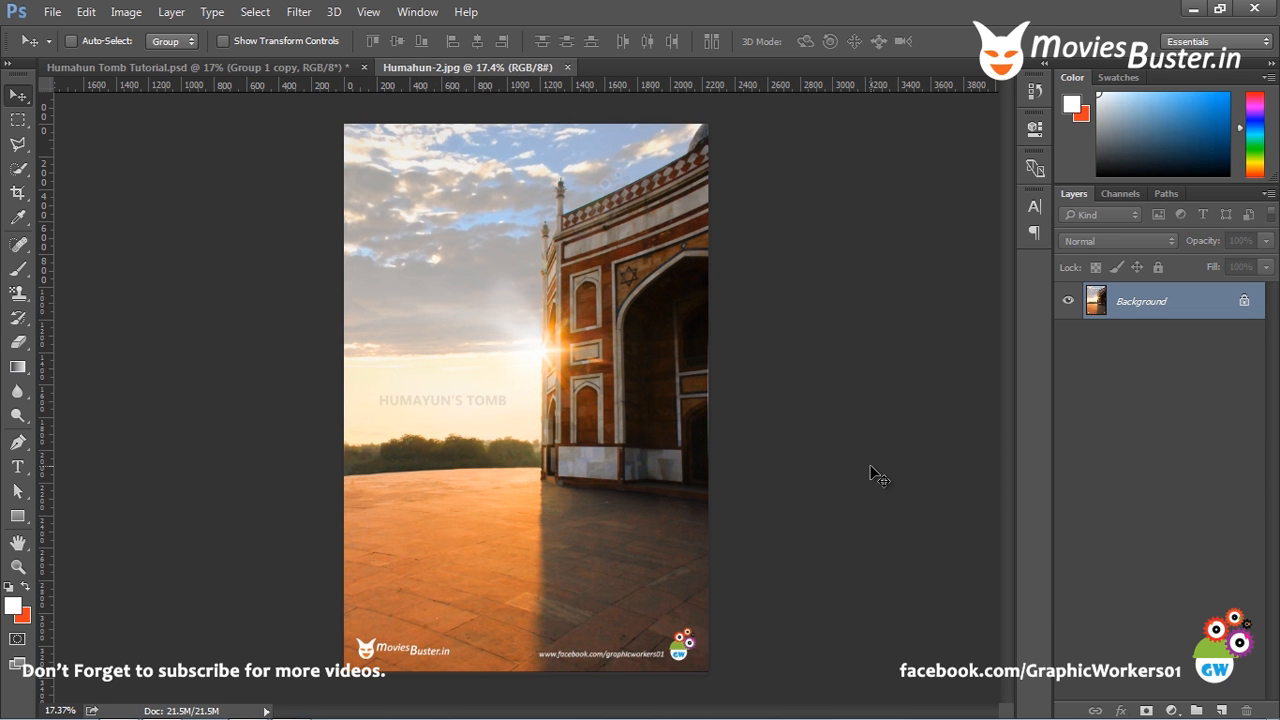